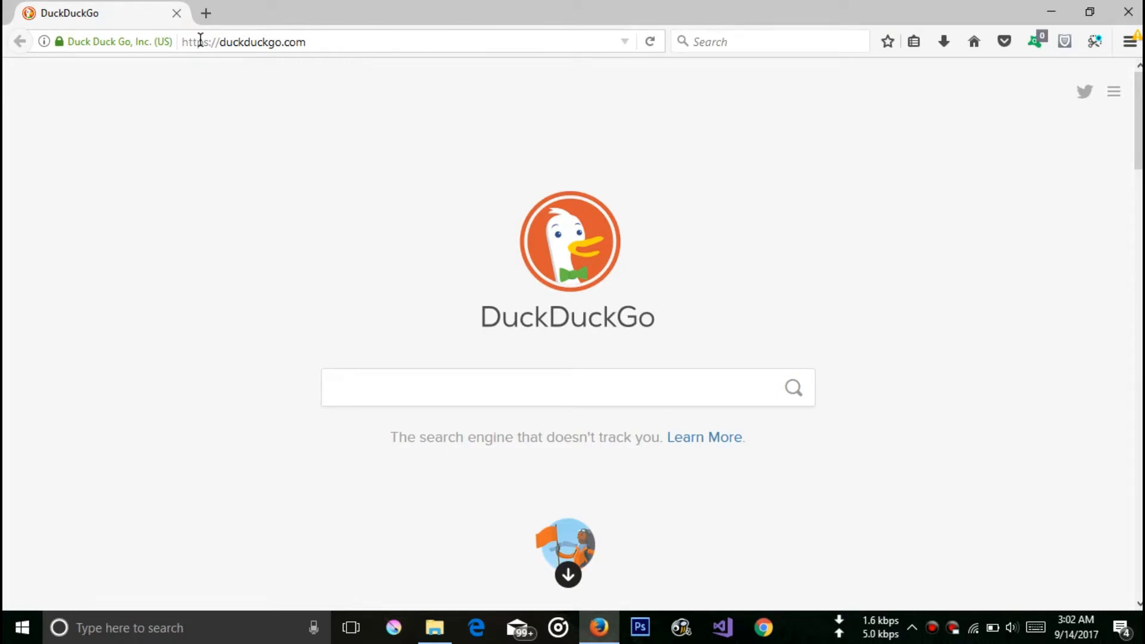
- Search DuckDuckGo for 'freenom' and land on the Freenom home page's domain search box
type("fr")
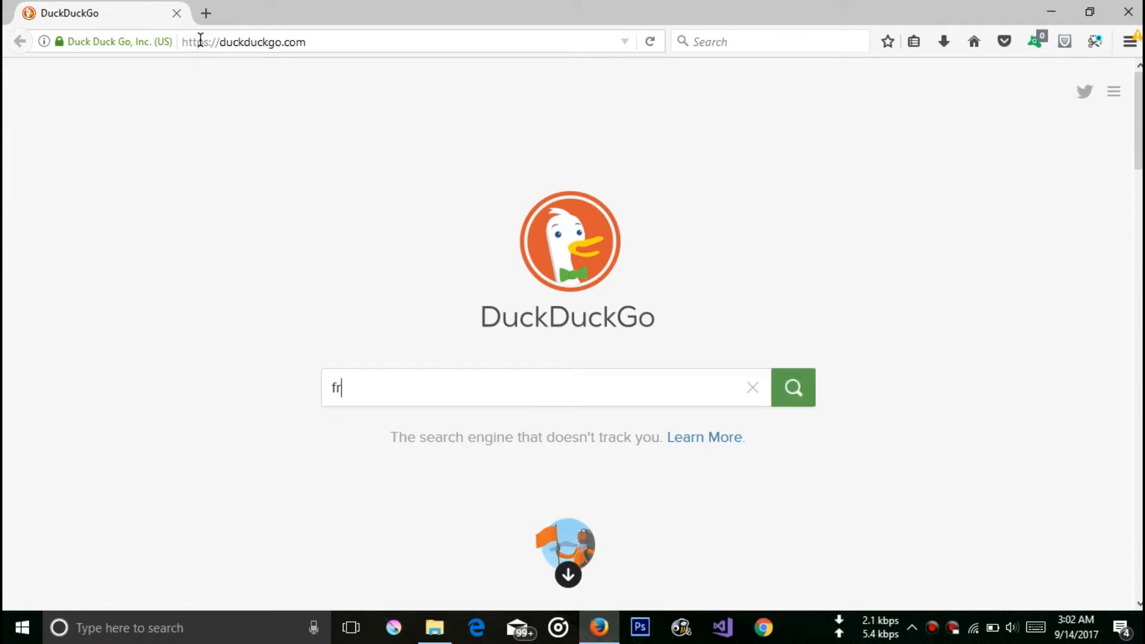
type("eenom")
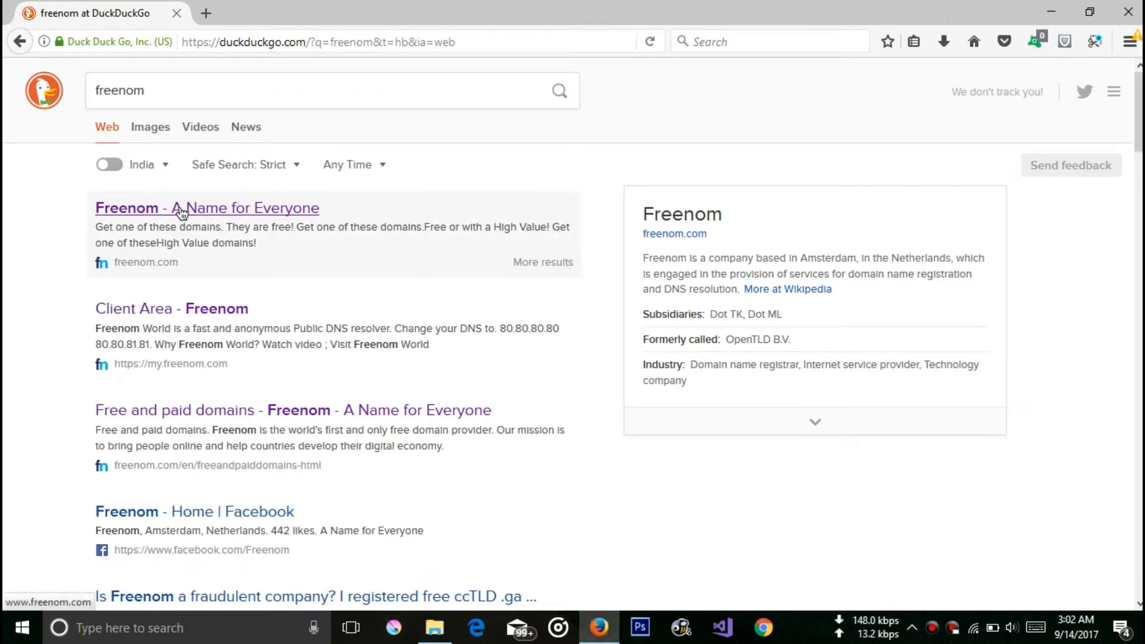
left_click(206, 207)
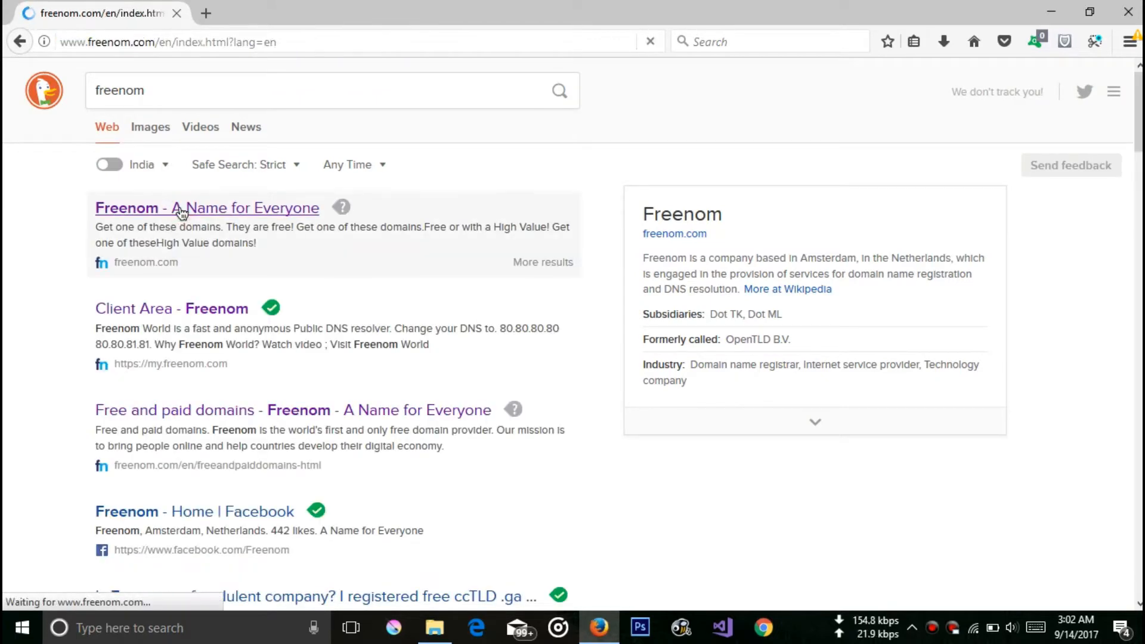
left_click(206, 208)
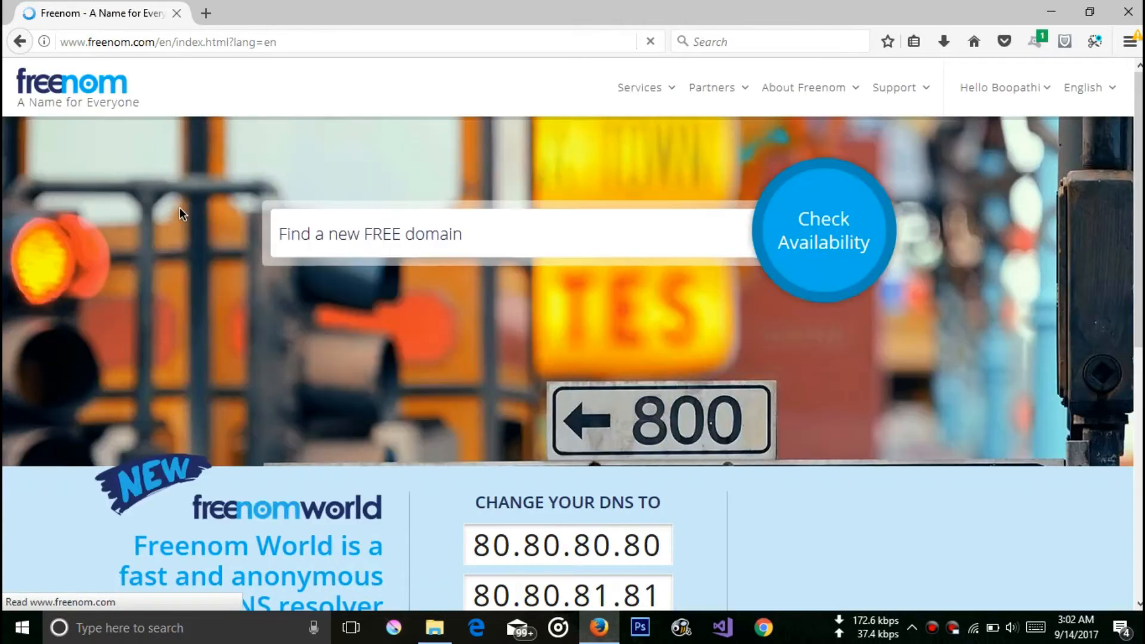
left_click(391, 234)
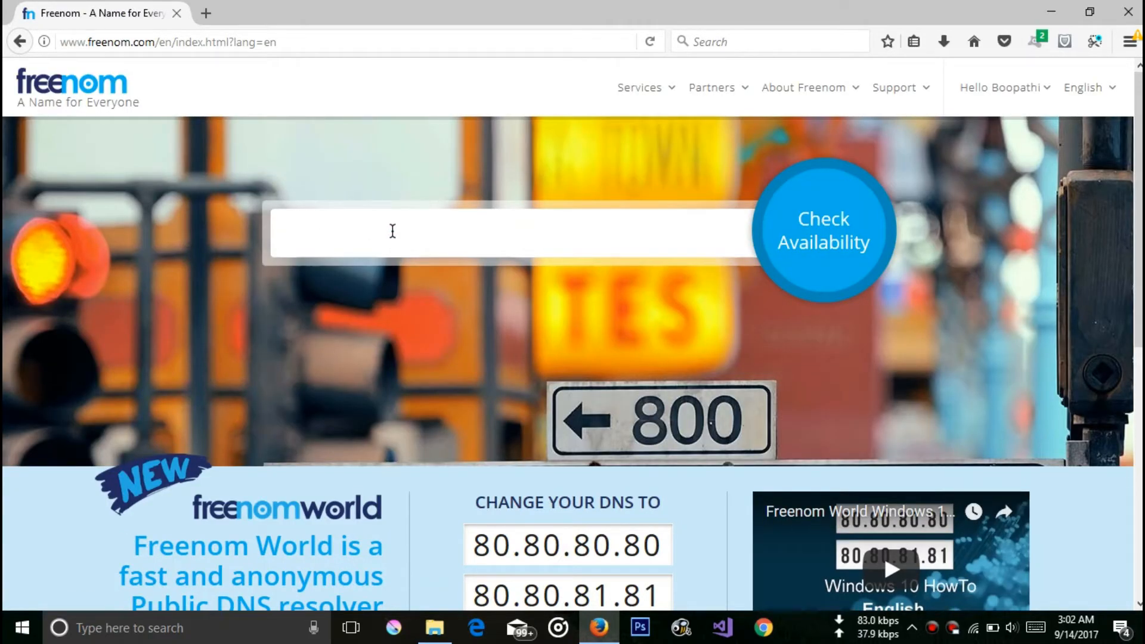
- Enter helloworldboo as the free domain name to check
left_click(393, 232)
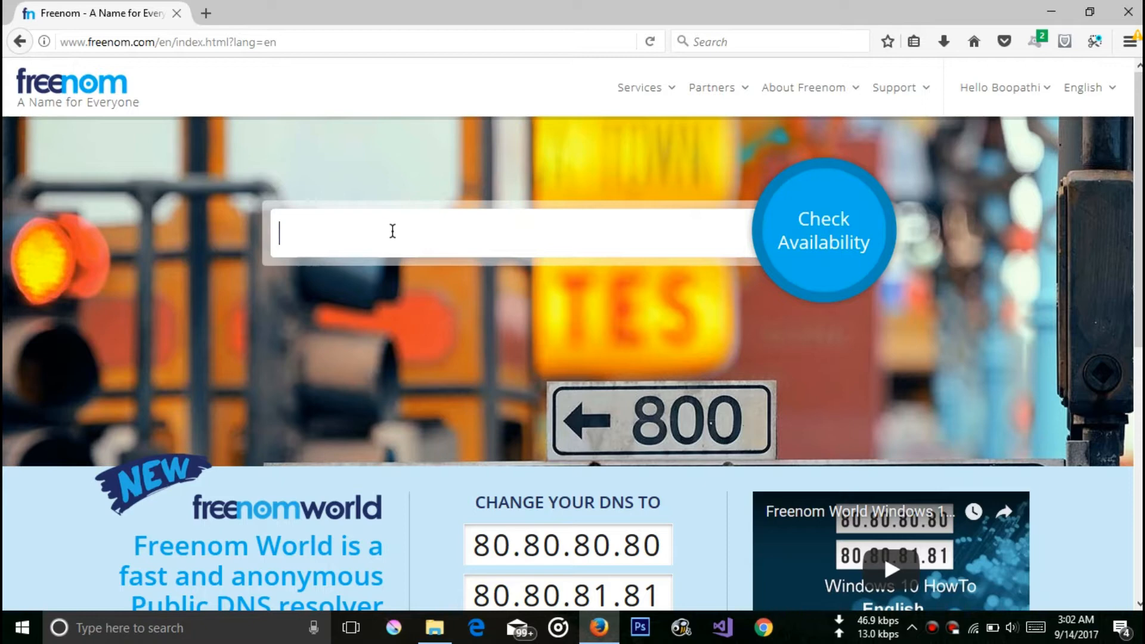
type("hello")
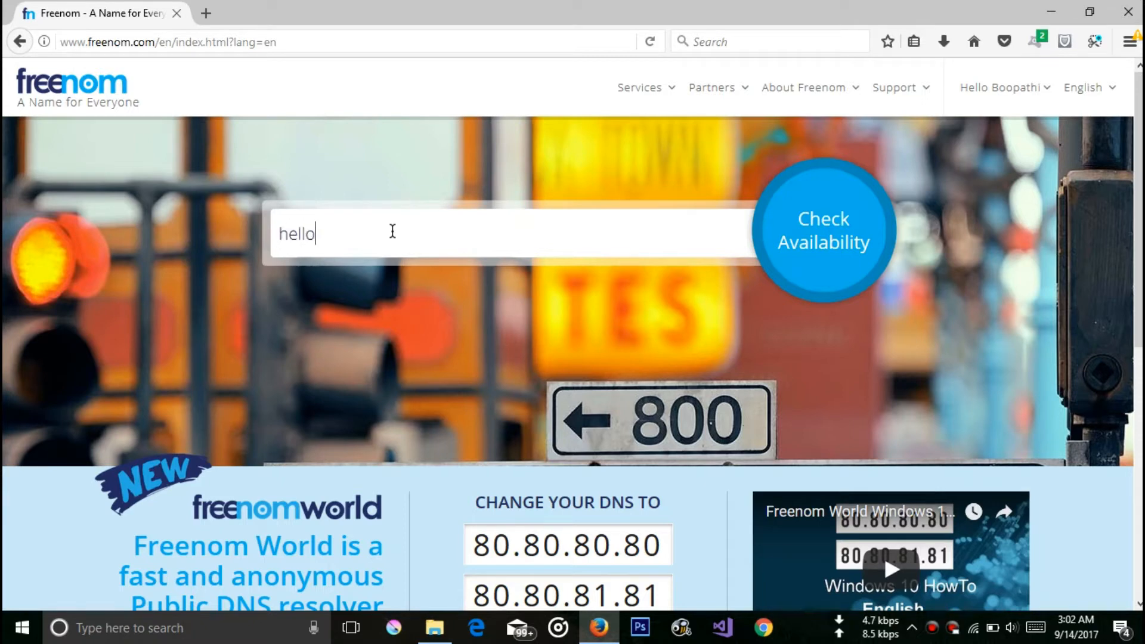
type("worl")
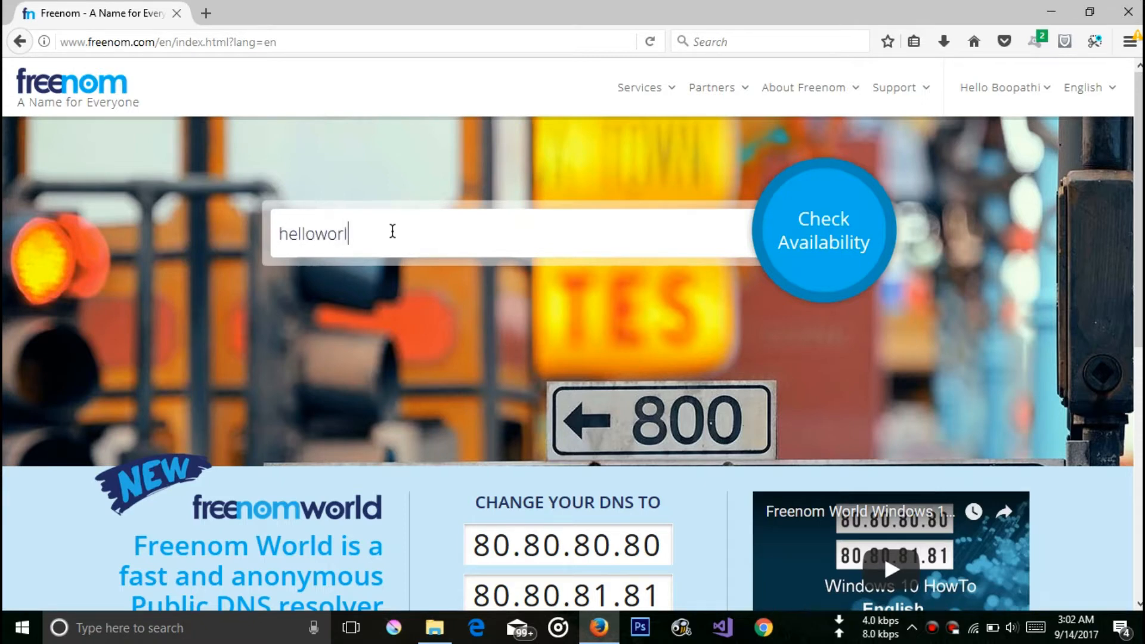
type("db")
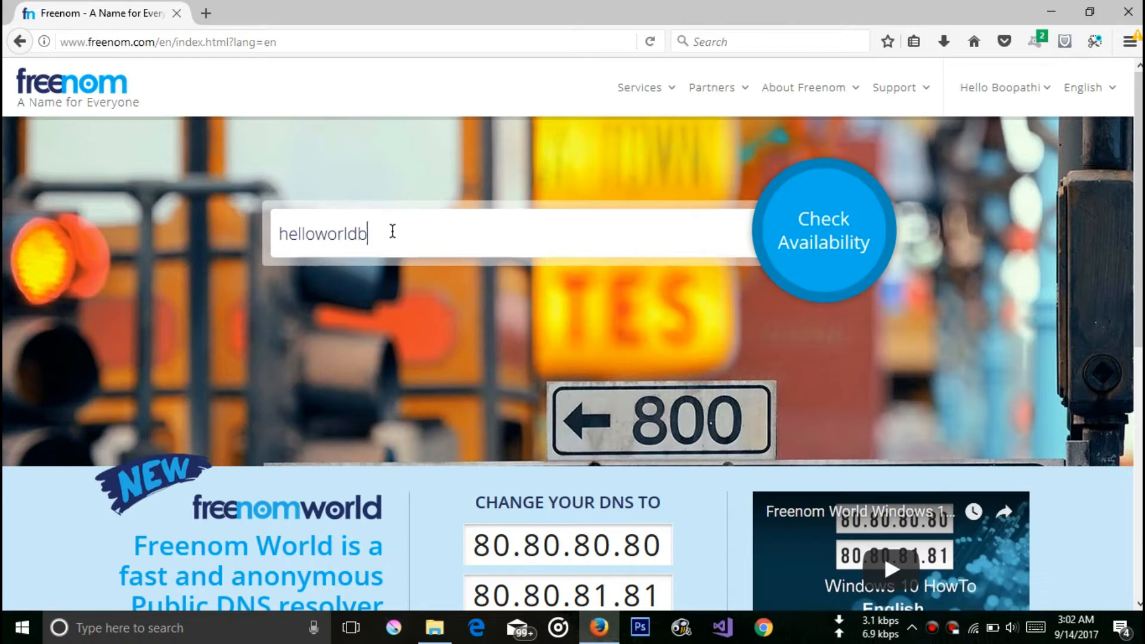
type("oo")
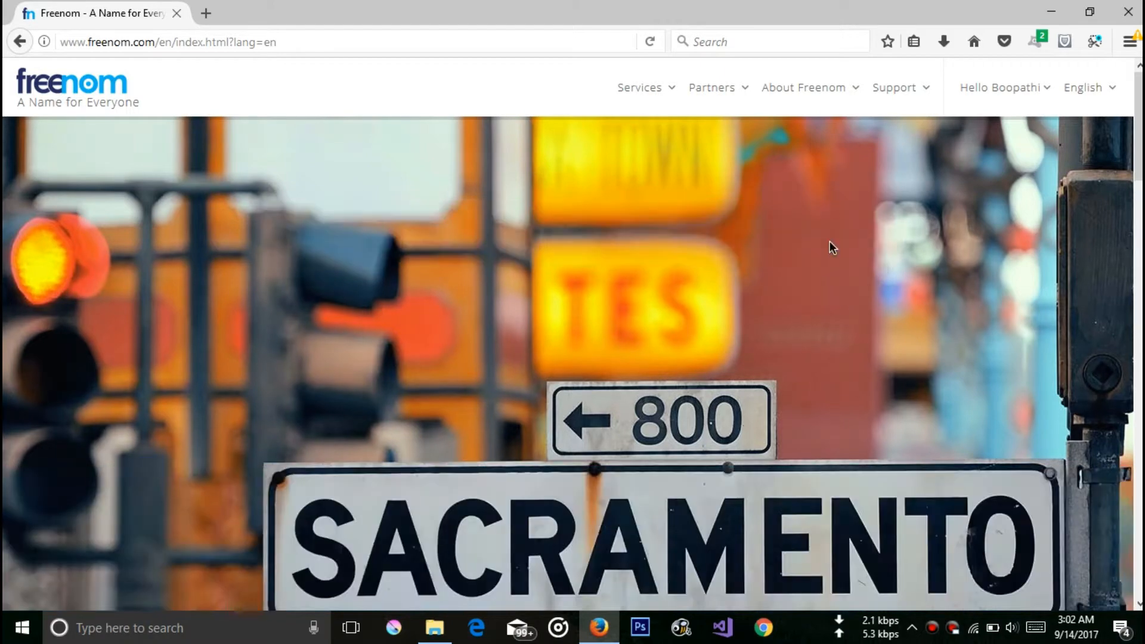
- Review the availability results showing .tk, .ml, .ga, .cf and .gq offered free
scroll("down", 3)
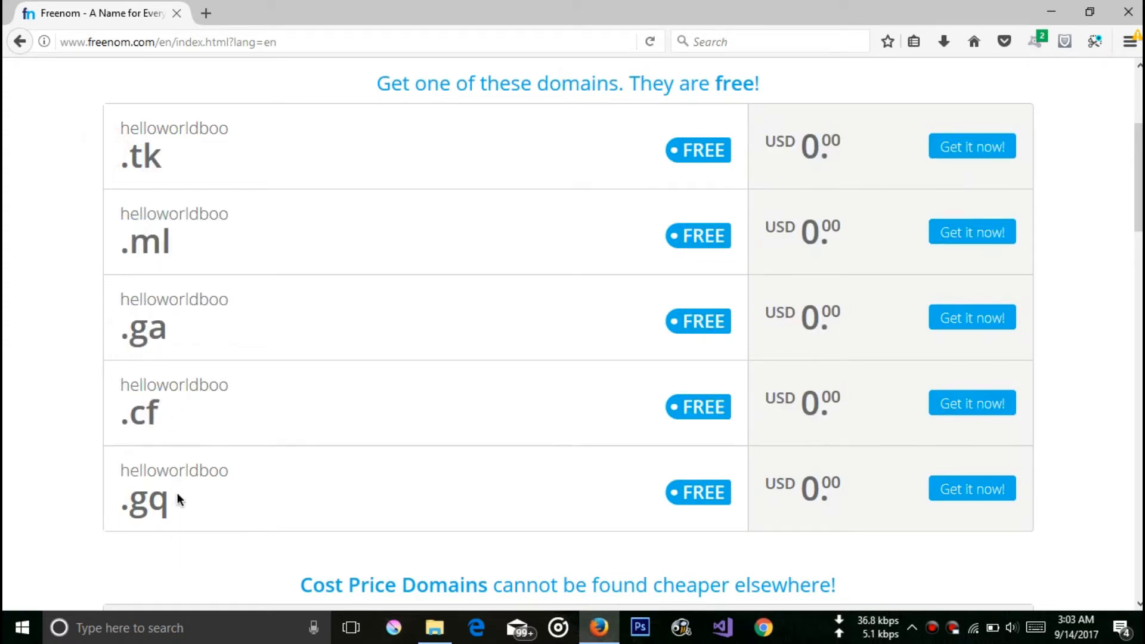
mouse_move(620, 214)
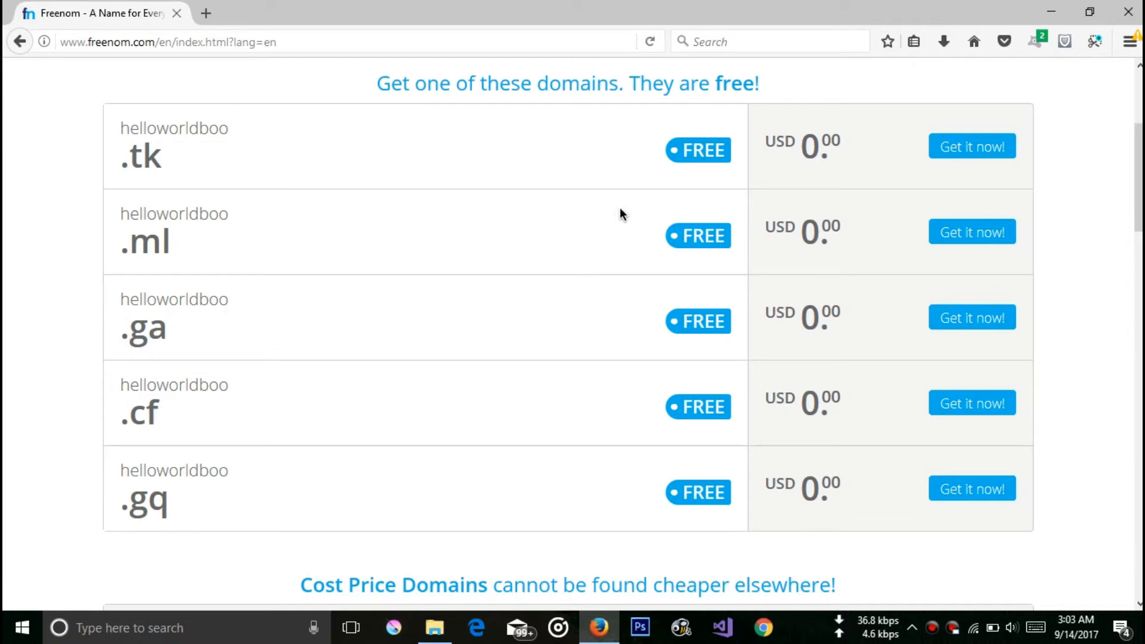
mouse_move(192, 358)
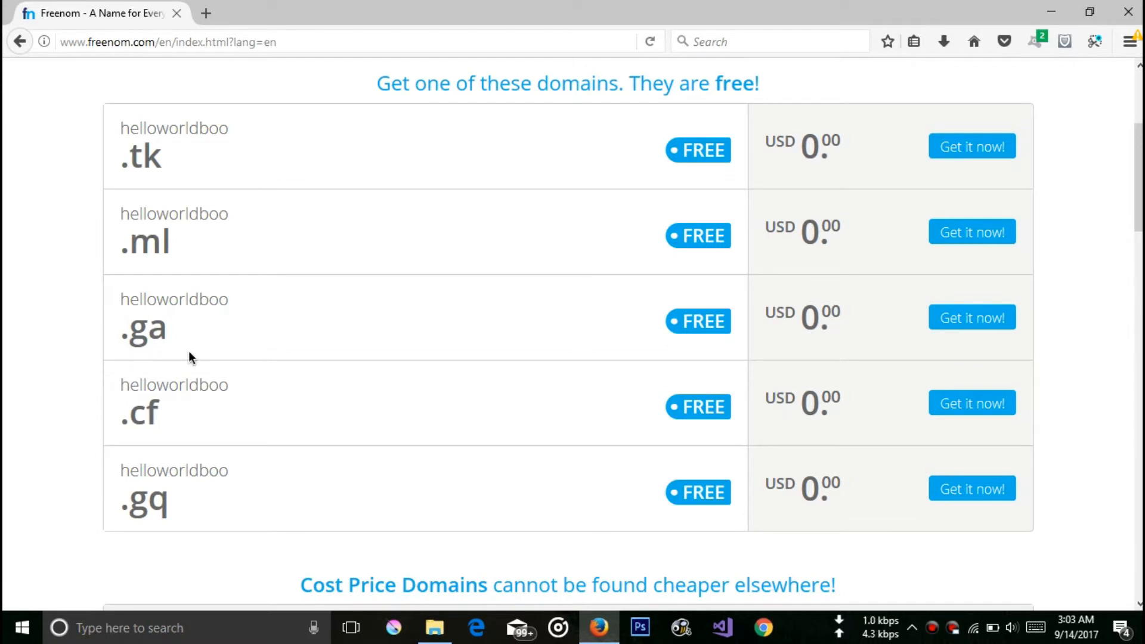
scroll("down", 3)
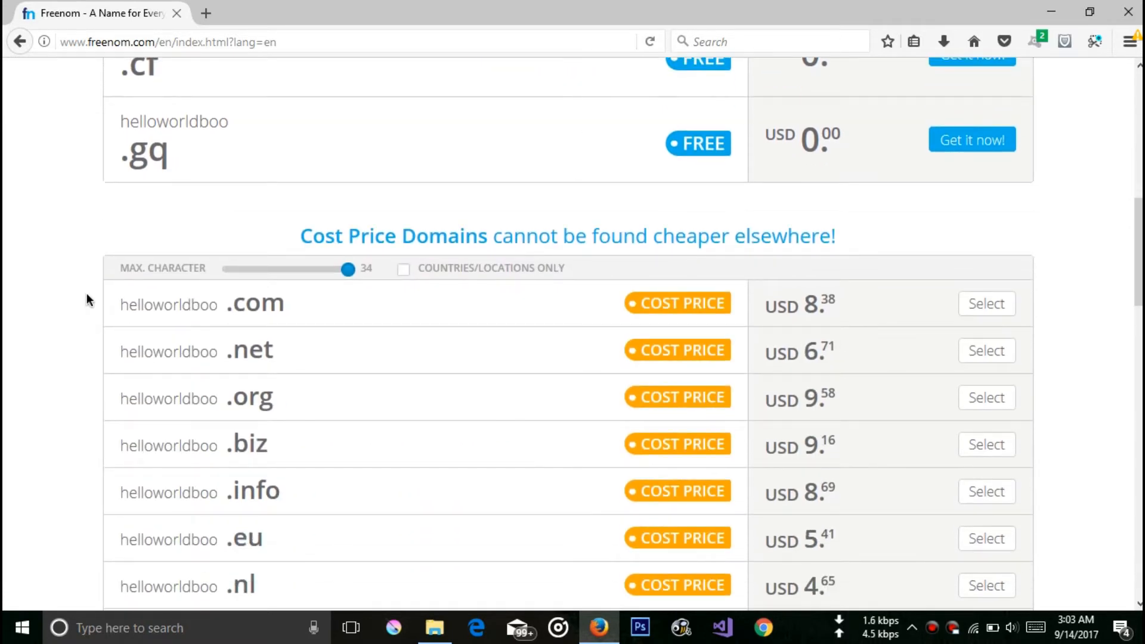
scroll("down", 3)
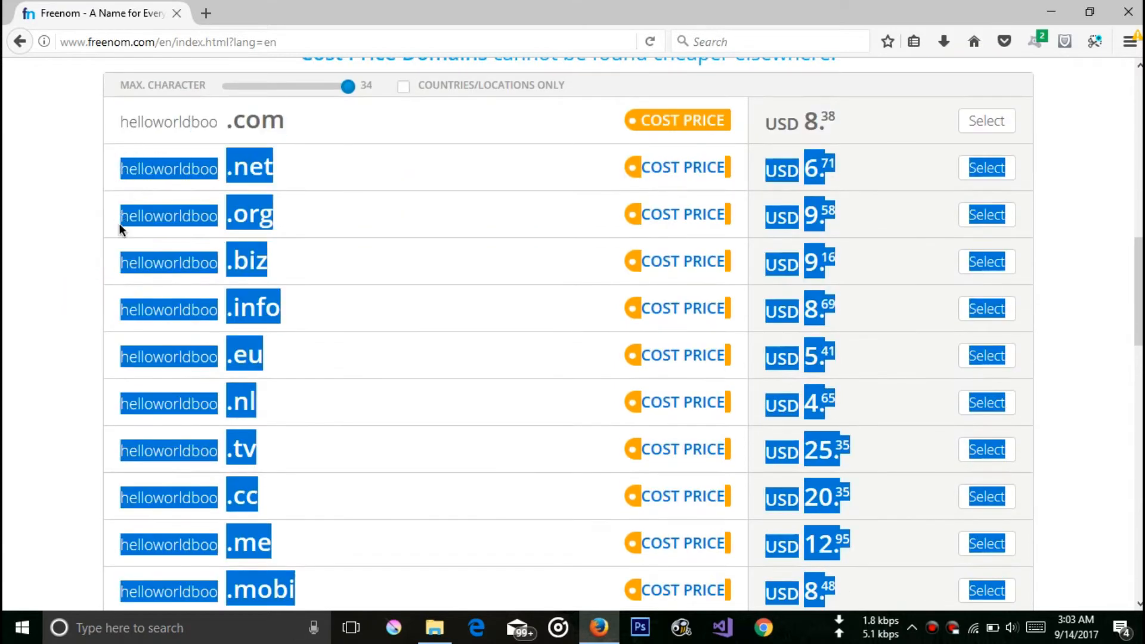
left_click(80, 223)
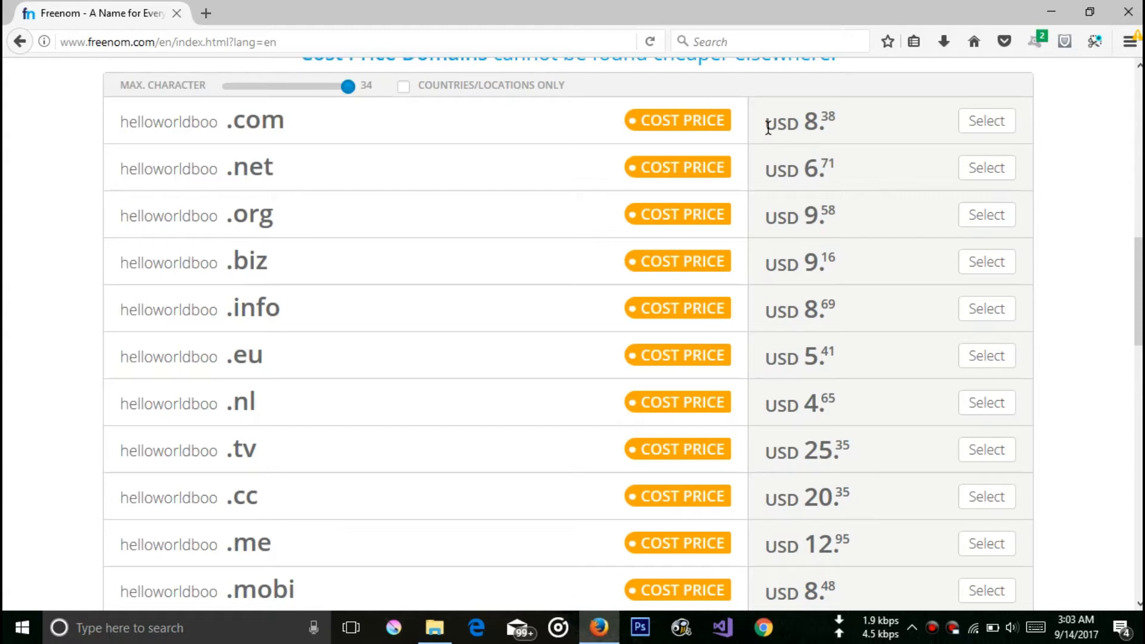
scroll("up", 3)
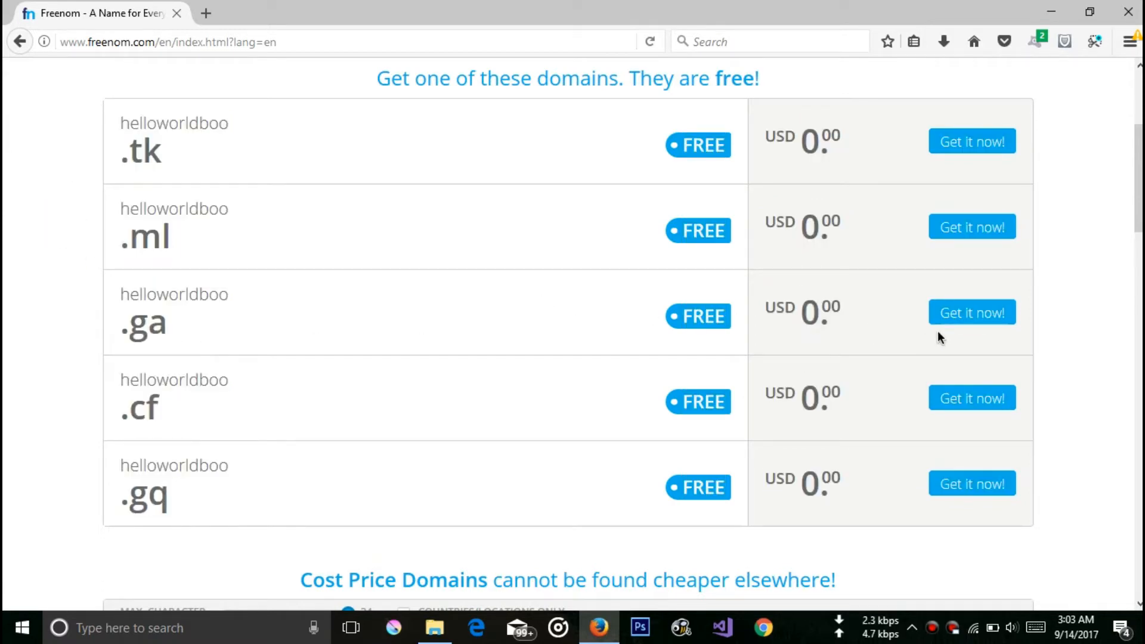
- Claim helloworldboo.ga with Get it now! and proceed to the cart checkout
left_click(971, 313)
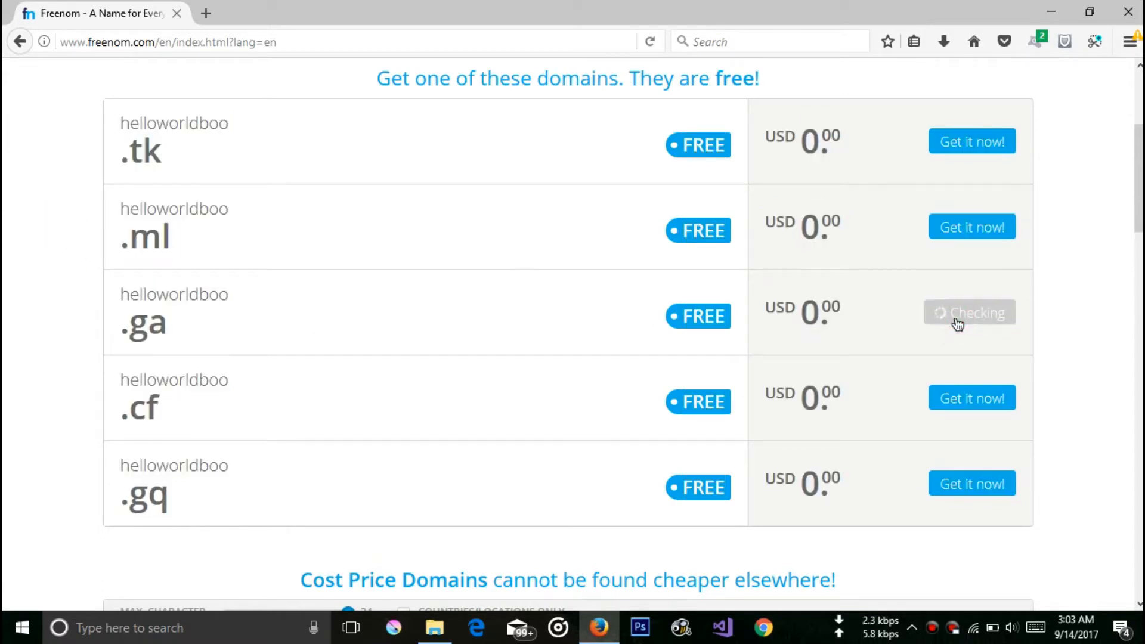
left_click(970, 312)
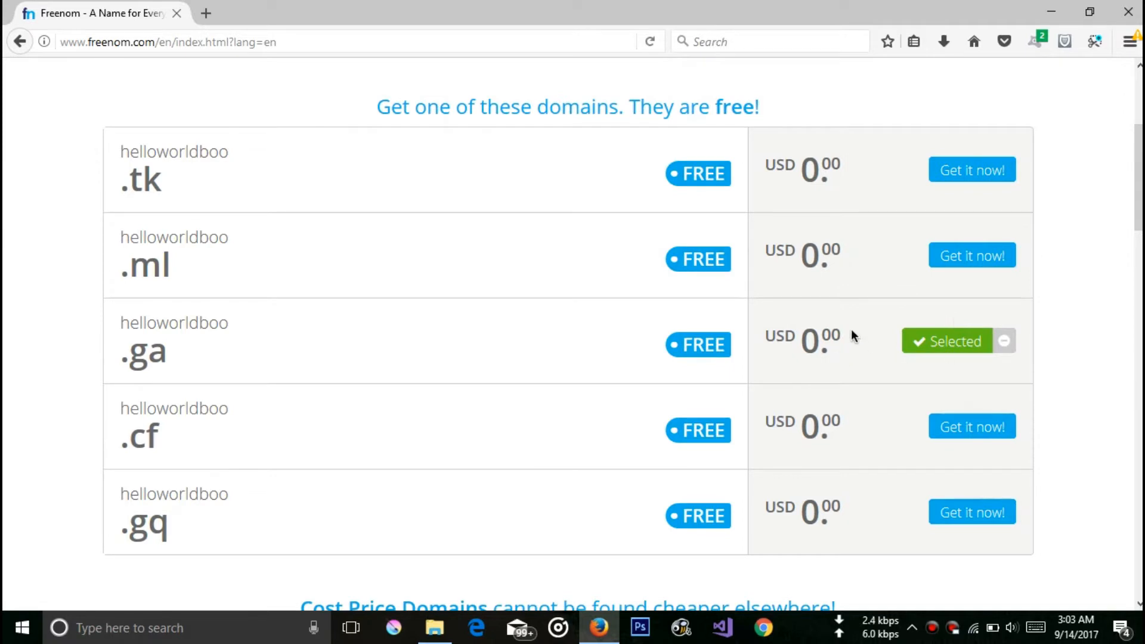
scroll("up", 3)
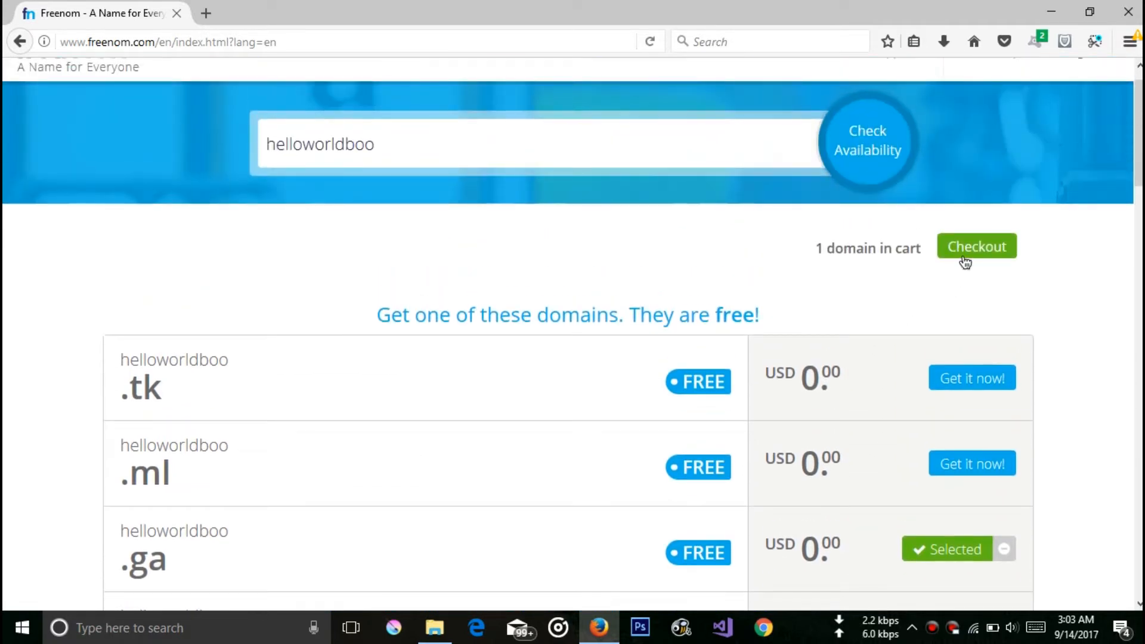
mouse_move(976, 246)
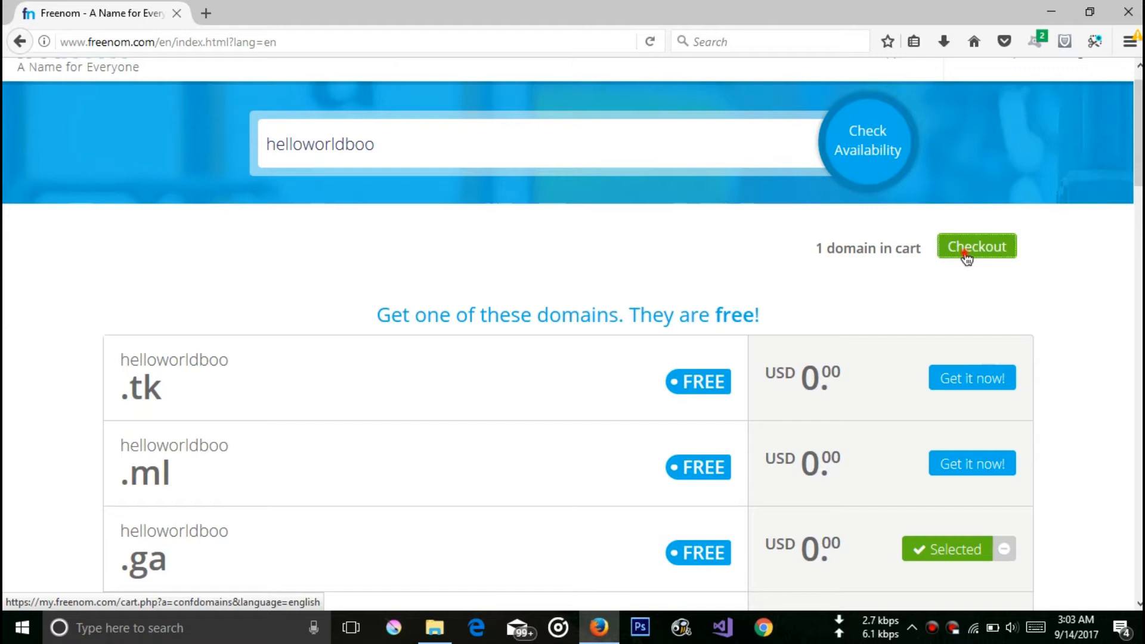
left_click(976, 246)
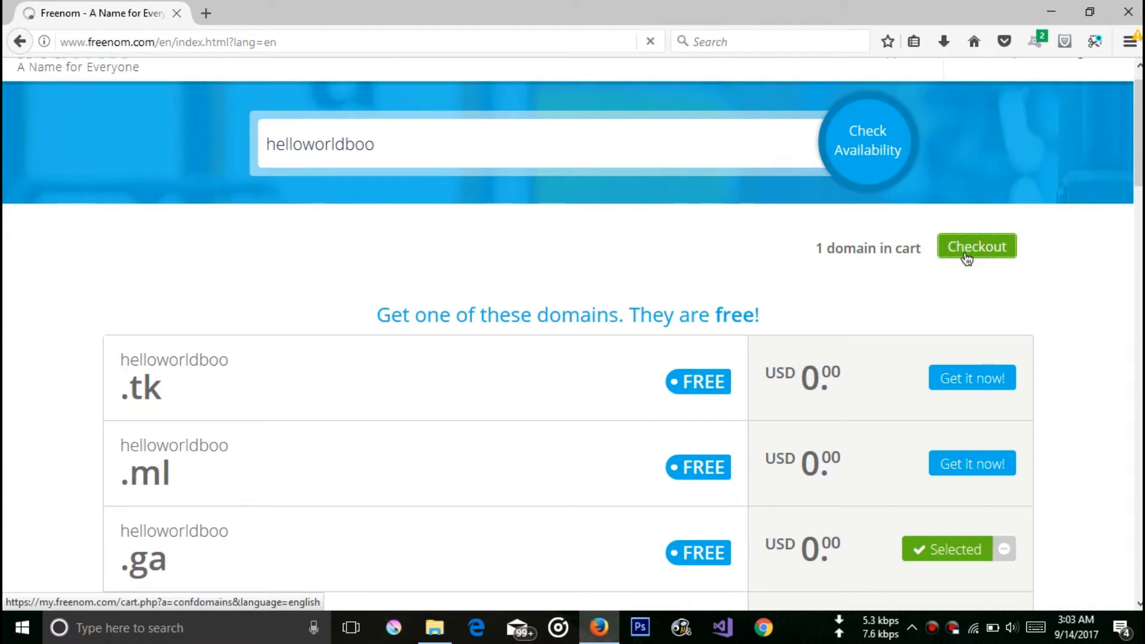
left_click(977, 245)
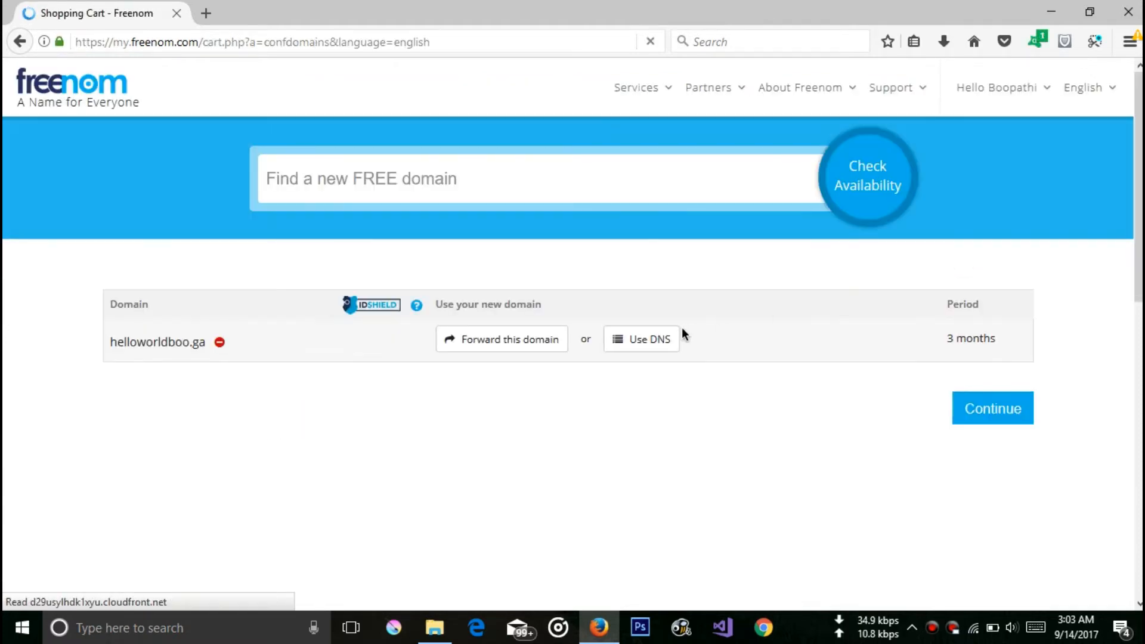
- Set the registration period to 12 Months @ FREE and continue to order review
left_click(962, 338)
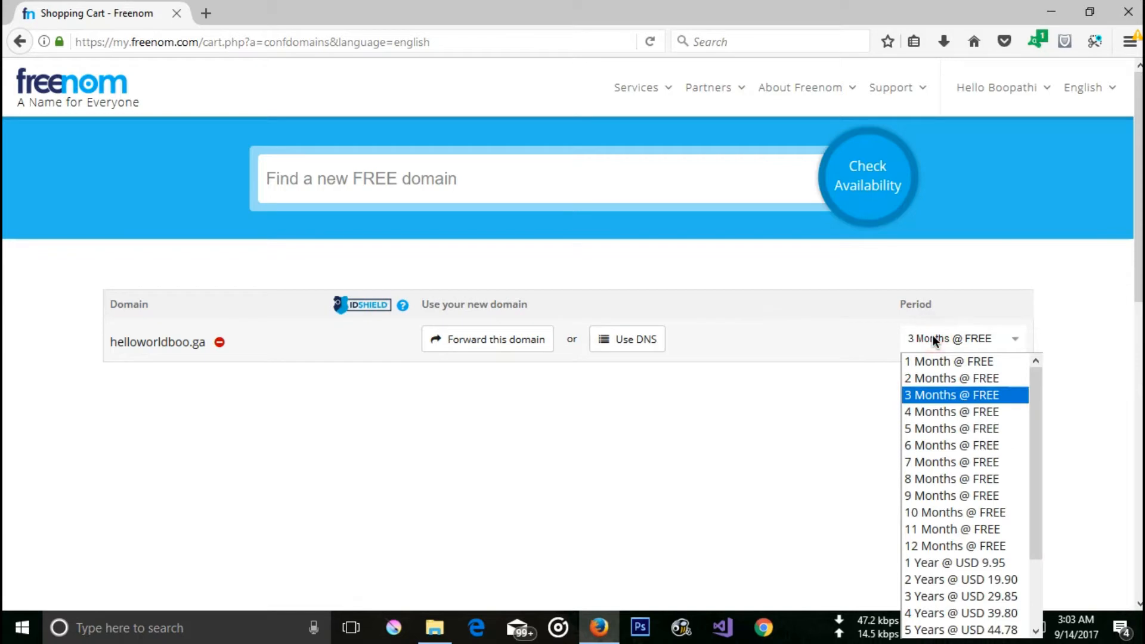
mouse_move(954, 545)
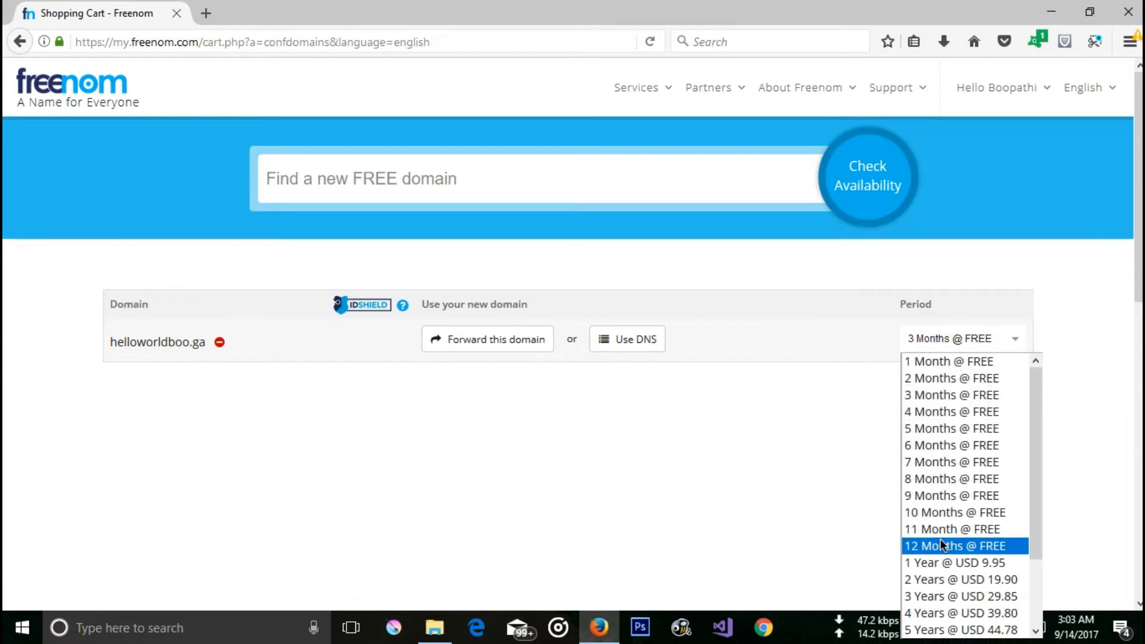
left_click(954, 545)
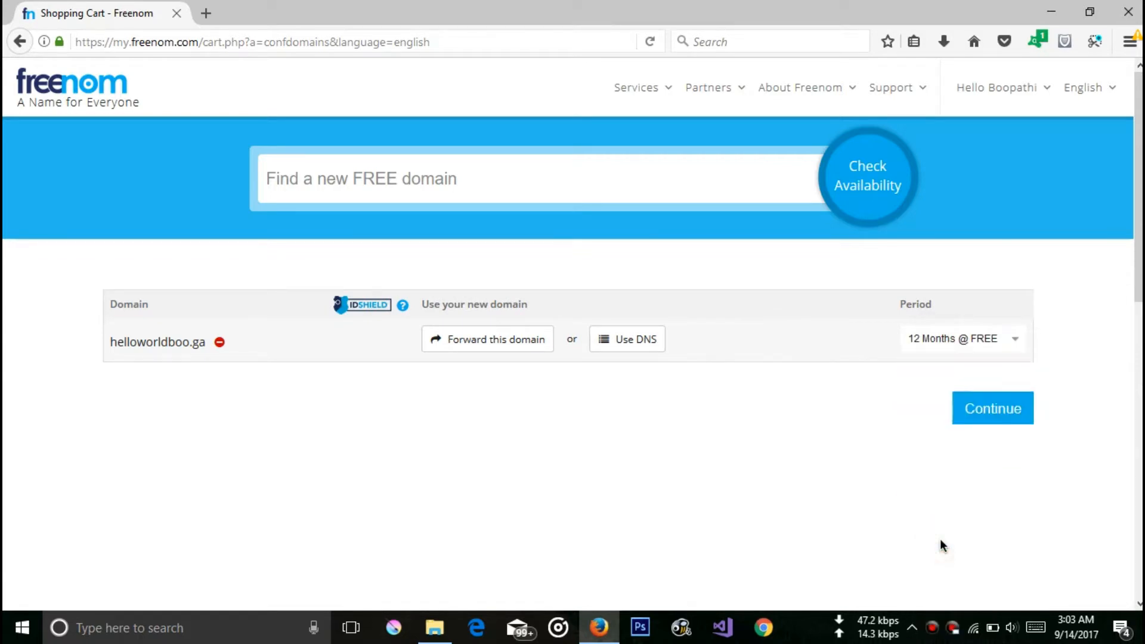
mouse_move(992, 416)
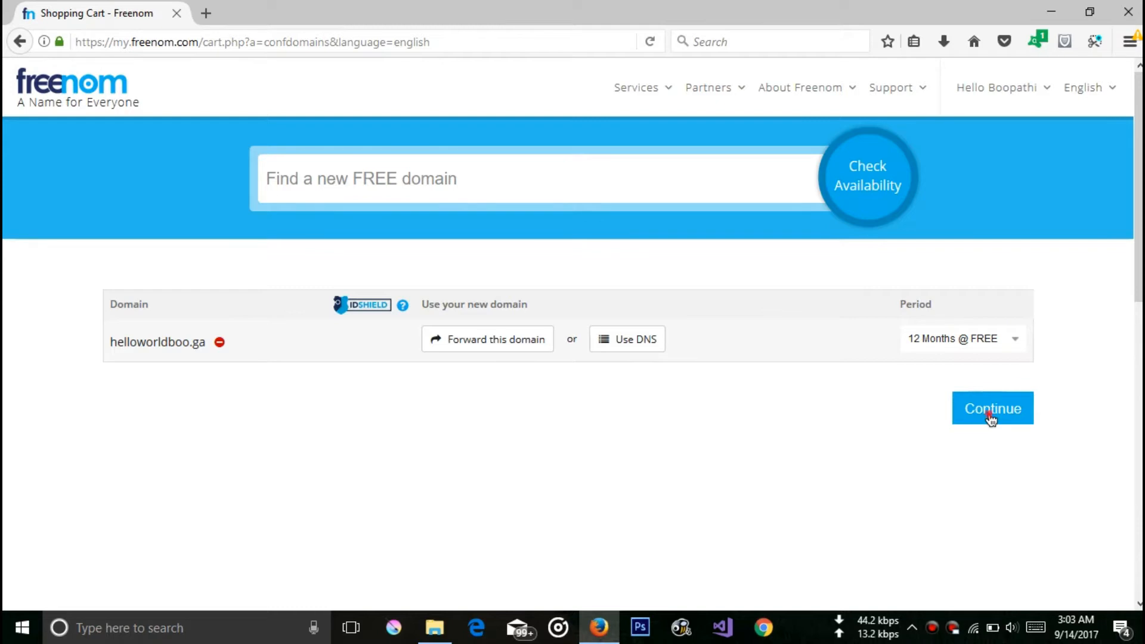
left_click(991, 408)
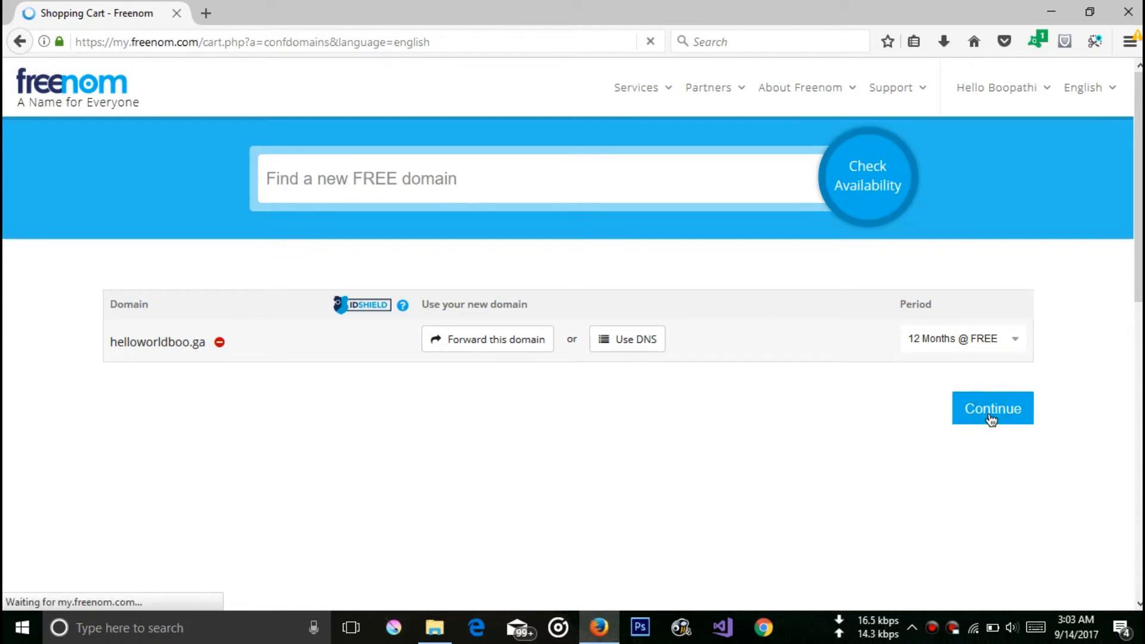
- Agree to the Terms & Conditions and complete the free order for helloworldboo.ga
left_click(991, 408)
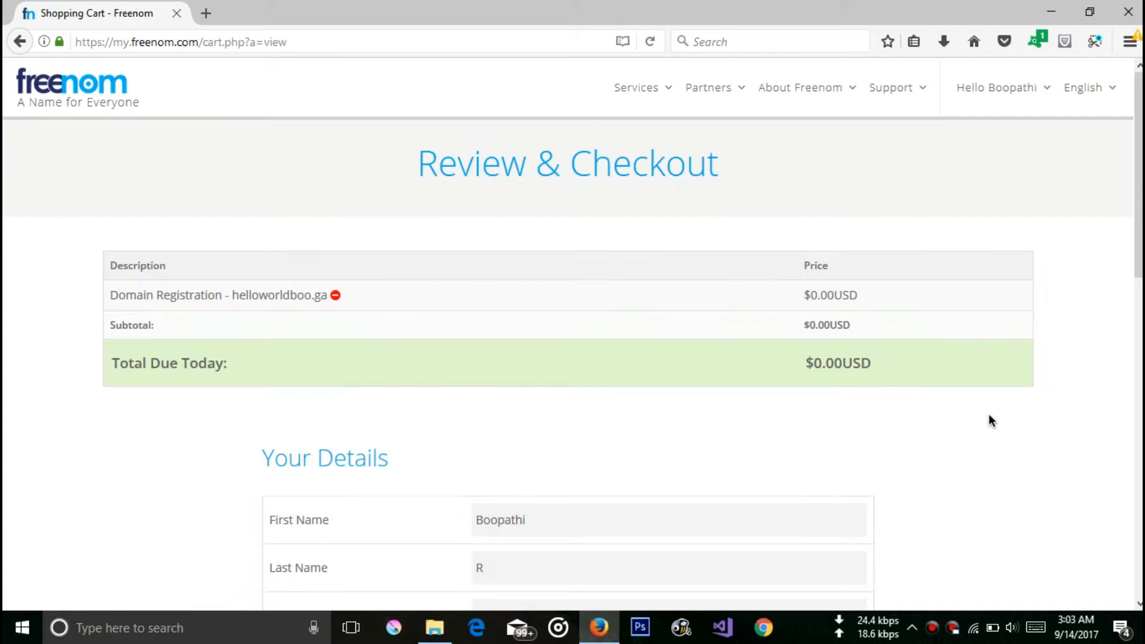
scroll("down", 3)
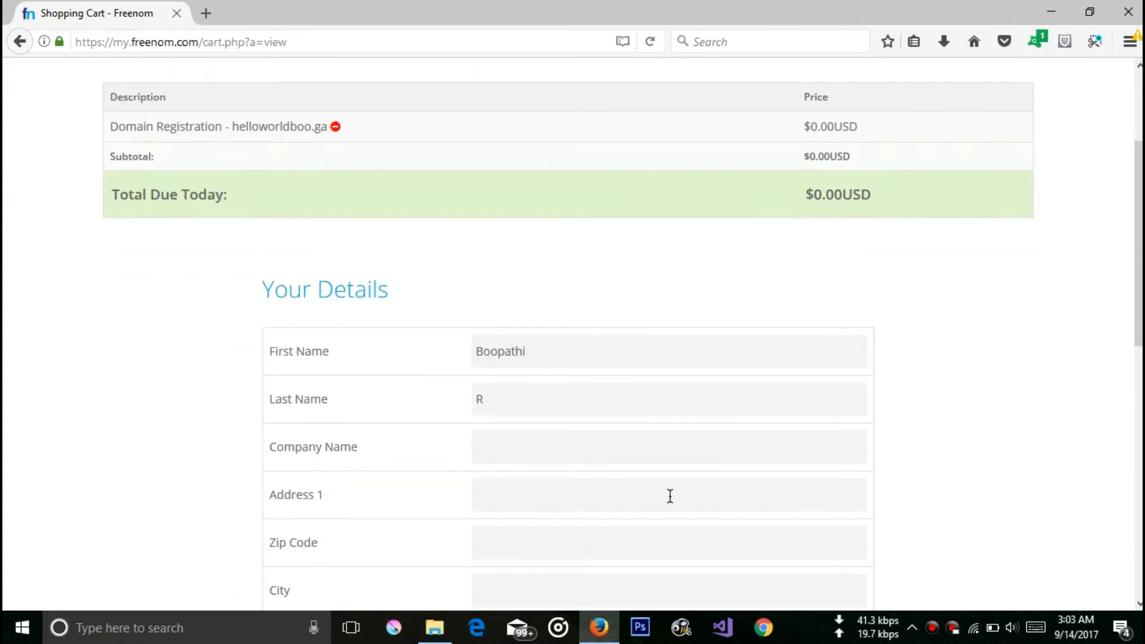
scroll("down", 3)
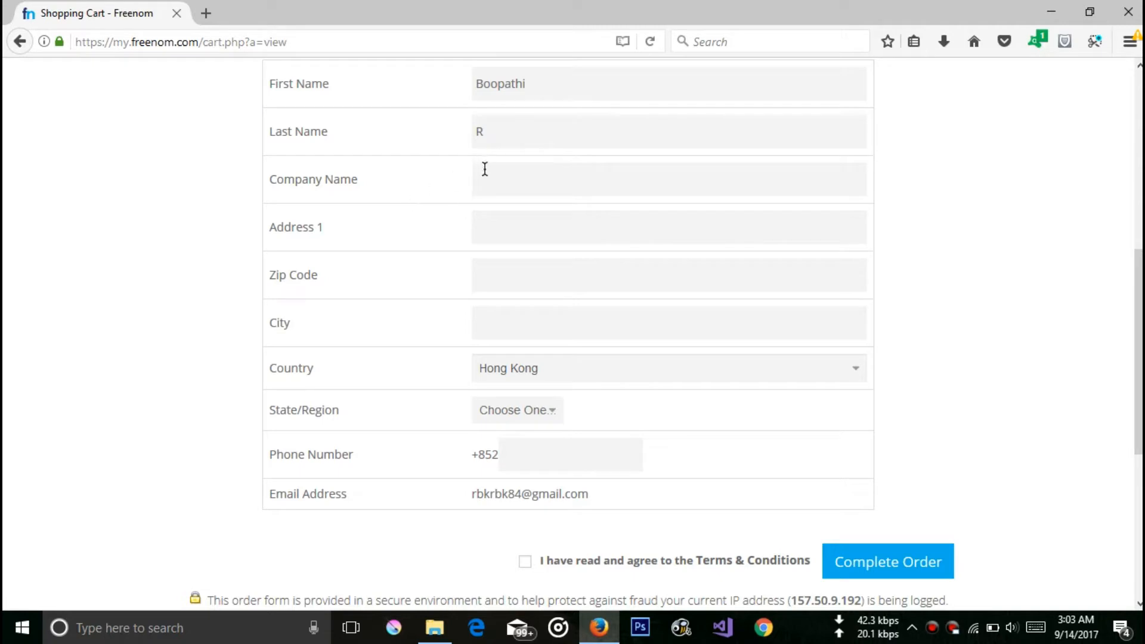
scroll("down", 3)
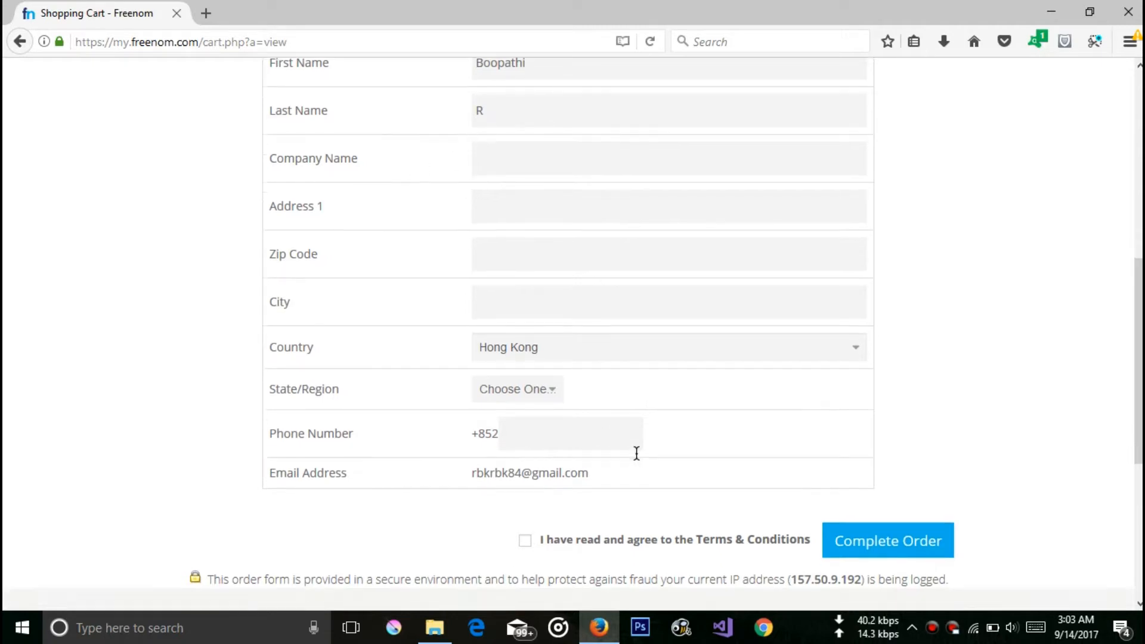
scroll("down", 3)
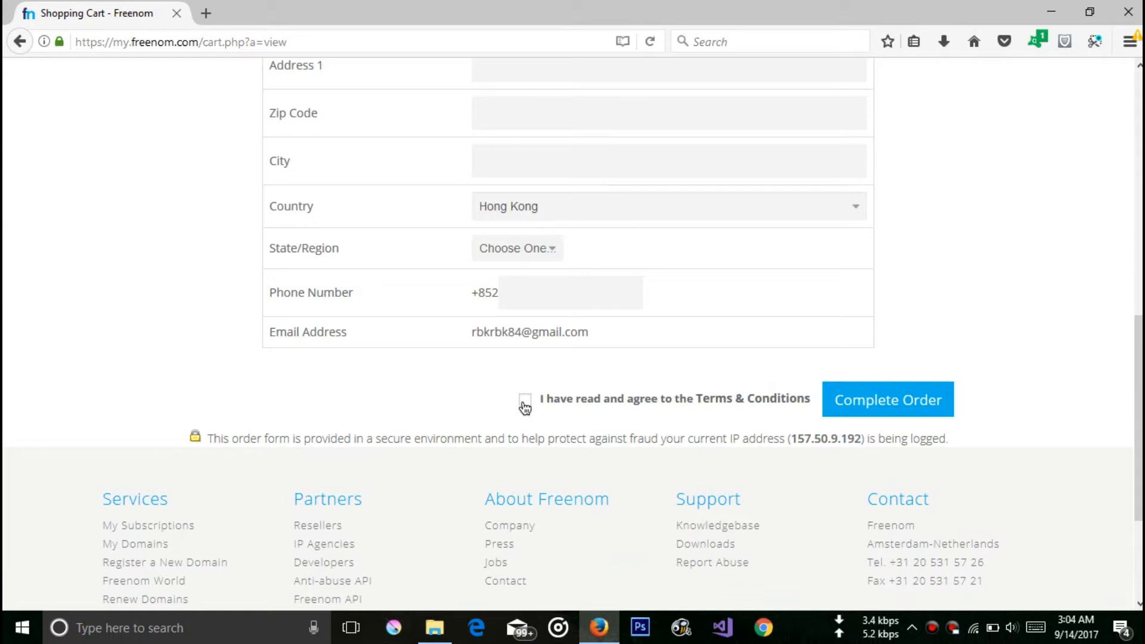
left_click(525, 399)
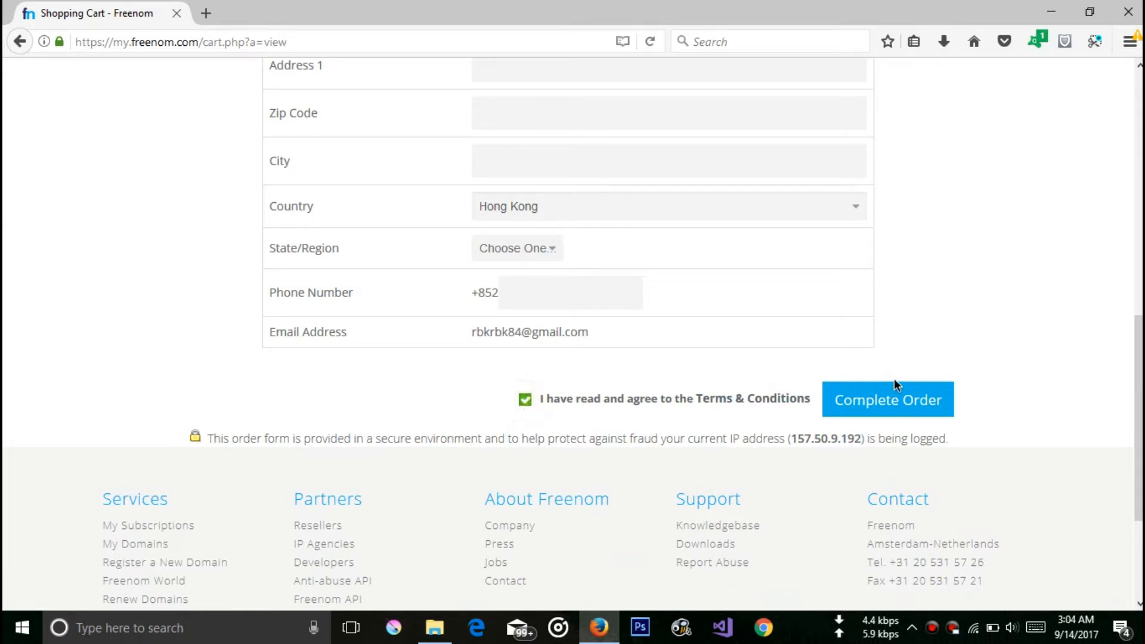
left_click(888, 400)
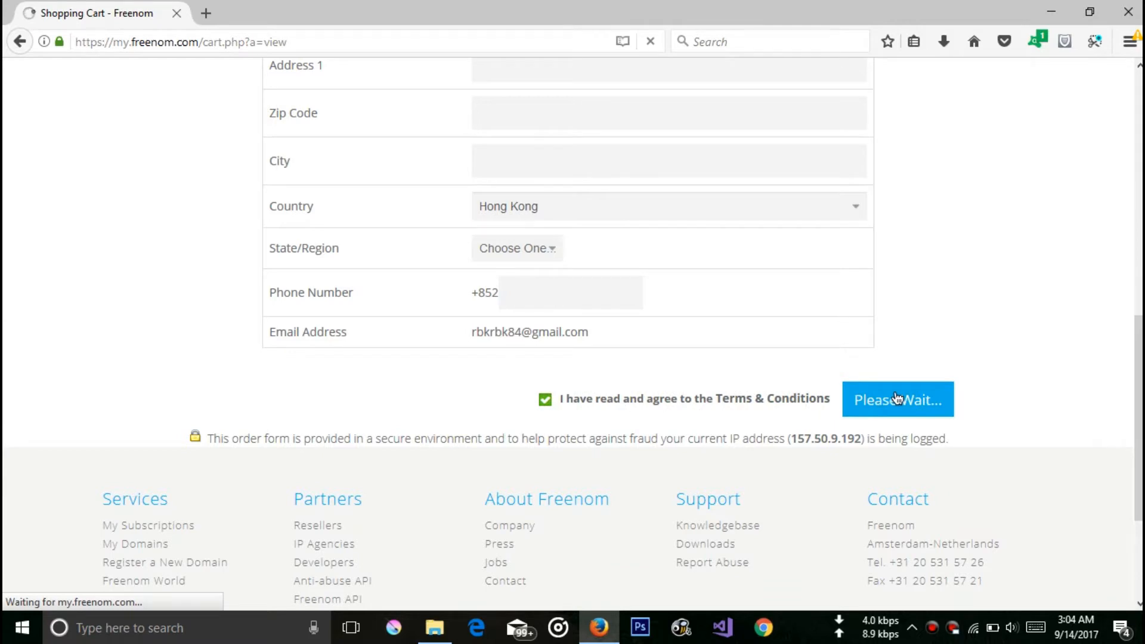
left_click(896, 400)
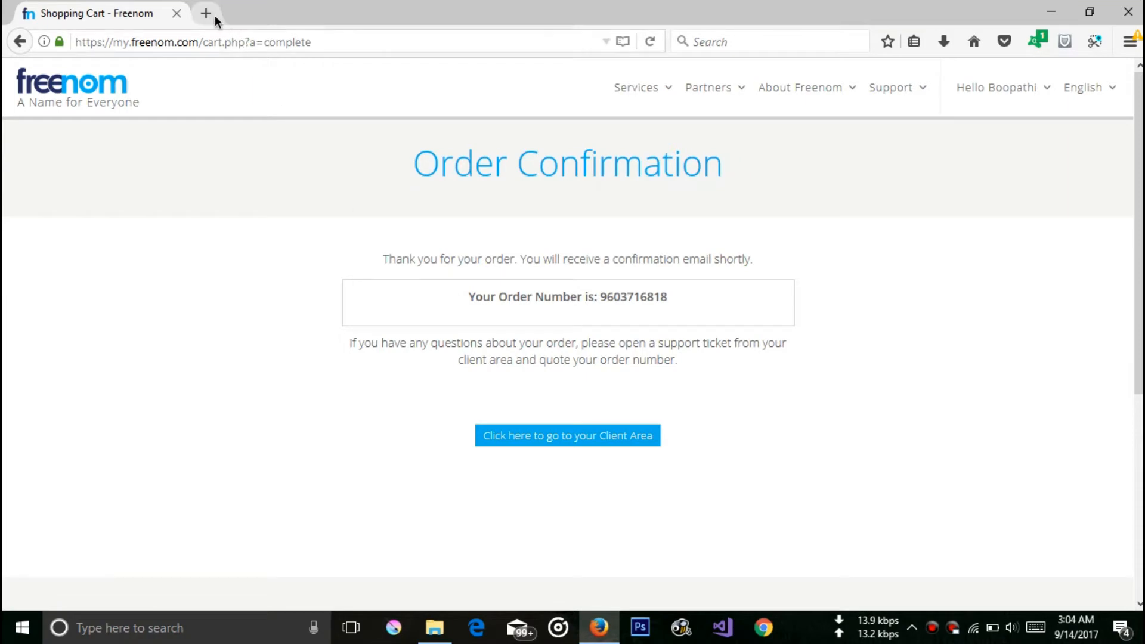
- Load profreehost.com in a new browser tab
left_click(207, 13)
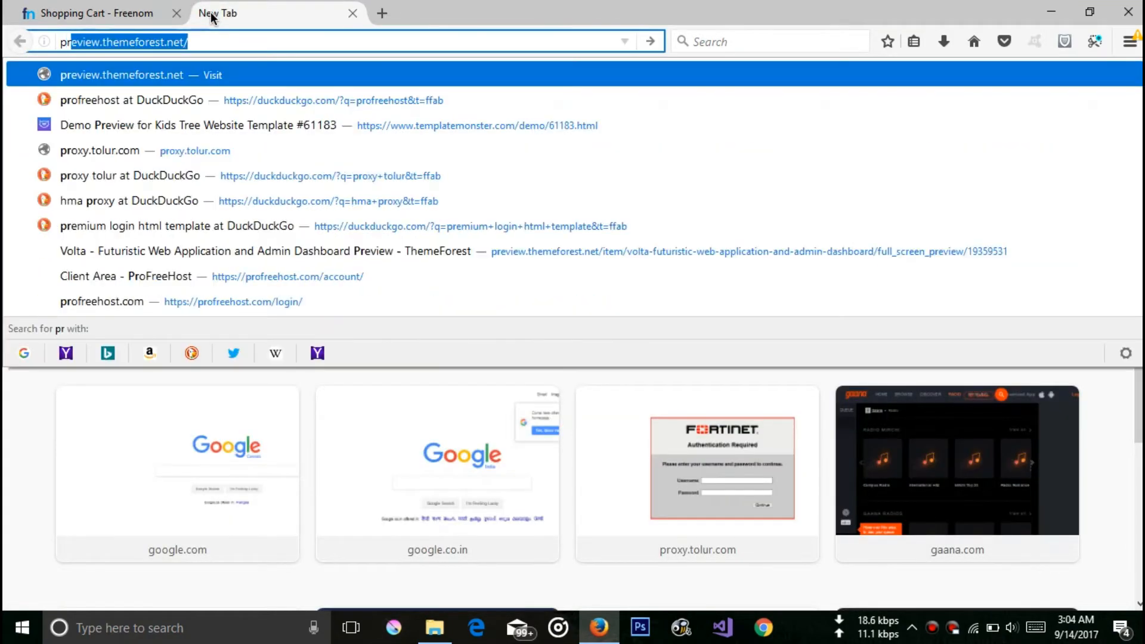
type("profreeho")
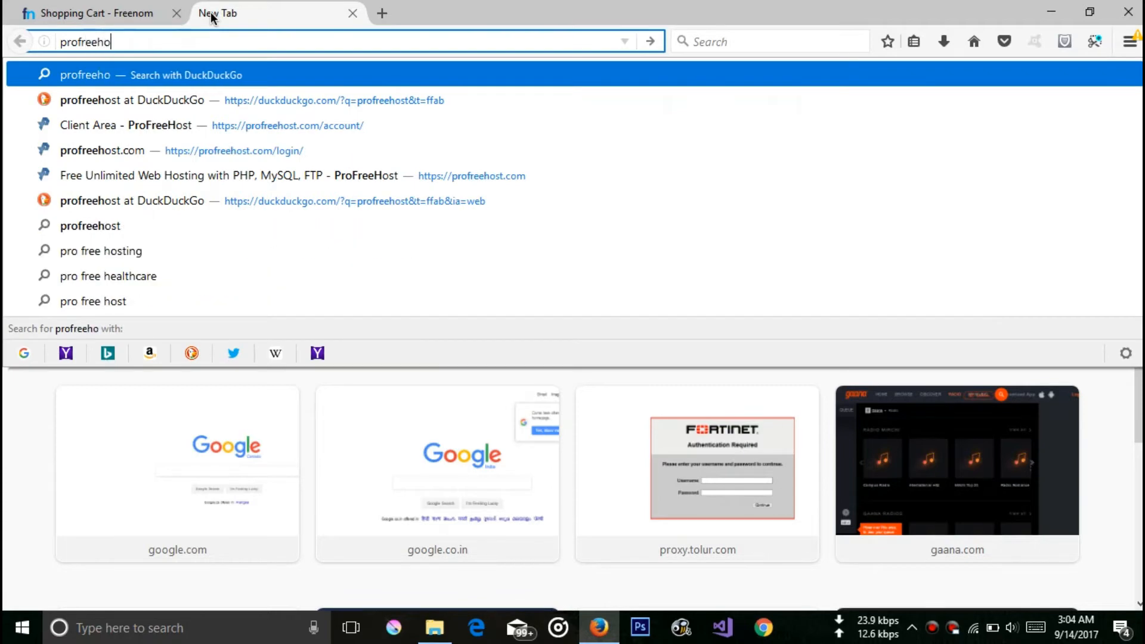
left_click(248, 100)
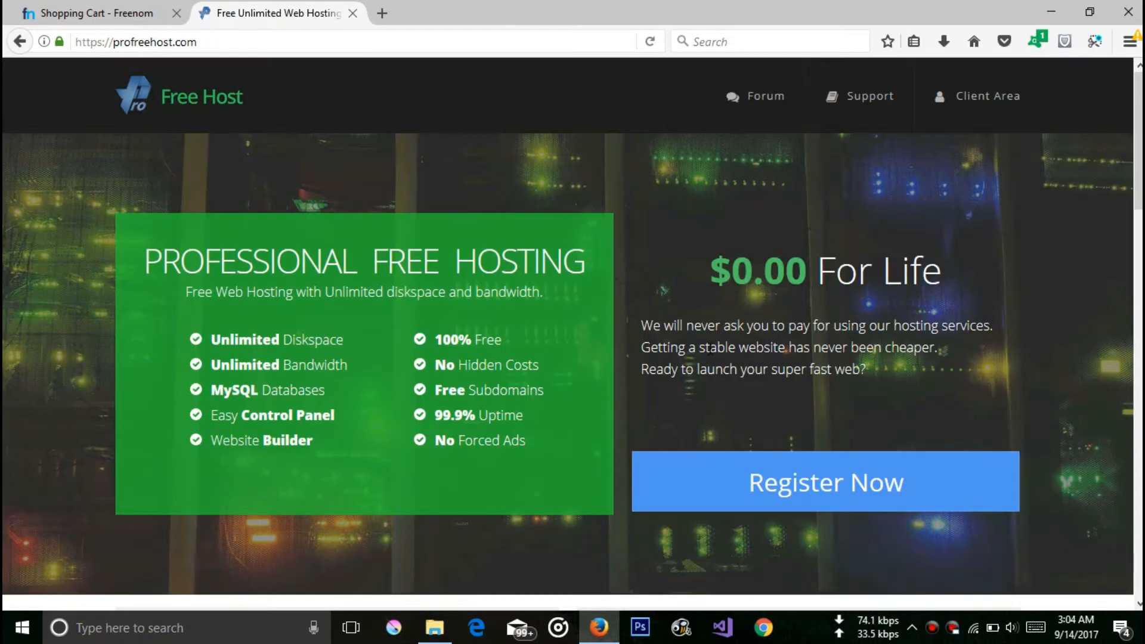
mouse_move(988, 95)
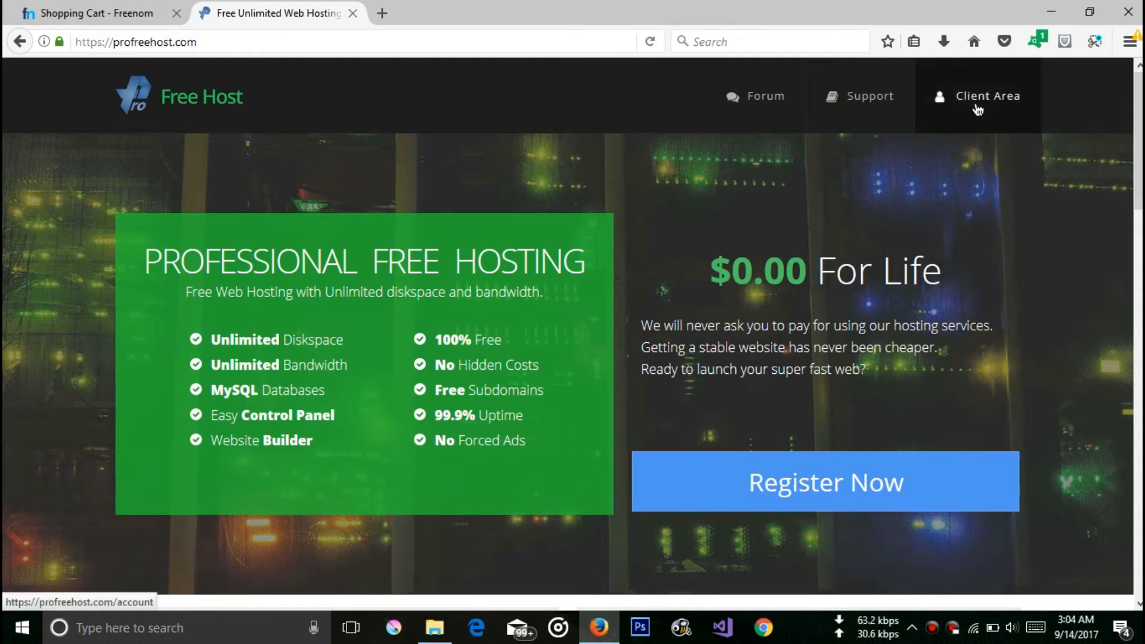
- Log out of the existing ProFreeHost account from the Client Area and return to the home page
left_click(988, 95)
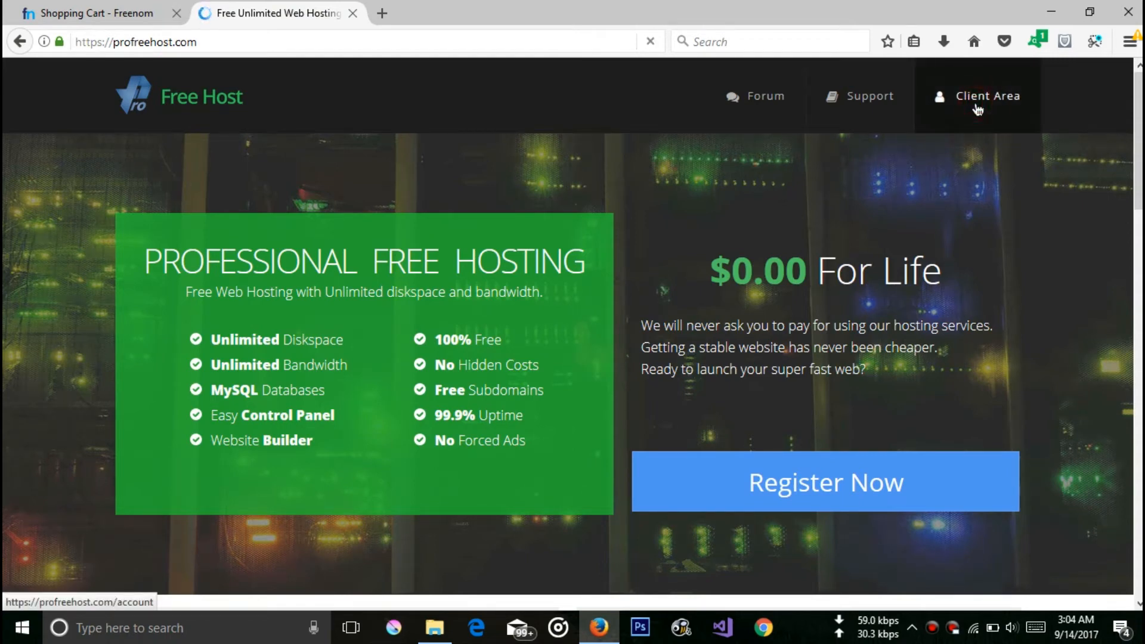
left_click(987, 95)
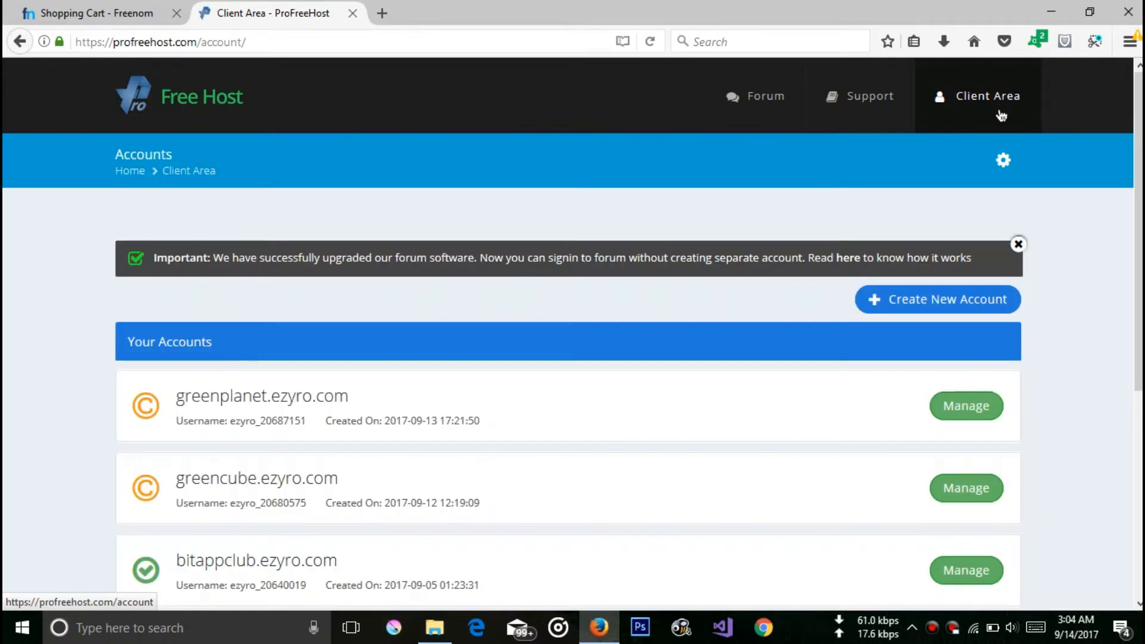
left_click(1003, 160)
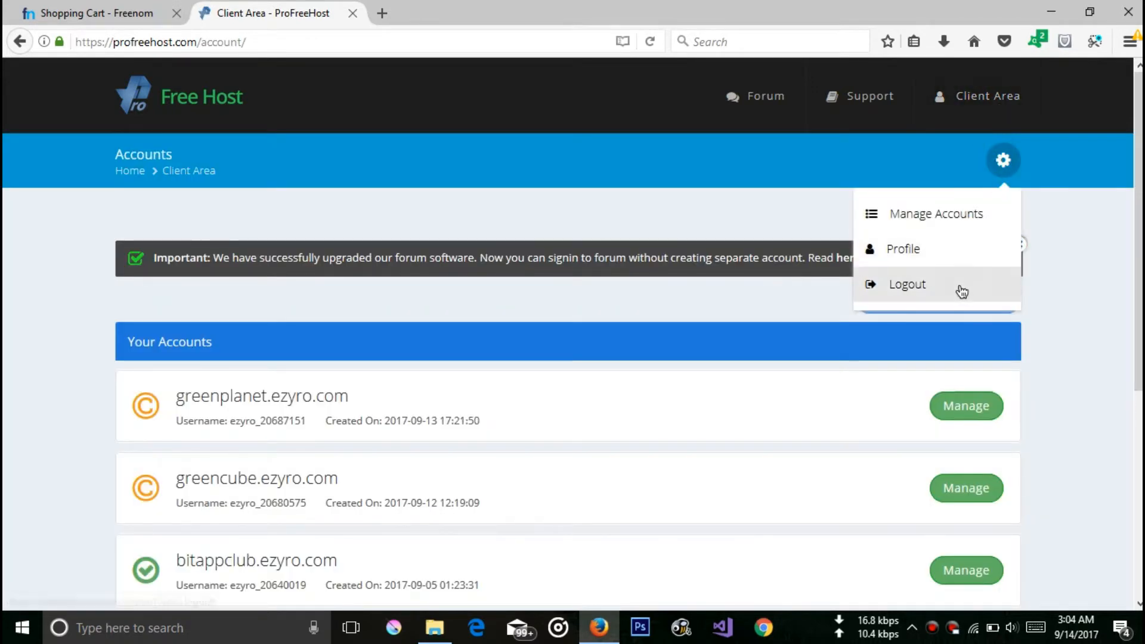
left_click(907, 284)
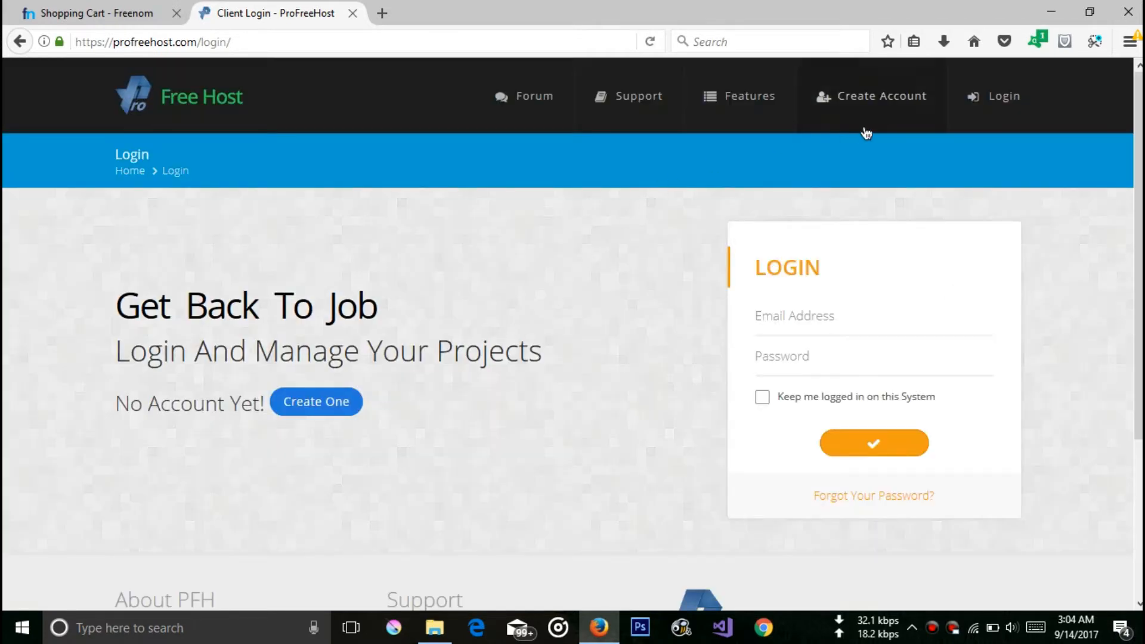
mouse_move(181, 107)
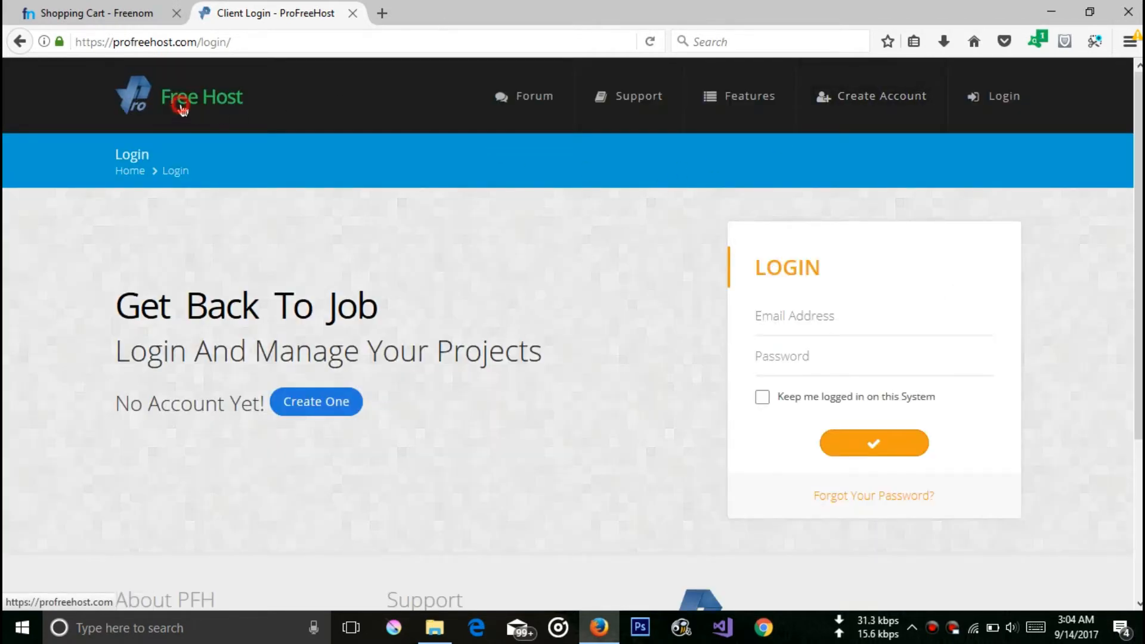
left_click(181, 96)
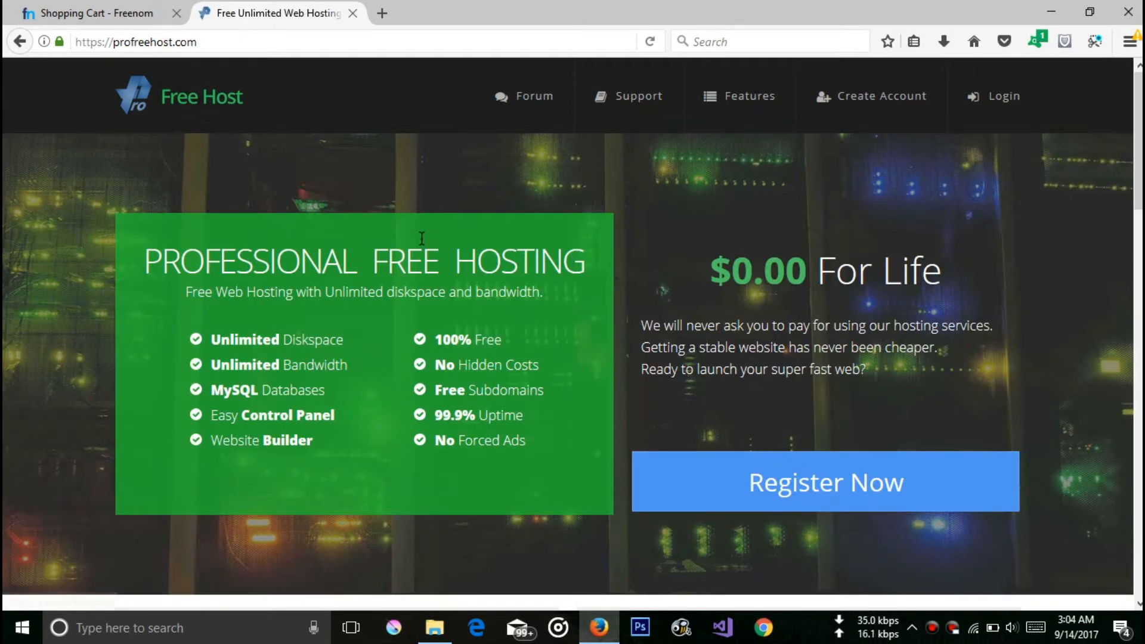
mouse_move(276, 271)
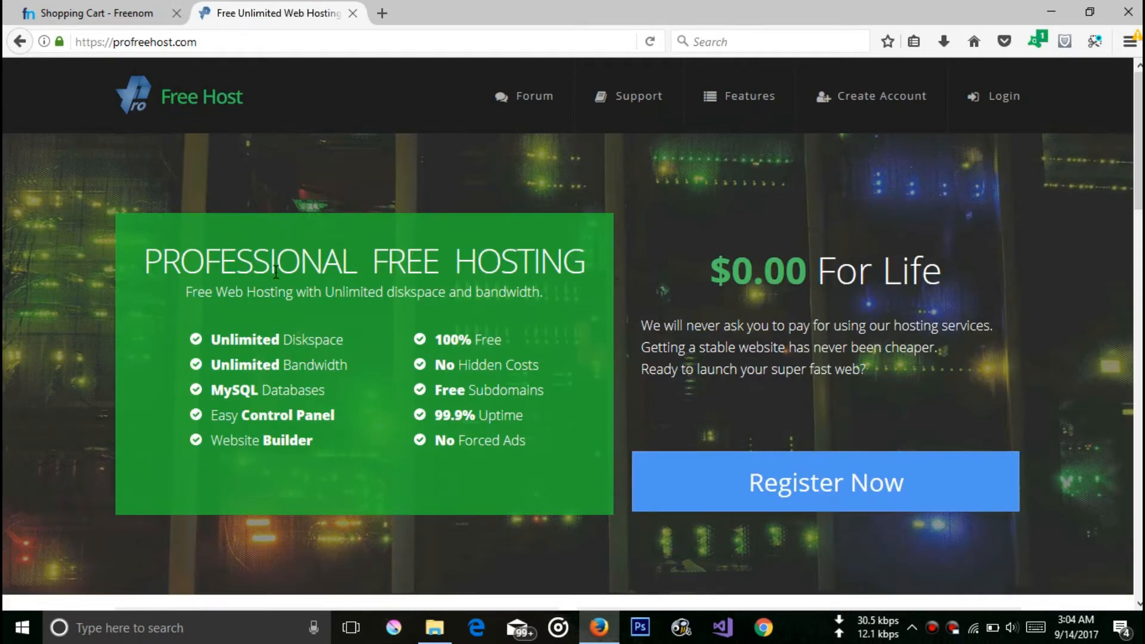
mouse_move(165, 343)
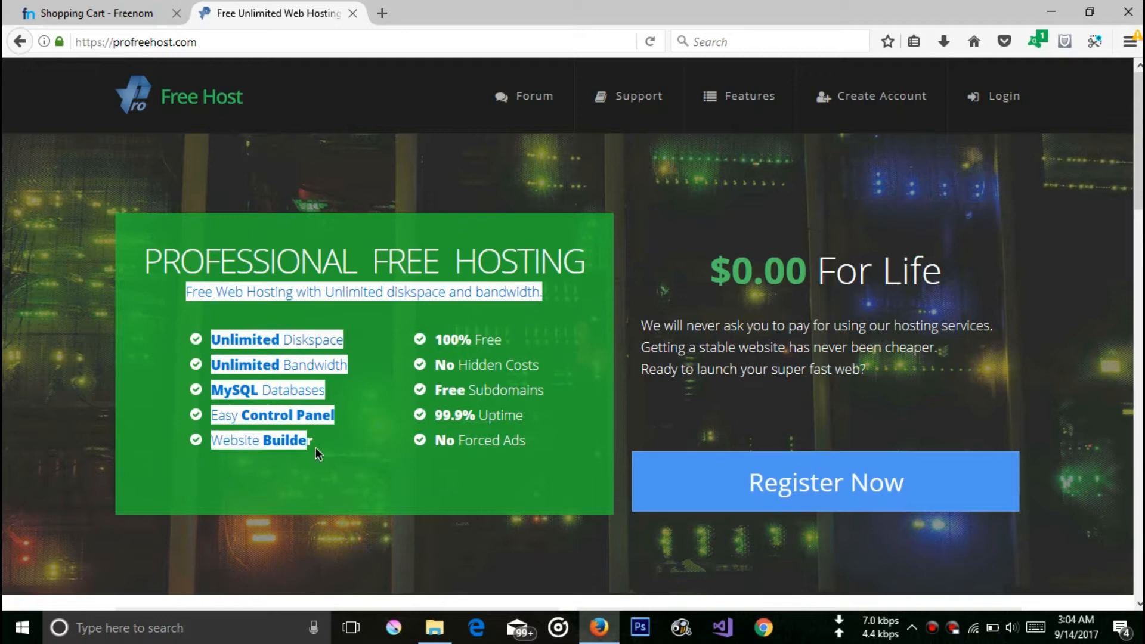
mouse_move(330, 444)
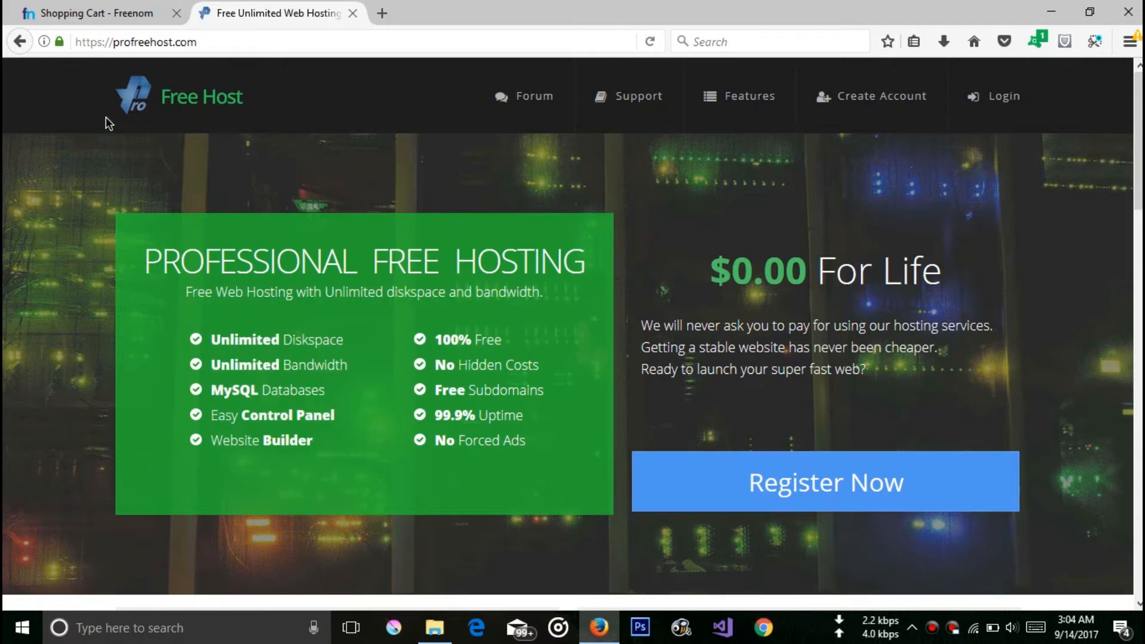
mouse_move(168, 110)
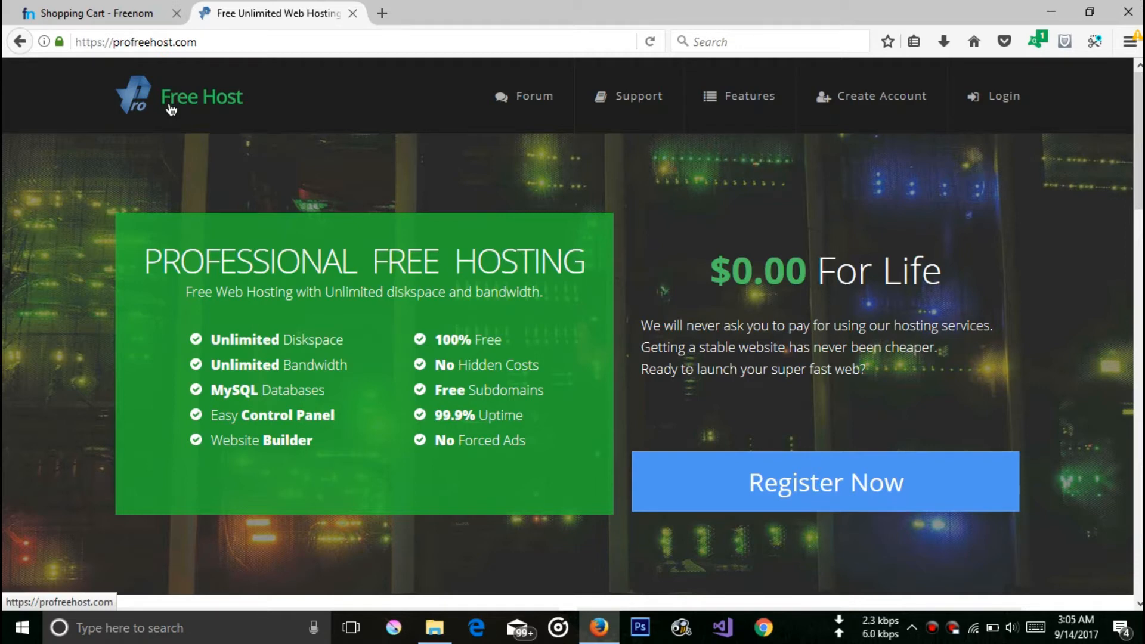
mouse_move(1003, 95)
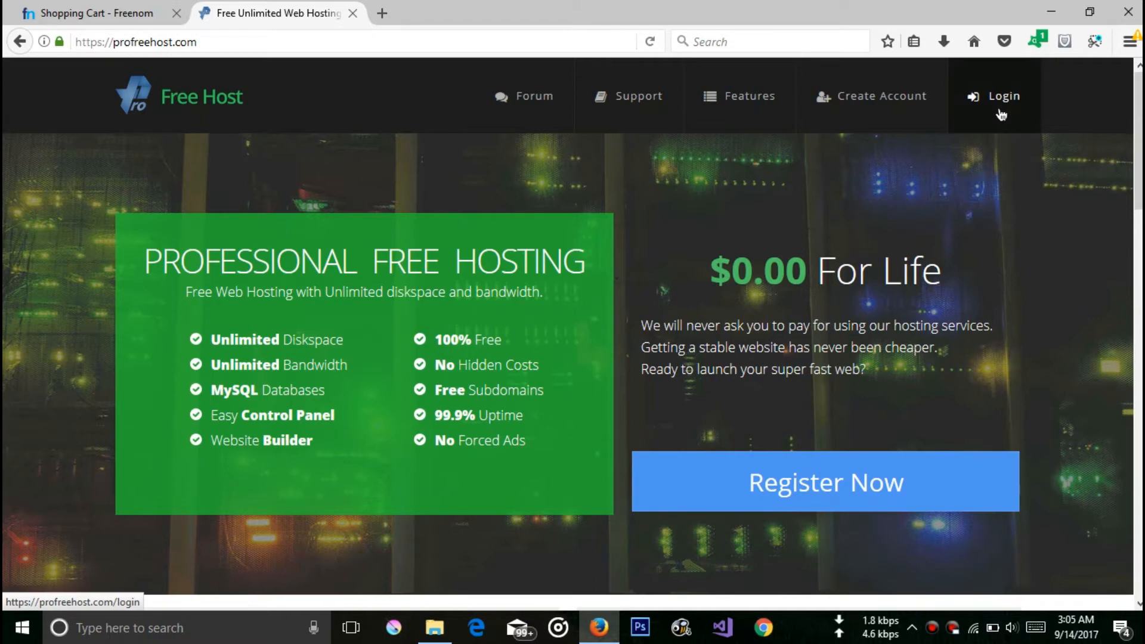
- Log into ProFreeHost with email and password, reaching the client area's account list
left_click(1003, 96)
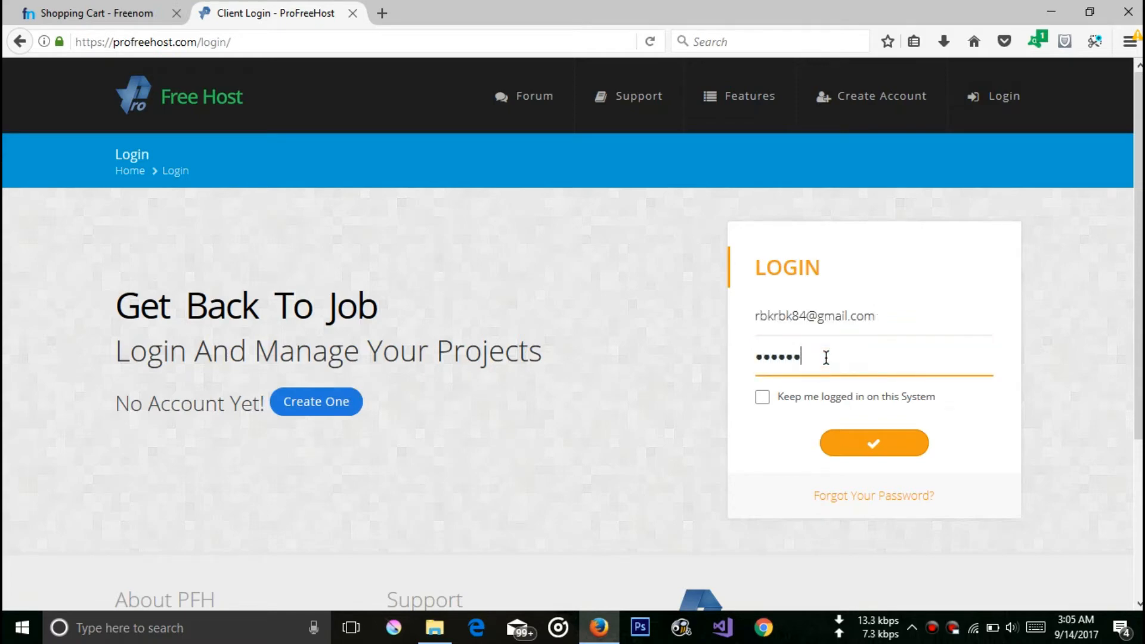
type("••")
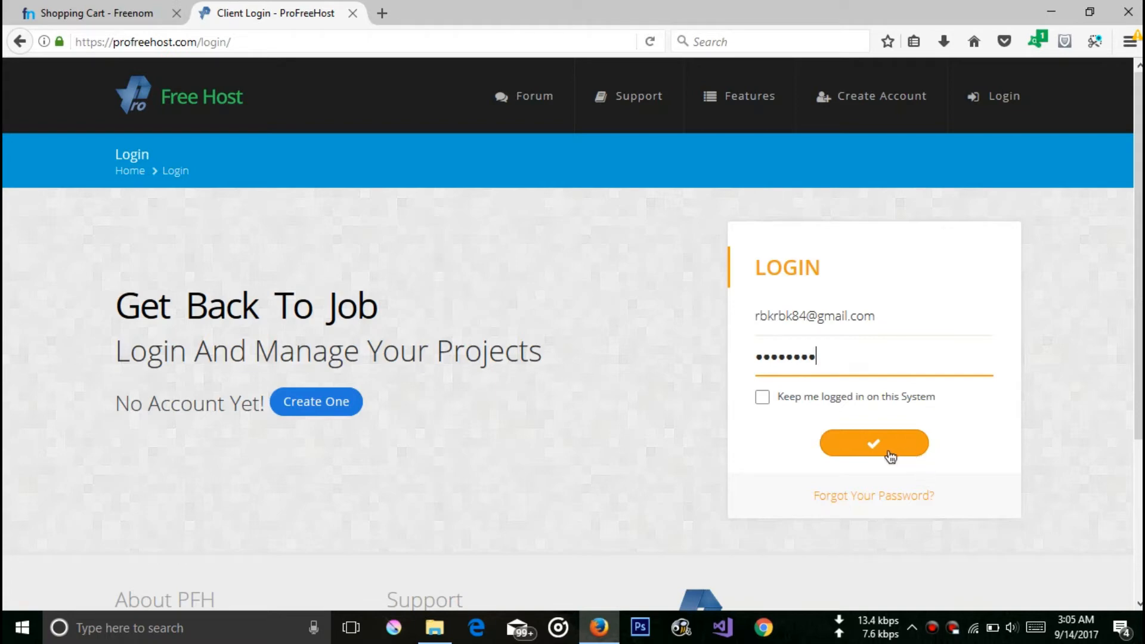
left_click(872, 444)
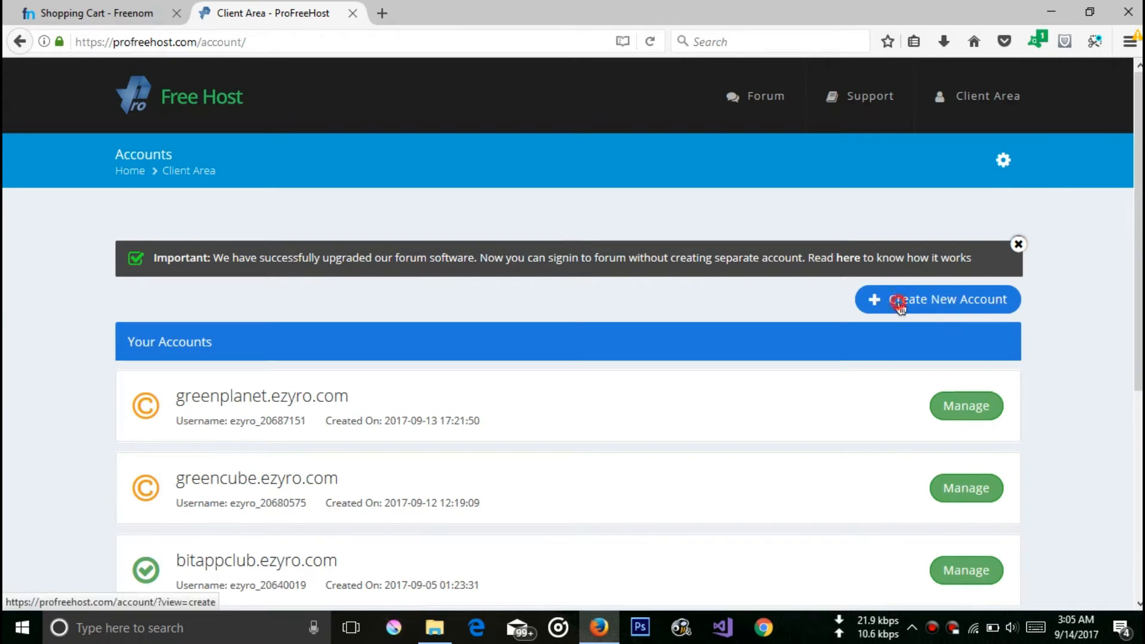
- Fill the Create New Website form with name helloworldboo on free domain ezyro.com
left_click(938, 298)
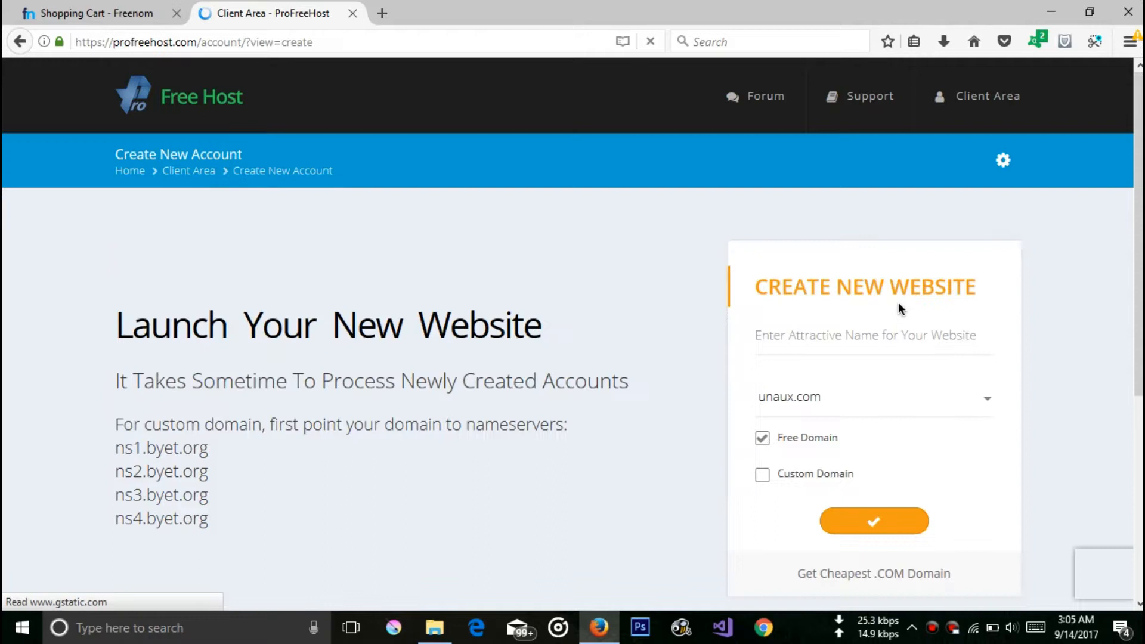
left_click(873, 396)
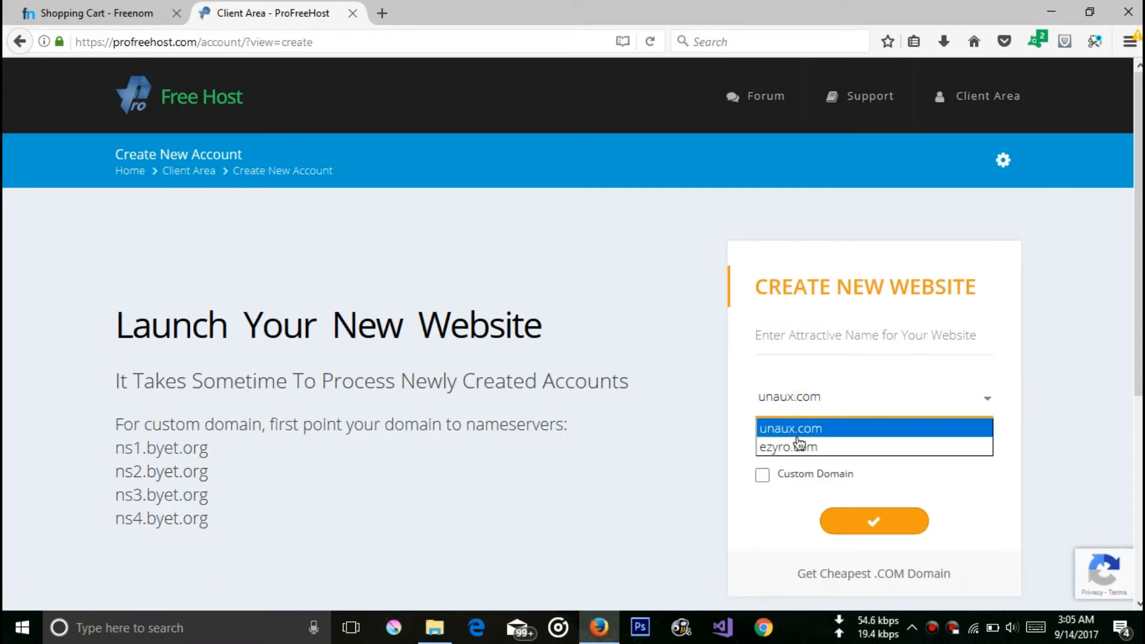
left_click(787, 446)
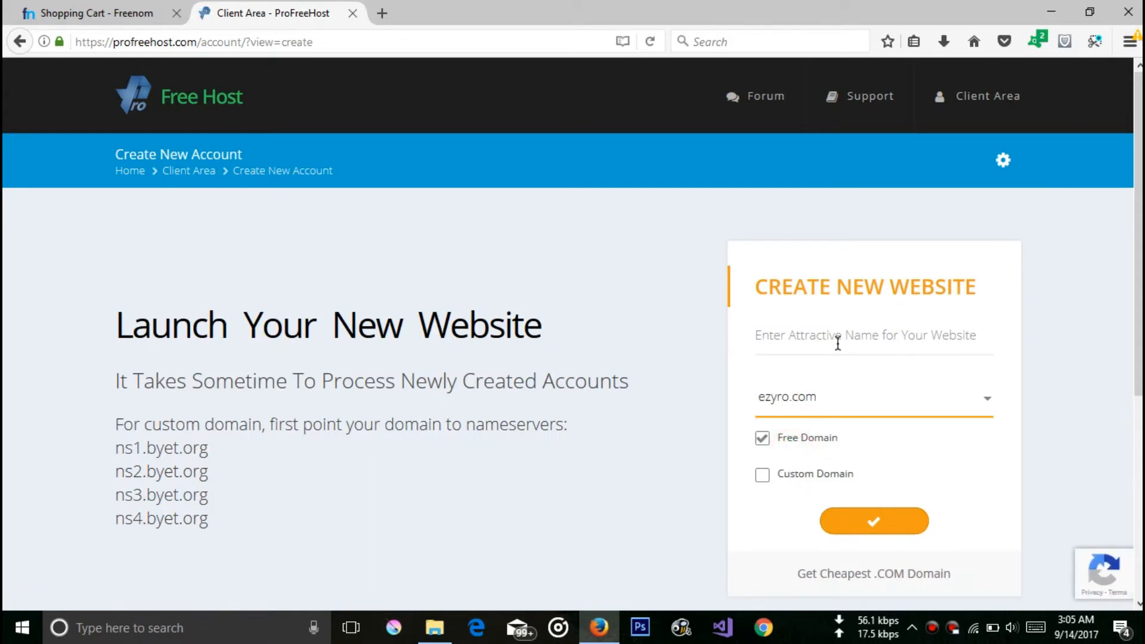
left_click(866, 335)
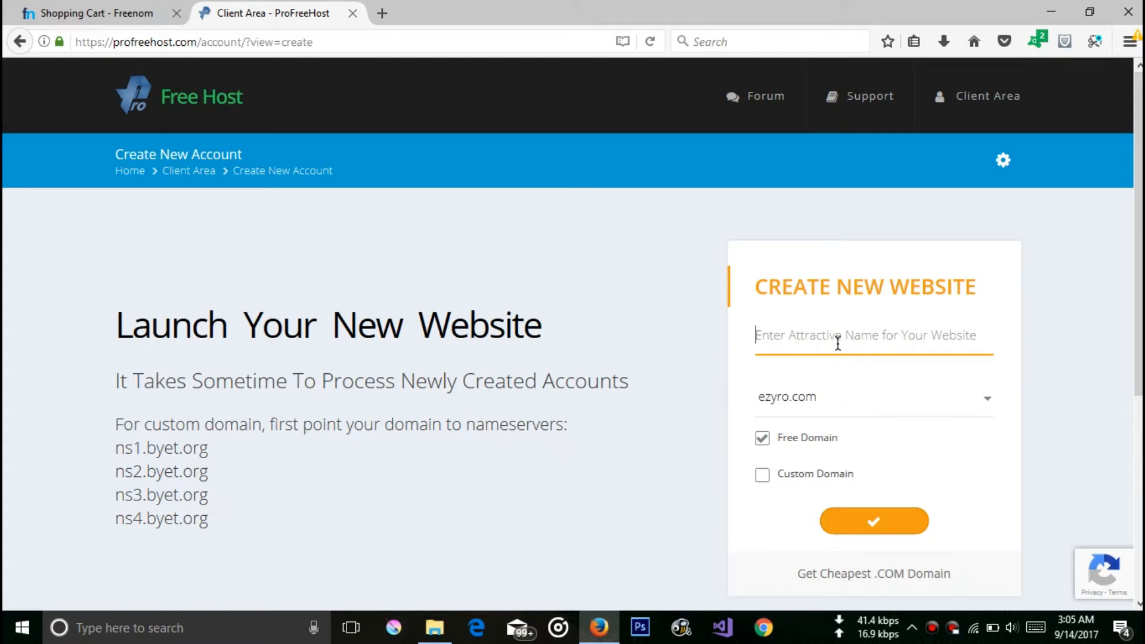
type("h")
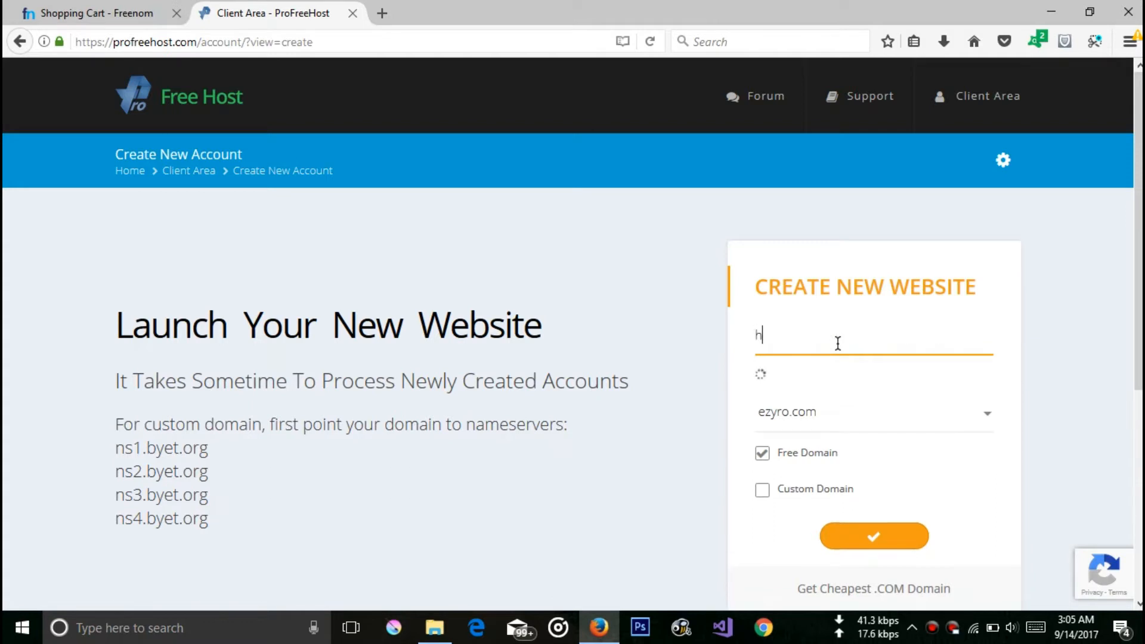
type("elo")
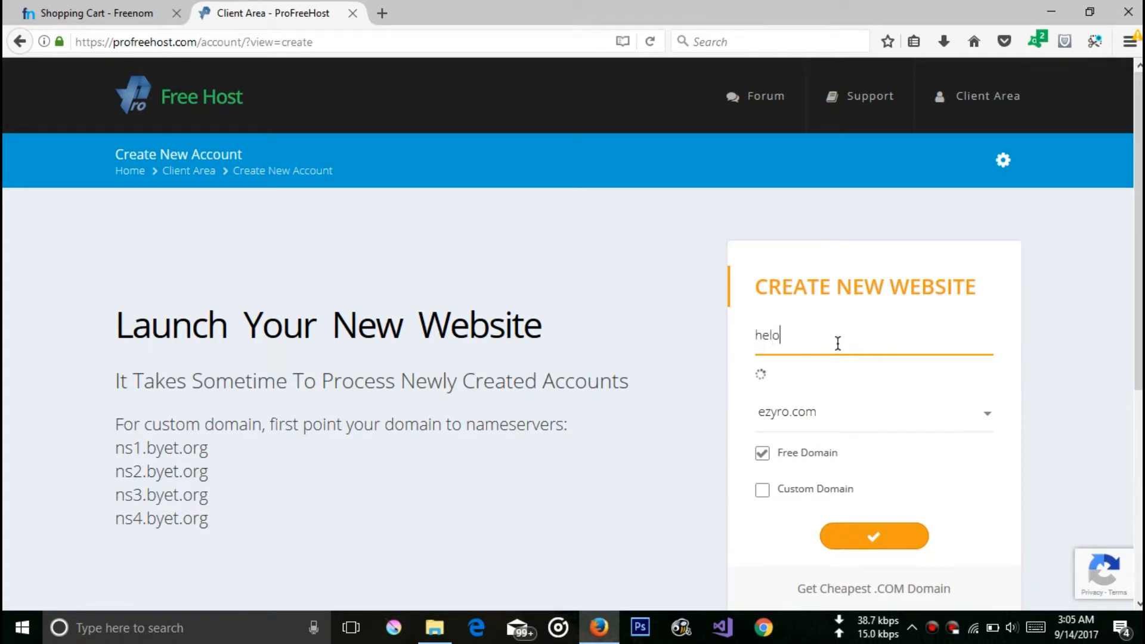
key("Backspace")
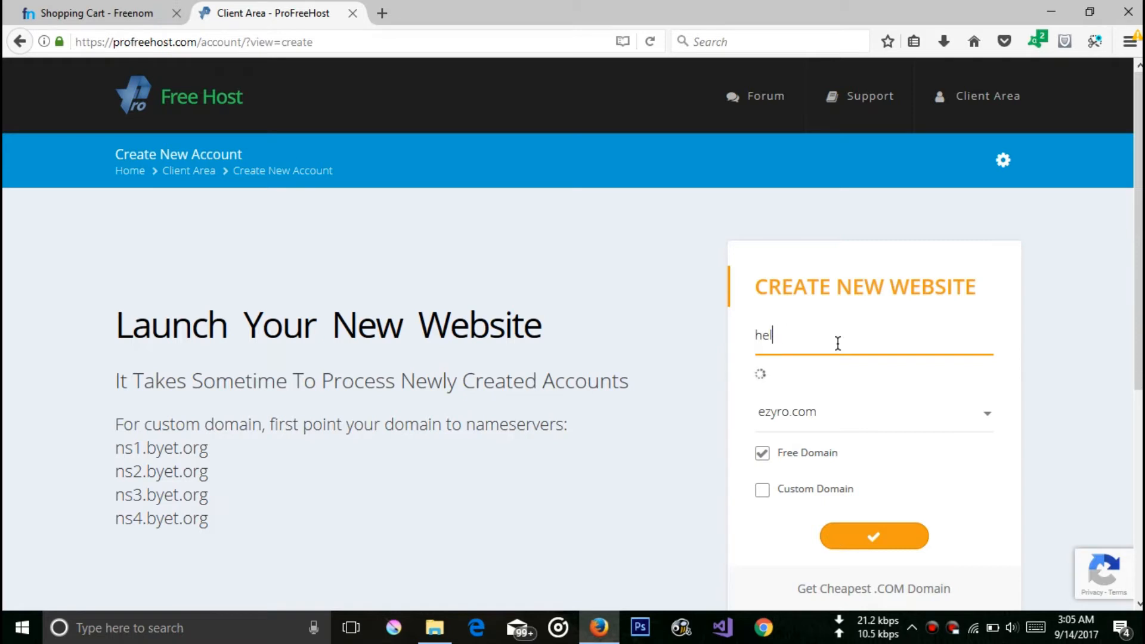
type("loworl")
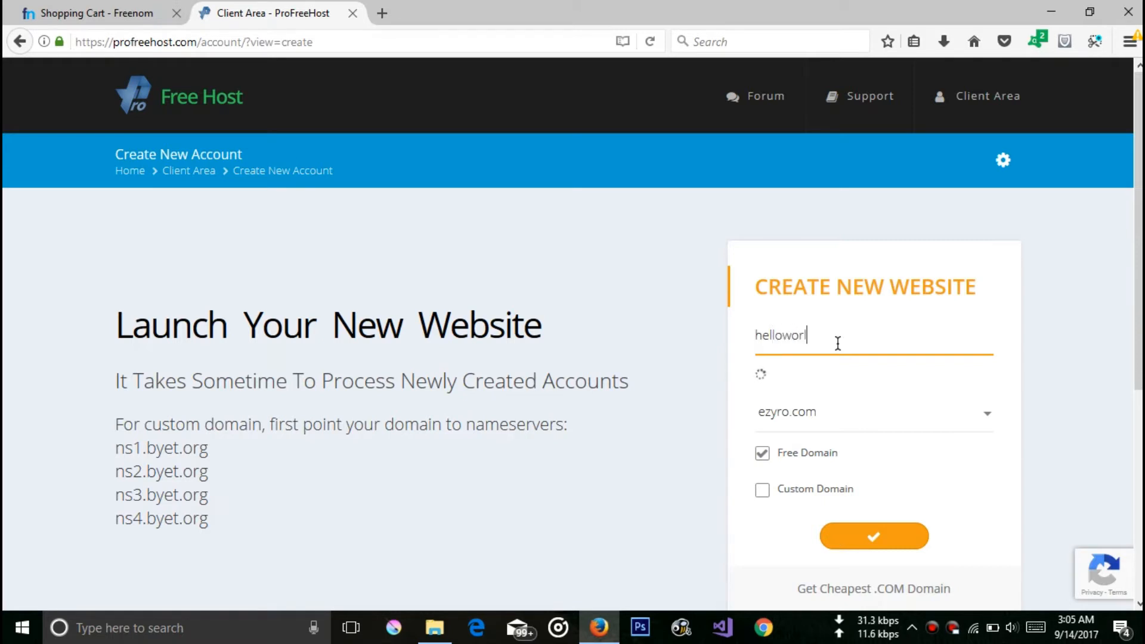
type("dboo")
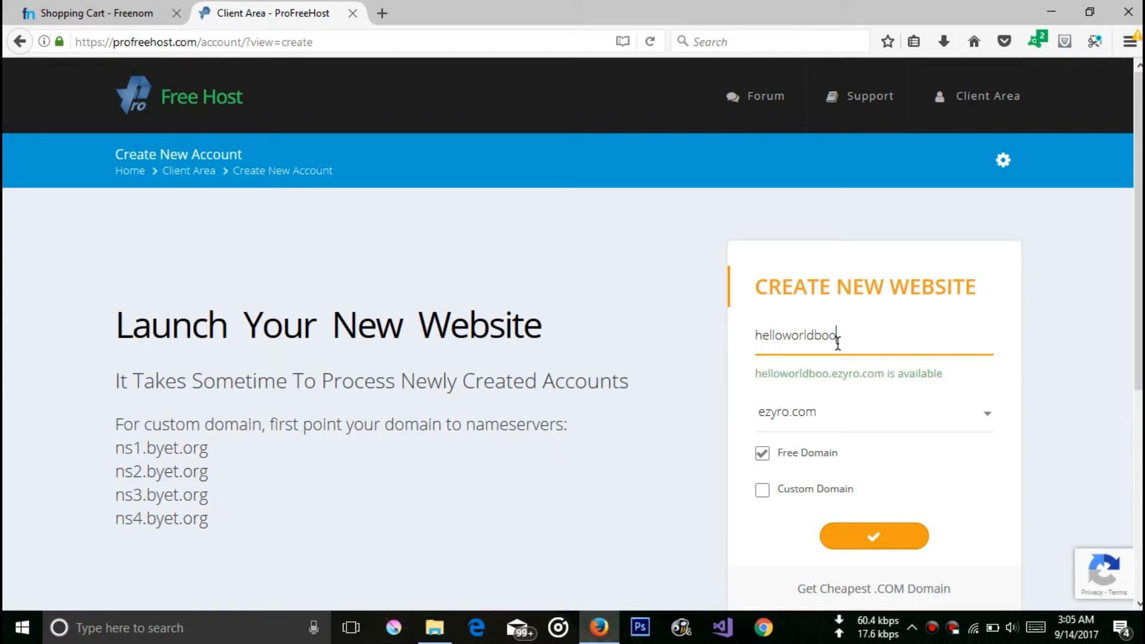
- Glance at the Freenom order tab, then create the helloworldboo.ezyro.com hosting account
left_click(87, 13)
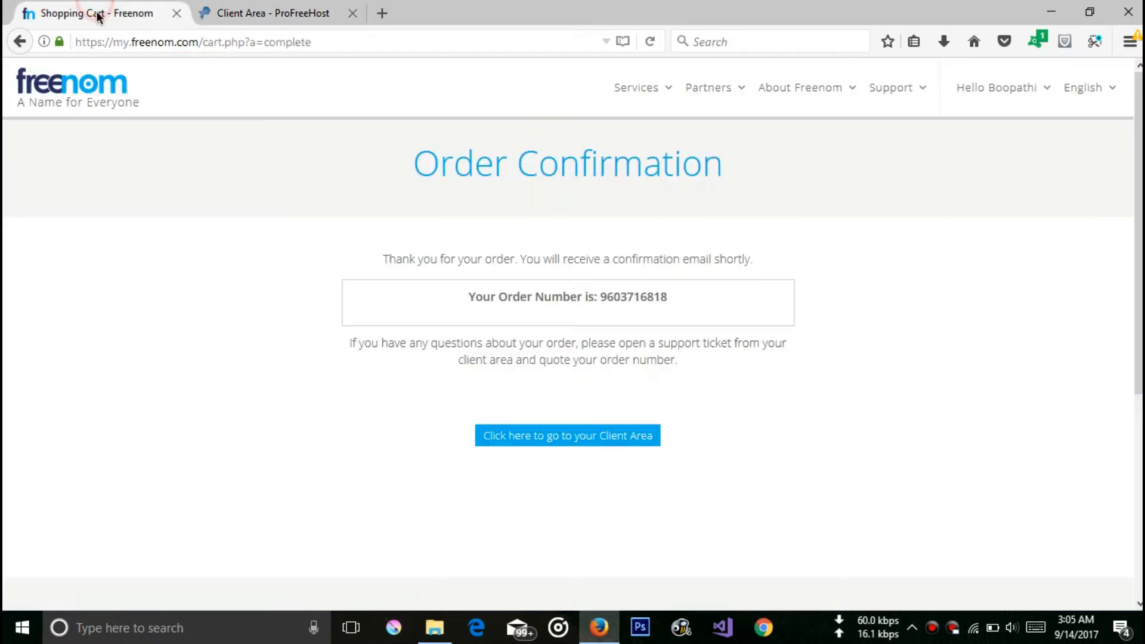
left_click(272, 13)
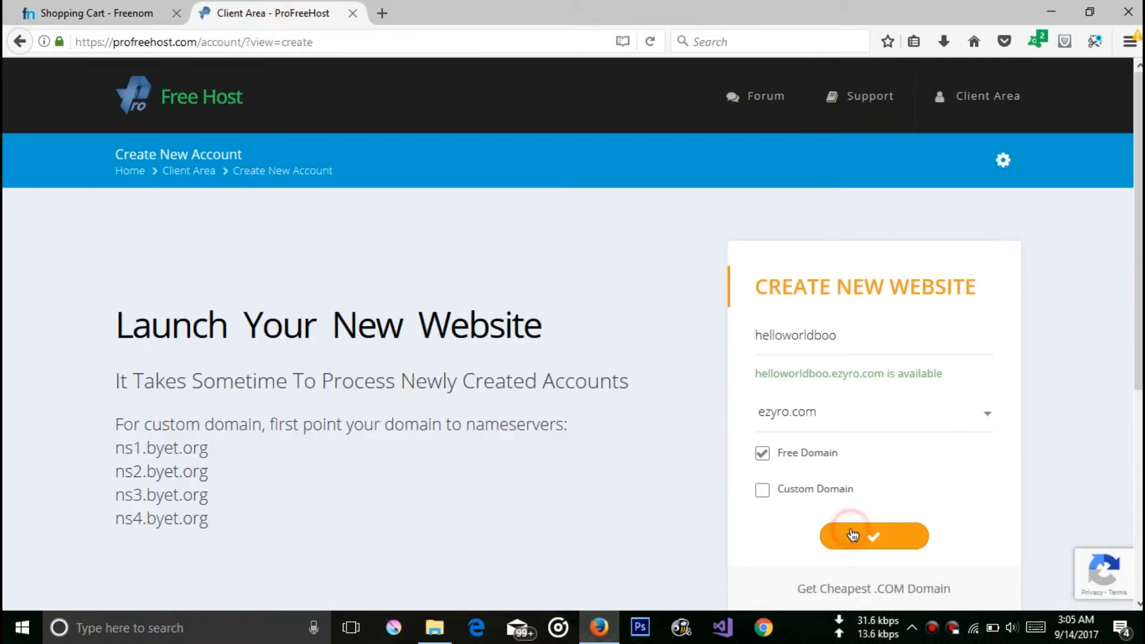
left_click(873, 535)
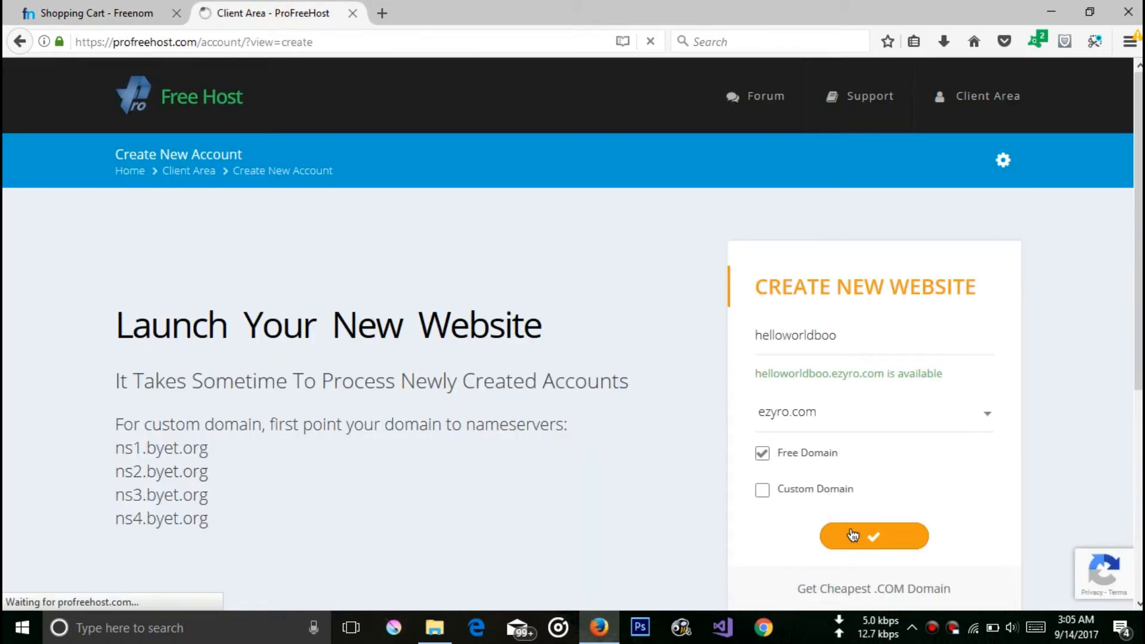
left_click(873, 535)
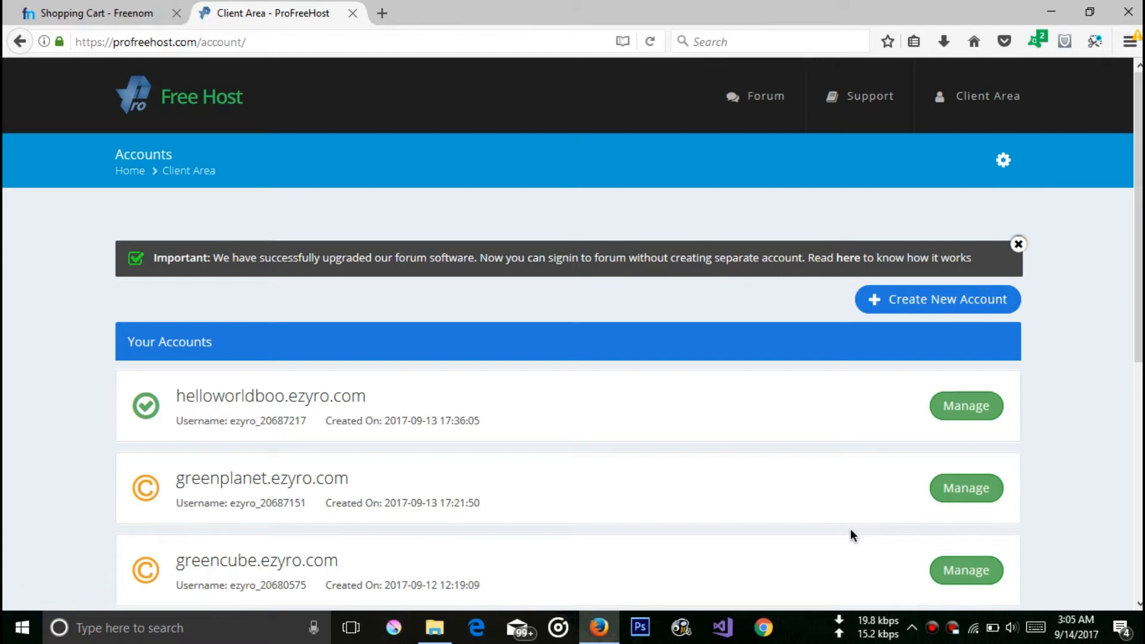
mouse_move(965, 406)
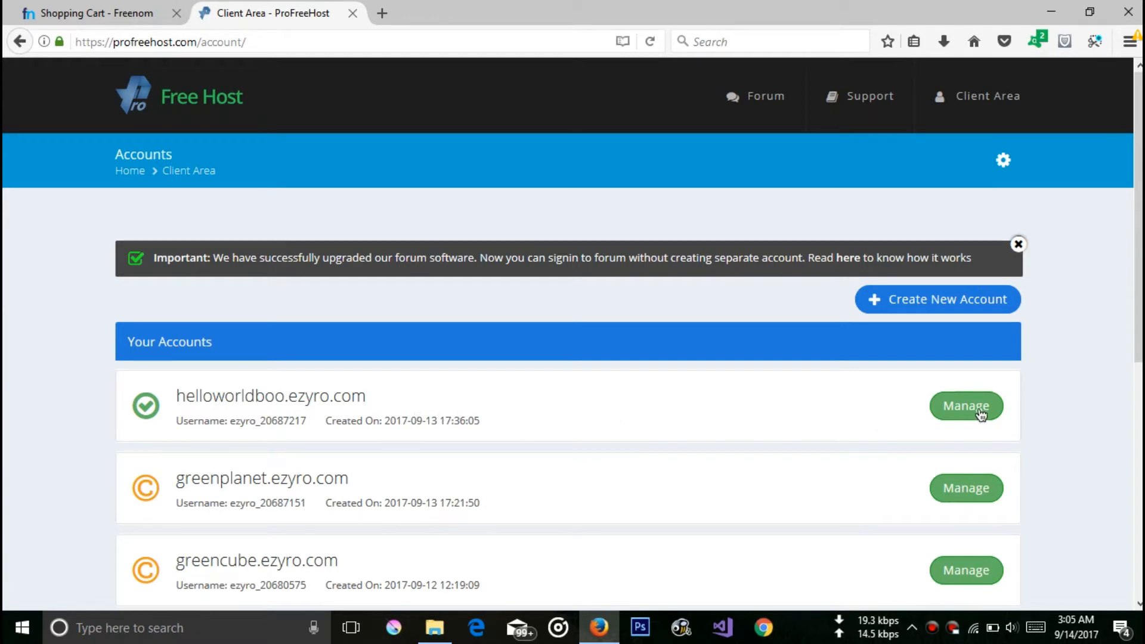
mouse_move(966, 405)
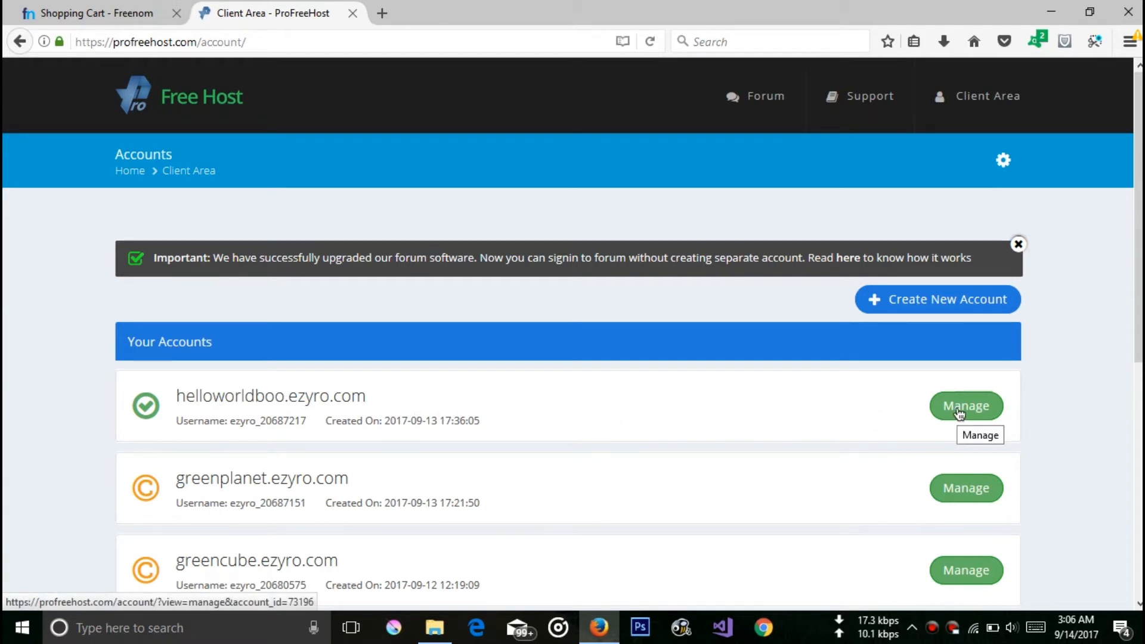
- Reach Aliases (Parked Domains) in the helloworldboo.ezyro.com control panel, noting the ezyro nameservers
left_click(965, 406)
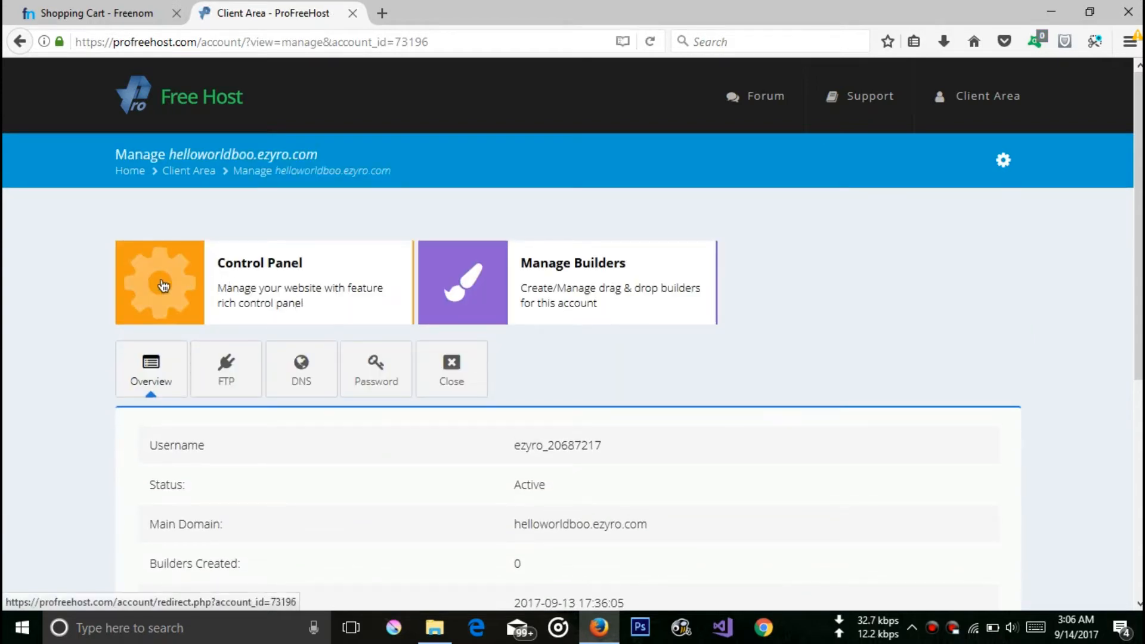
left_click(158, 283)
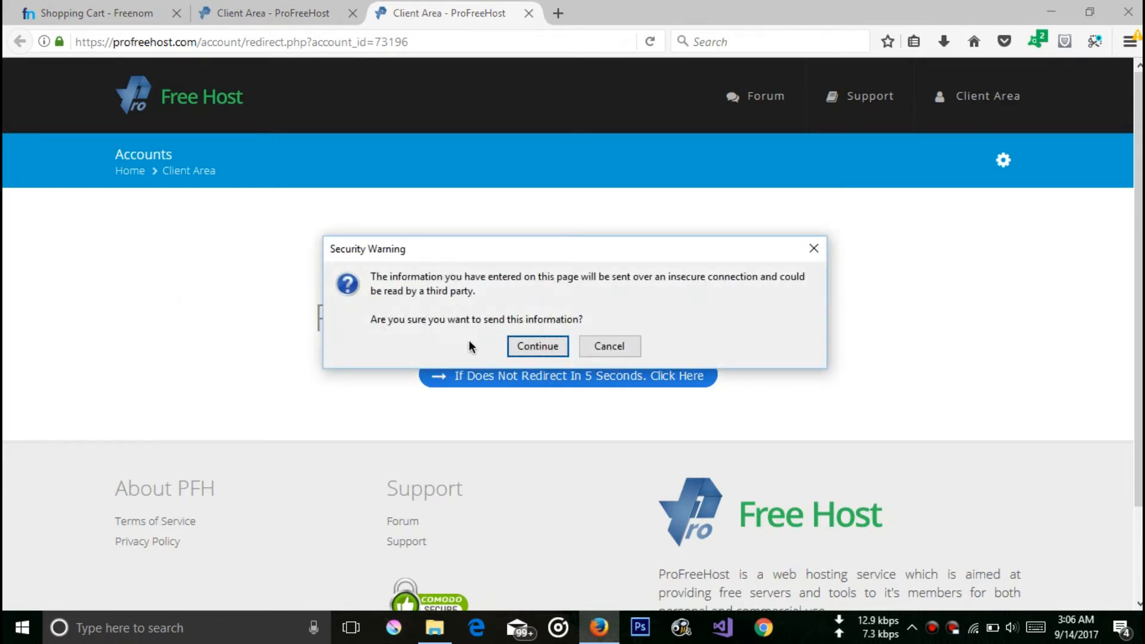
left_click(538, 346)
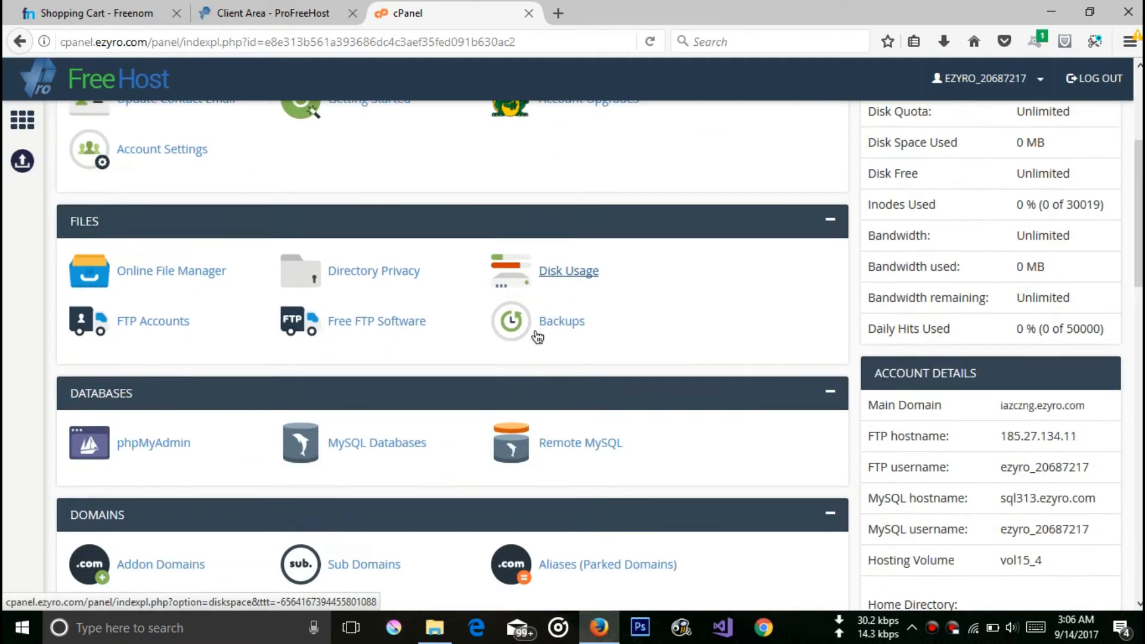
scroll("down", 3)
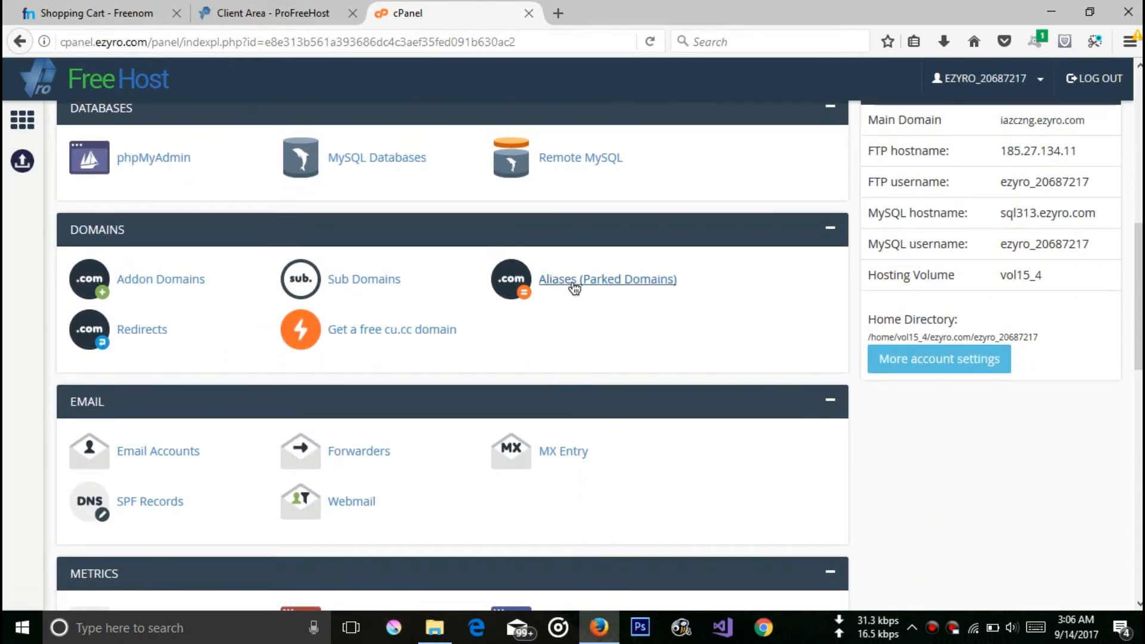
mouse_move(548, 288)
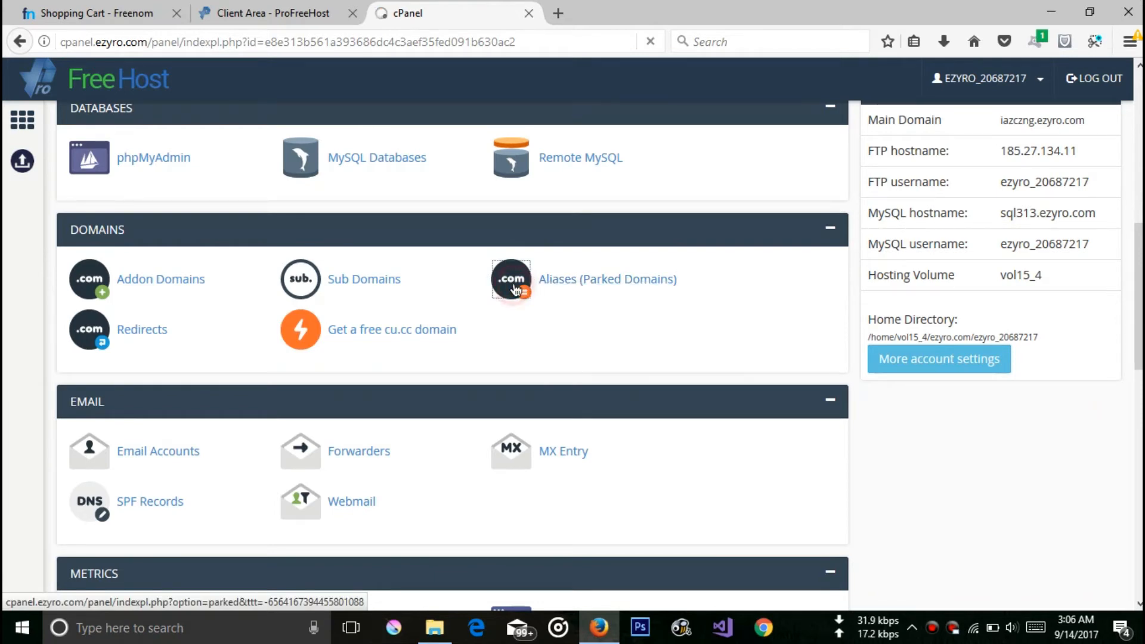
left_click(512, 279)
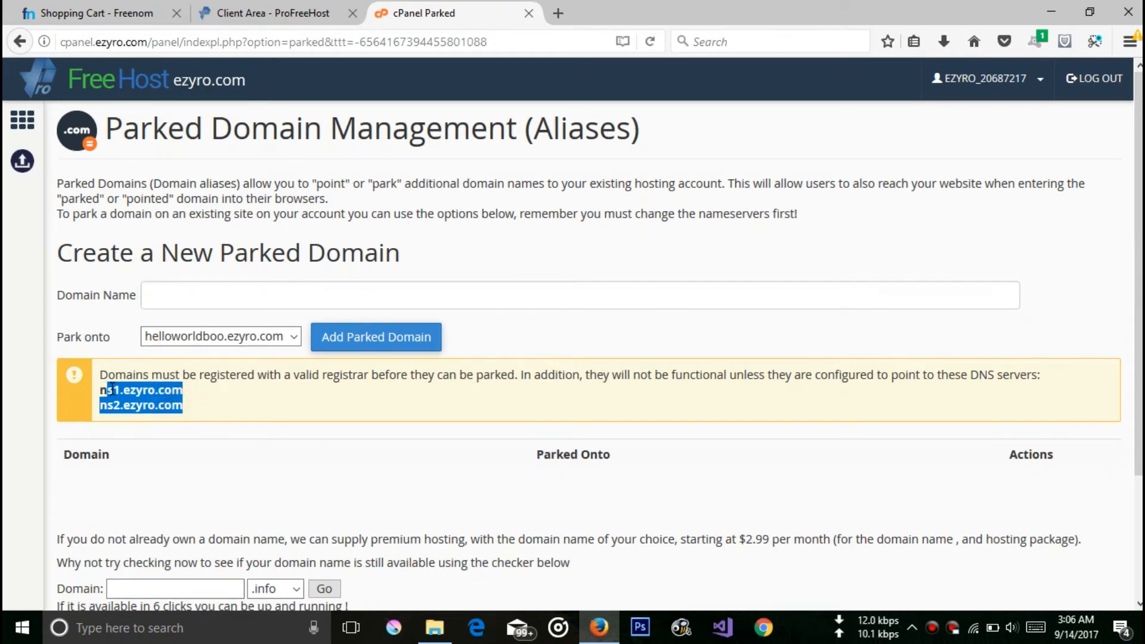
left_click(96, 13)
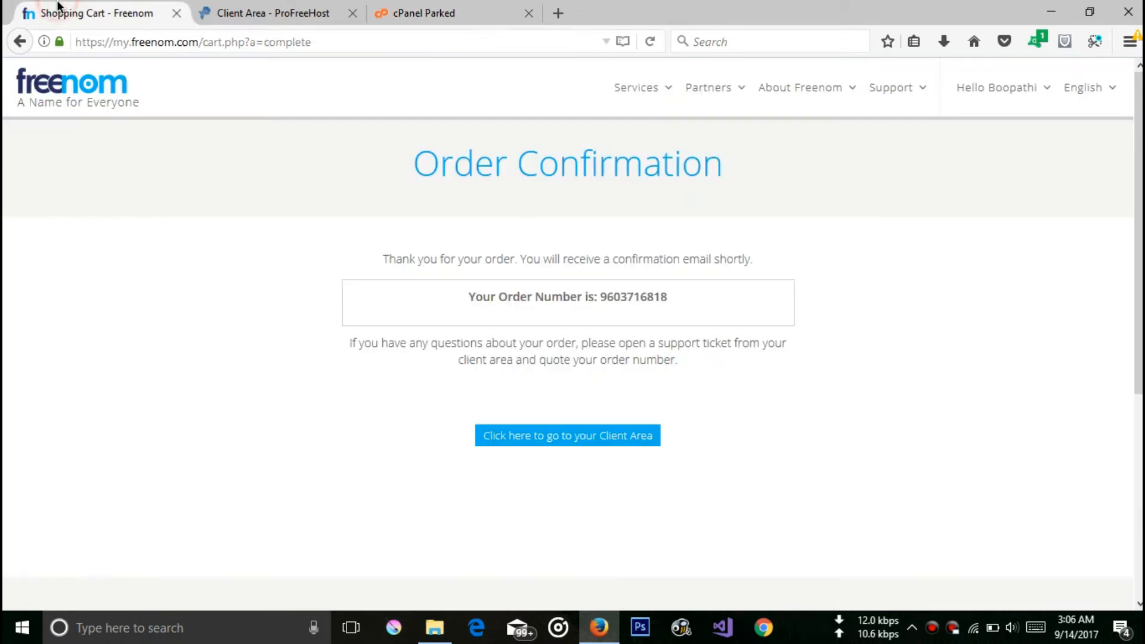
- From My Domains, reach helloworldboo.ga's nameserver settings and choose custom nameservers
scroll("down", 3)
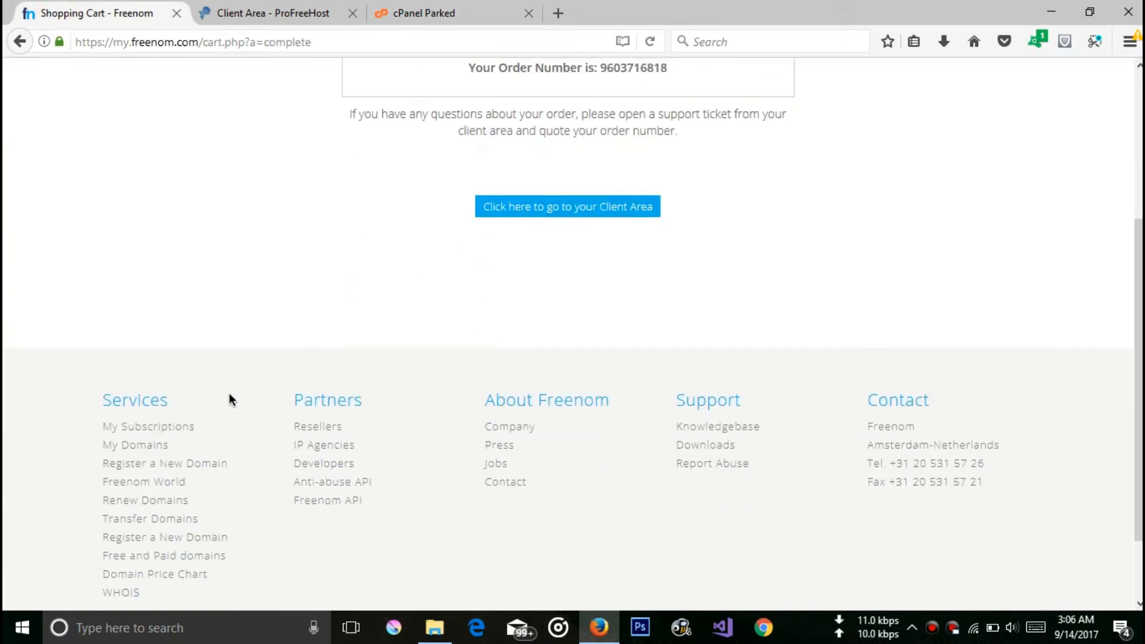
scroll("down", 3)
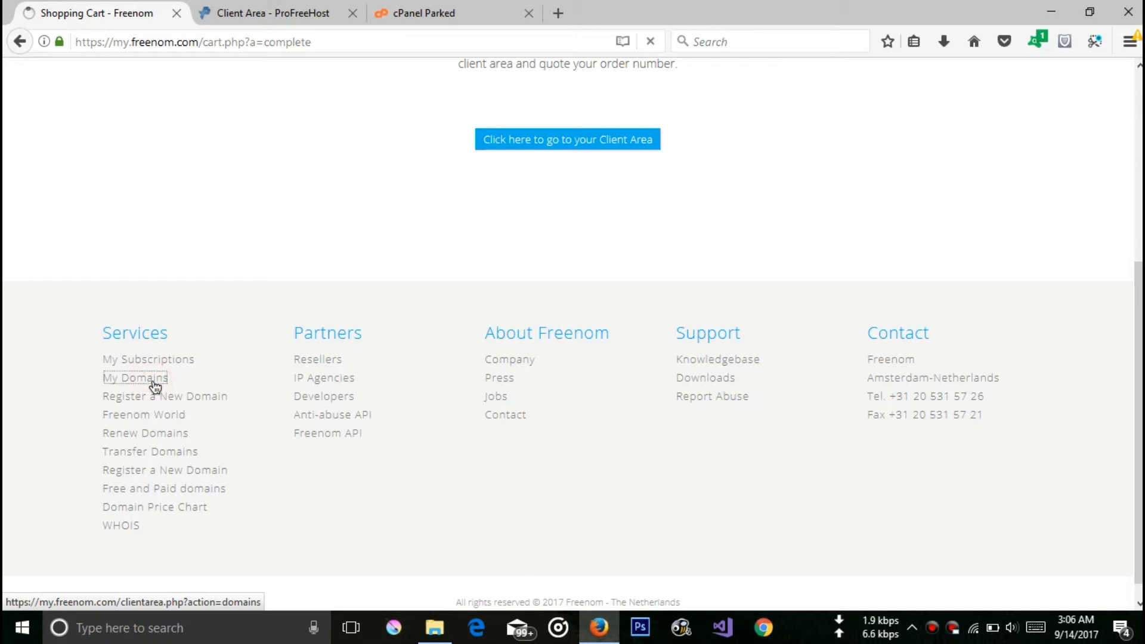
left_click(135, 378)
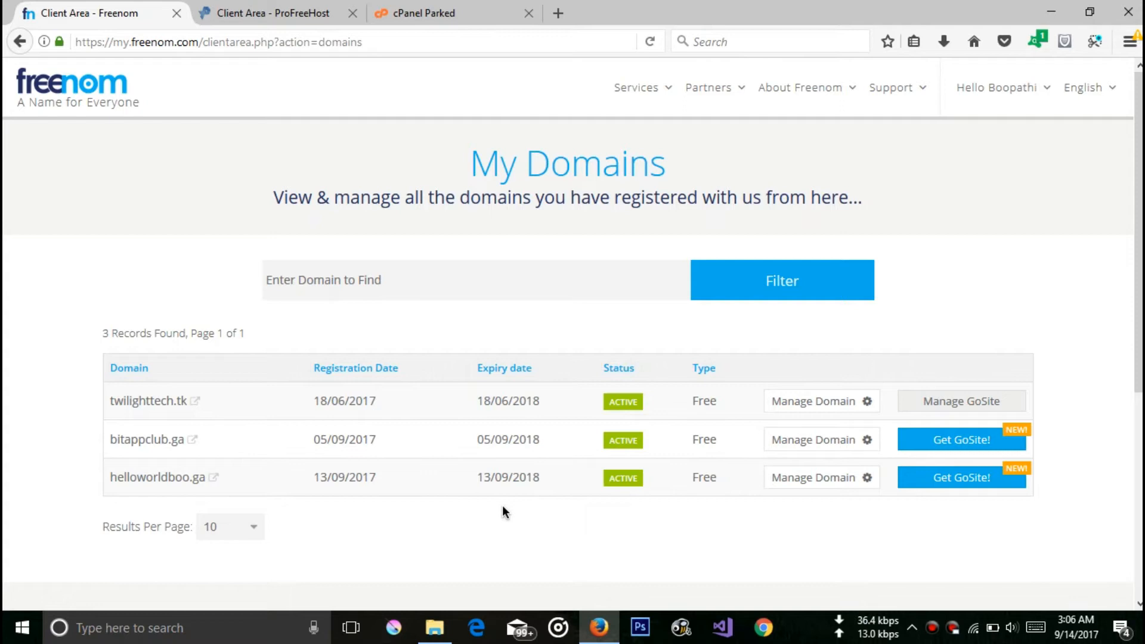
mouse_move(812, 477)
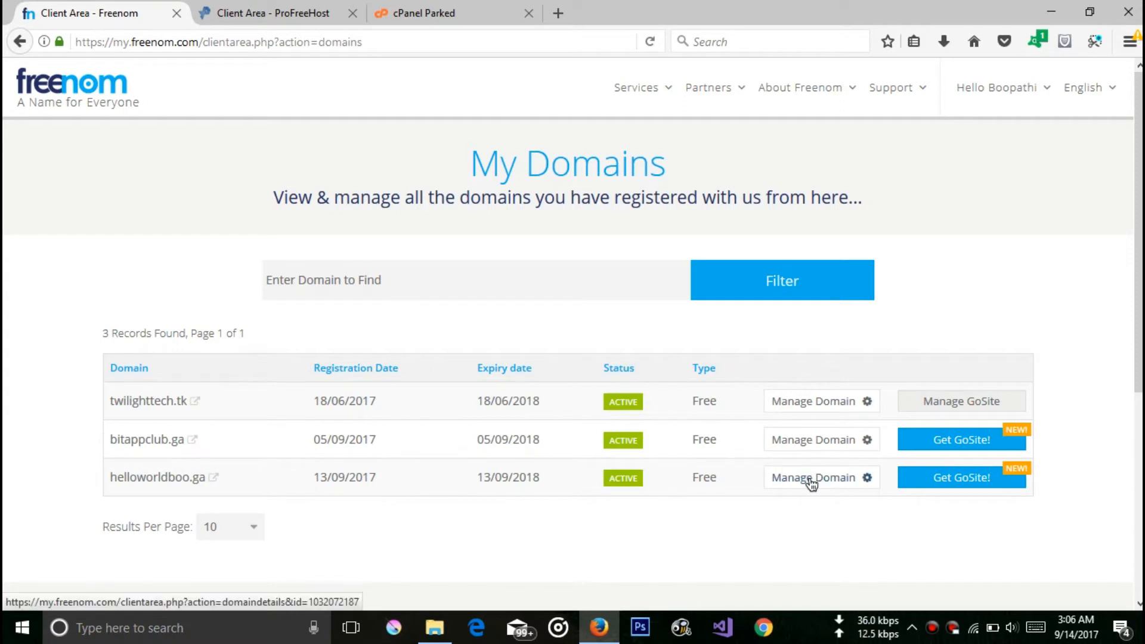
left_click(812, 477)
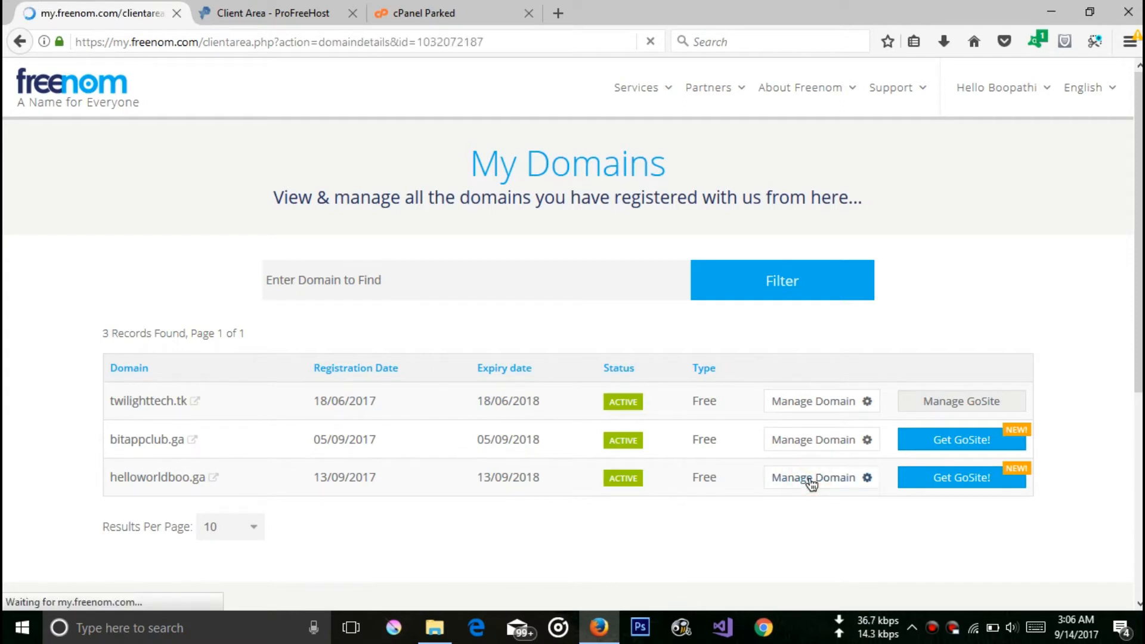
left_click(812, 477)
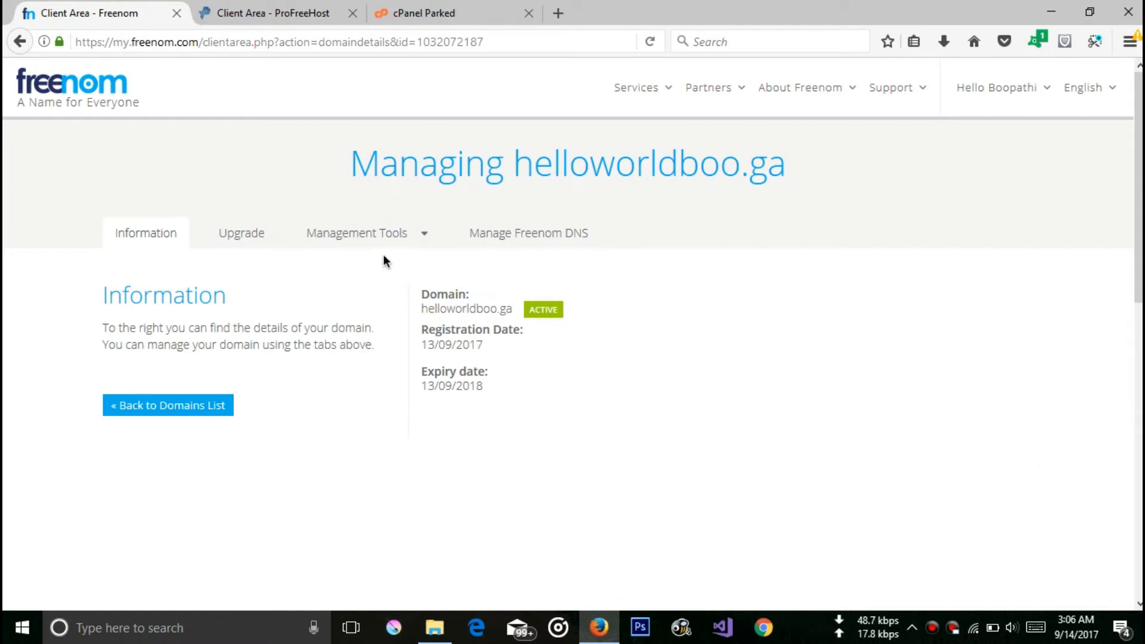
left_click(357, 232)
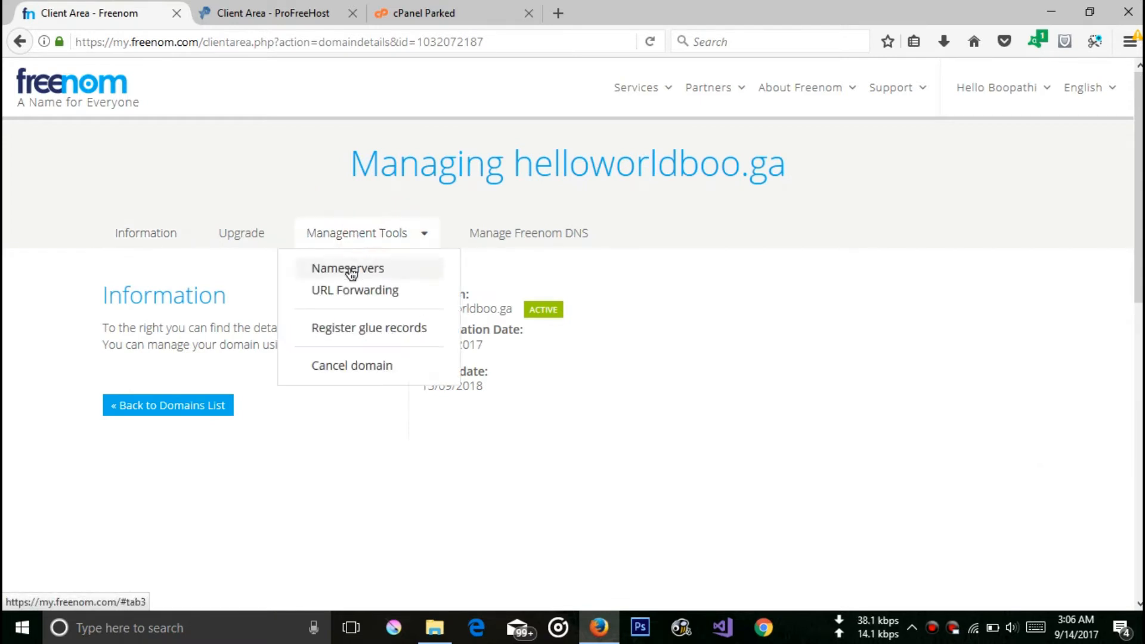
left_click(347, 269)
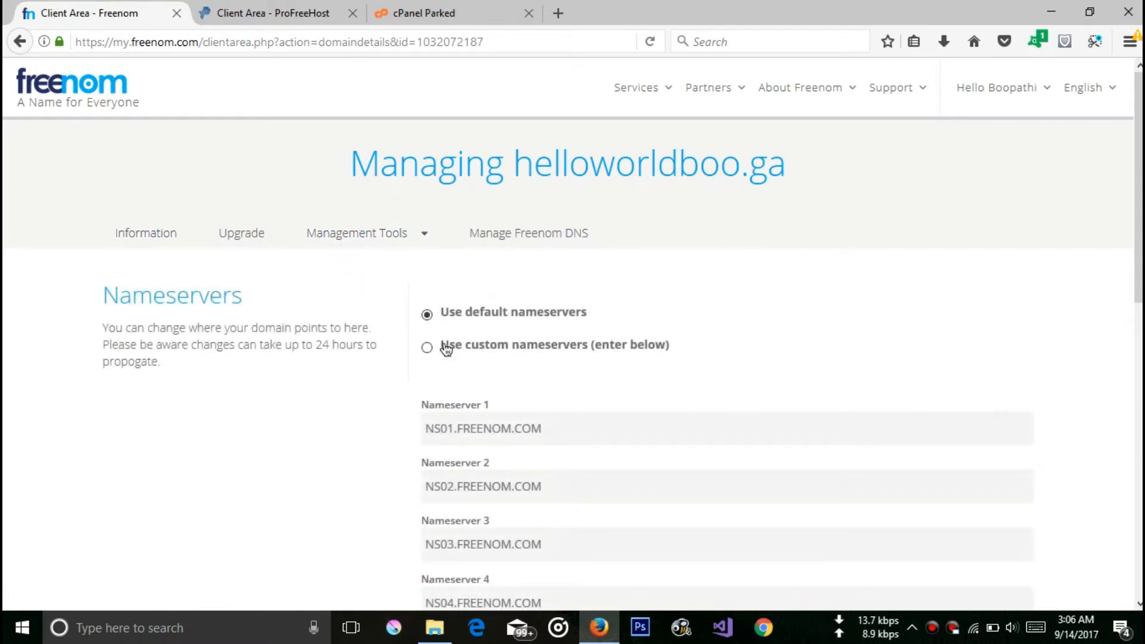
left_click(427, 347)
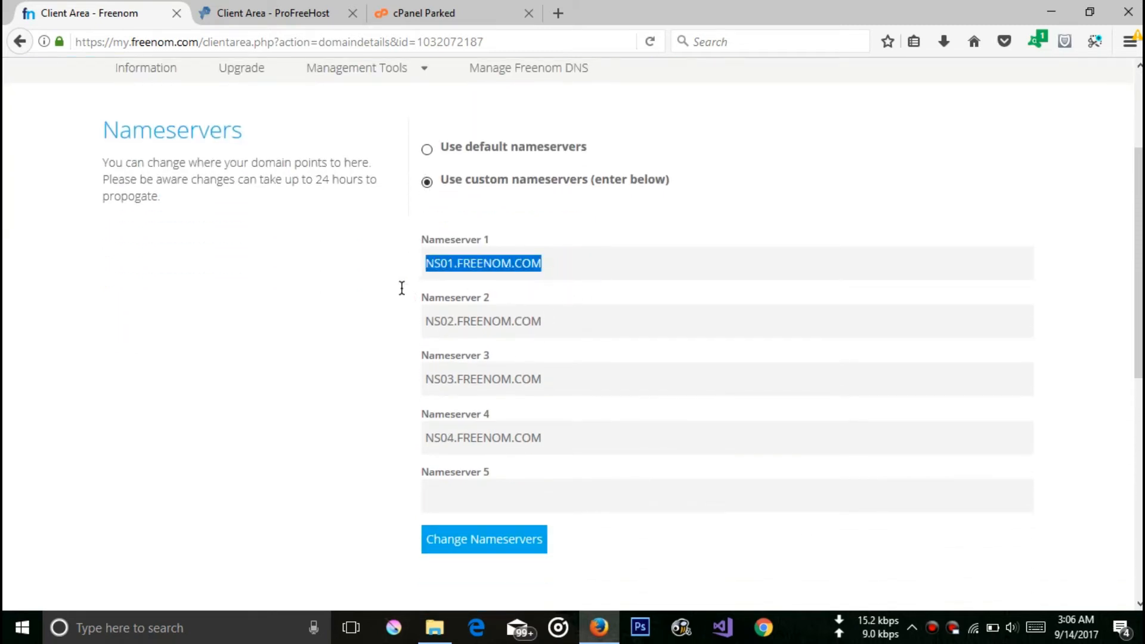
- Save NS1.EZYRO.COM and NS2.EZYRO.COM as the nameservers for helloworldboo.ga
key("Delete")
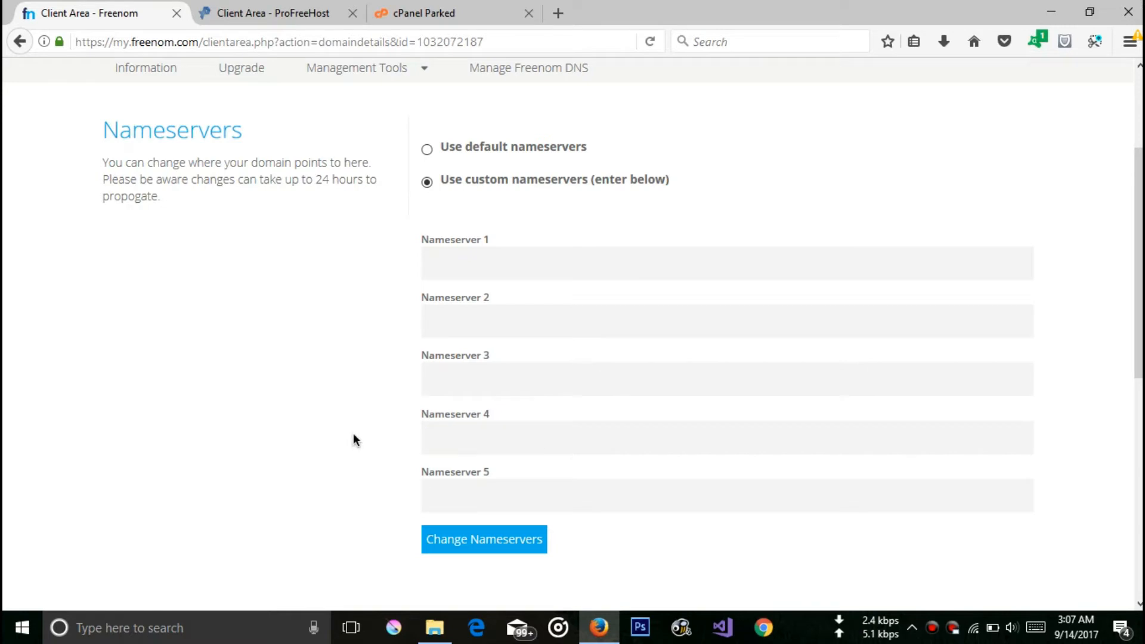
type("n")
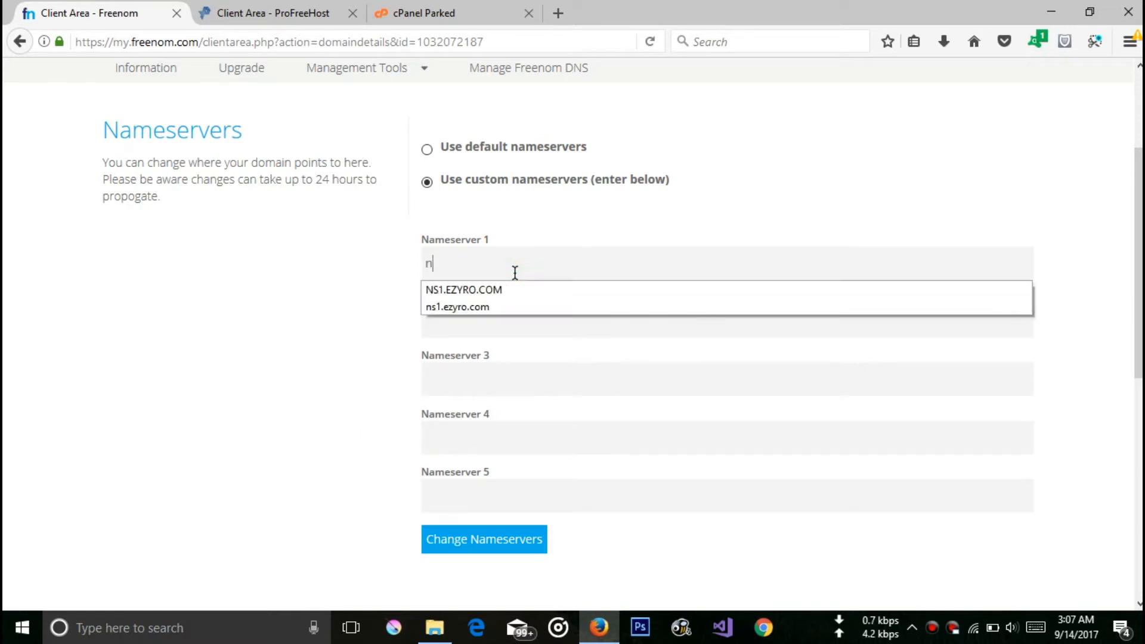
type("s1")
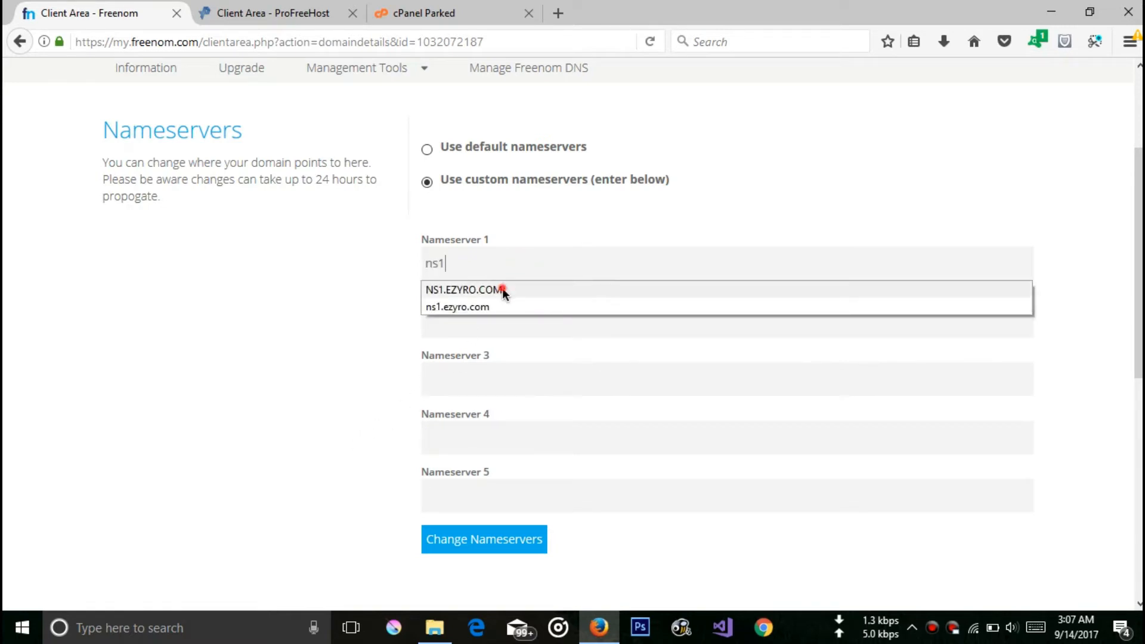
left_click(460, 290)
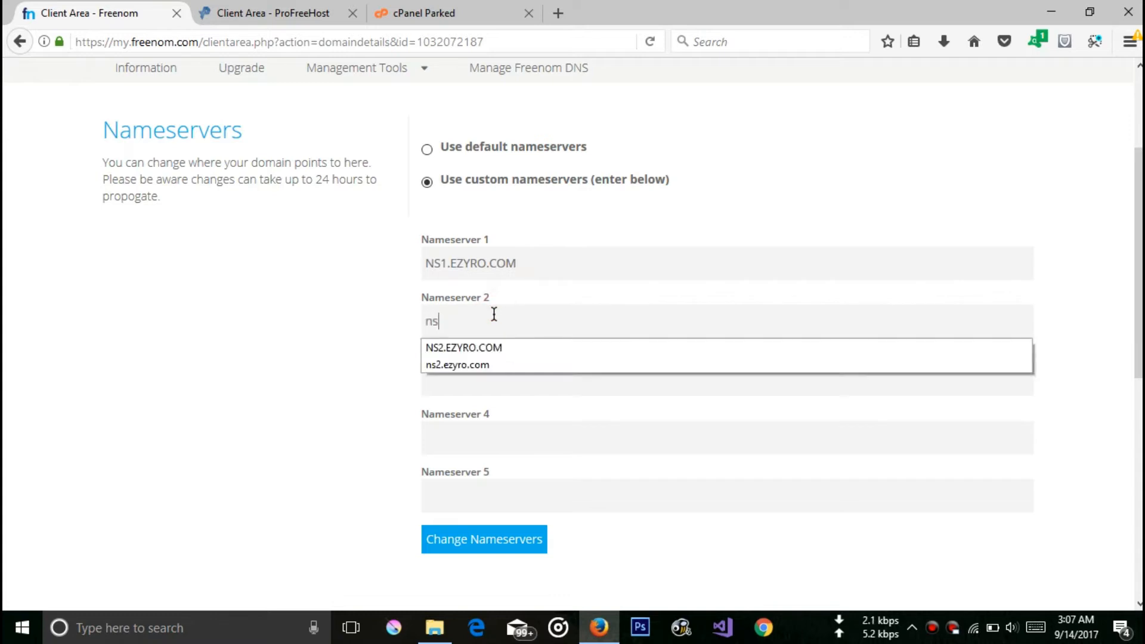
type("2")
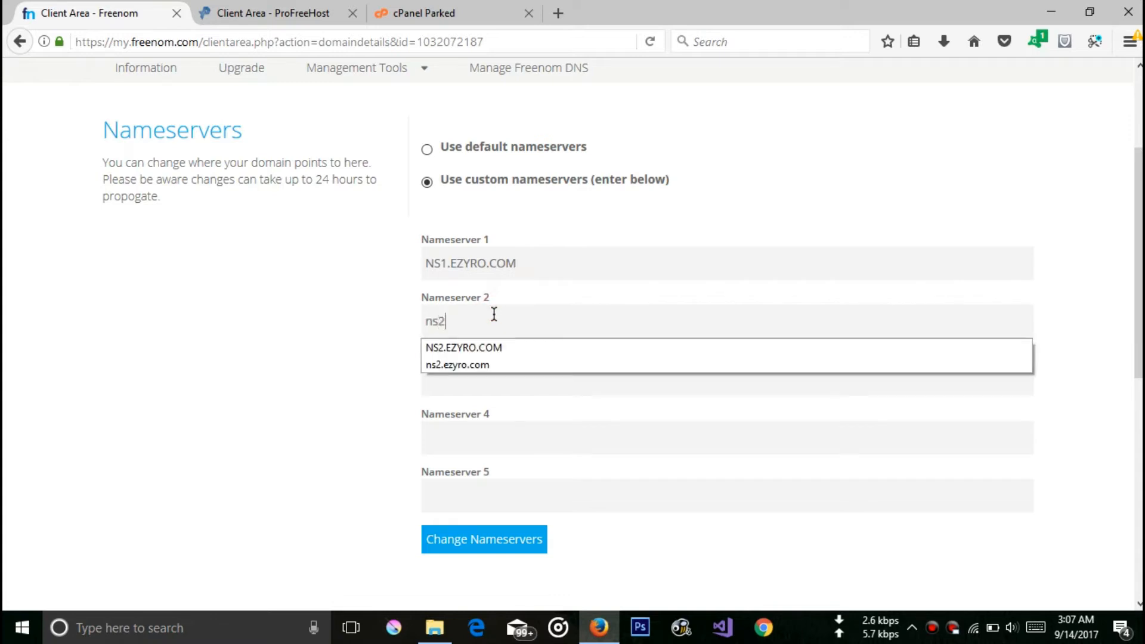
left_click(462, 347)
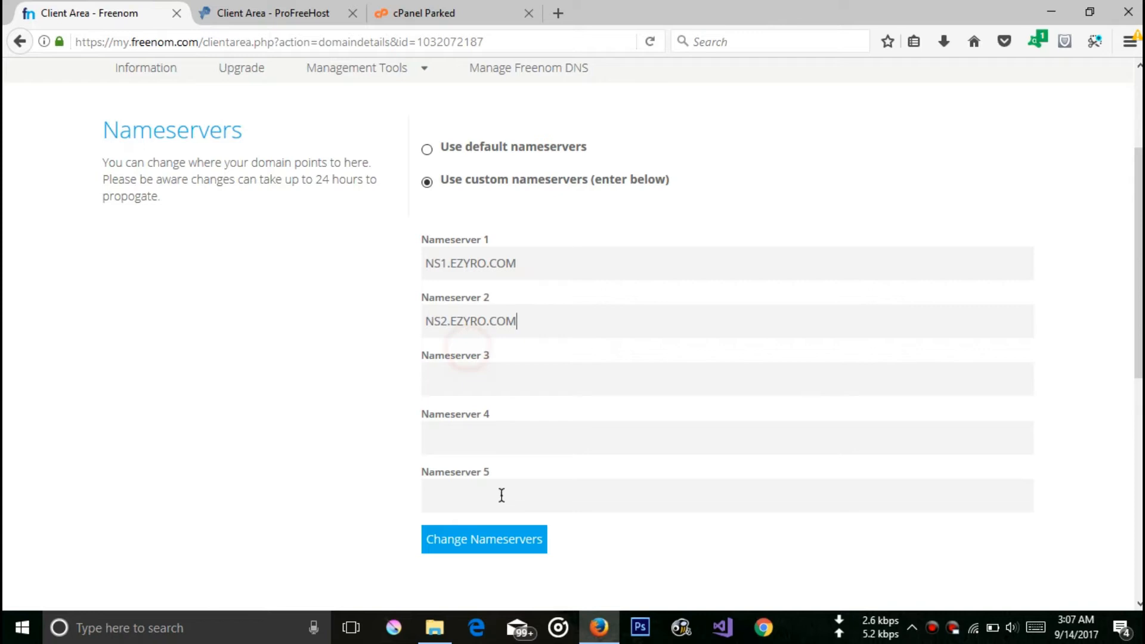
left_click(483, 539)
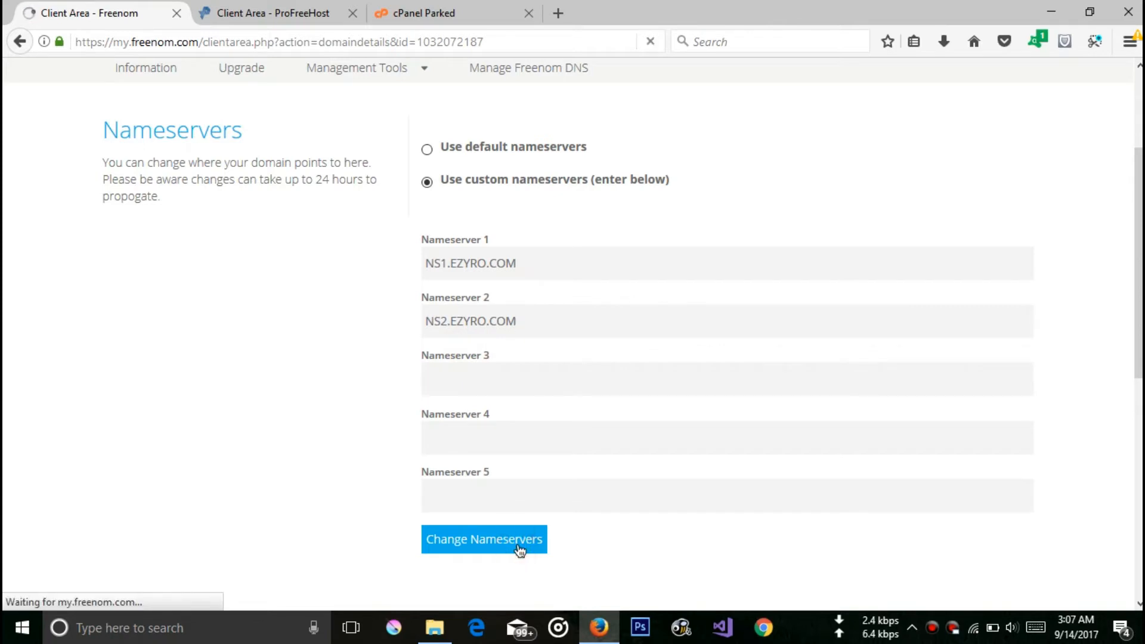
left_click(483, 539)
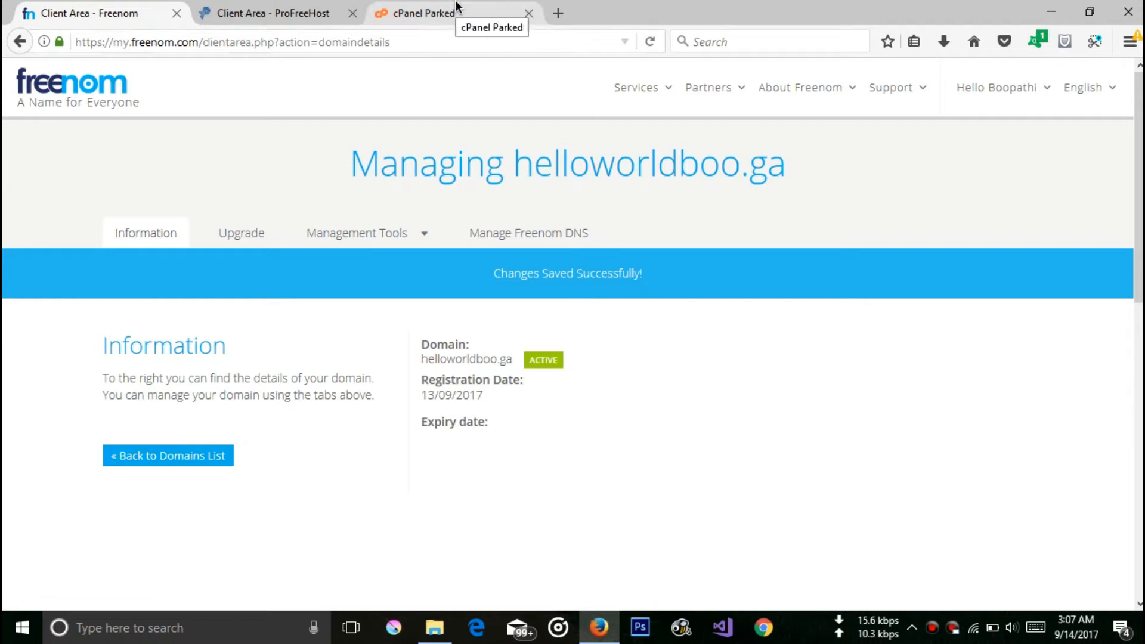
left_click(434, 13)
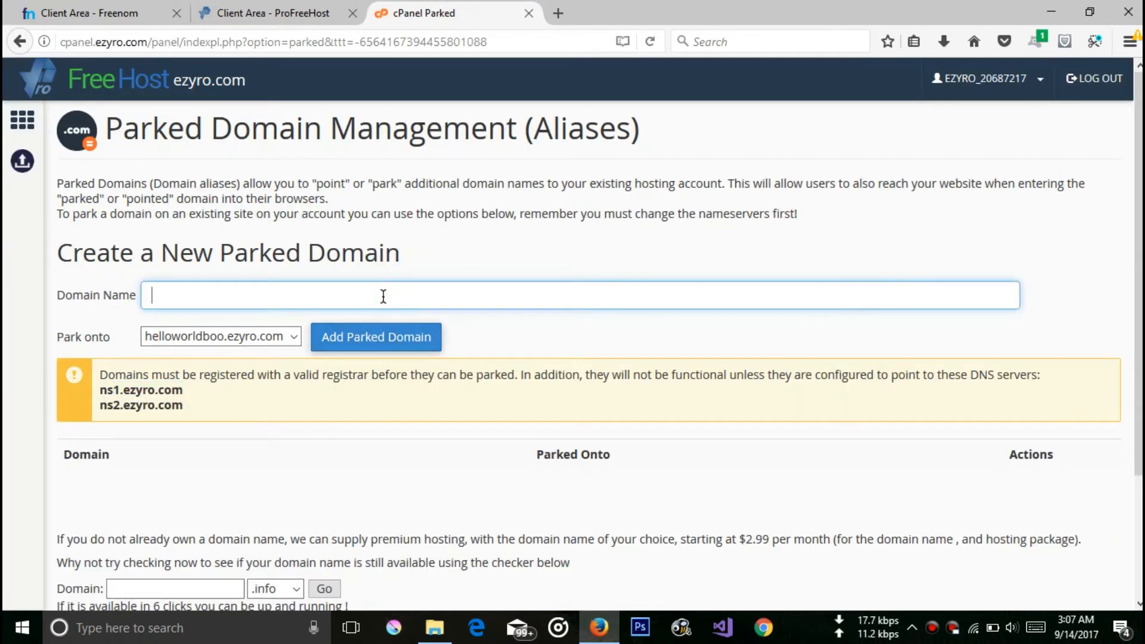
- Add helloworldboo.ga as a parked domain on the hosting account, then return to Freenom
type("helloworldboo.")
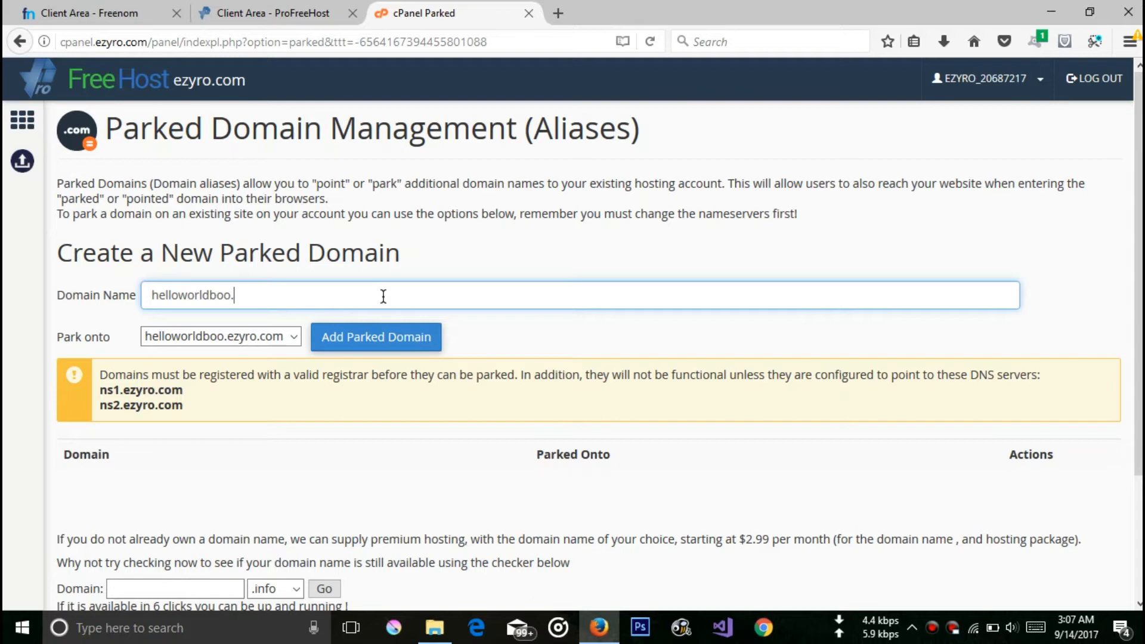
type("ga")
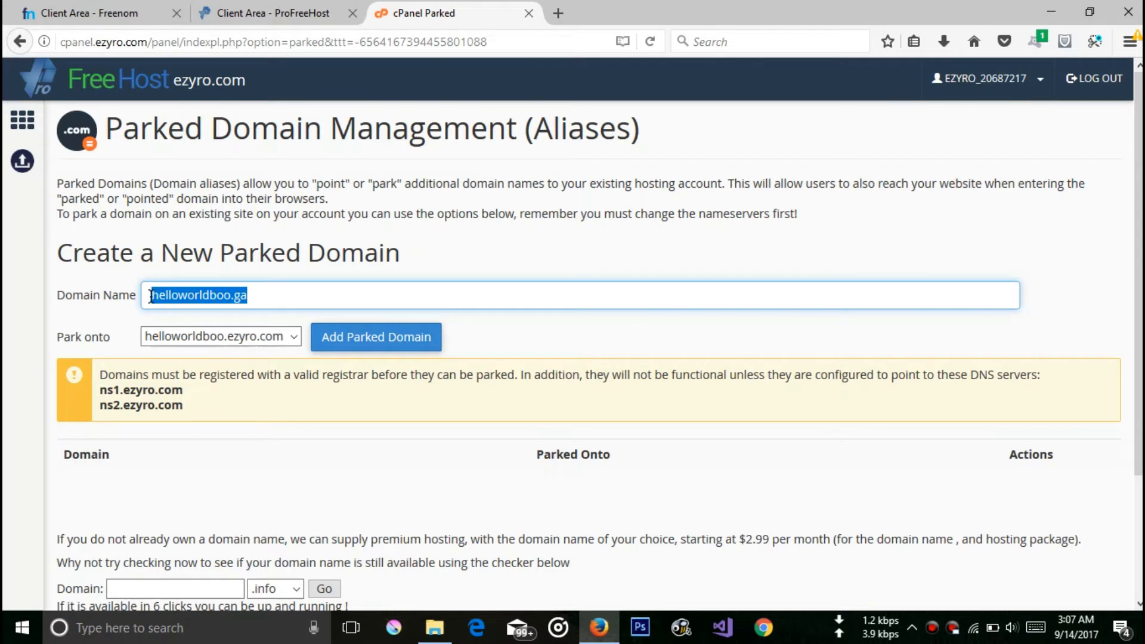
left_click(331, 295)
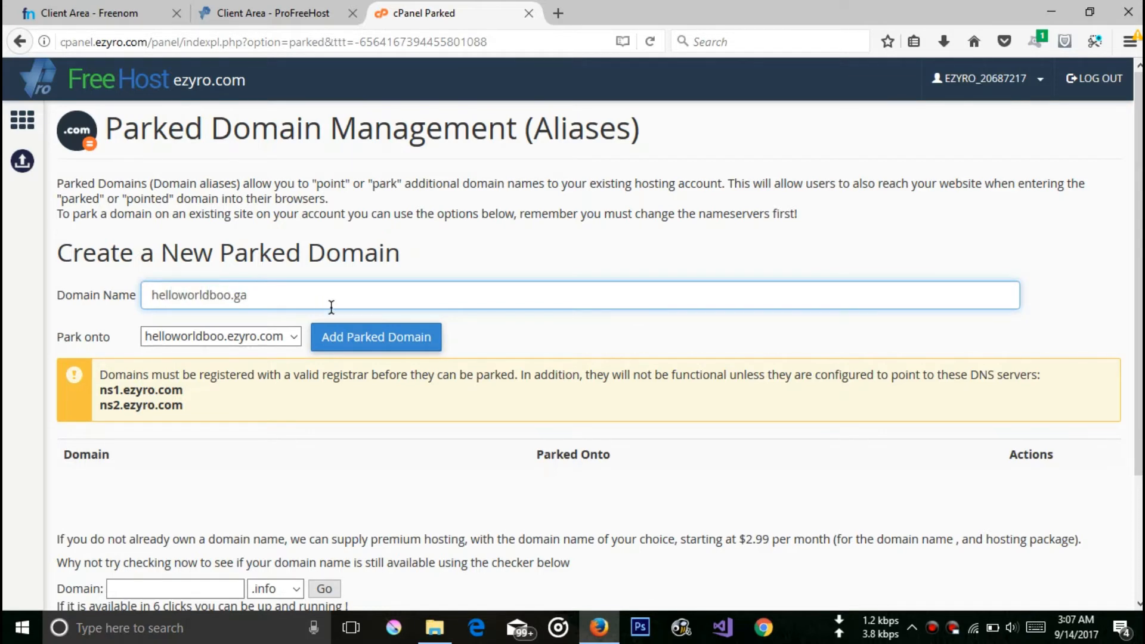
mouse_move(375, 336)
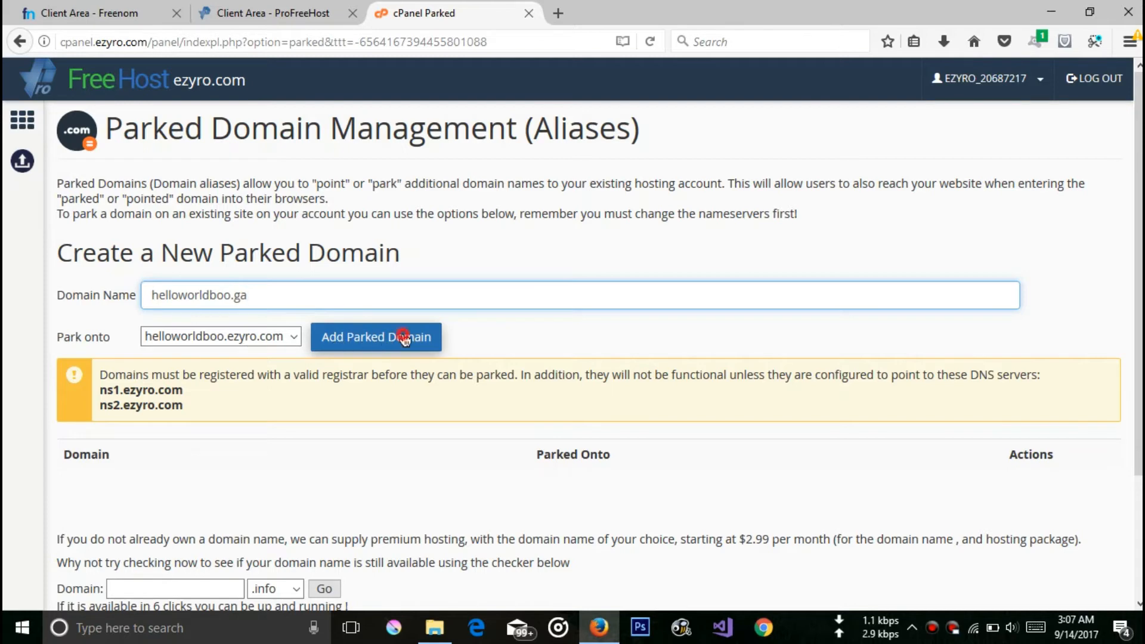
left_click(376, 337)
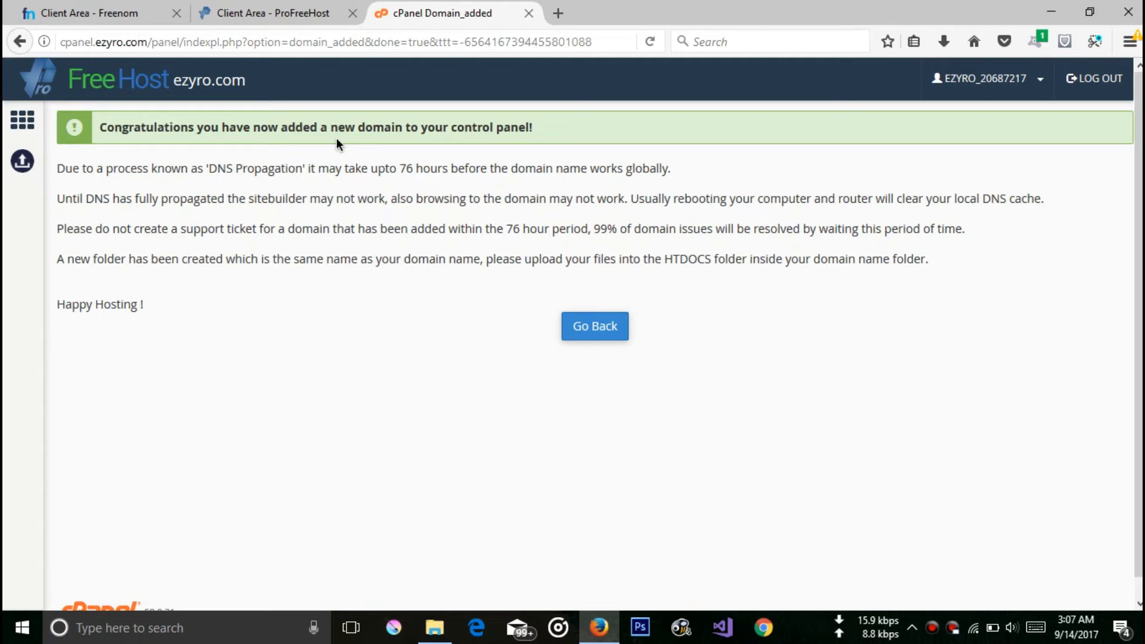
mouse_move(304, 276)
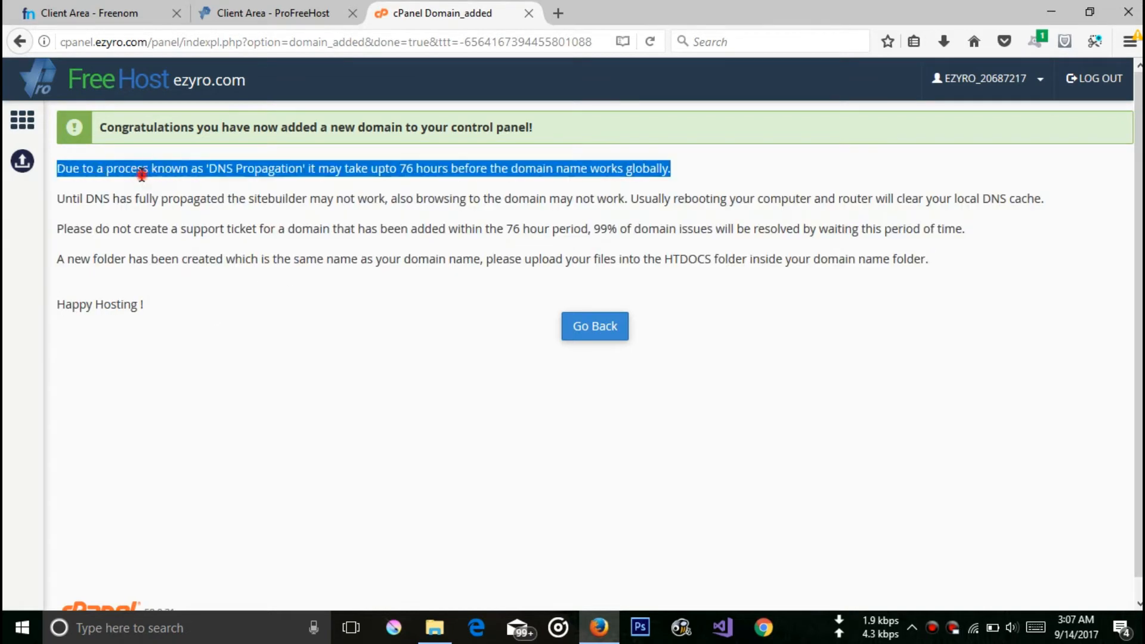
left_click(96, 13)
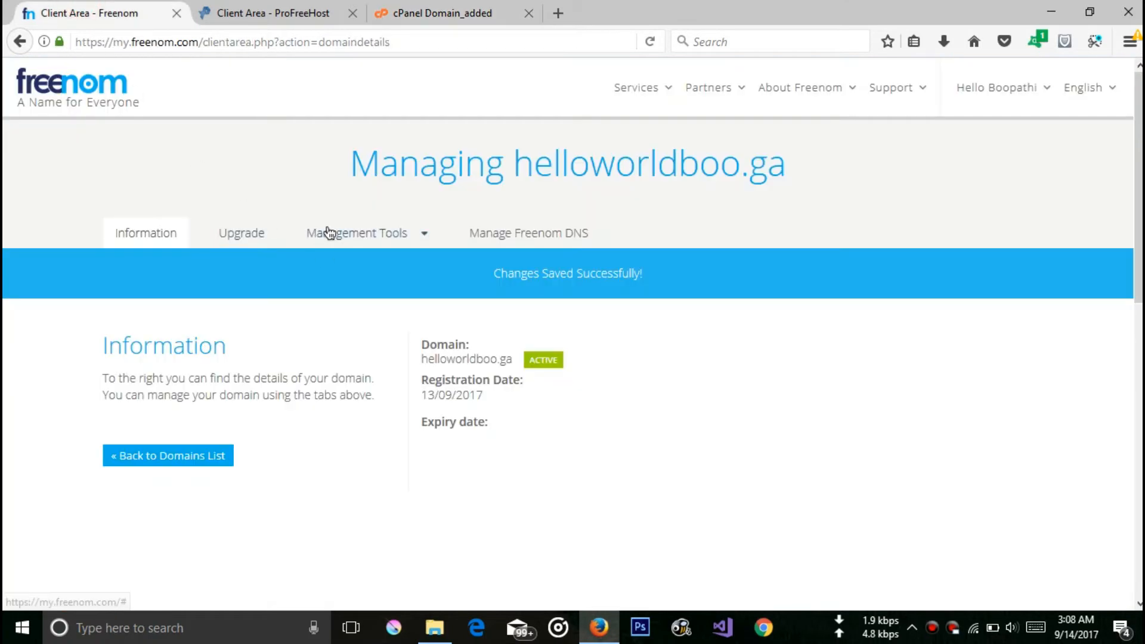
- Return to the ProFreeHost control panel home and scroll to the Softaculous Apps Installer
left_click(445, 13)
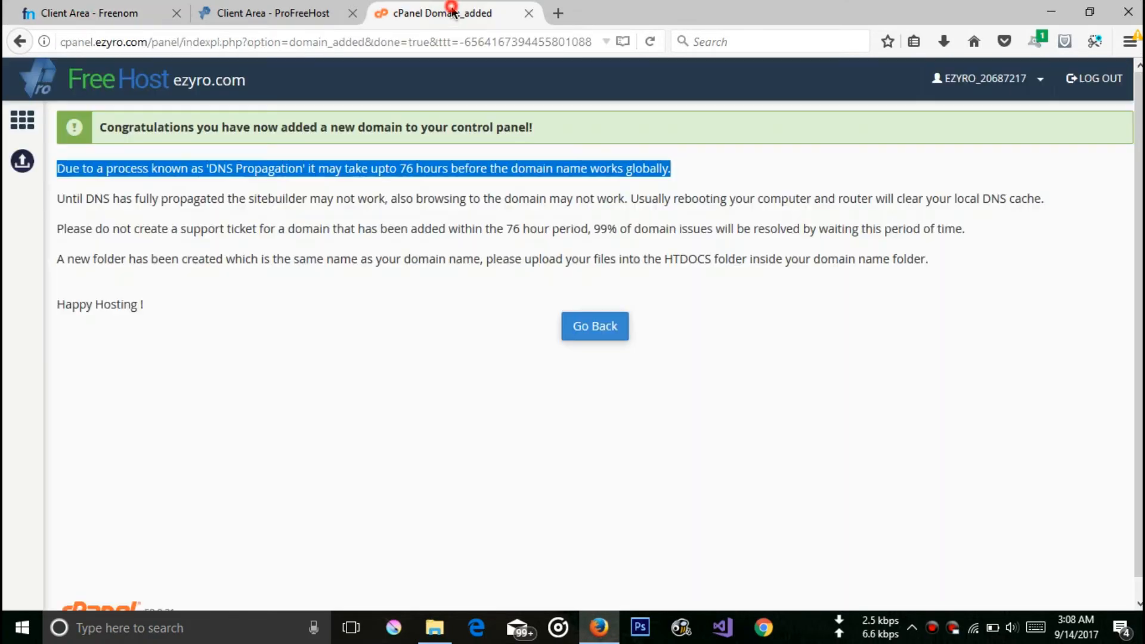
mouse_move(22, 119)
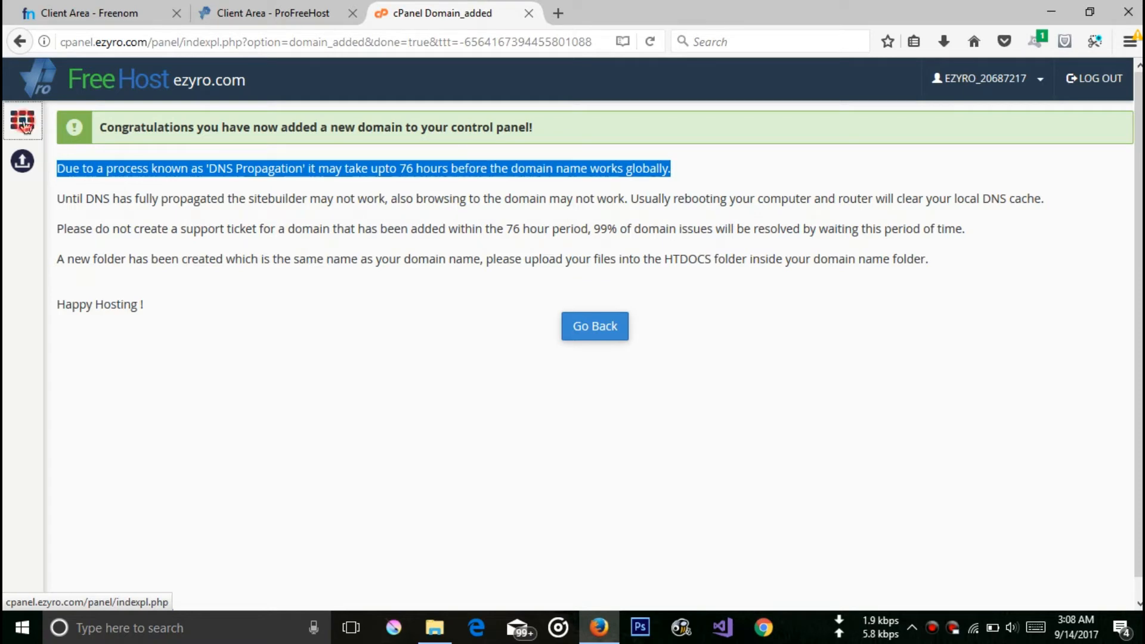
left_click(594, 325)
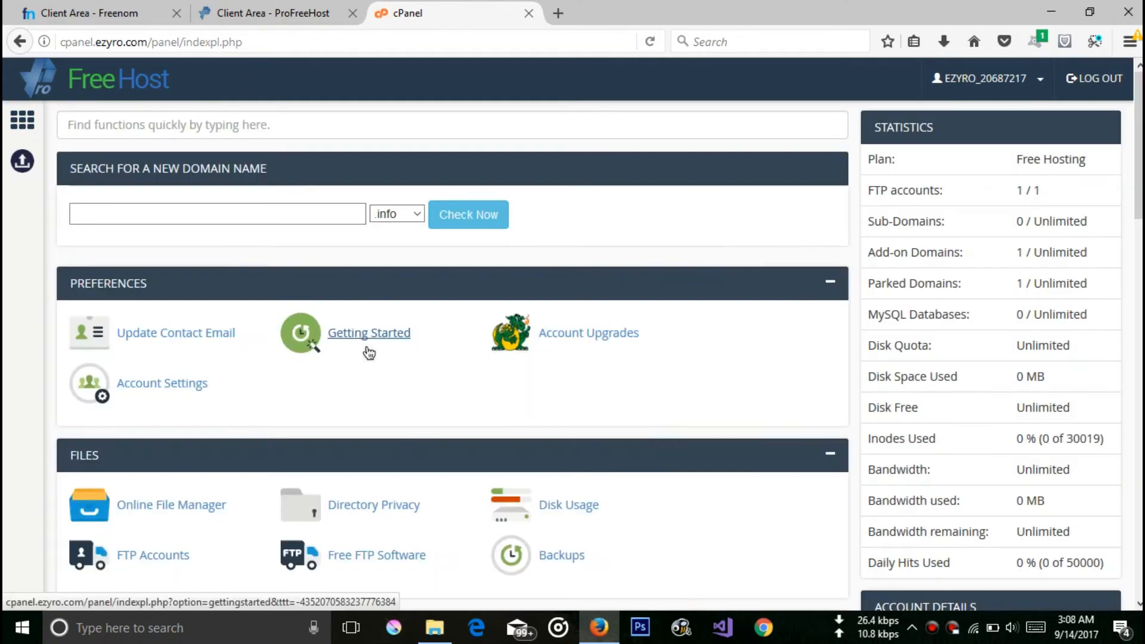
scroll("down", 3)
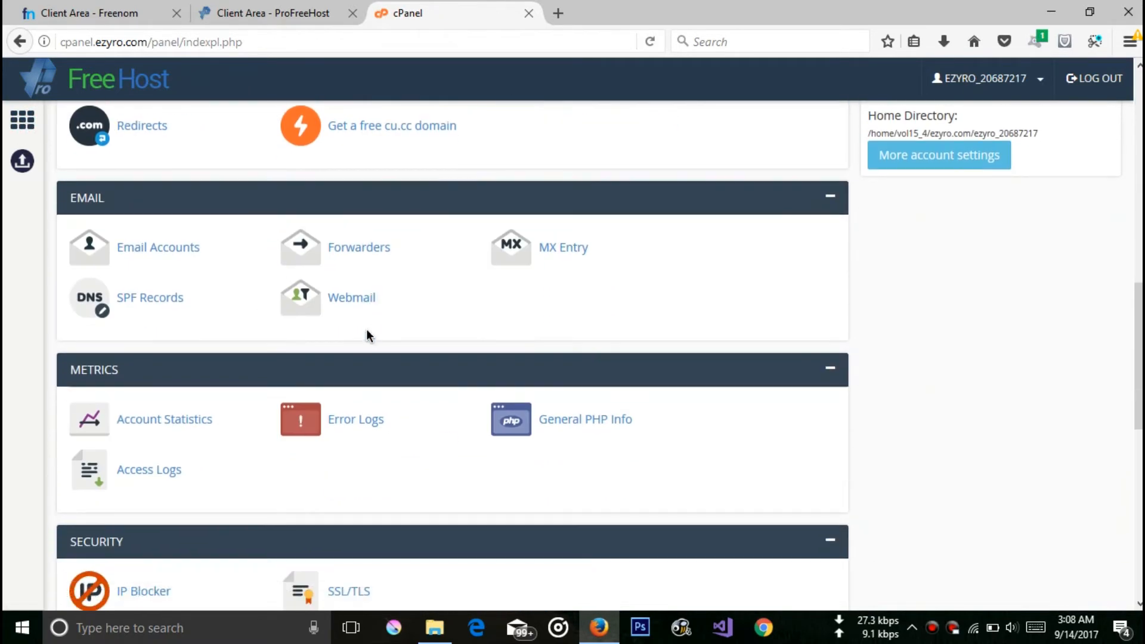
scroll("down", 3)
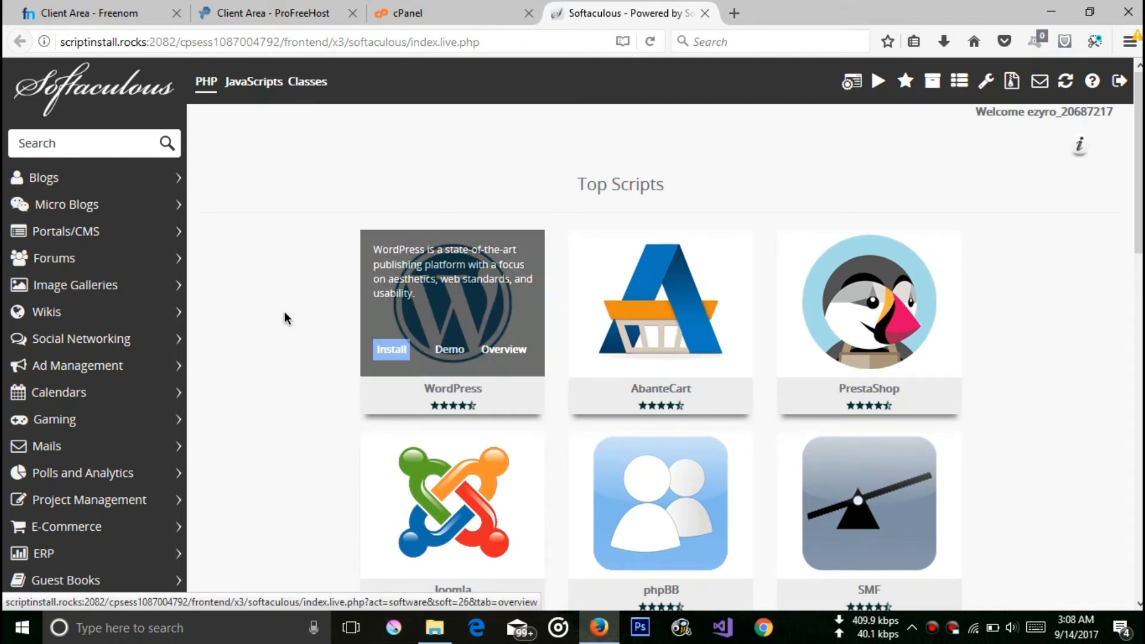
mouse_move(555, 416)
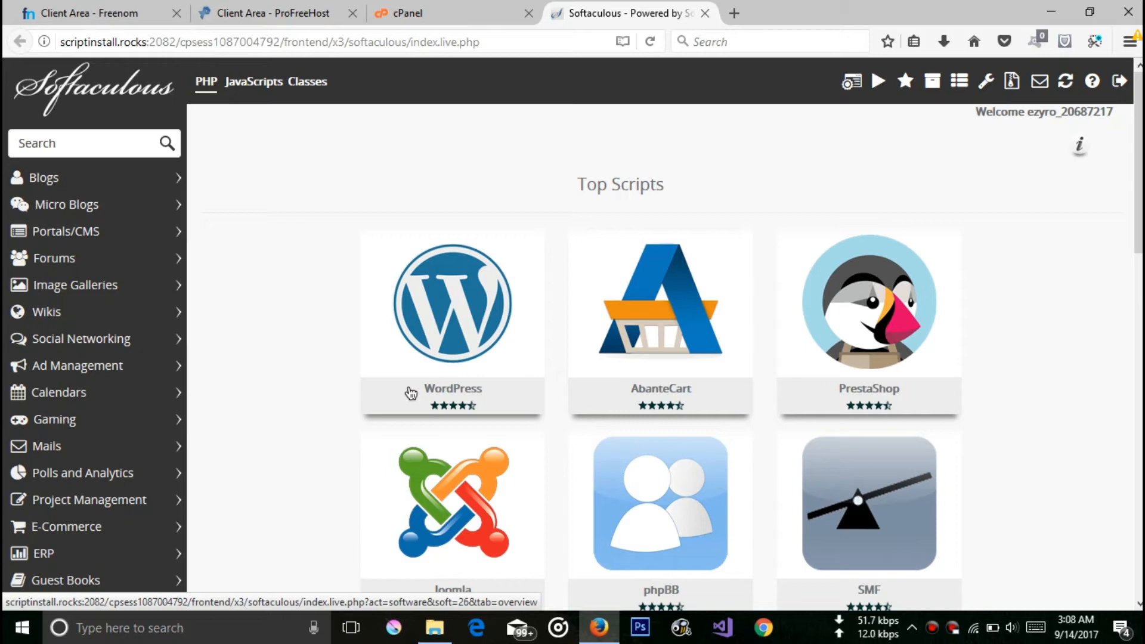
mouse_move(427, 312)
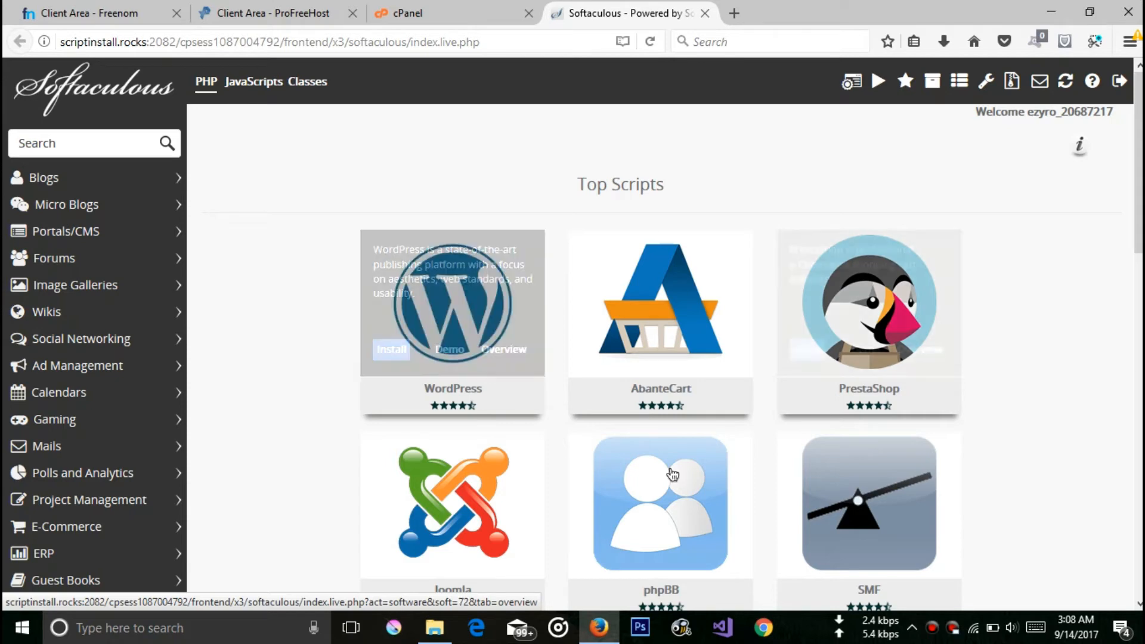
mouse_move(679, 329)
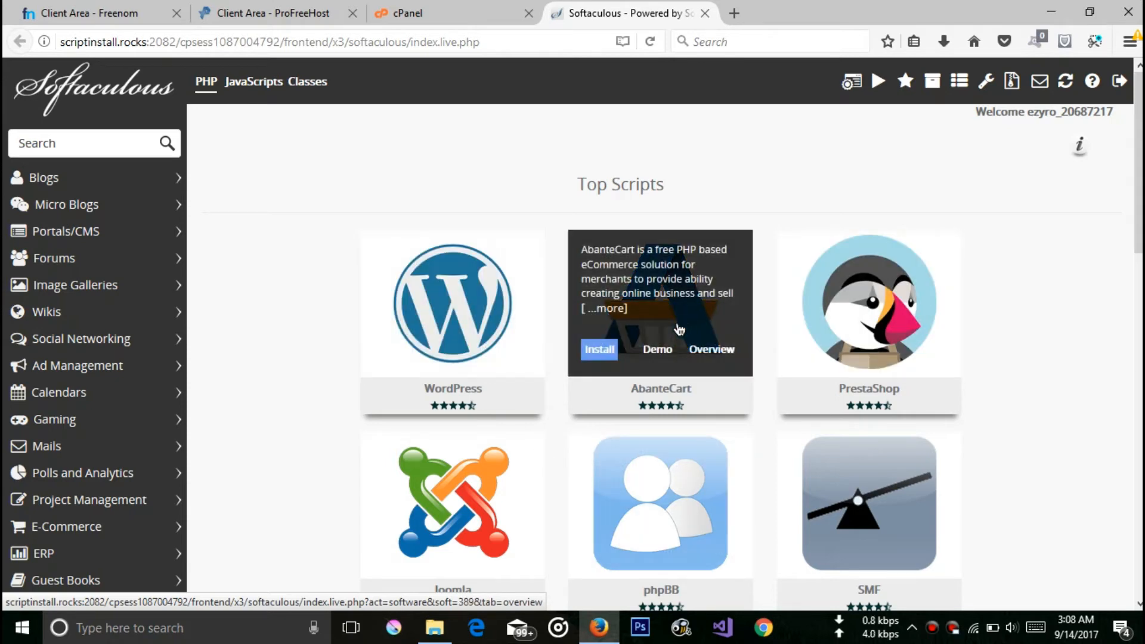
mouse_move(453, 262)
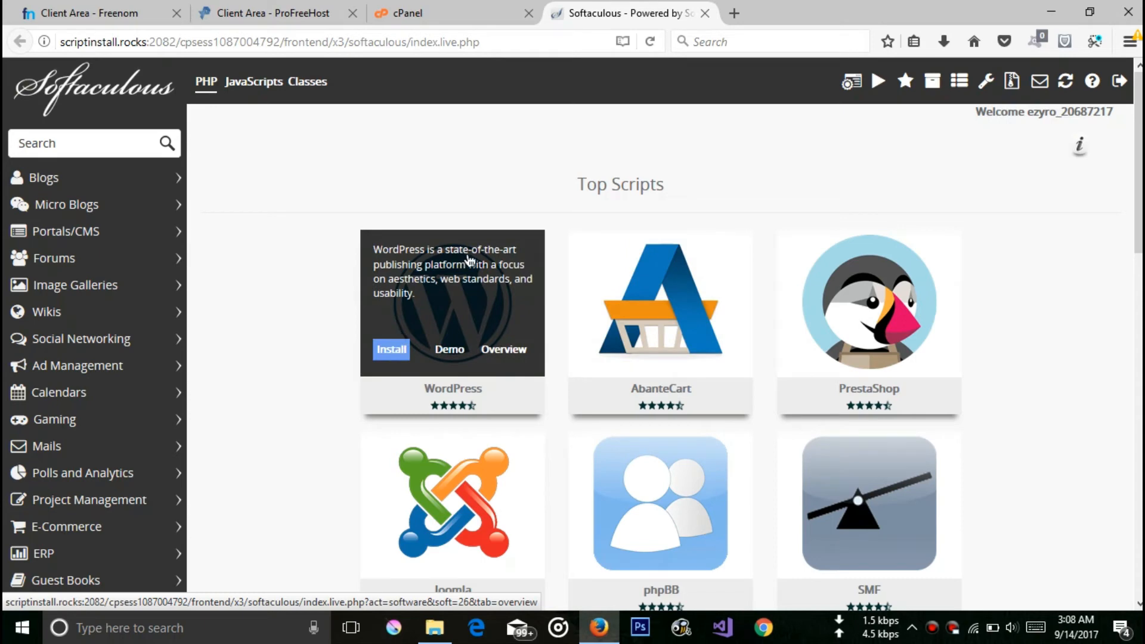
mouse_move(431, 301)
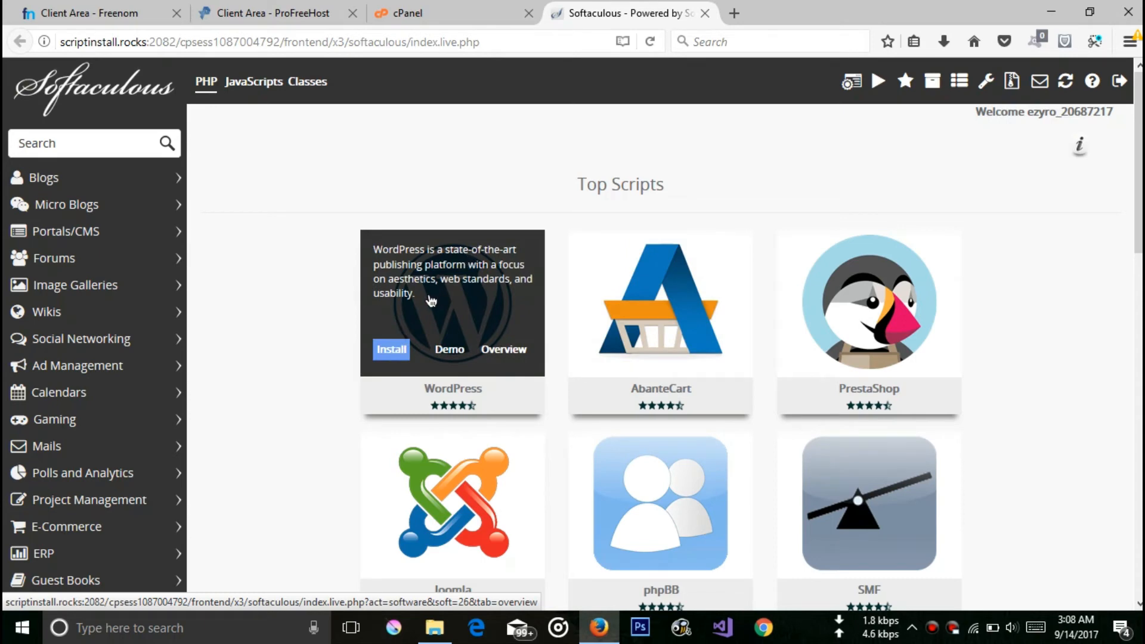
mouse_move(408, 332)
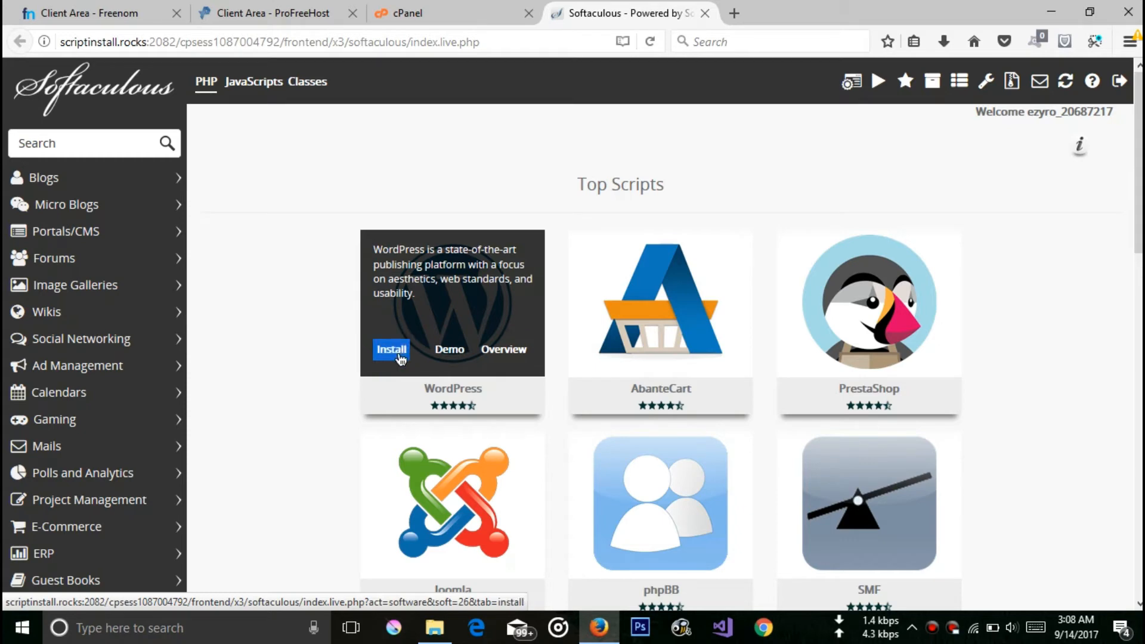
- Start installing WordPress from the Softaculous Top Scripts list
left_click(391, 350)
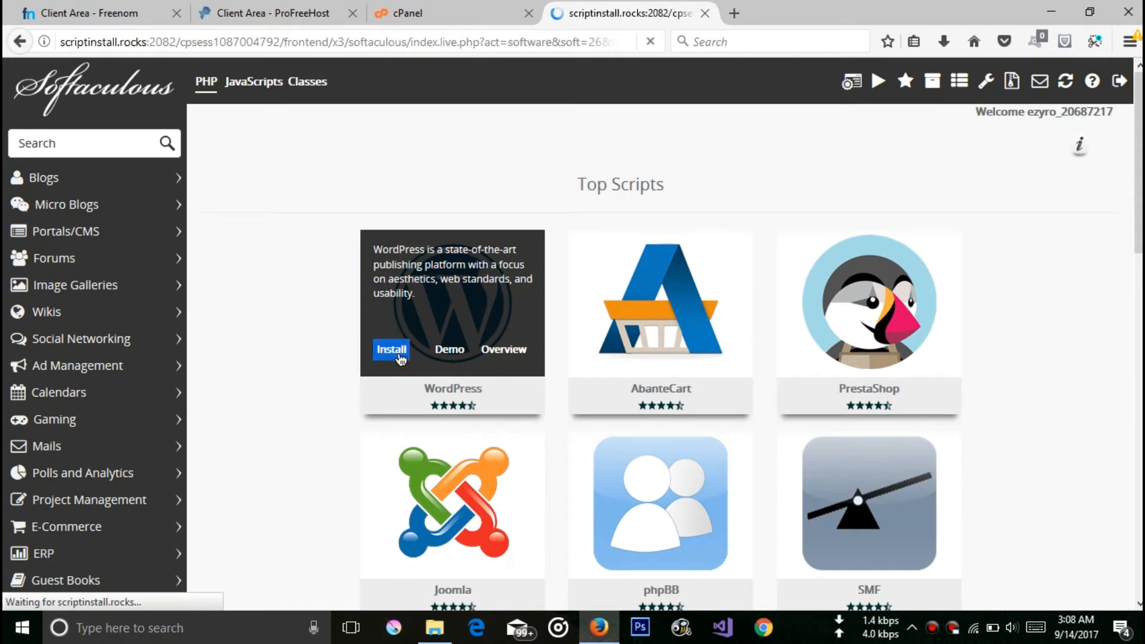
- Check the site protocol choice and replace the default site name with Boo's World
left_click(392, 349)
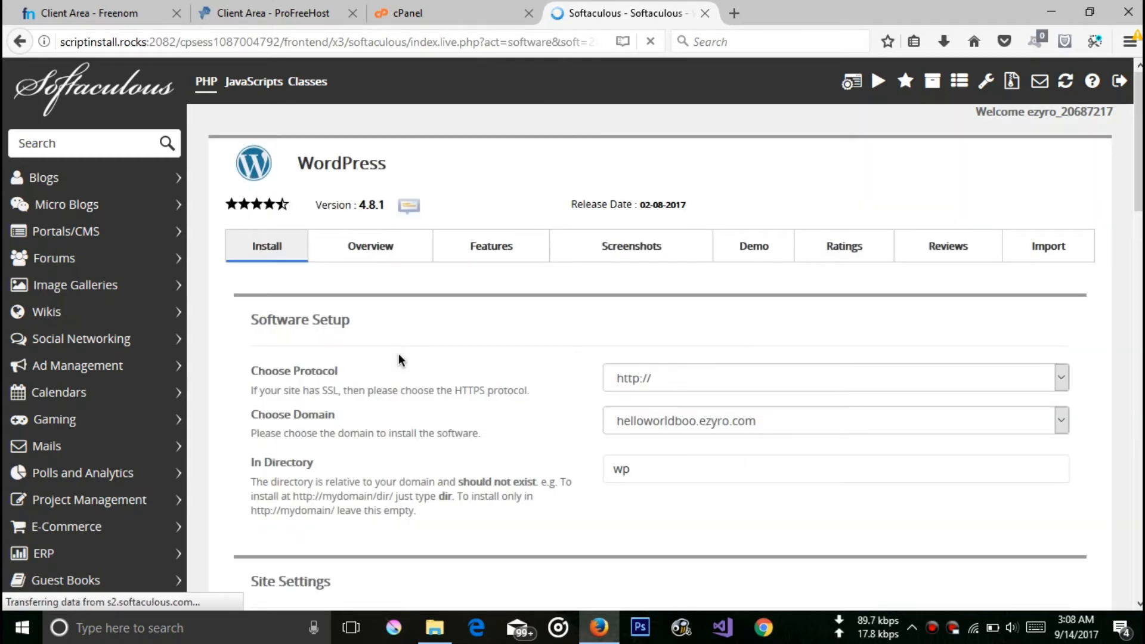
left_click(833, 378)
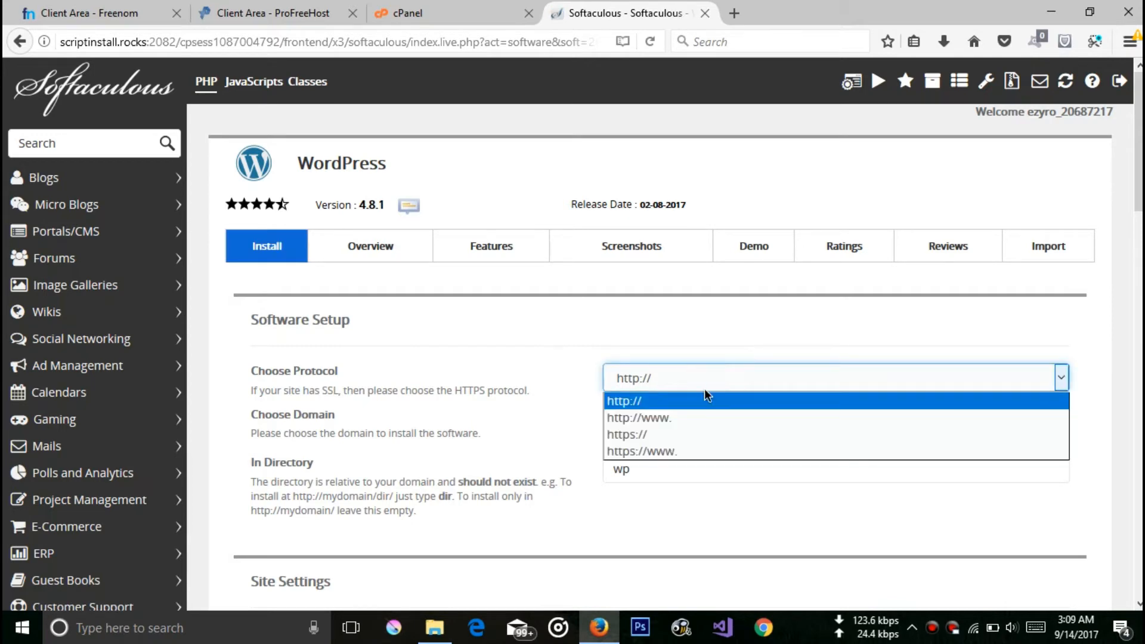
mouse_move(691, 418)
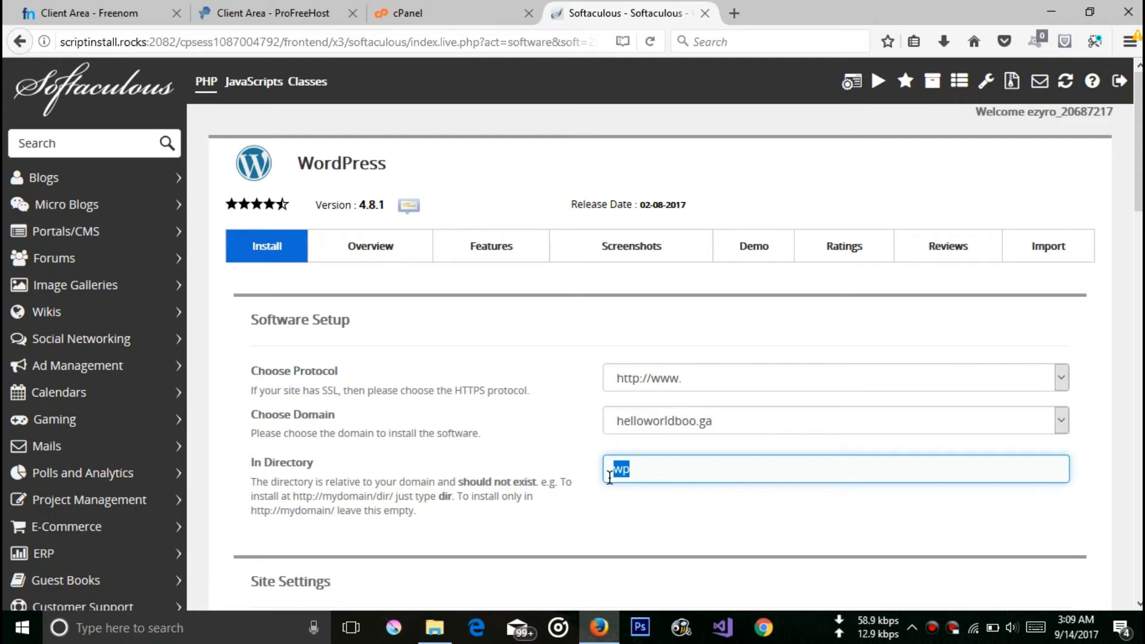
scroll("down", 3)
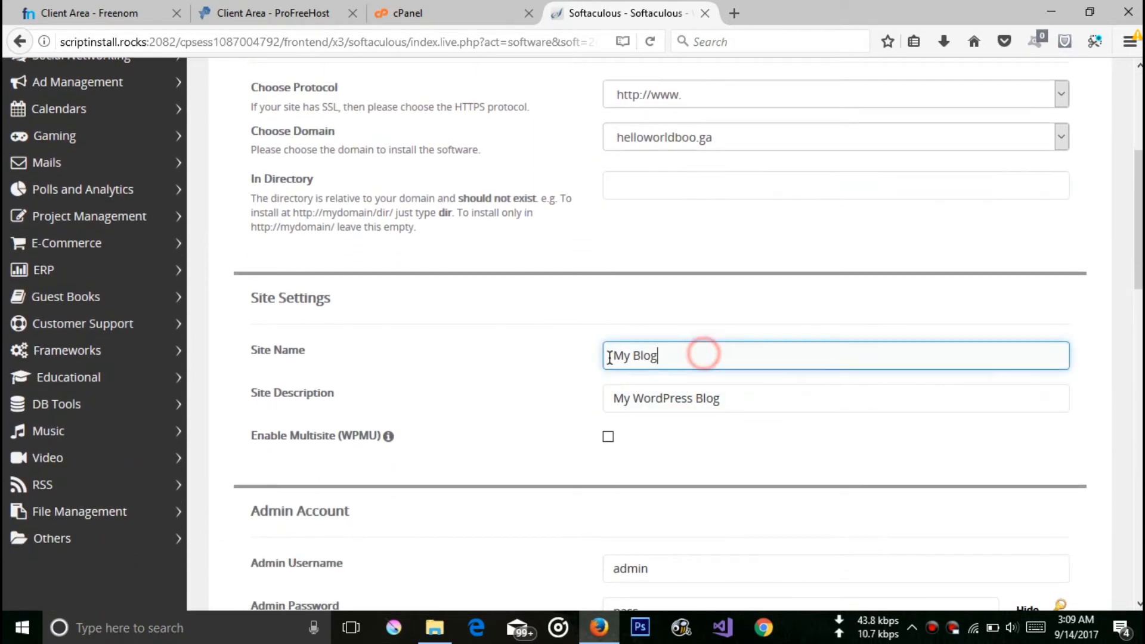
key("ctrl+a")
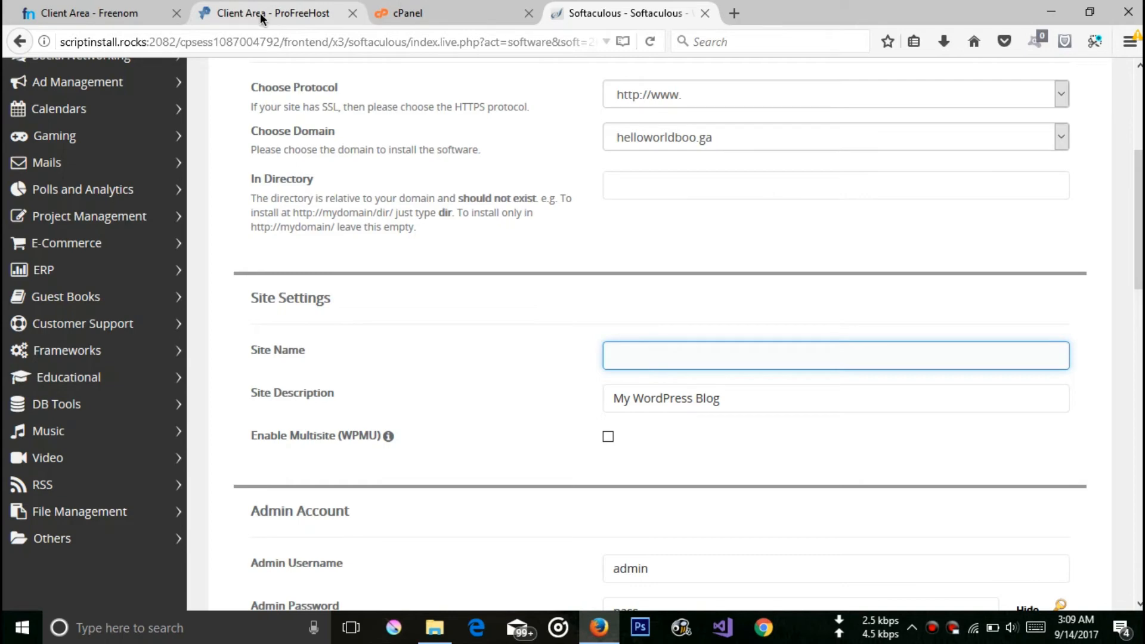
mouse_move(369, 125)
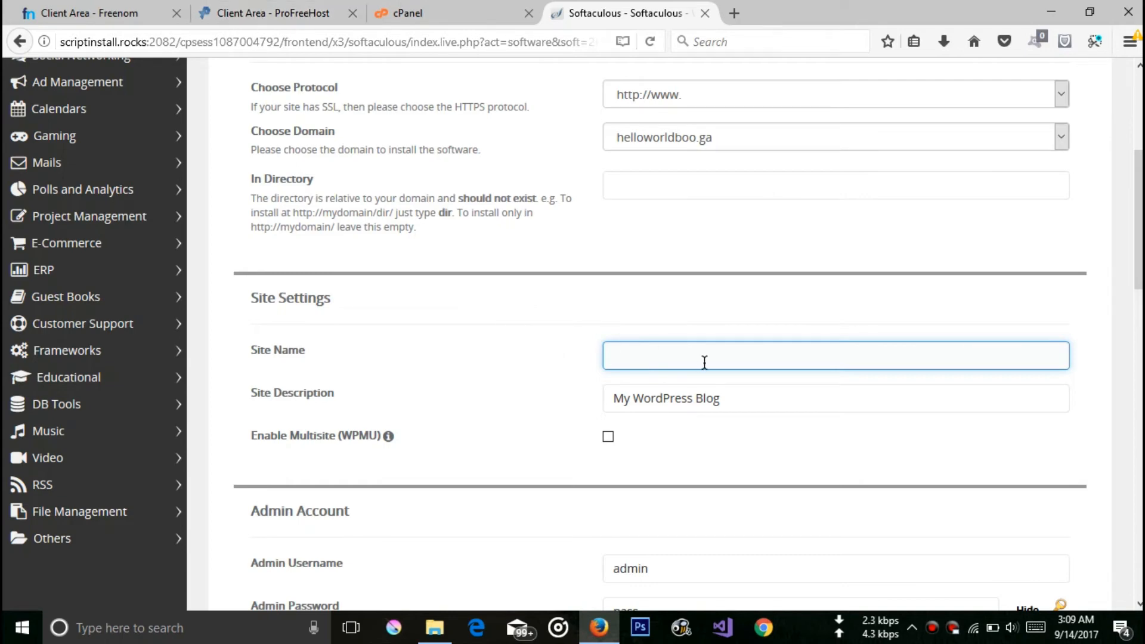
type("Hel")
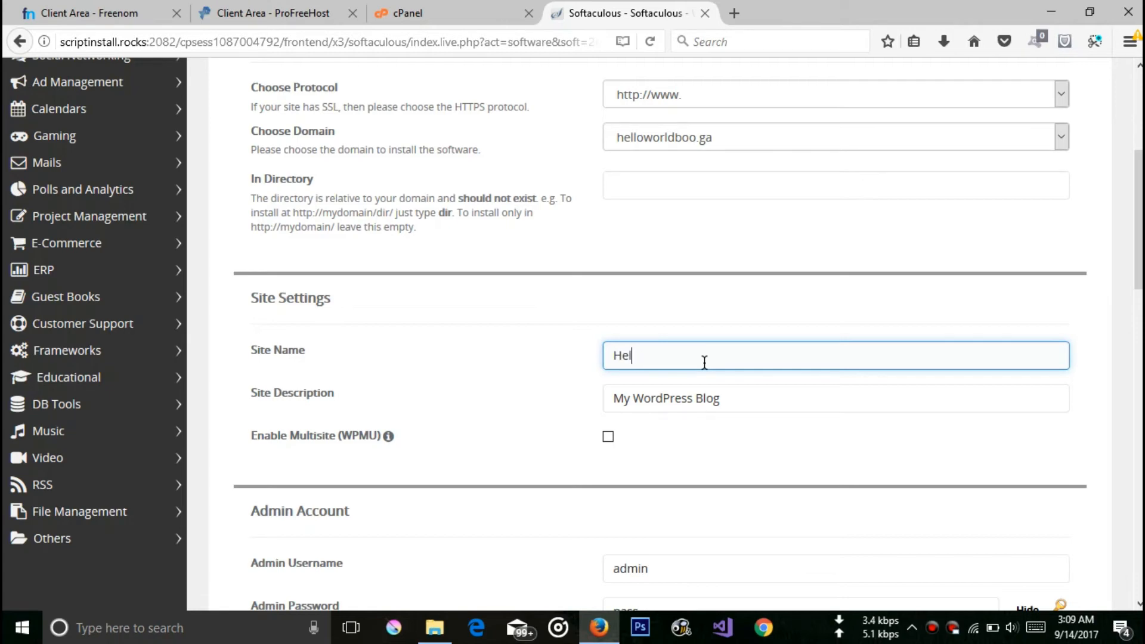
type("B")
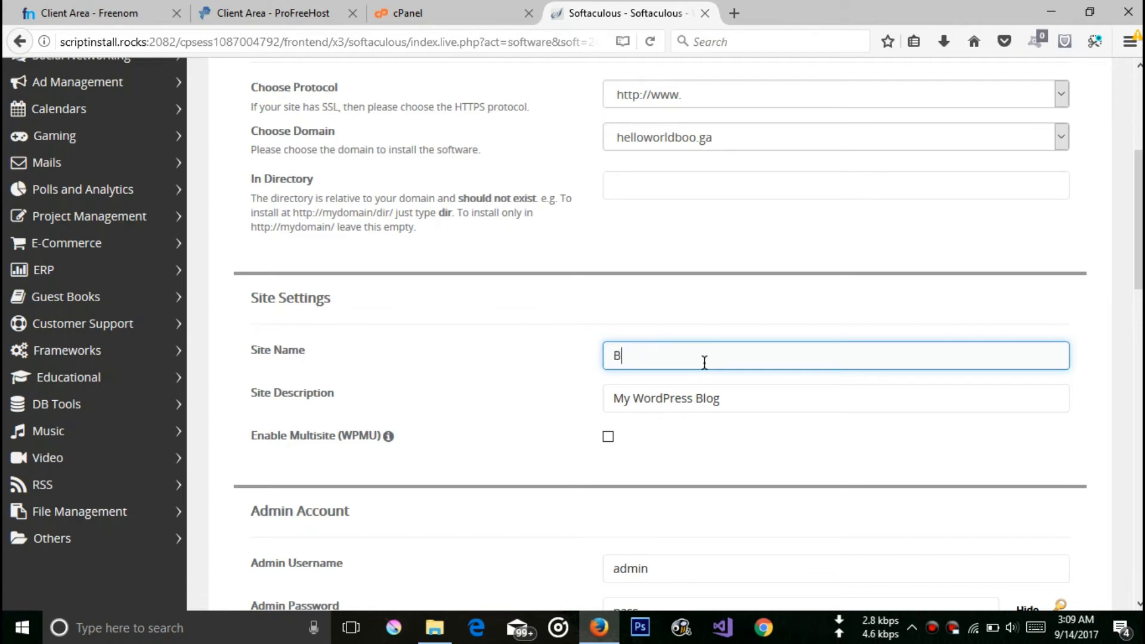
type("oo's")
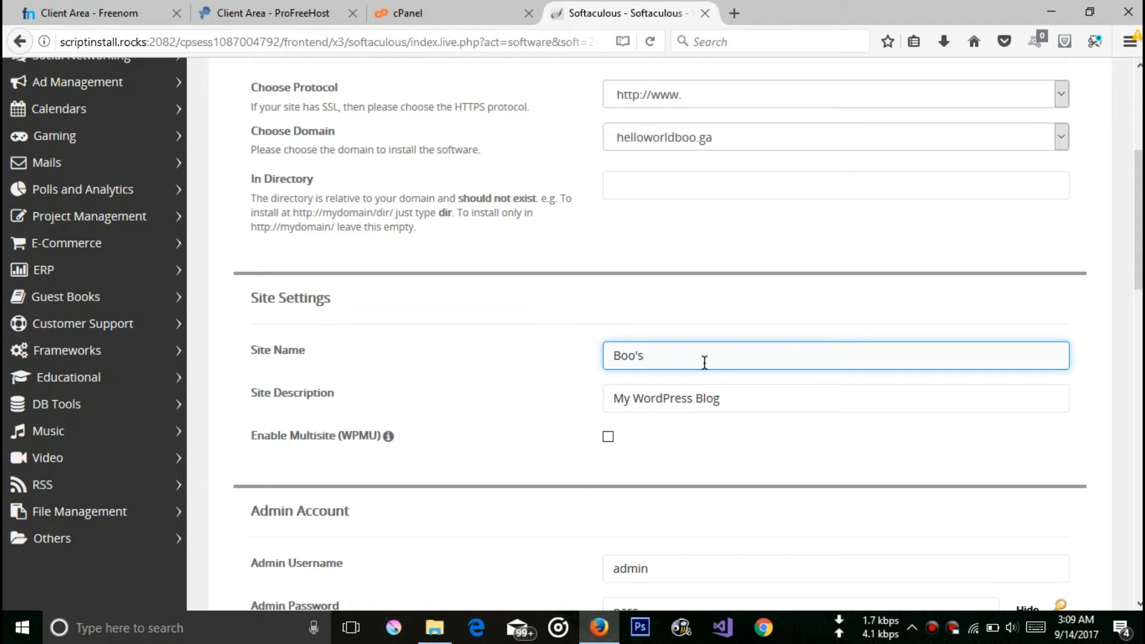
type("World")
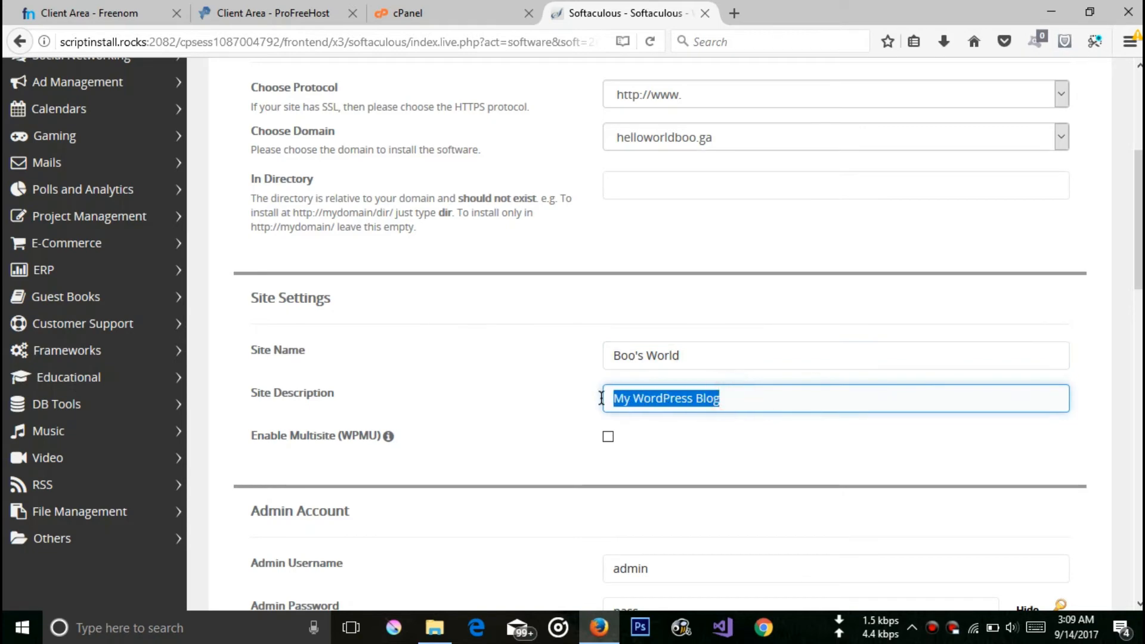
- Replace the default site description with My Blog
key("Delete")
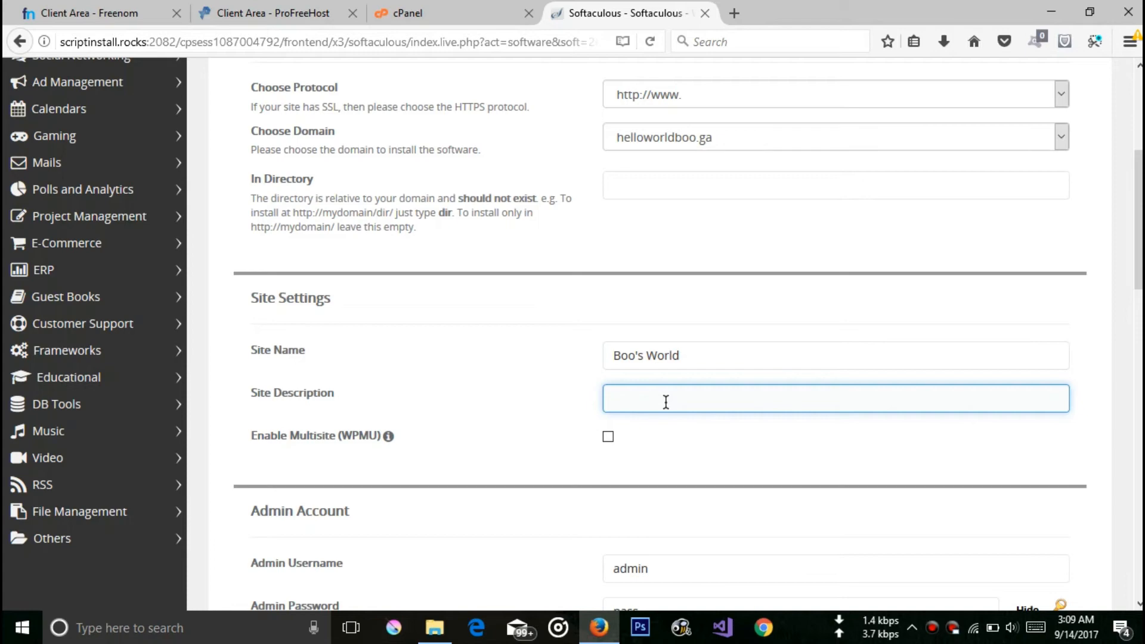
type("My")
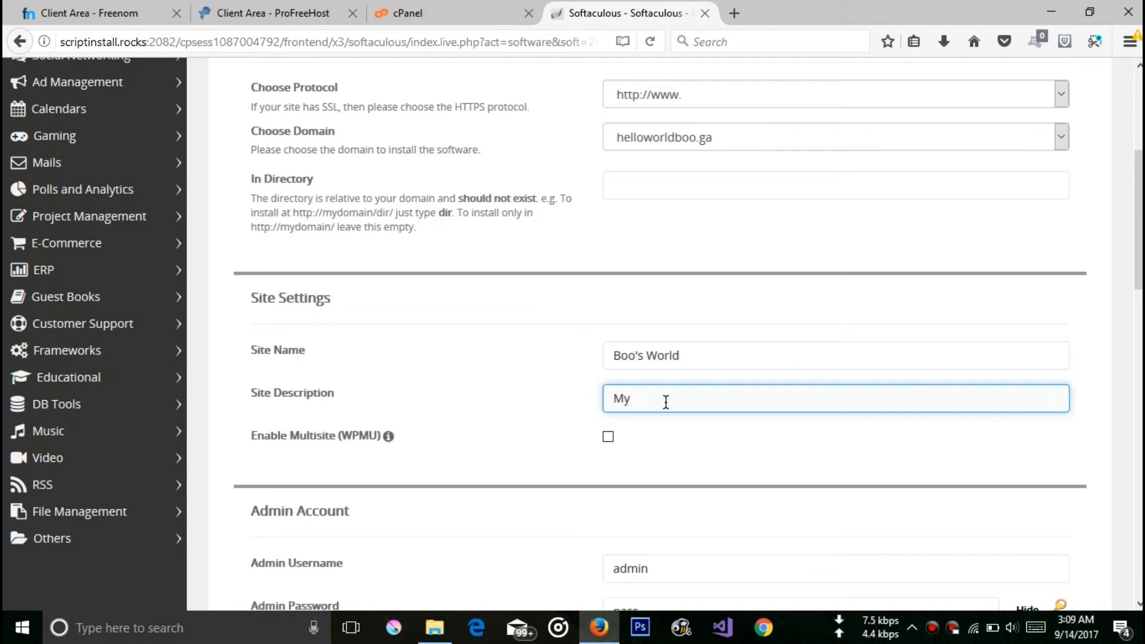
type("we")
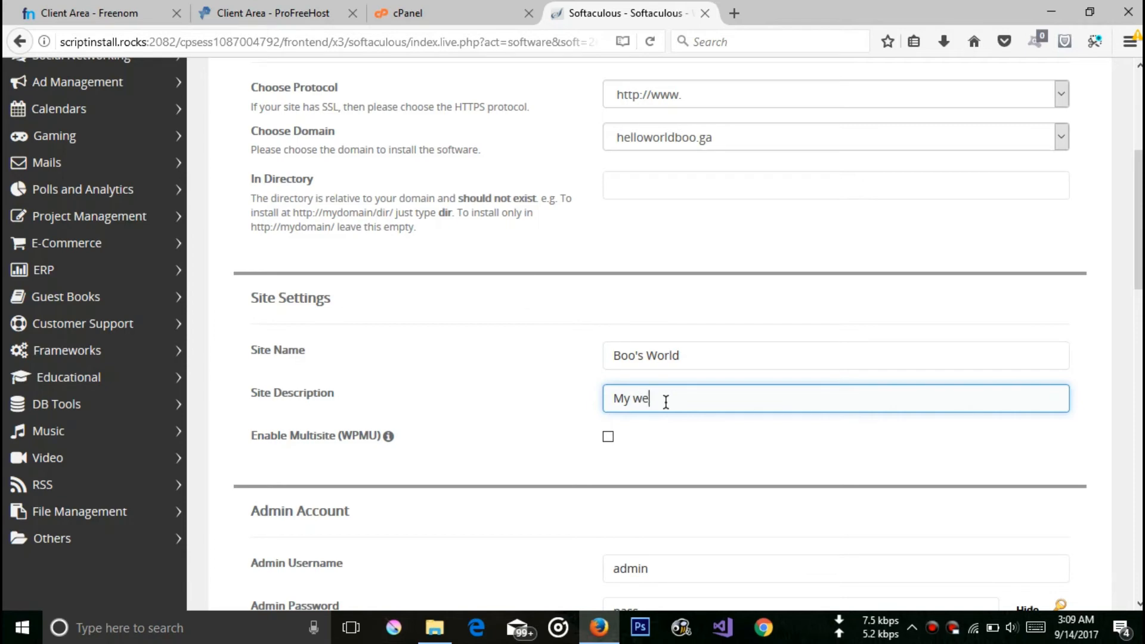
type("bs")
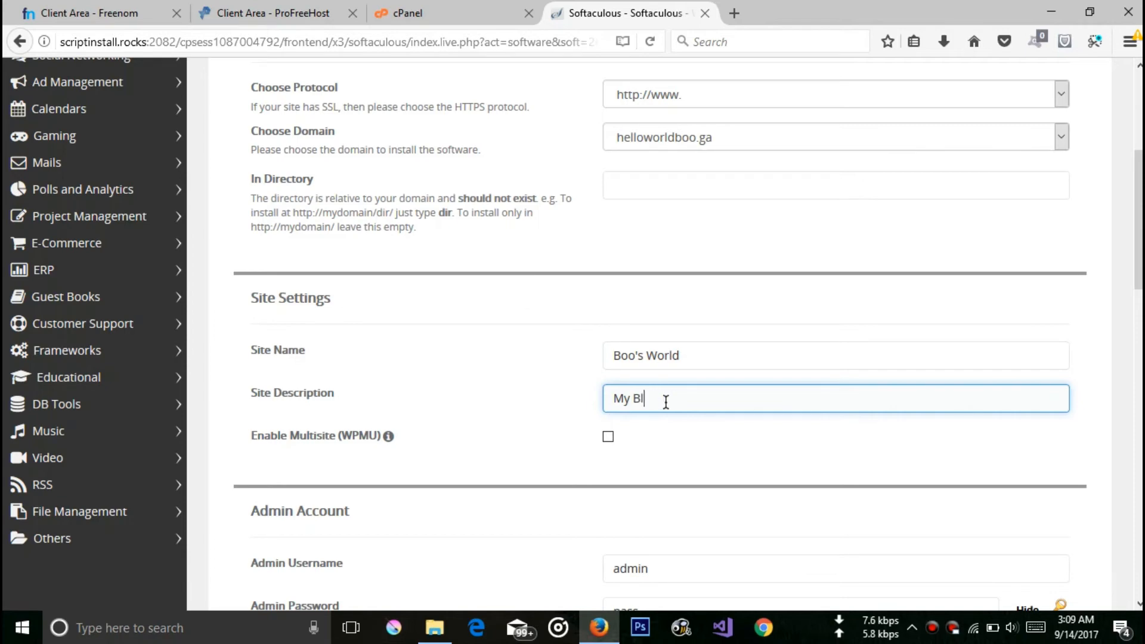
type("og")
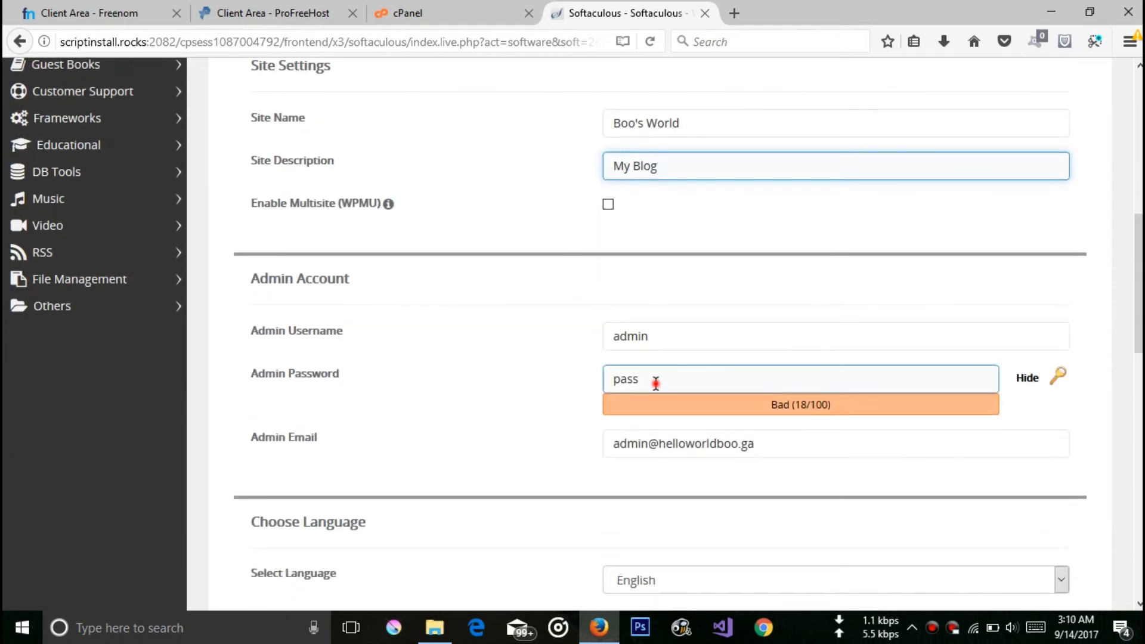
- Set a longer admin password, enable the Advanced auto-upgrade options and turn update emails off
left_click(1027, 378)
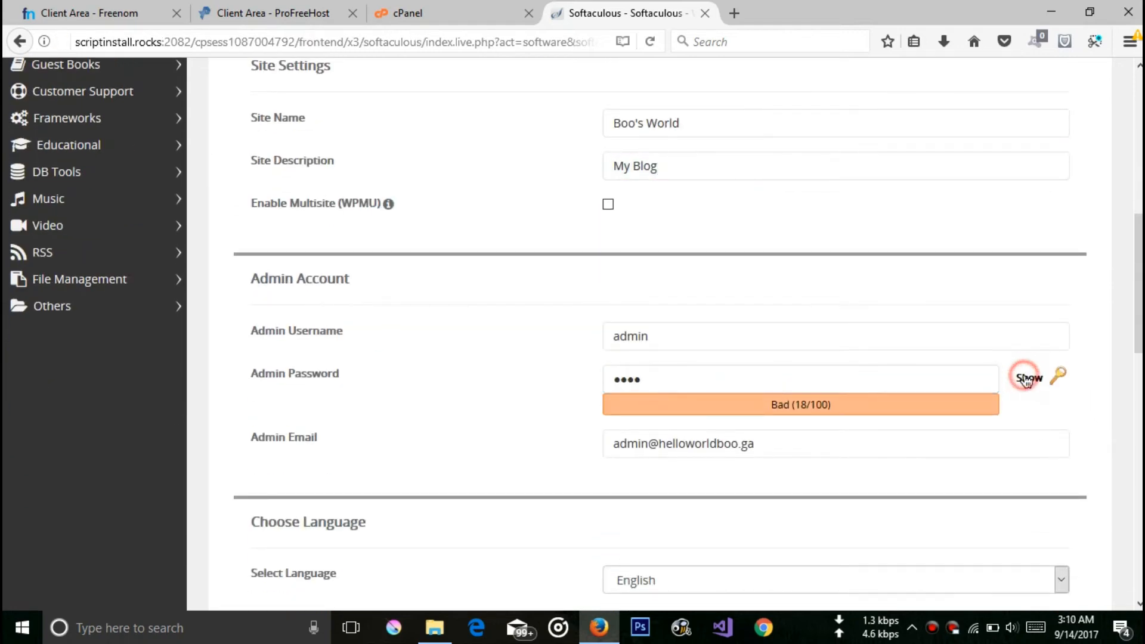
left_click(800, 379)
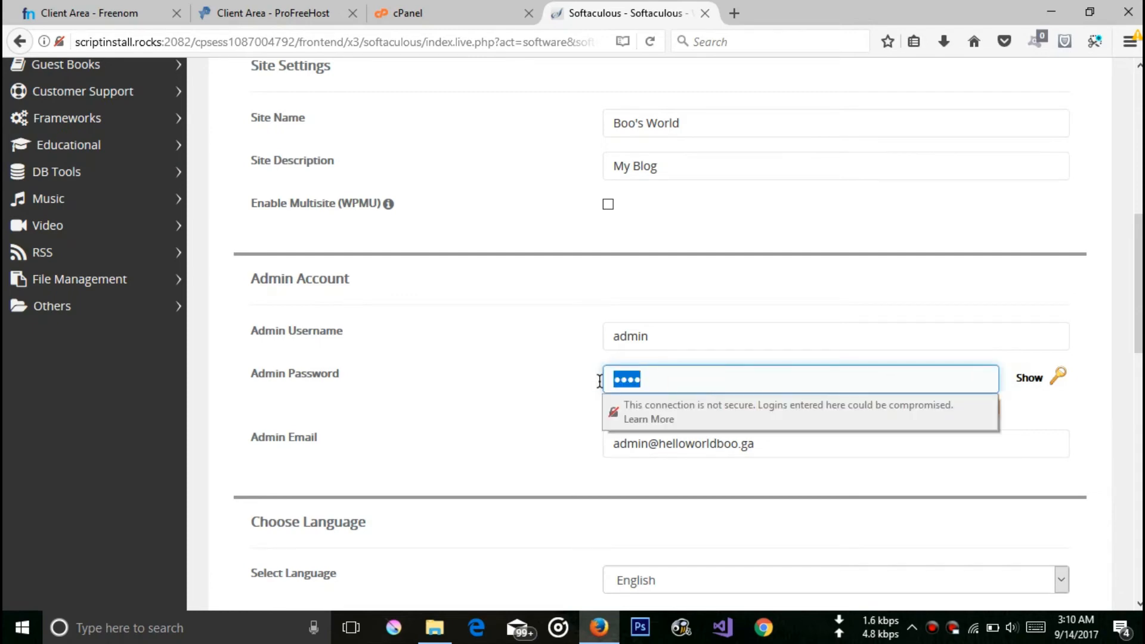
key("Backspace")
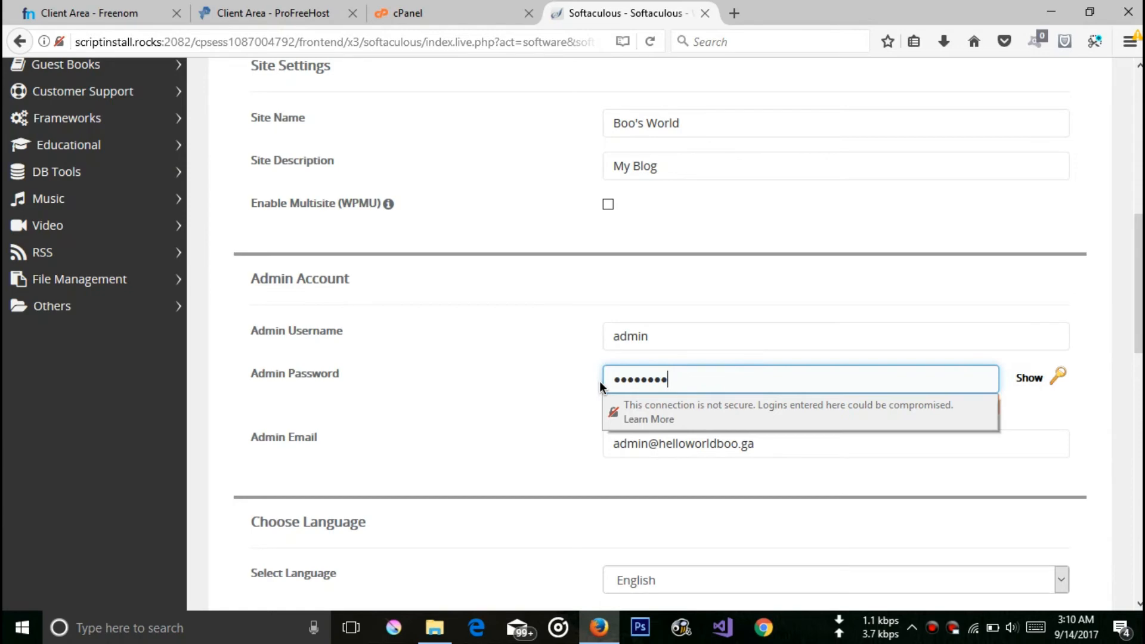
scroll("down", 3)
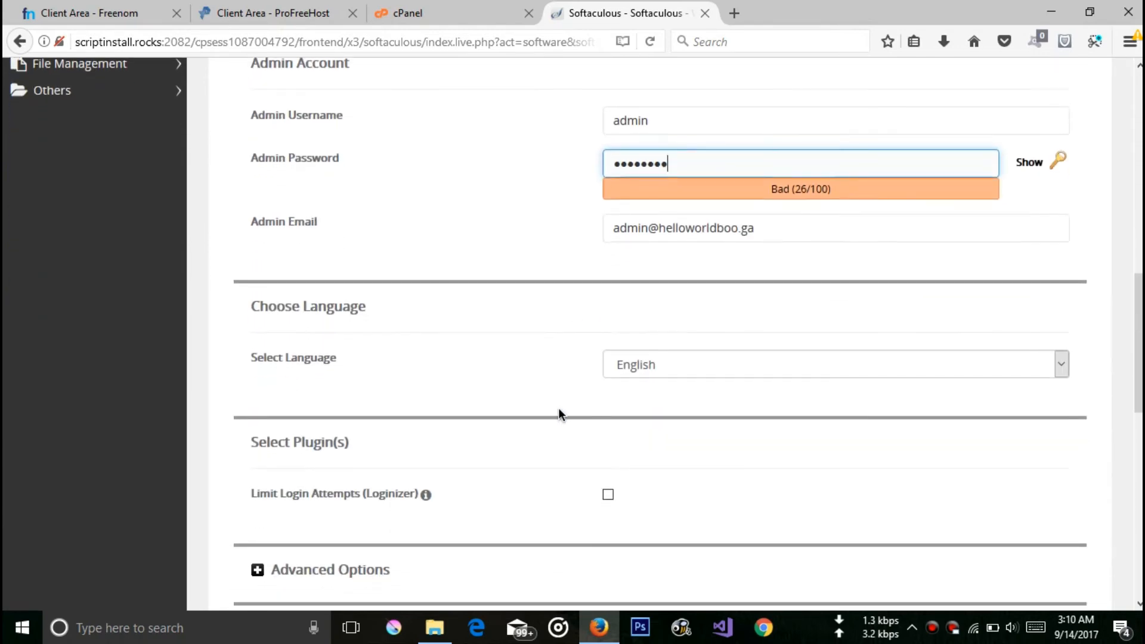
scroll("down", 3)
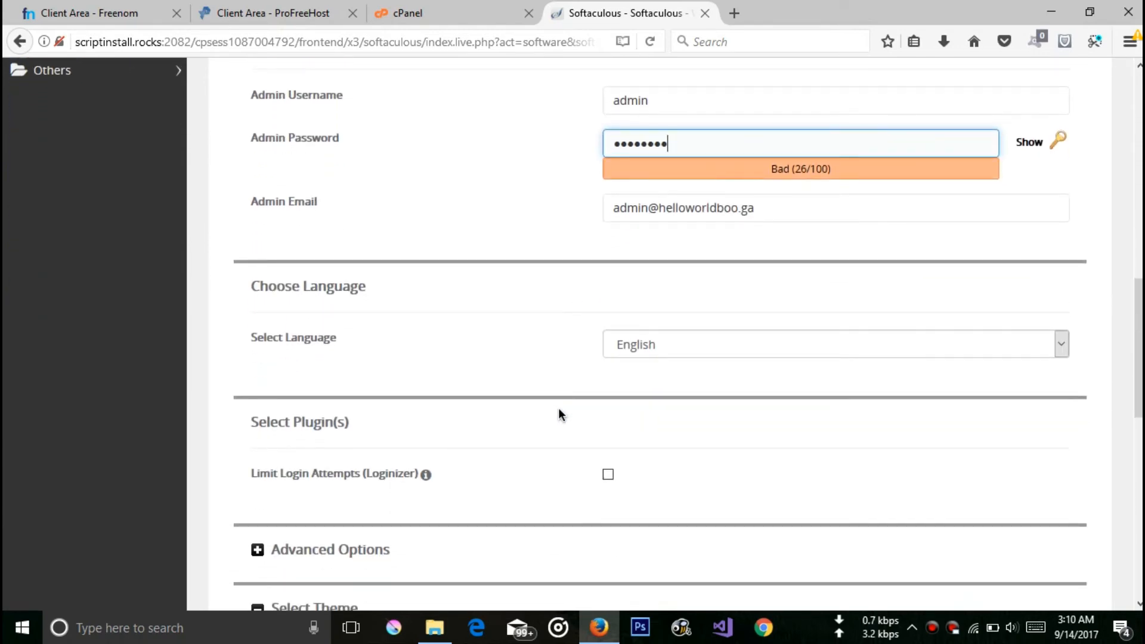
scroll("down", 3)
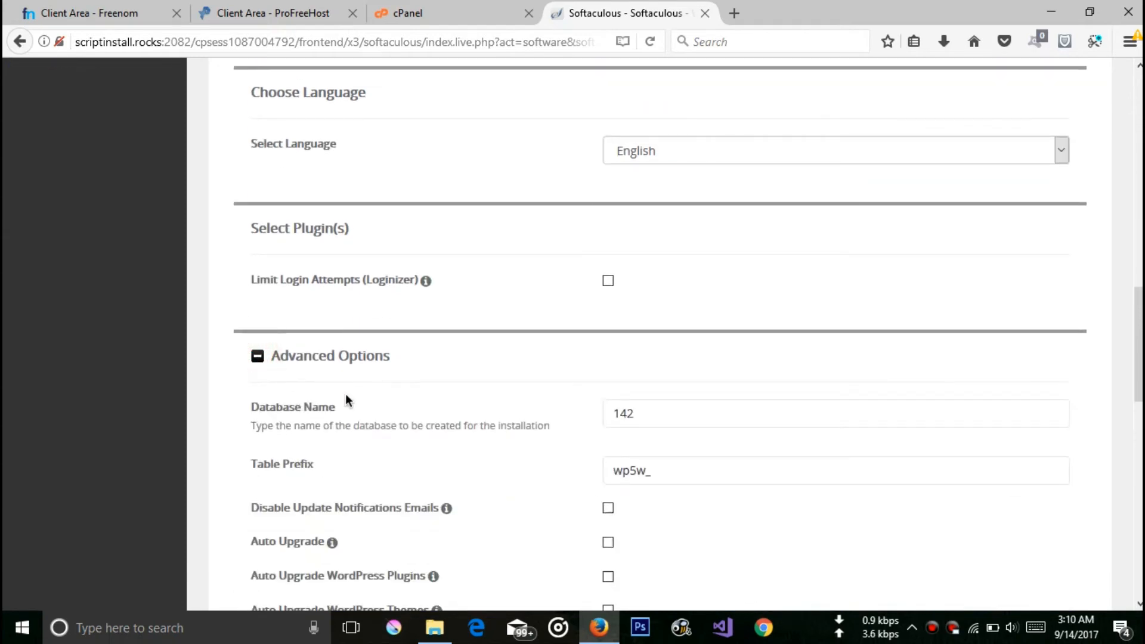
scroll("down", 3)
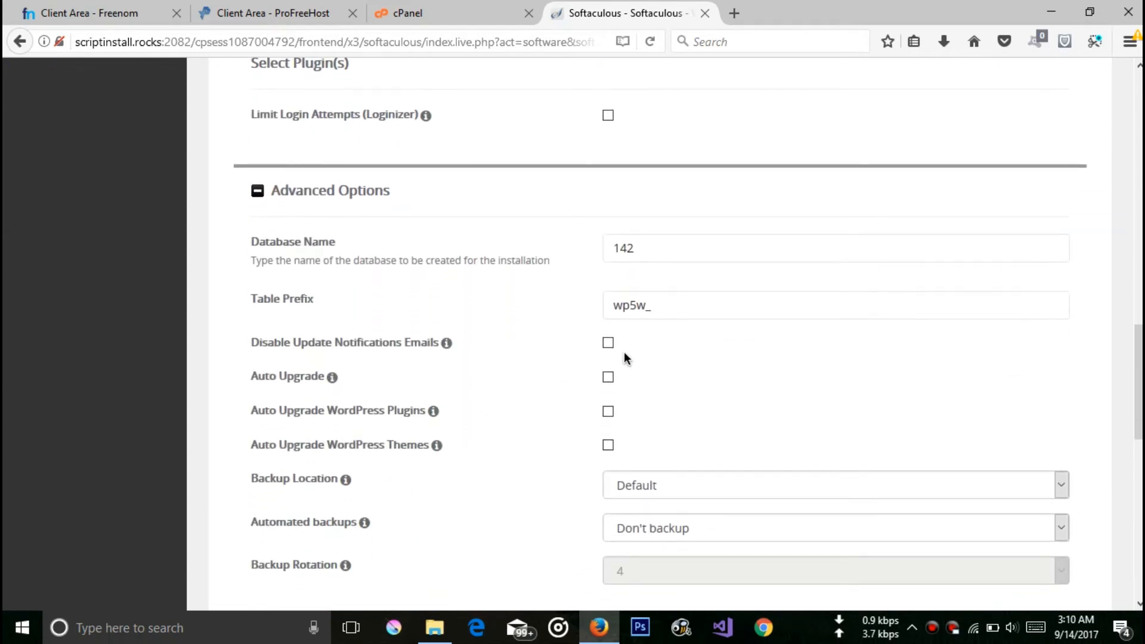
left_click(607, 342)
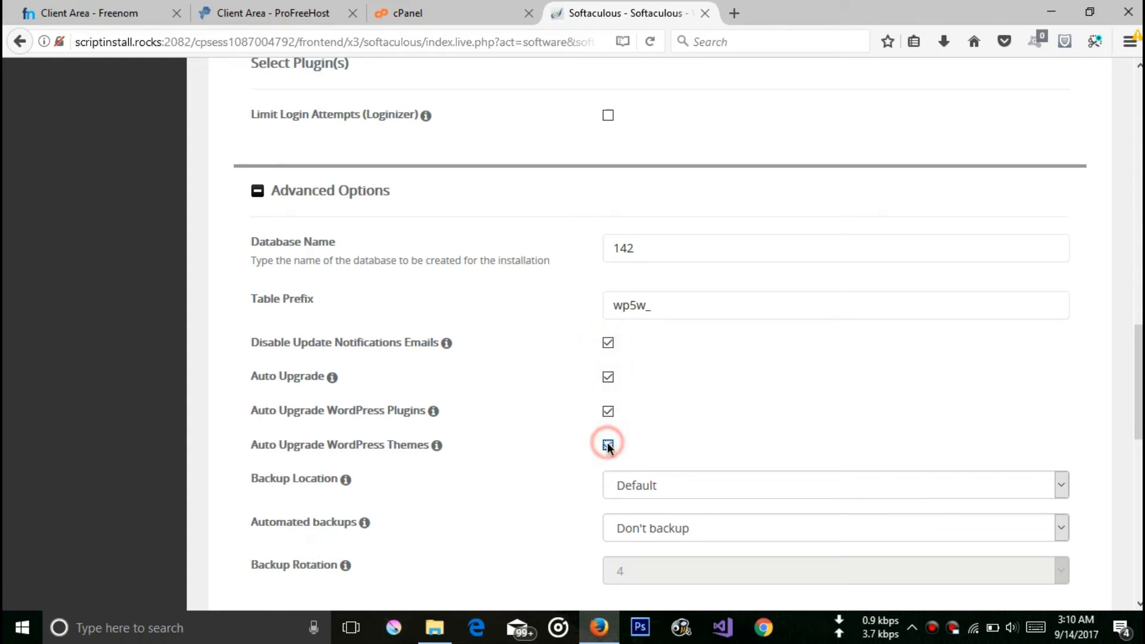
- Select the Sensible WP theme from the expanded theme list and start the WordPress install
scroll("down", 3)
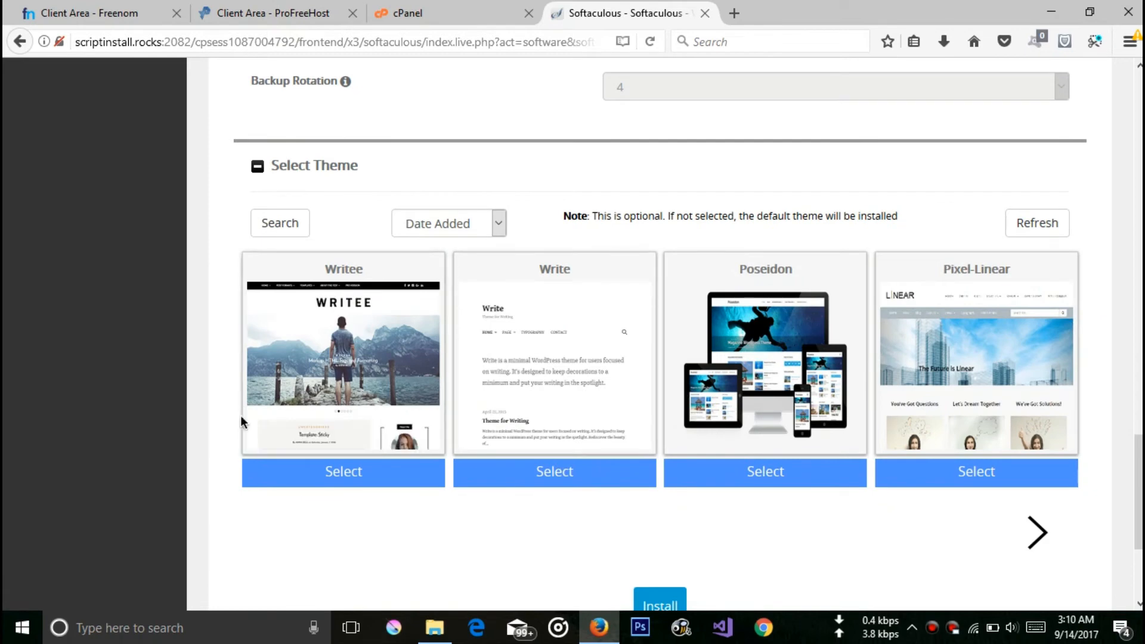
mouse_move(423, 385)
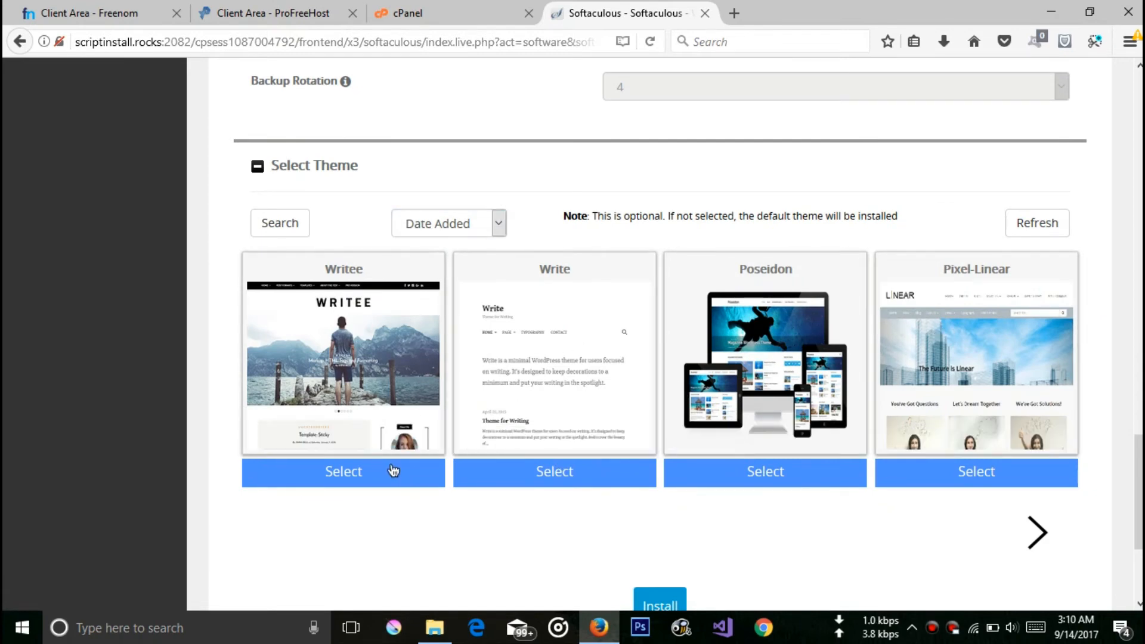
left_click(343, 472)
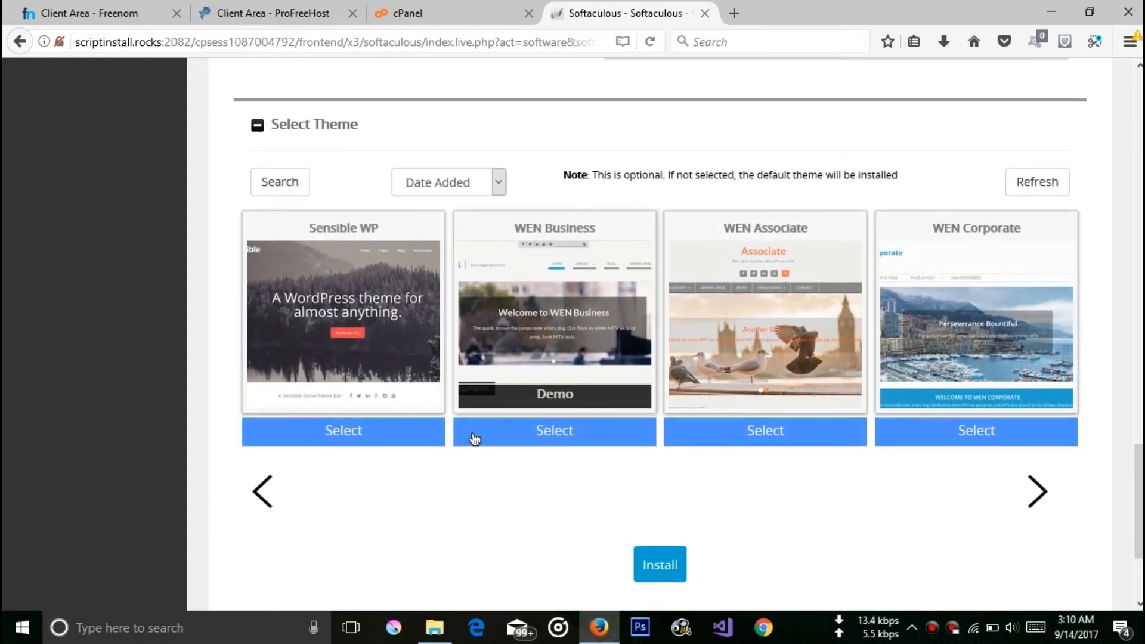
mouse_move(378, 460)
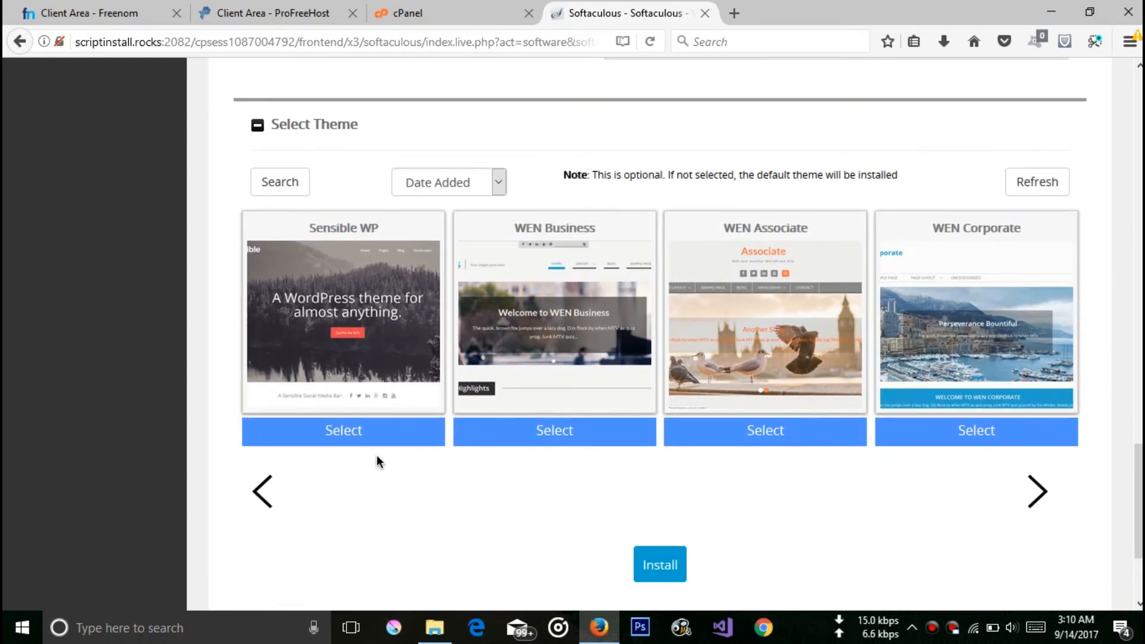
left_click(343, 431)
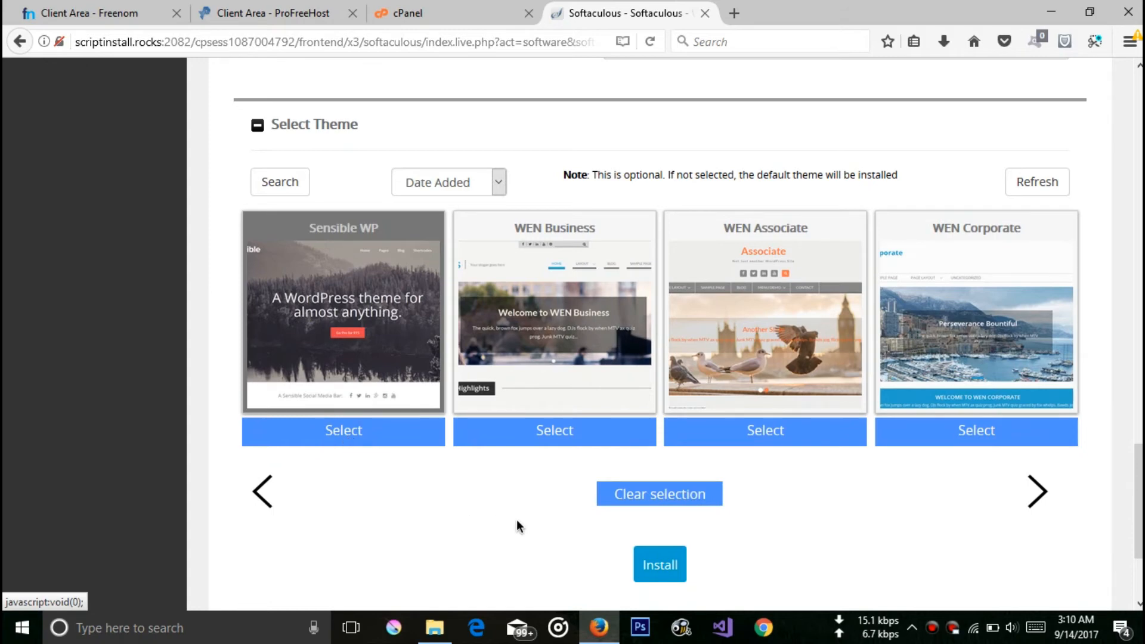
scroll("down", 3)
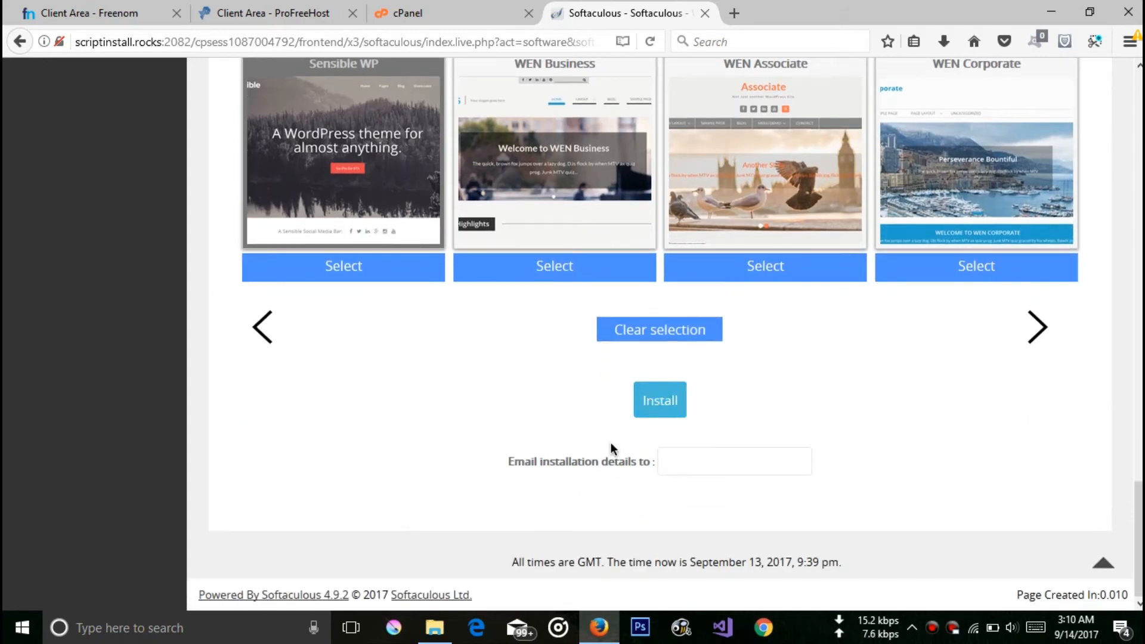
left_click(733, 460)
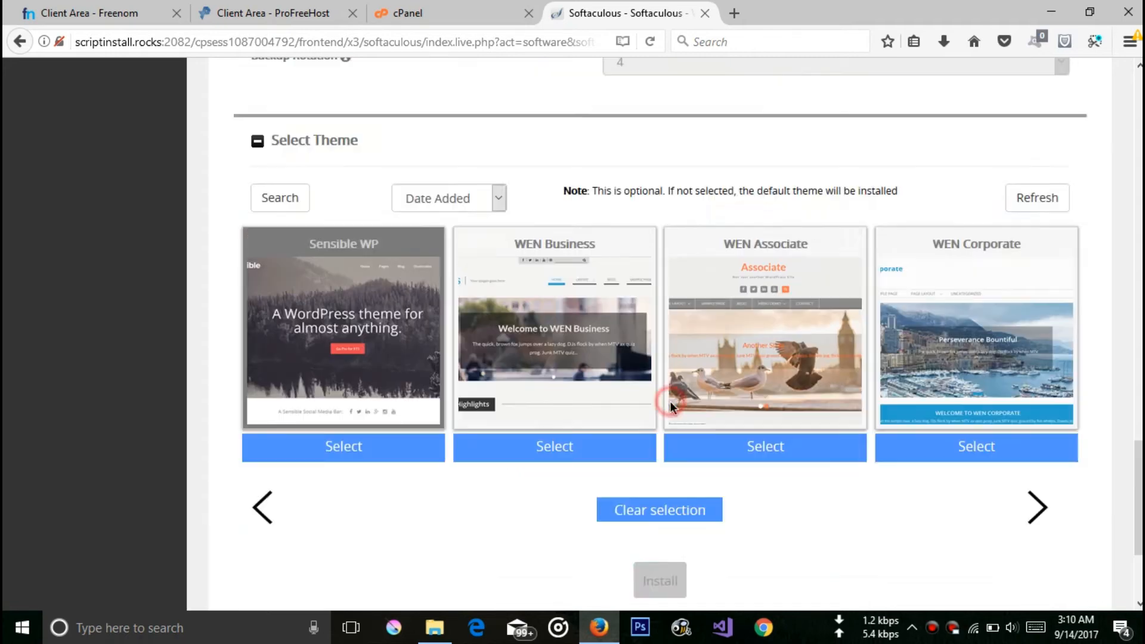
- Let the install finish until the success page lists helloworldboo.ga and its admin address
left_click(659, 579)
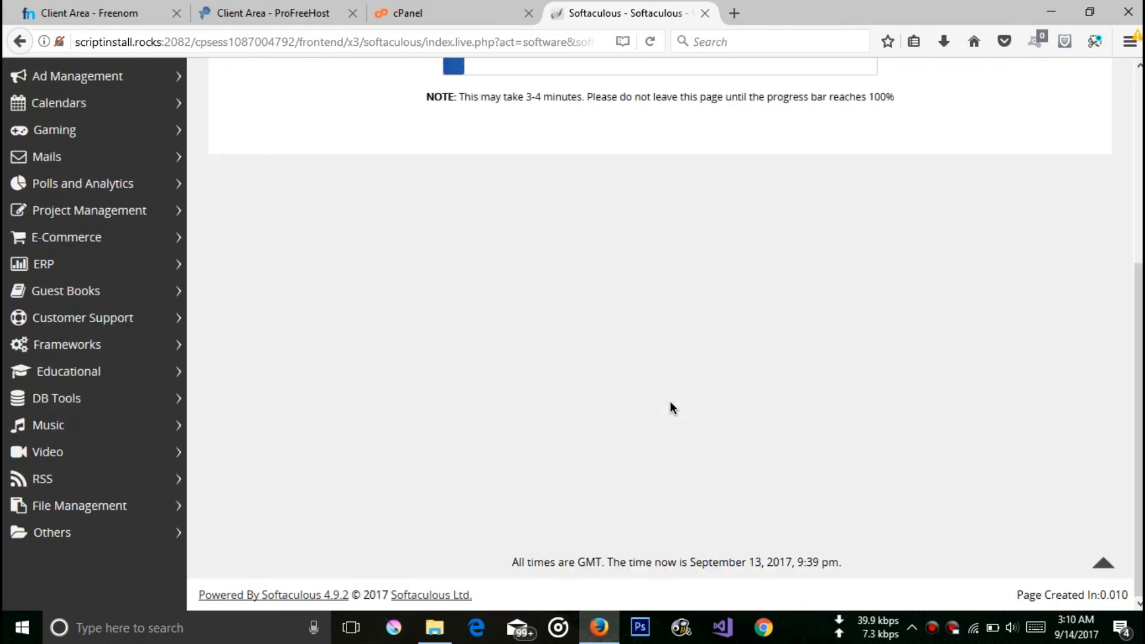
scroll("up", 3)
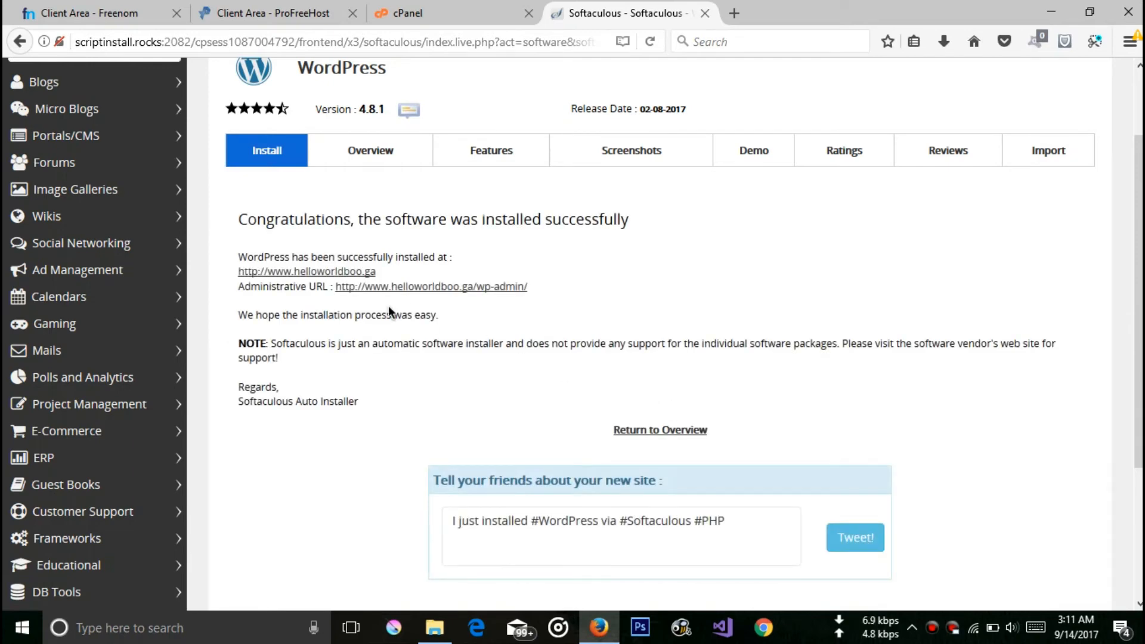
mouse_move(330, 284)
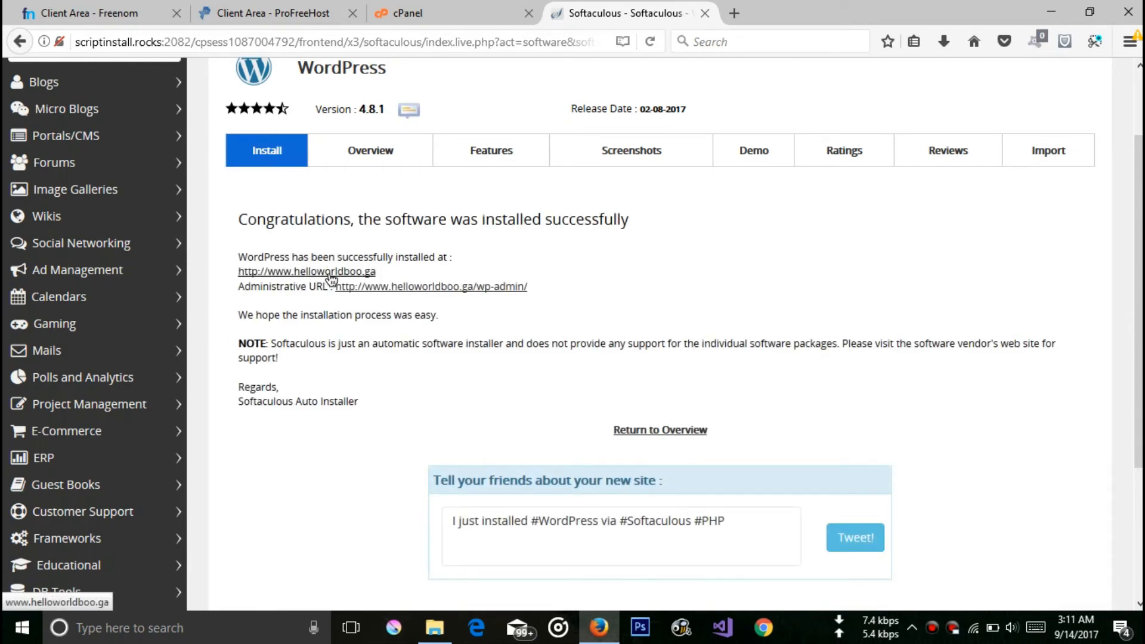
mouse_move(398, 290)
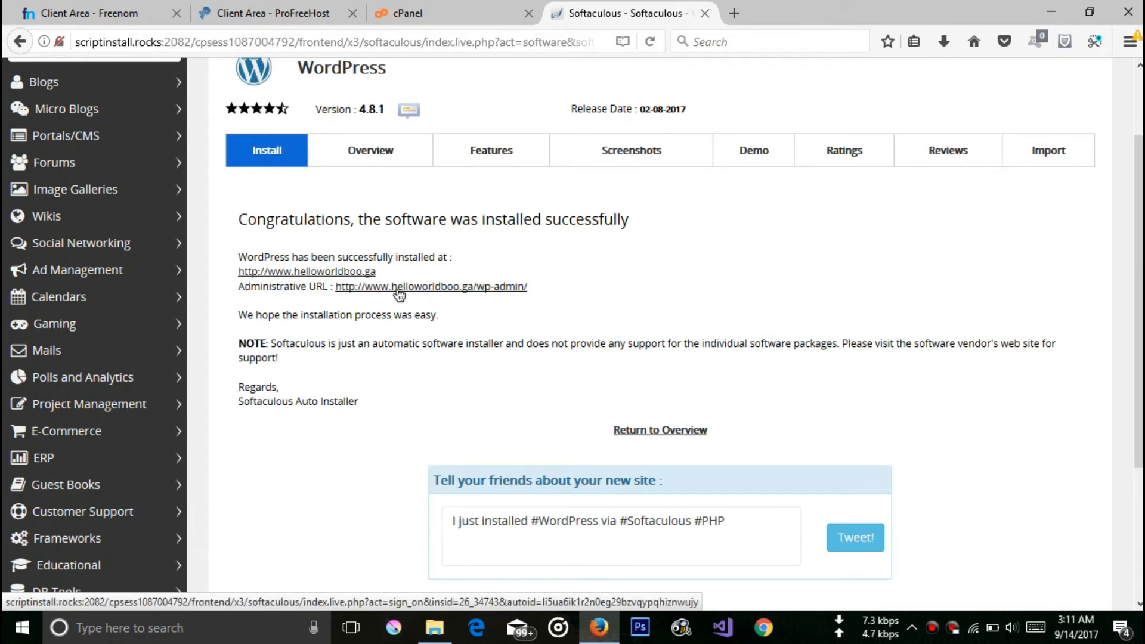
mouse_move(495, 293)
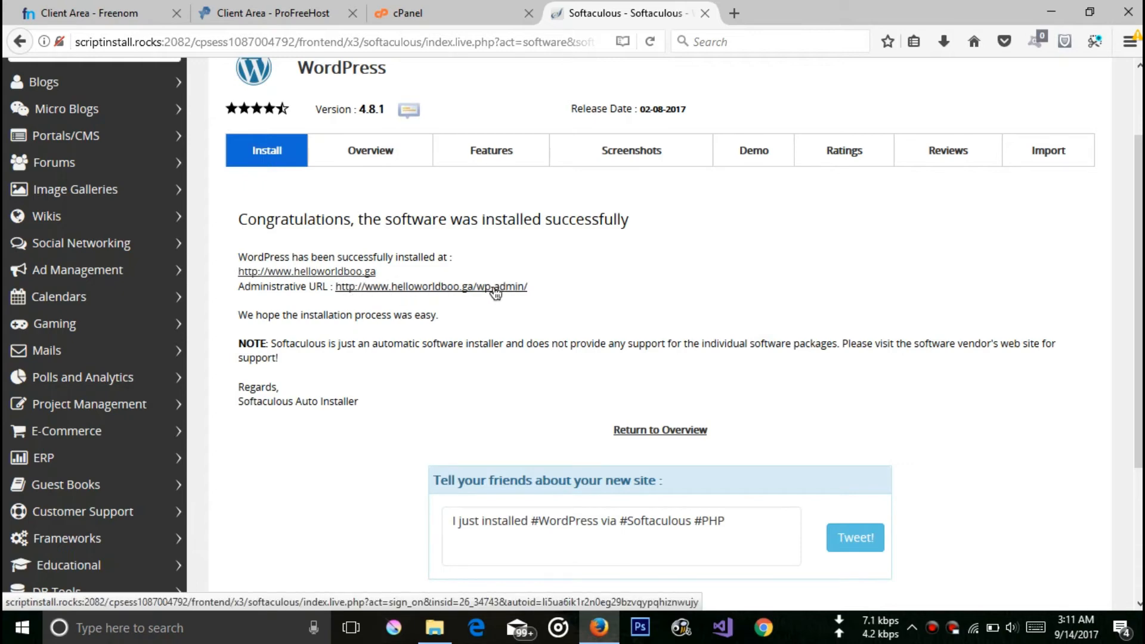
mouse_move(385, 301)
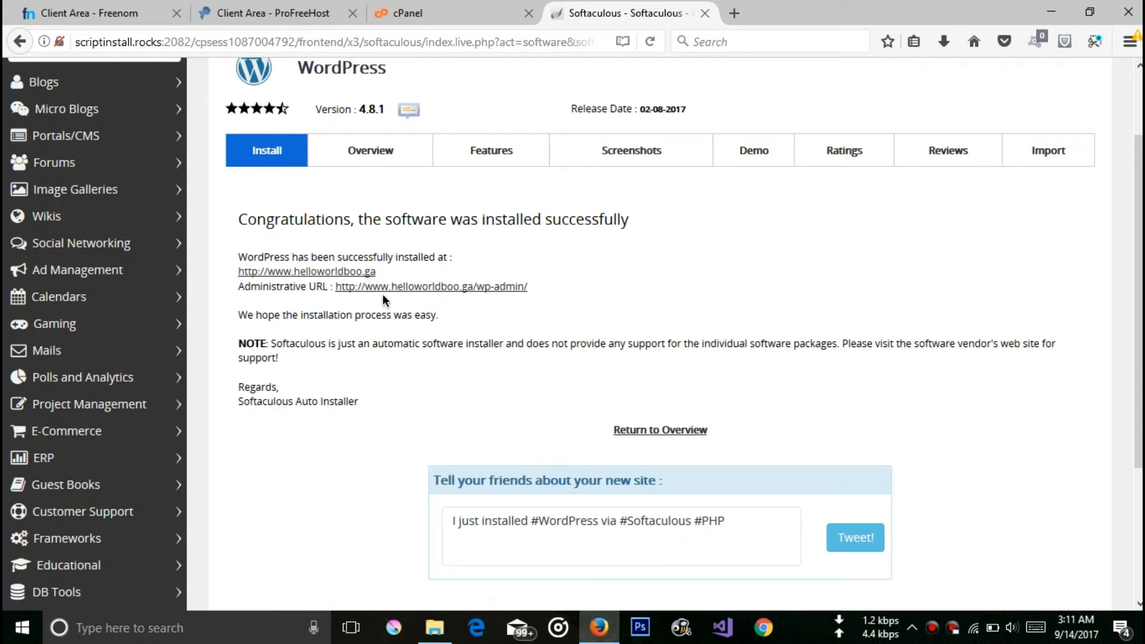
mouse_move(307, 271)
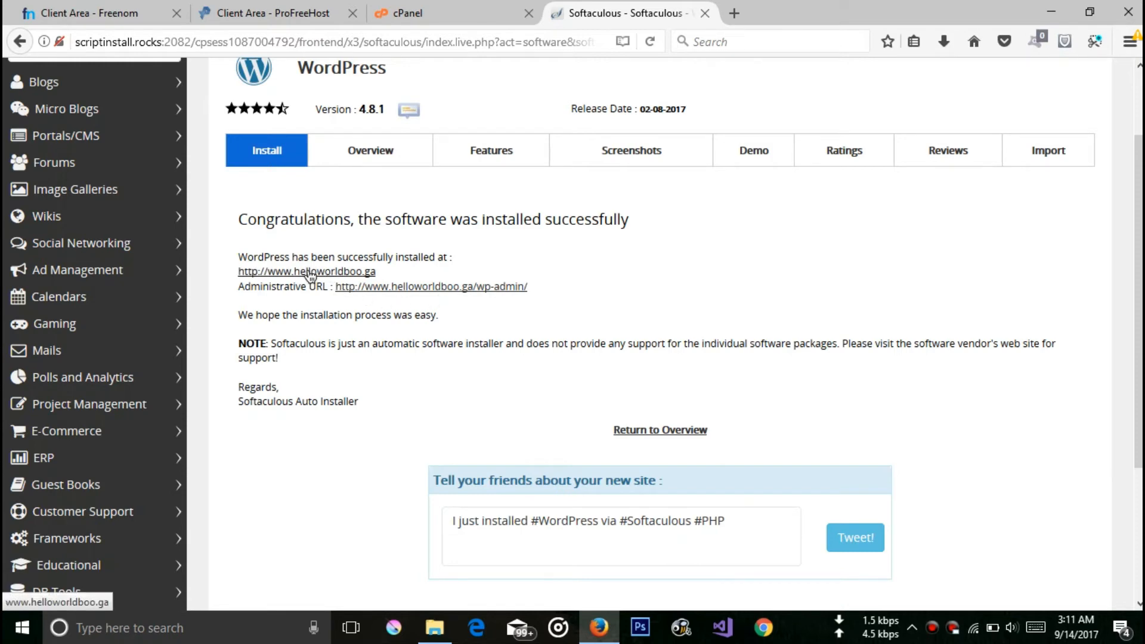
- View the live Boo's World blog with its Hello world! post, then return to the success page
left_click(306, 271)
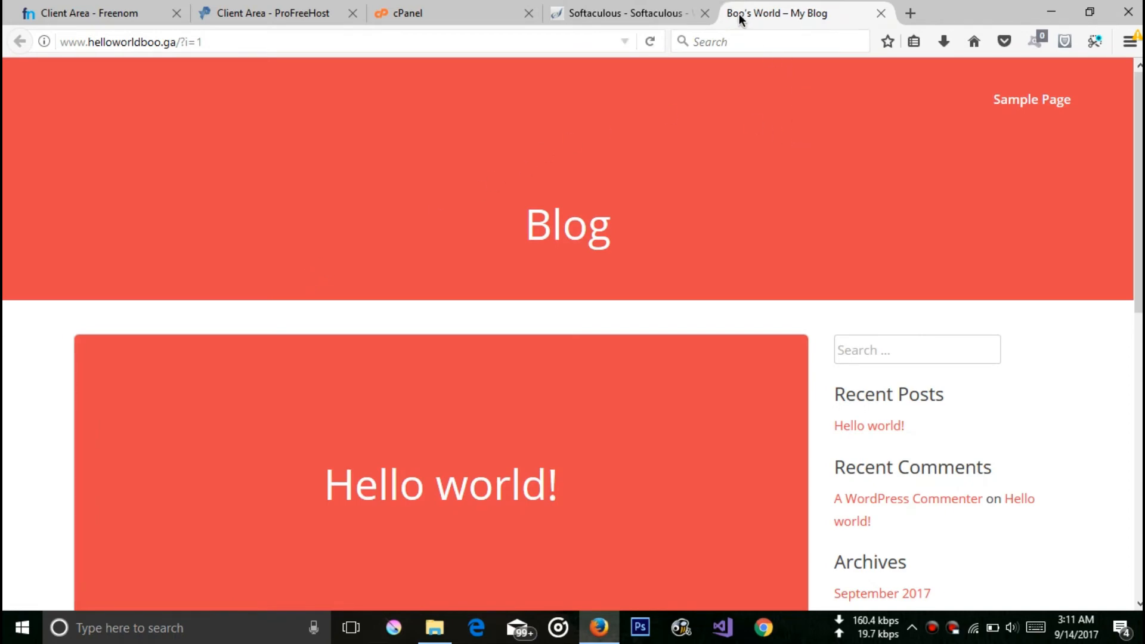
scroll("down", 3)
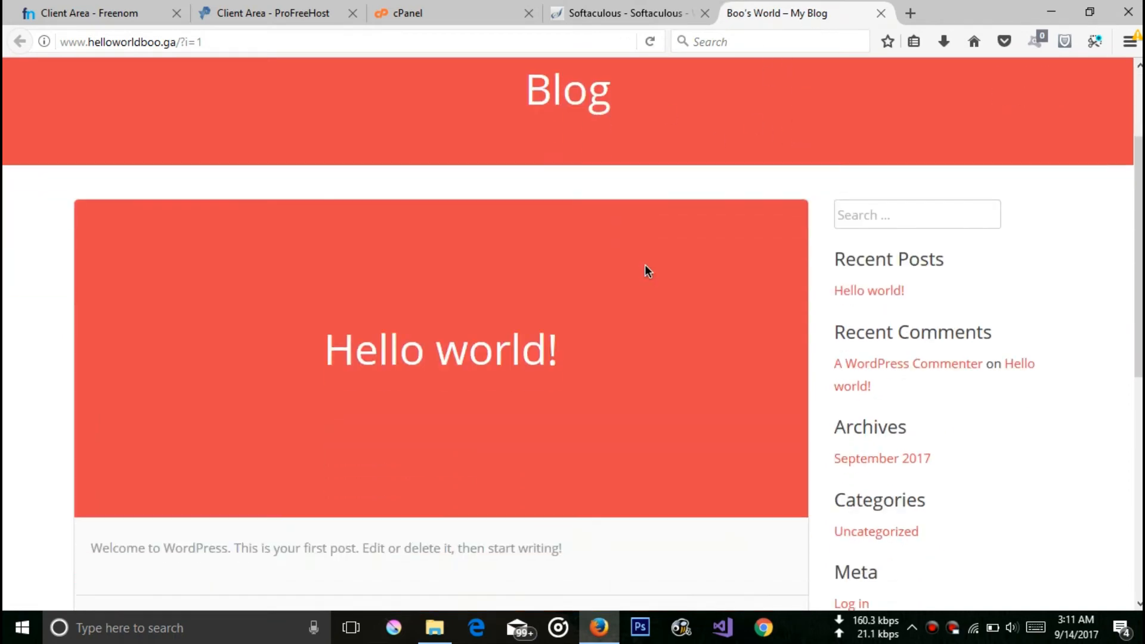
scroll("up", 3)
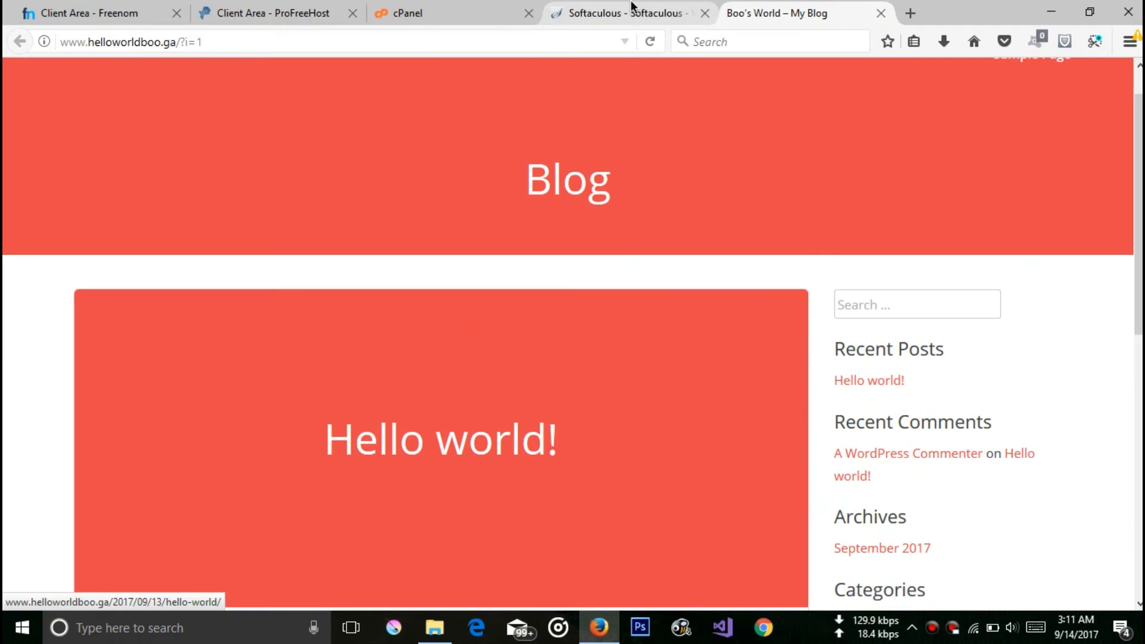
left_click(624, 13)
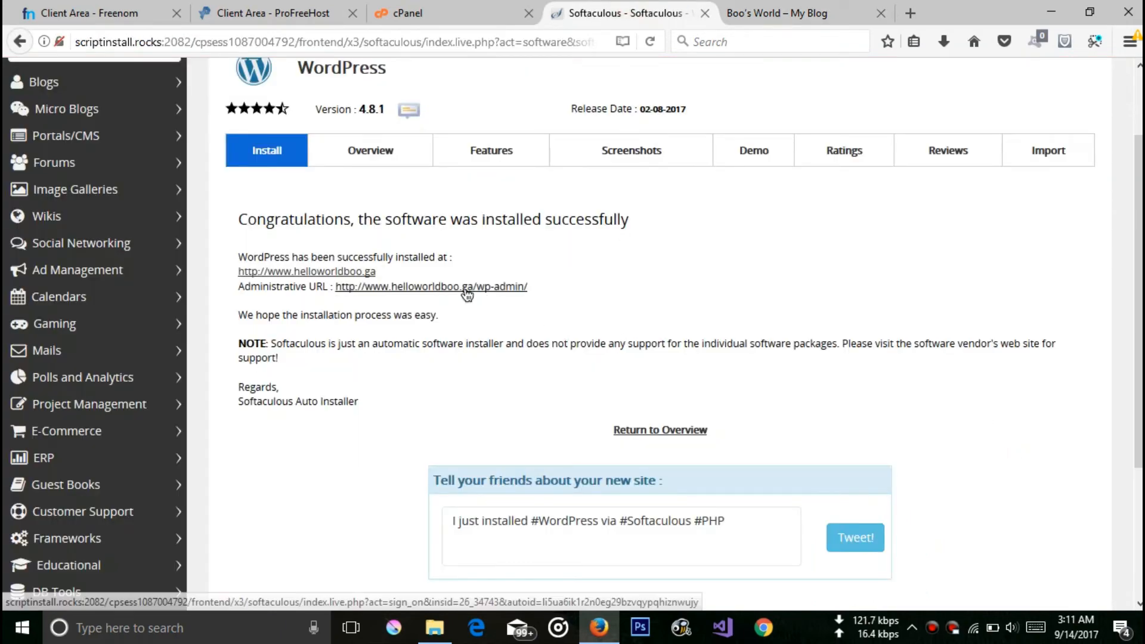
- Enter the Boo's World admin dashboard, launch the customizer and show the installed themes
left_click(478, 286)
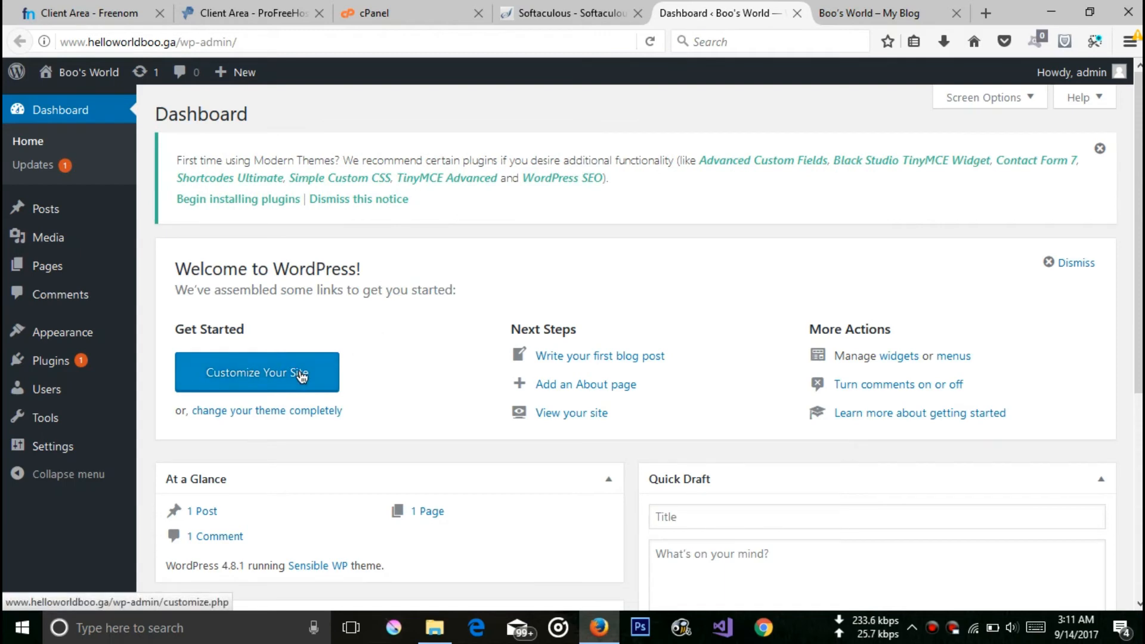
left_click(256, 372)
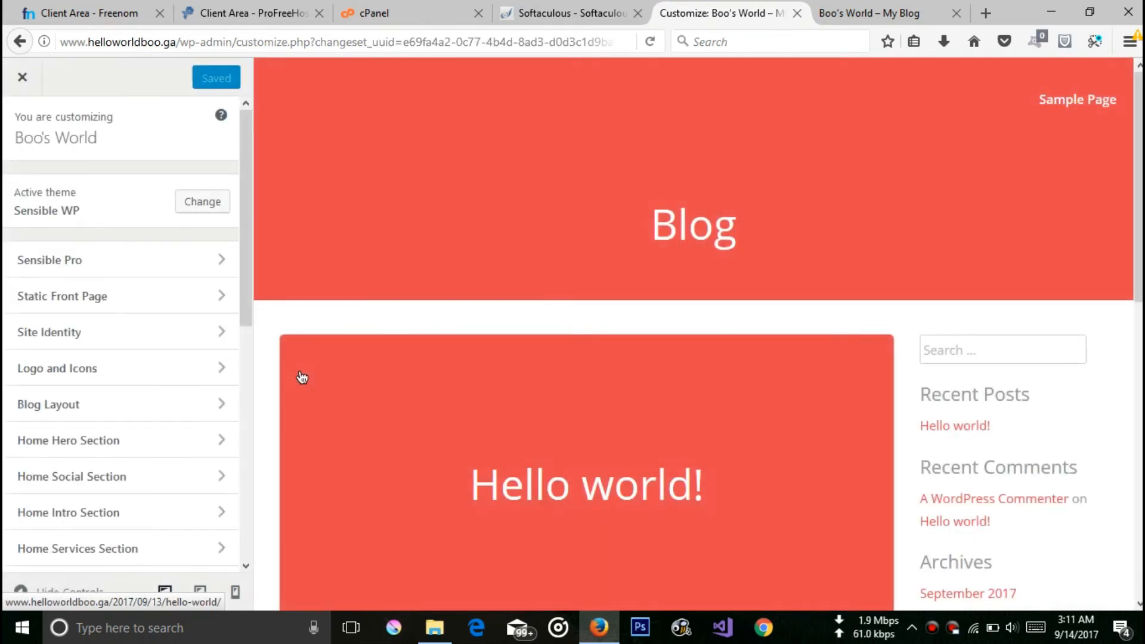
mouse_move(386, 262)
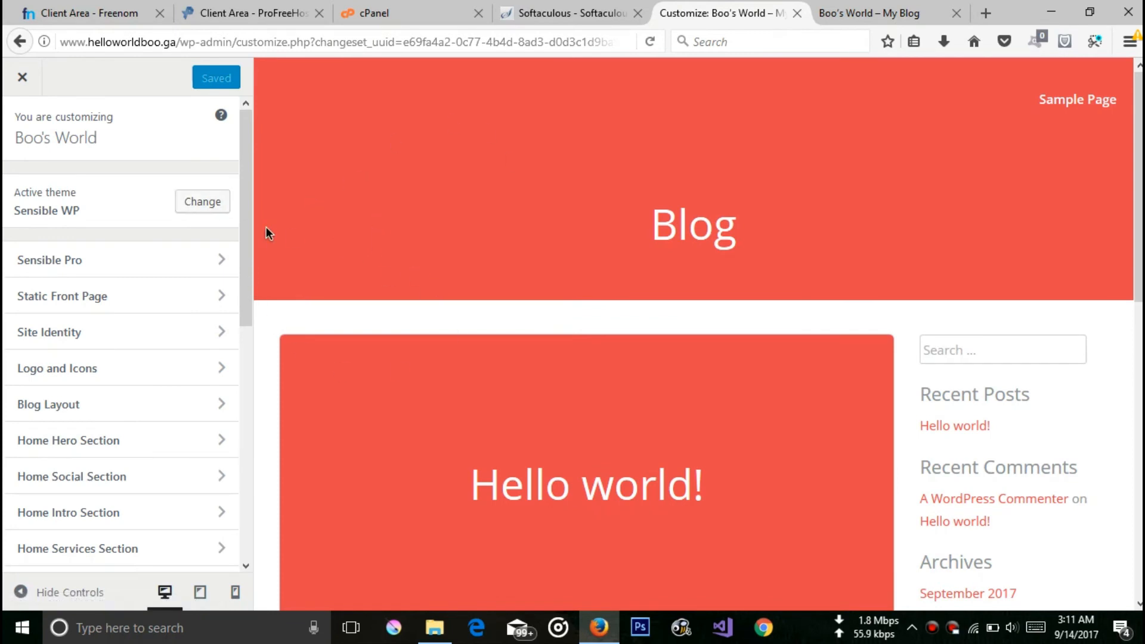
left_click(203, 201)
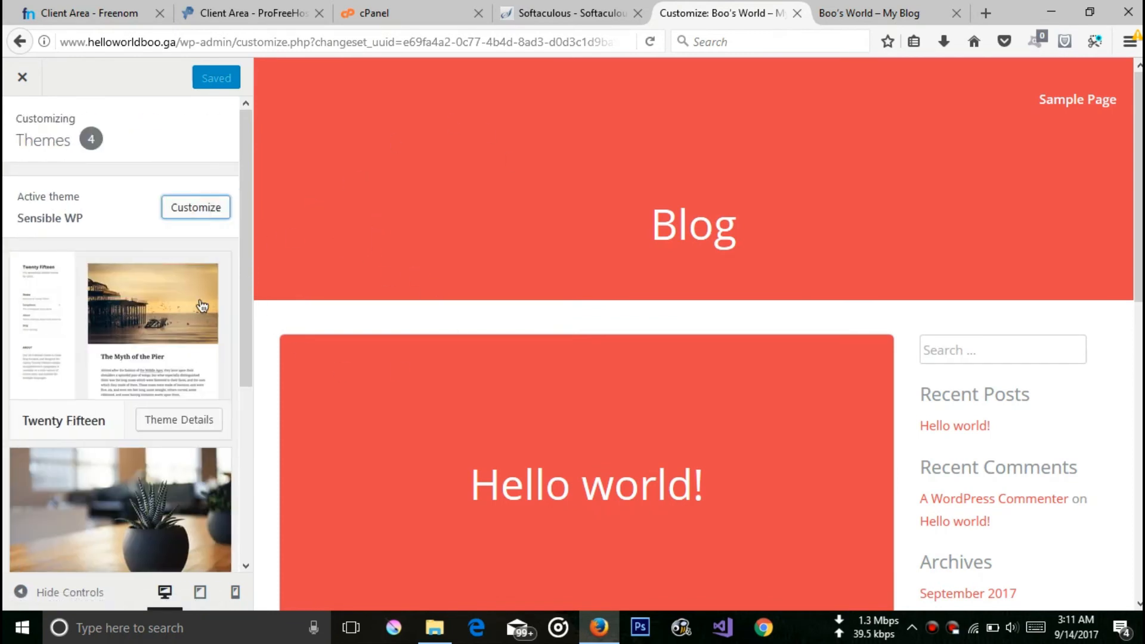
- Browse the theme list and briefly view Twenty Seventeen's theme details
scroll("down", 3)
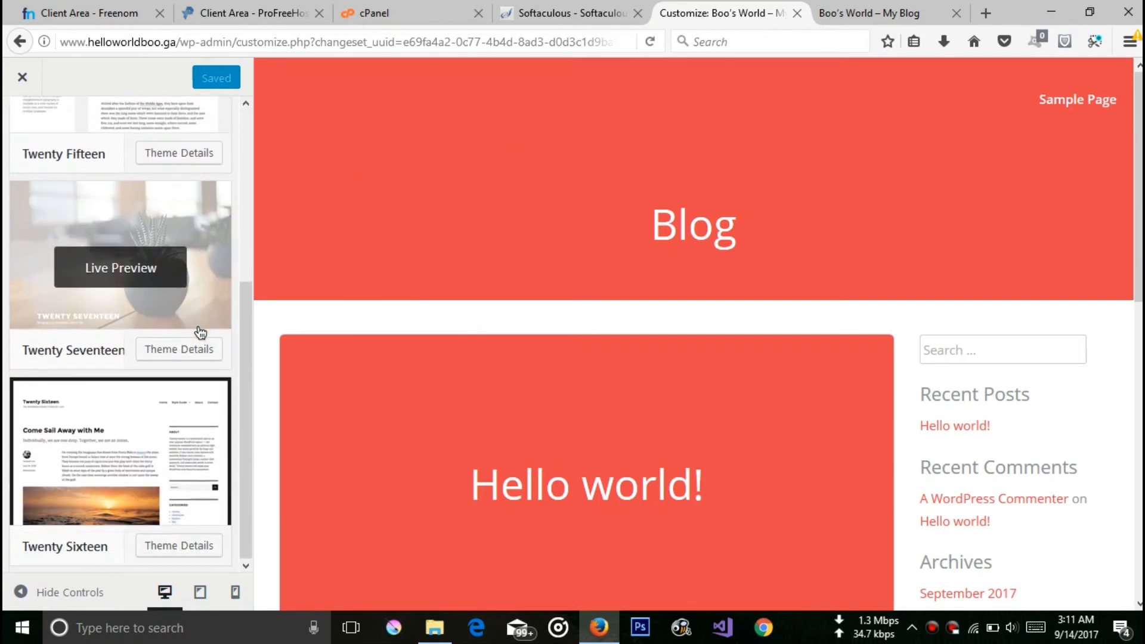
scroll("up", 3)
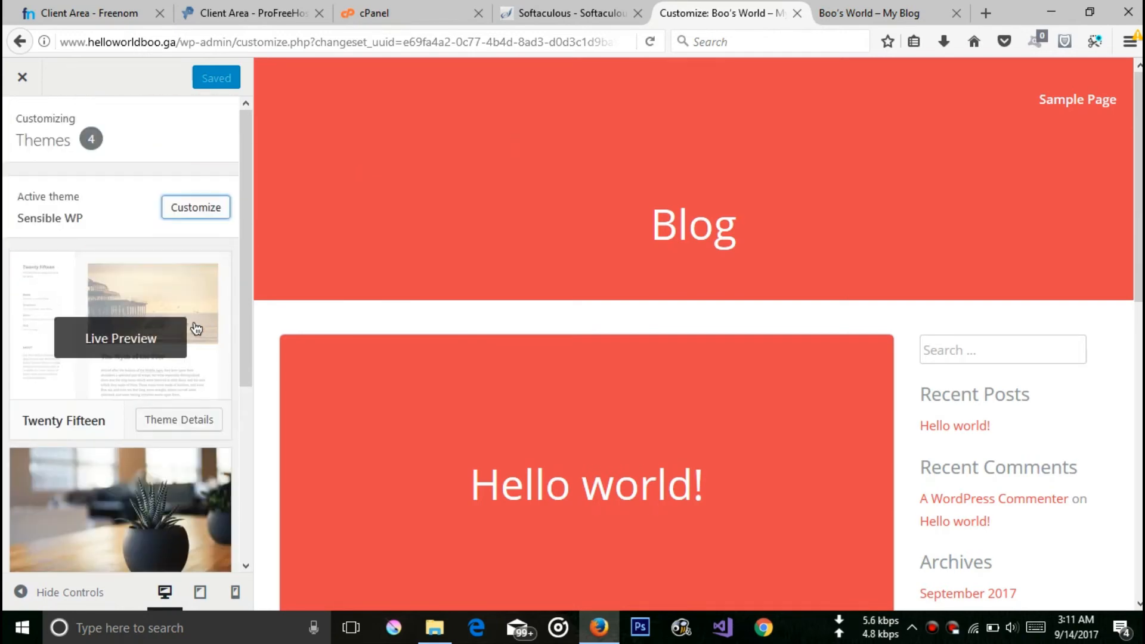
scroll("down", 3)
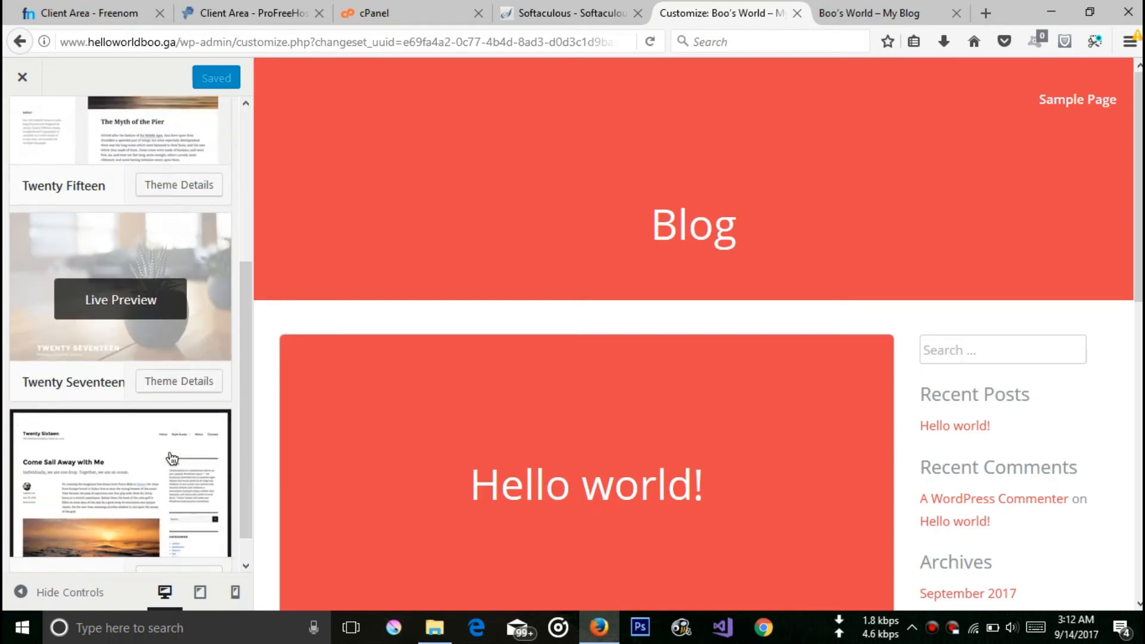
scroll("down", 3)
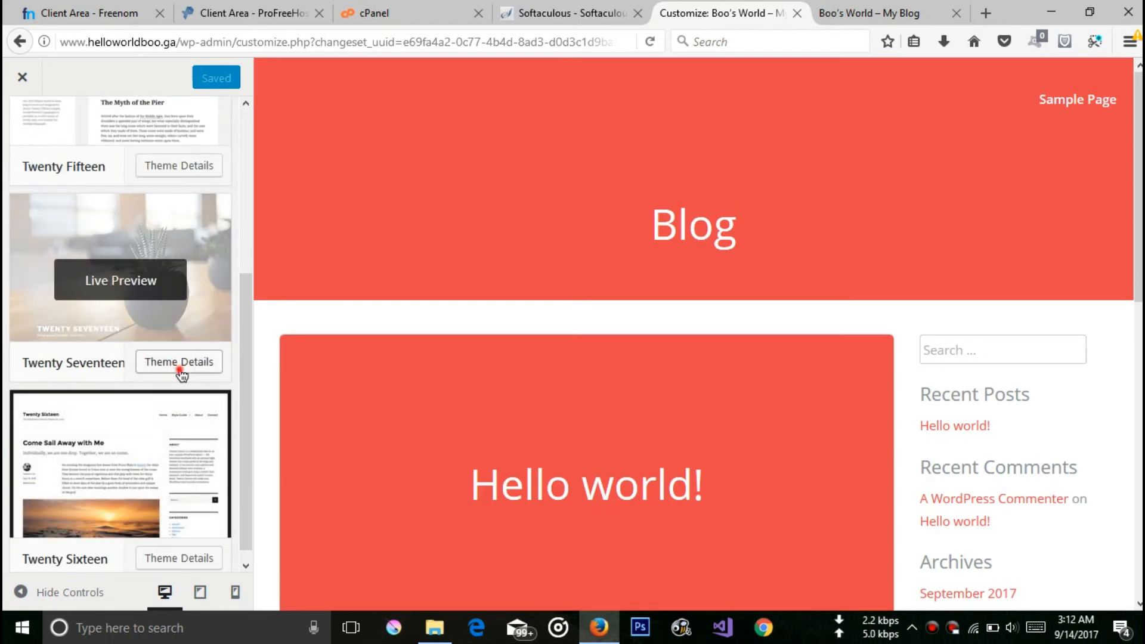
left_click(178, 361)
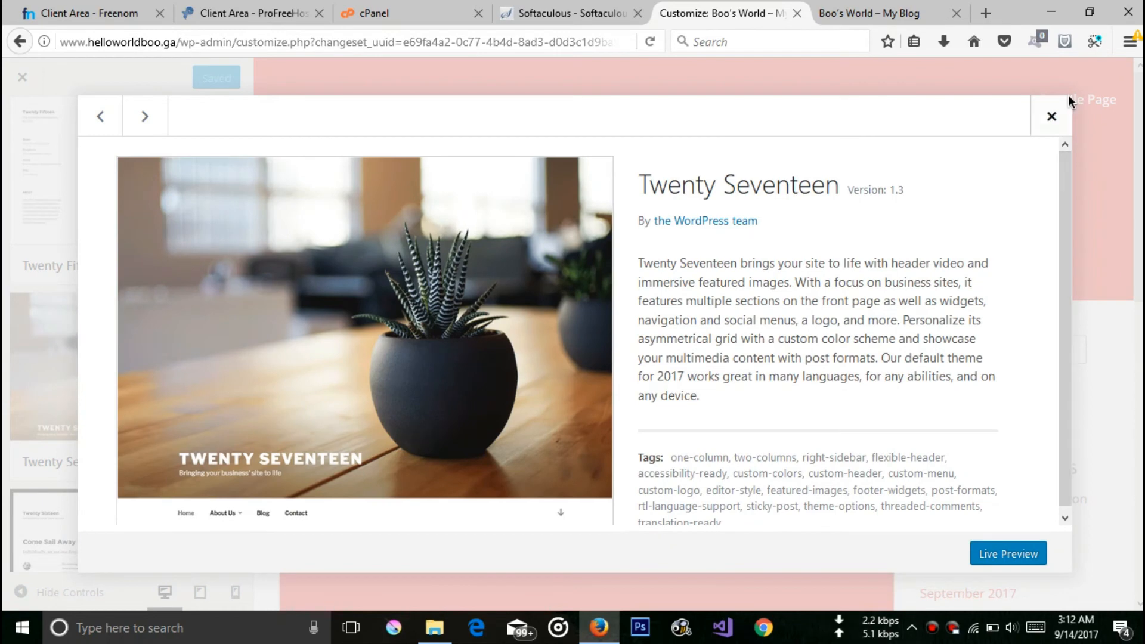
left_click(1051, 115)
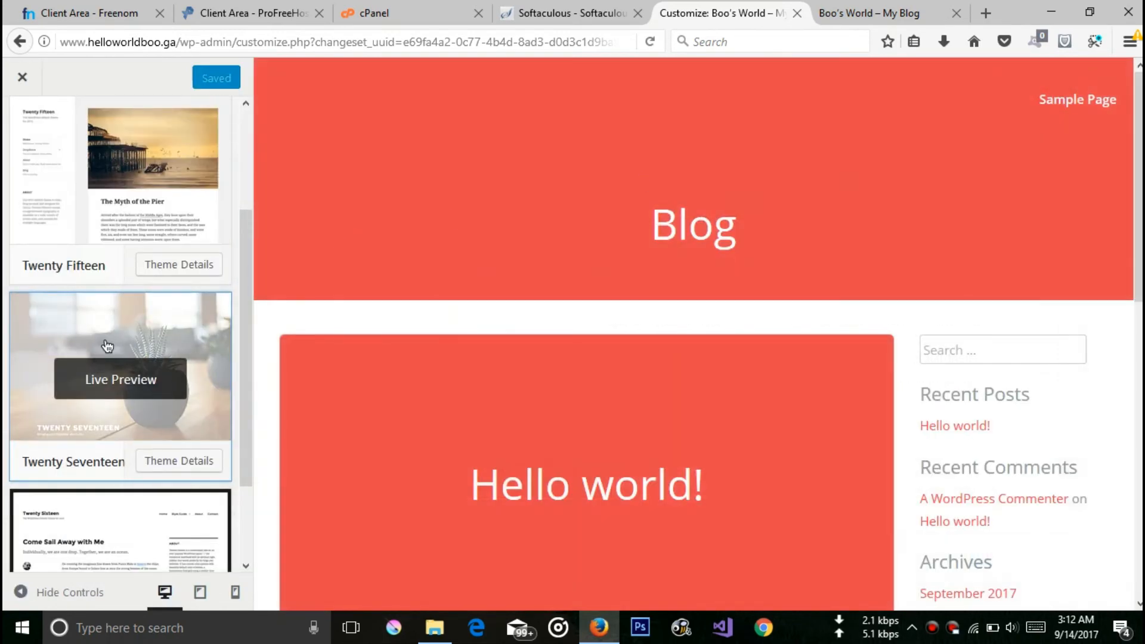
- Live-preview Boo's World with the Twenty Seventeen theme
left_click(120, 380)
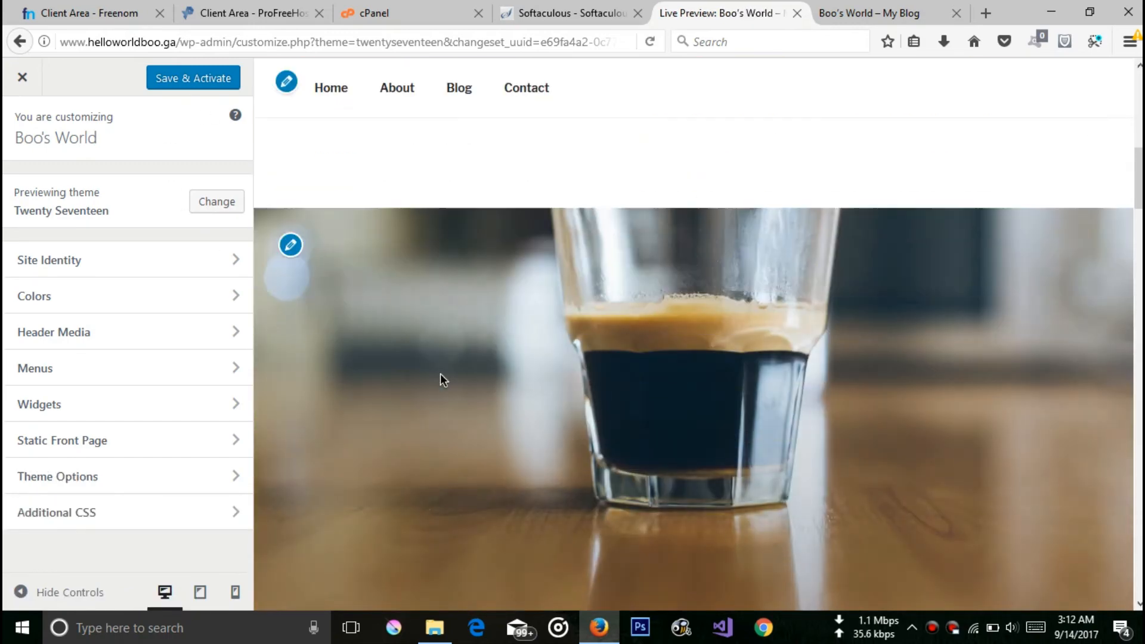
scroll("up", 3)
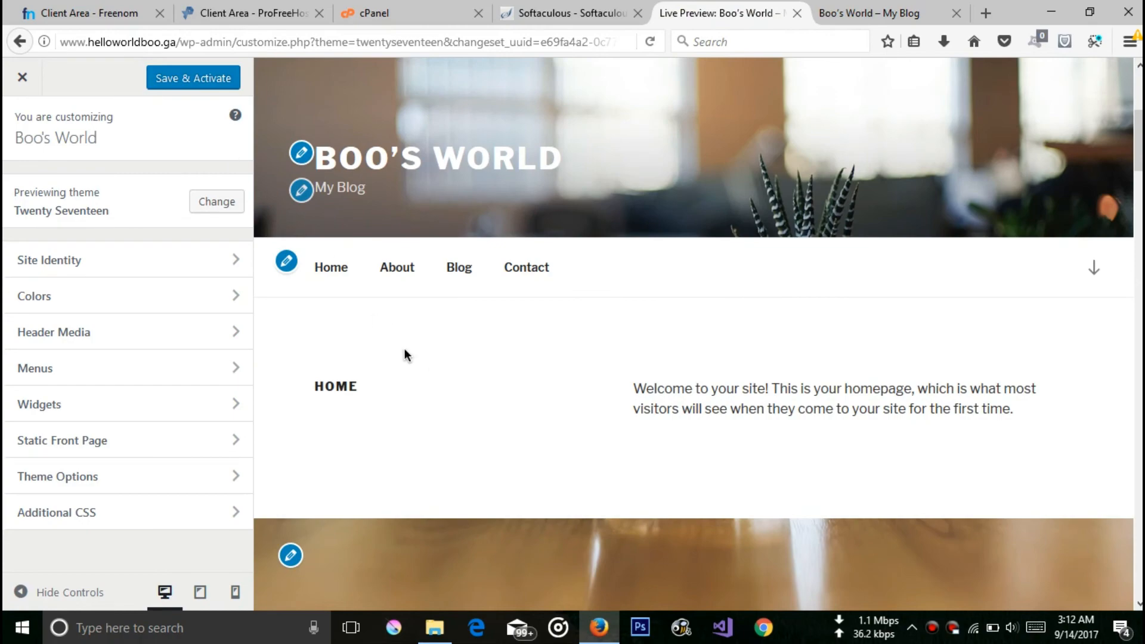
mouse_move(396, 267)
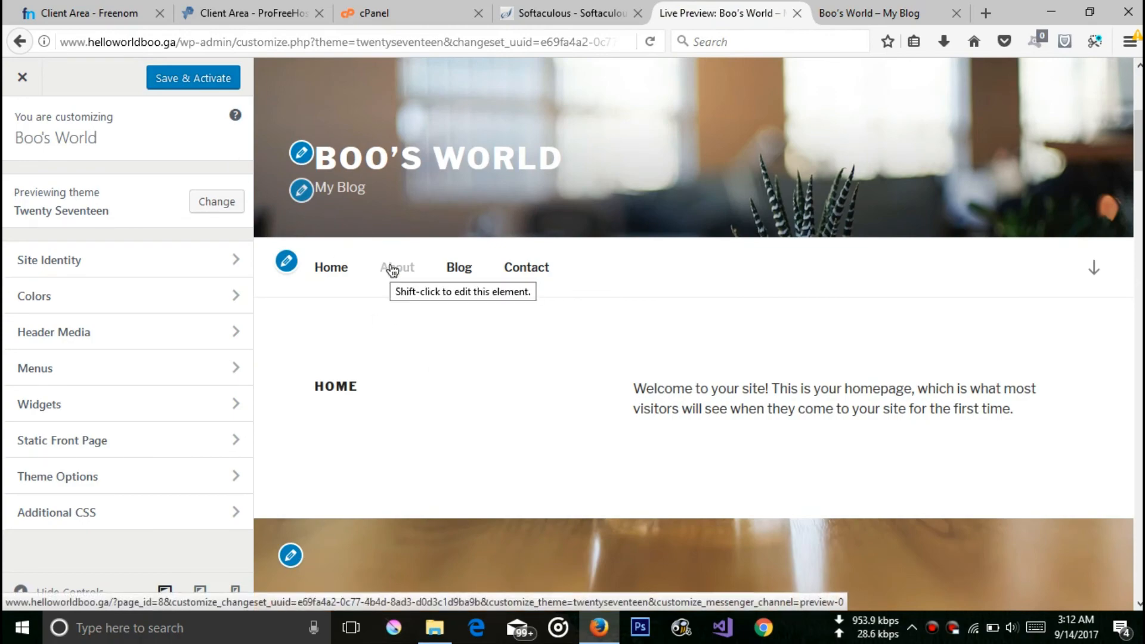
scroll("down", 3)
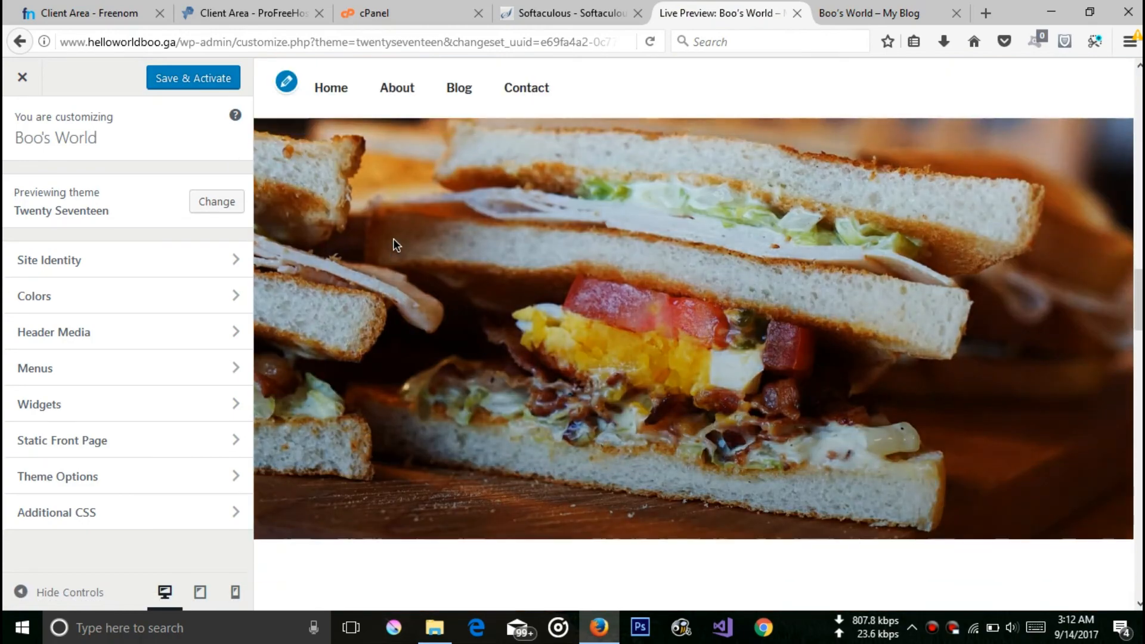
scroll("up", 3)
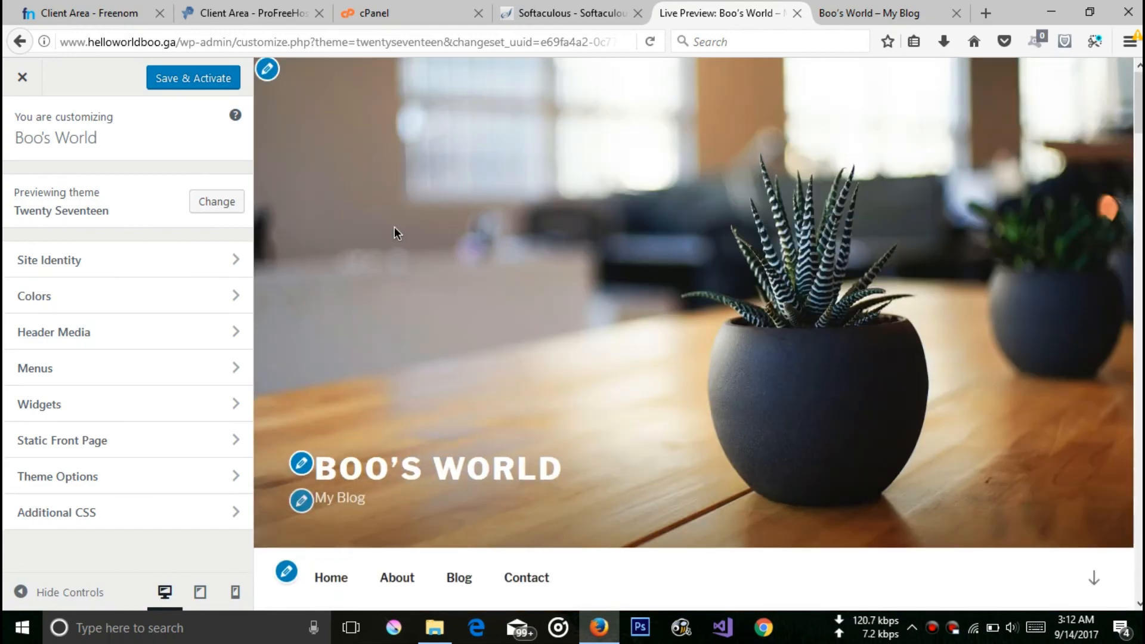
scroll("down", 3)
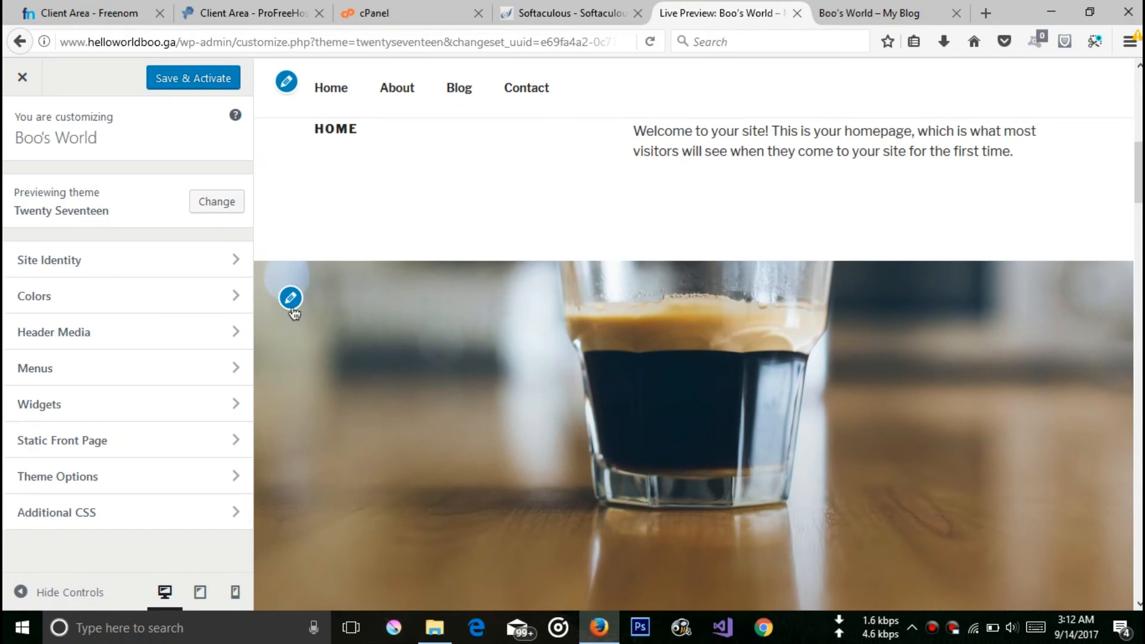
- From the customizer's Header Media section, begin adding a new header image
left_click(57, 475)
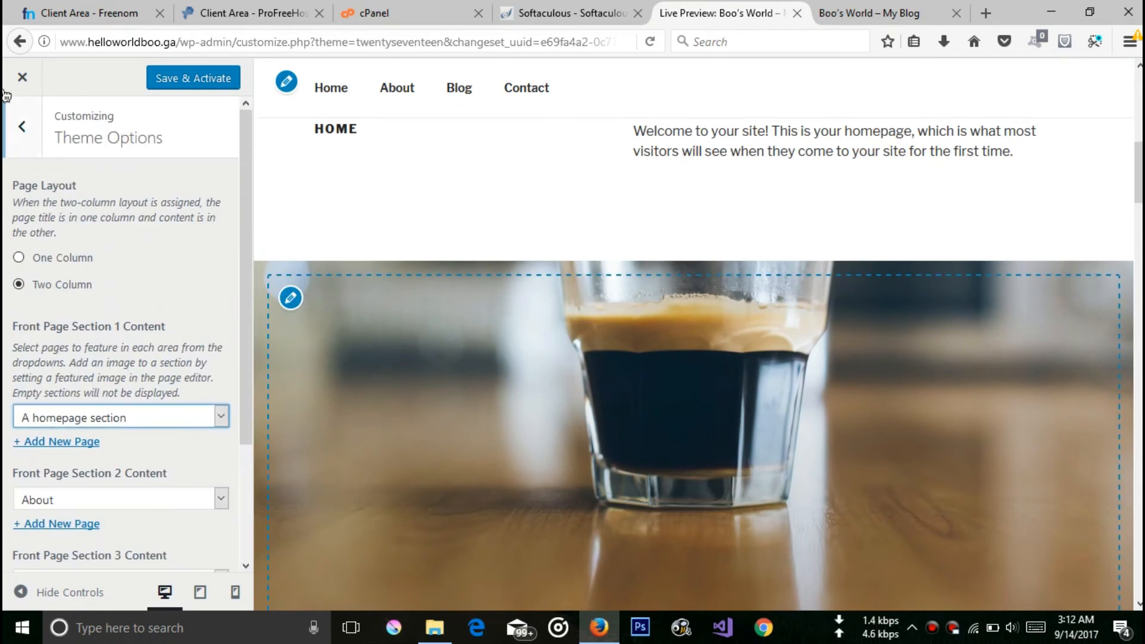
left_click(21, 125)
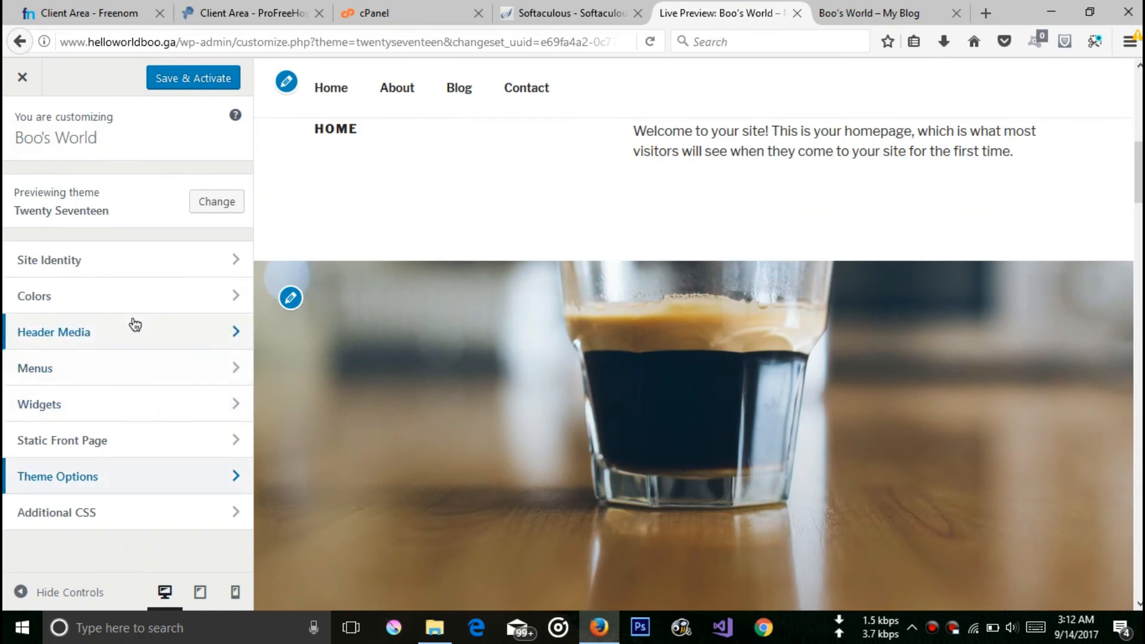
mouse_move(165, 334)
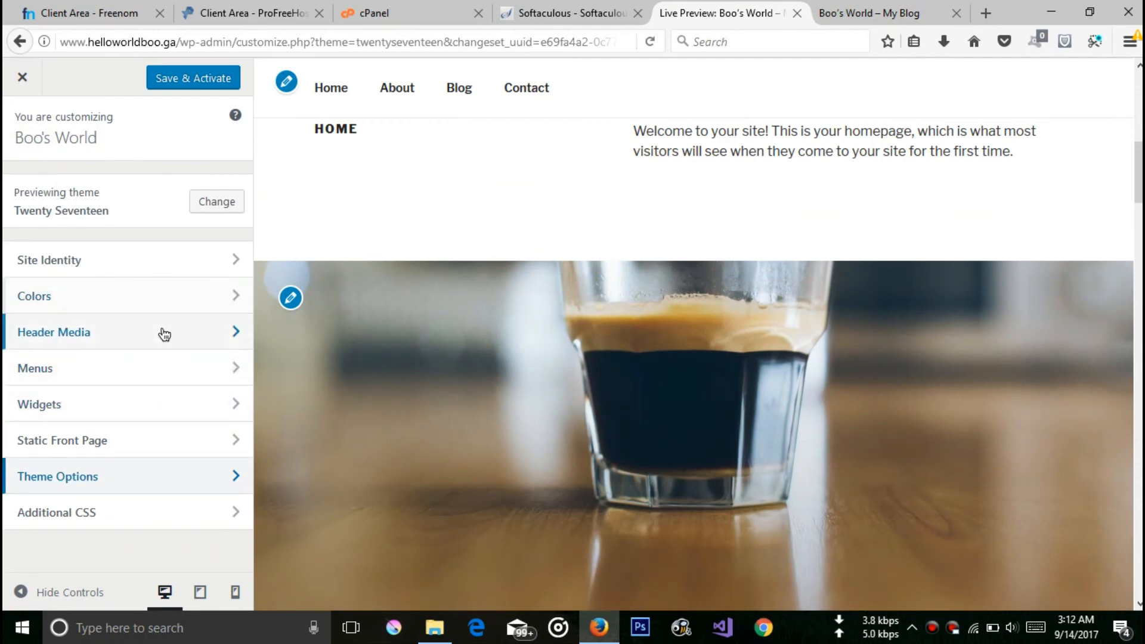
mouse_move(190, 341)
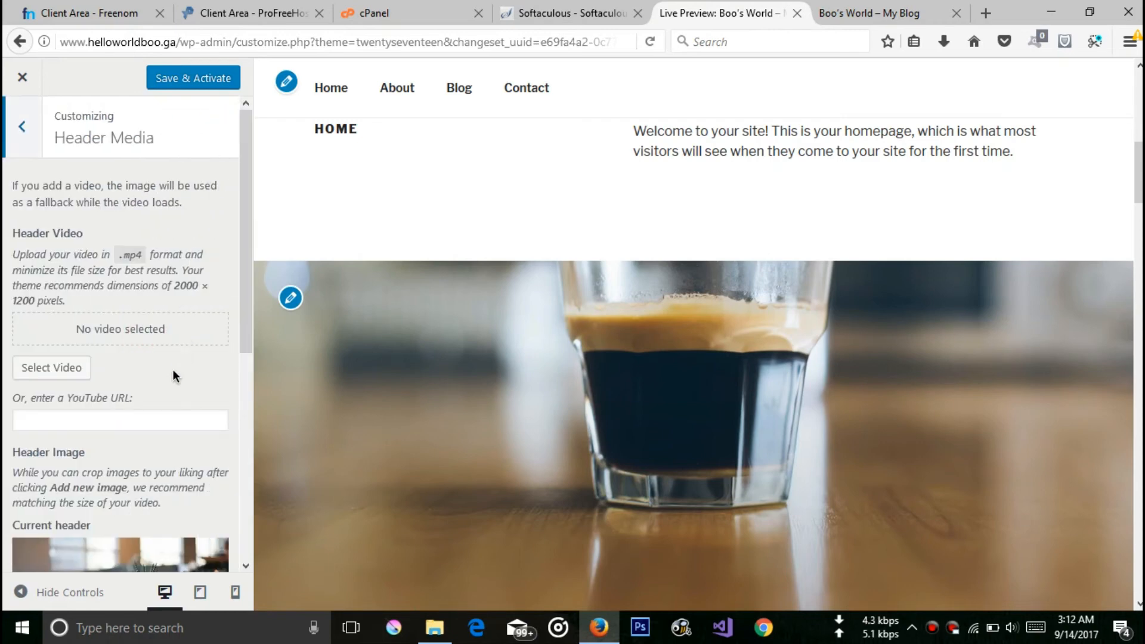
scroll("down", 3)
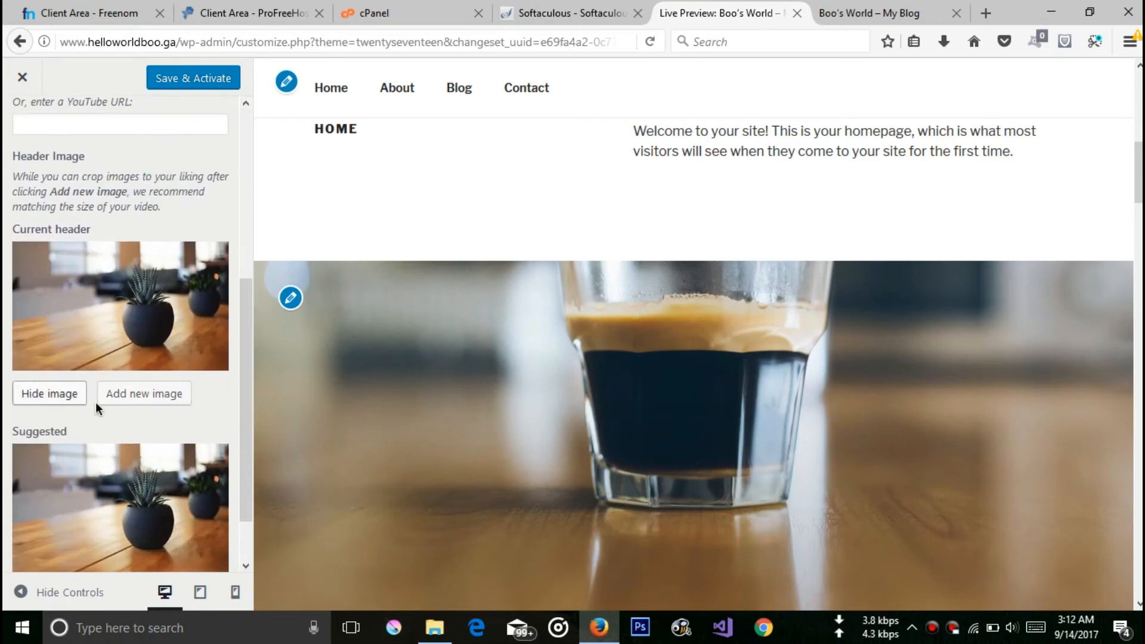
left_click(143, 394)
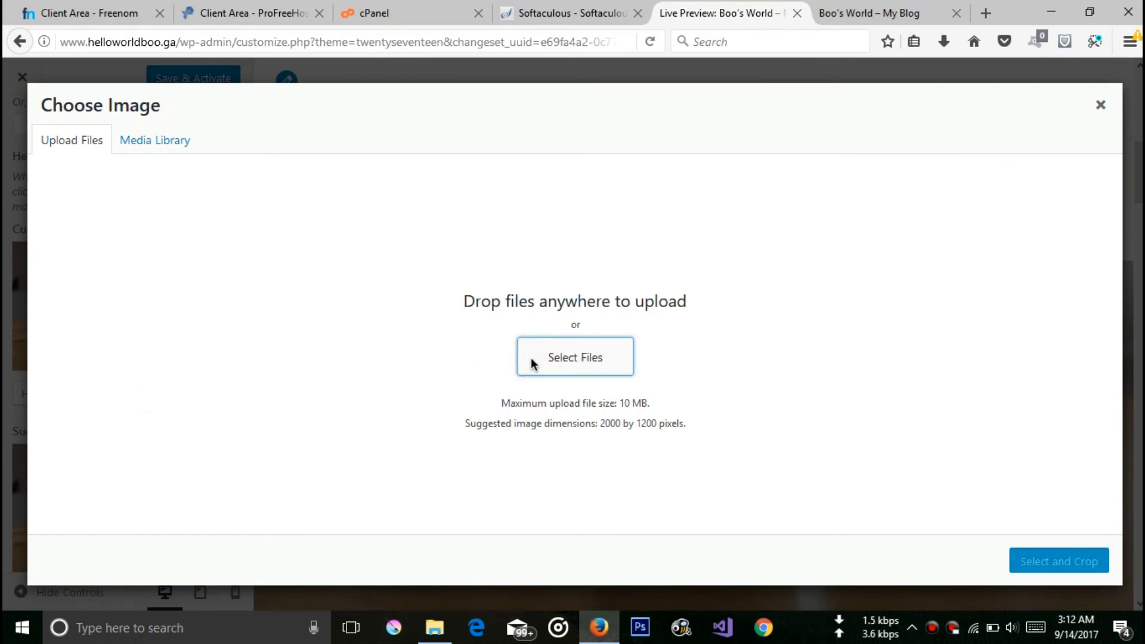
- Upload the colourful lion picture leo.jpg from the Pictures New folder
left_click(575, 356)
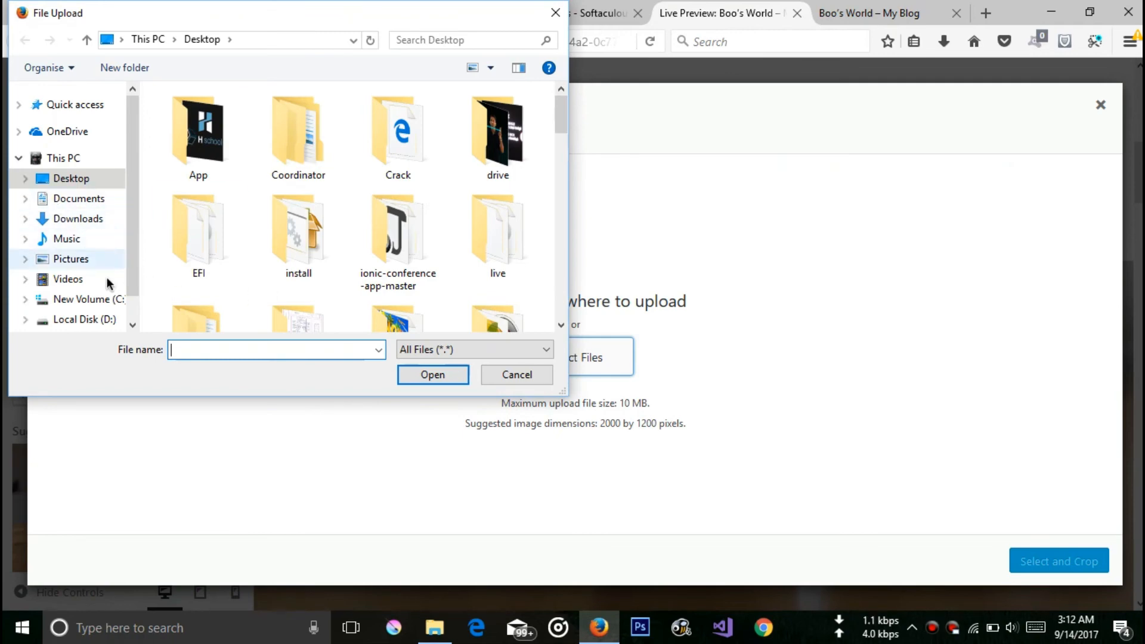
left_click(70, 259)
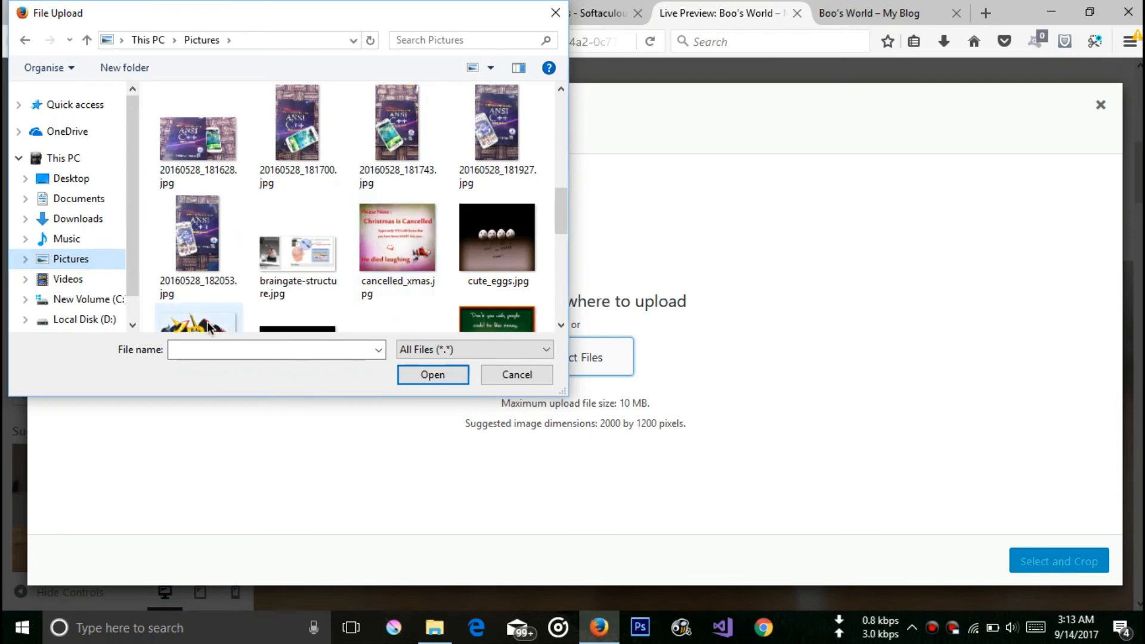
scroll("up", 3)
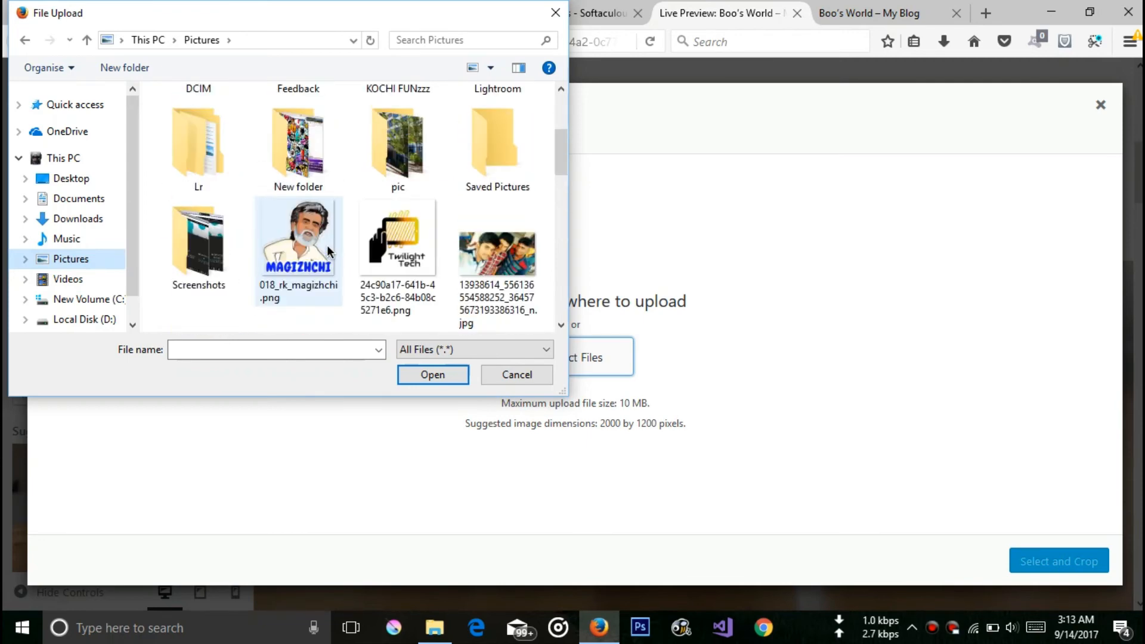
scroll("down", 3)
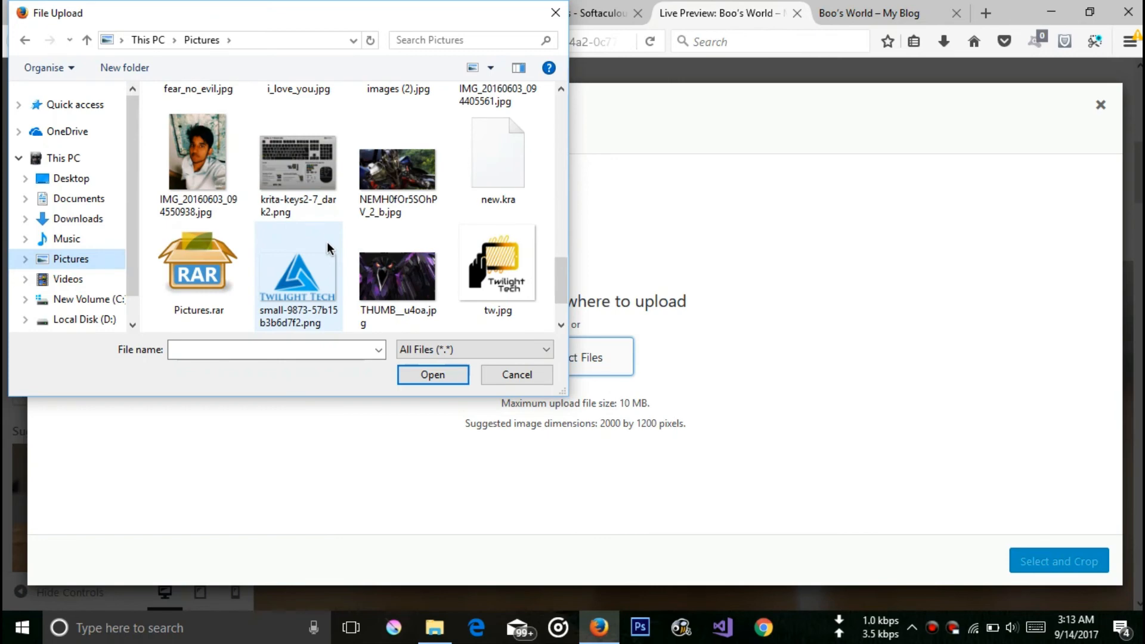
scroll("up", 3)
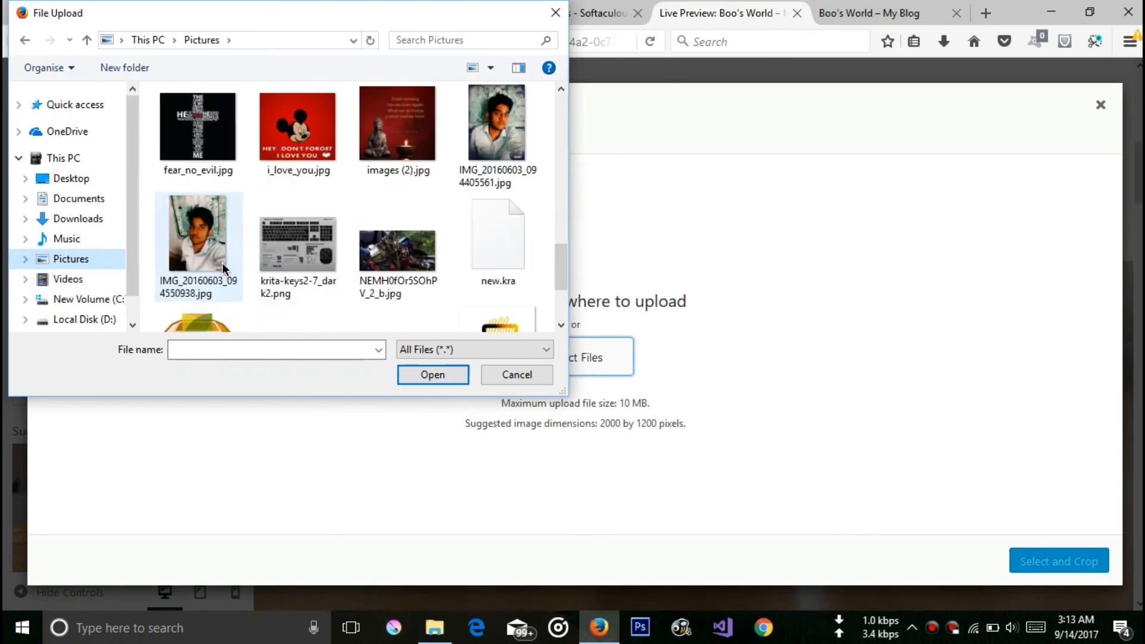
scroll("up", 3)
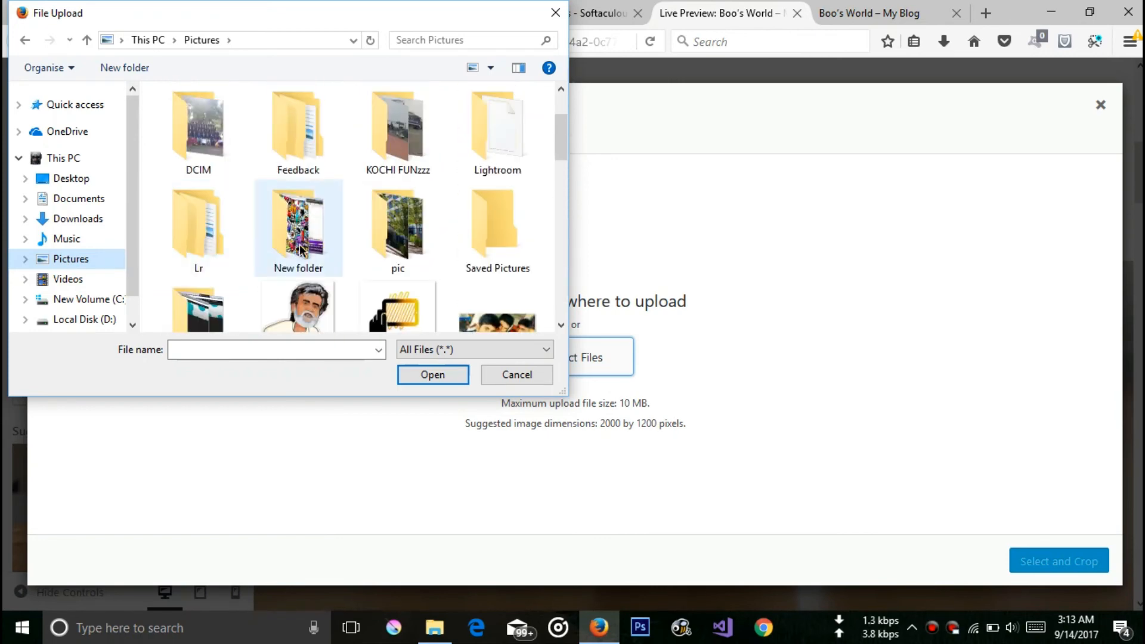
double_click(297, 227)
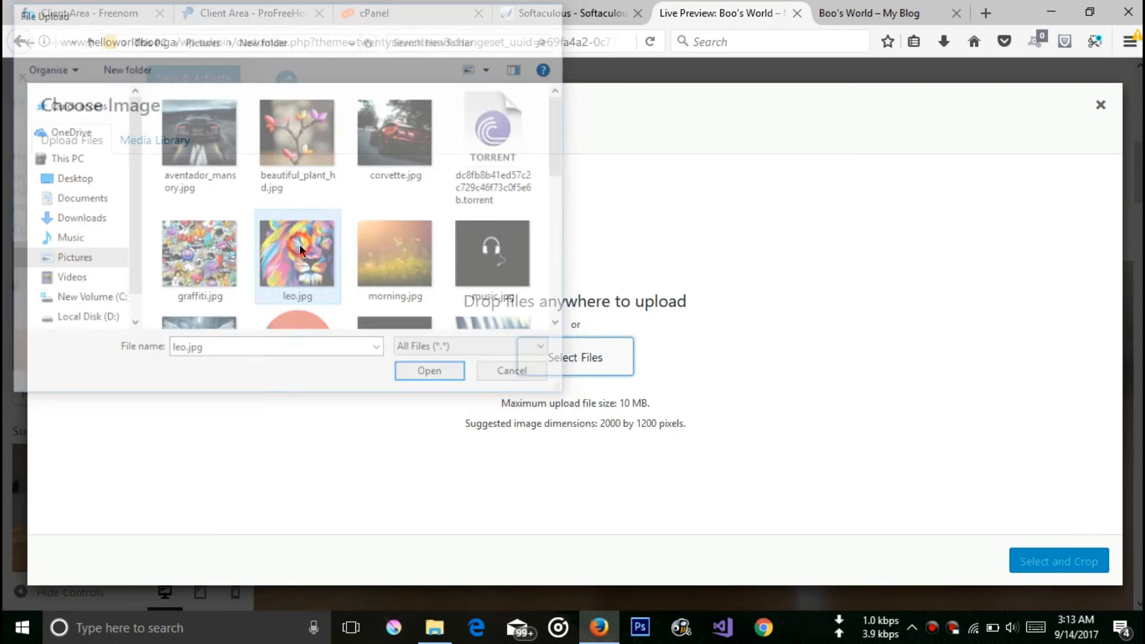
left_click(428, 370)
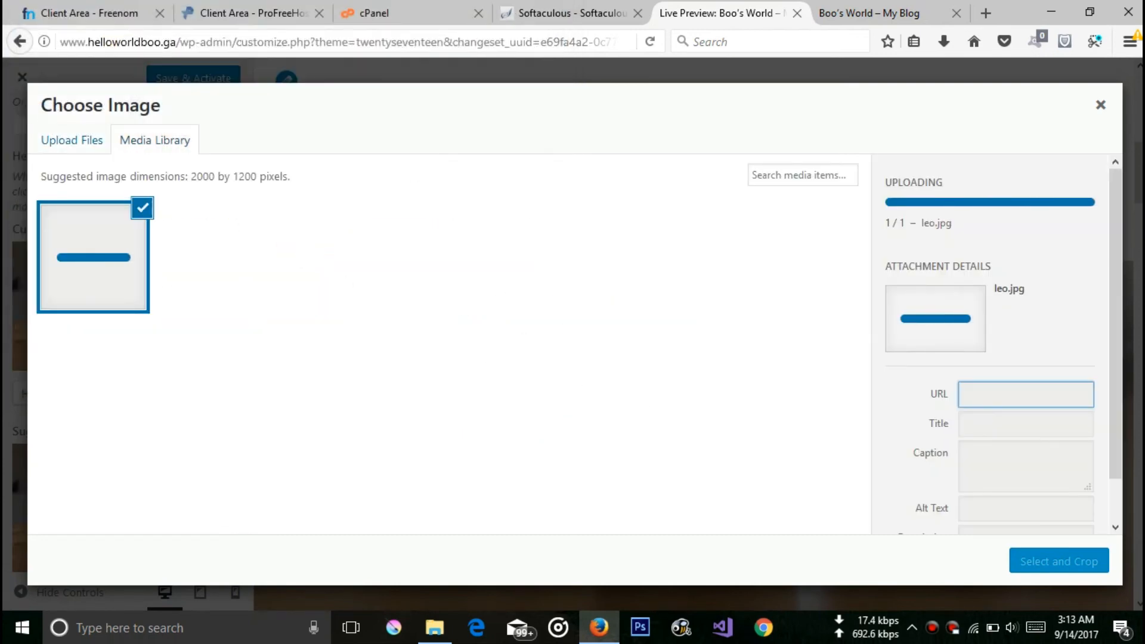
- Set the lion image as the header, skipping cropping so it stays whole
left_click(1058, 560)
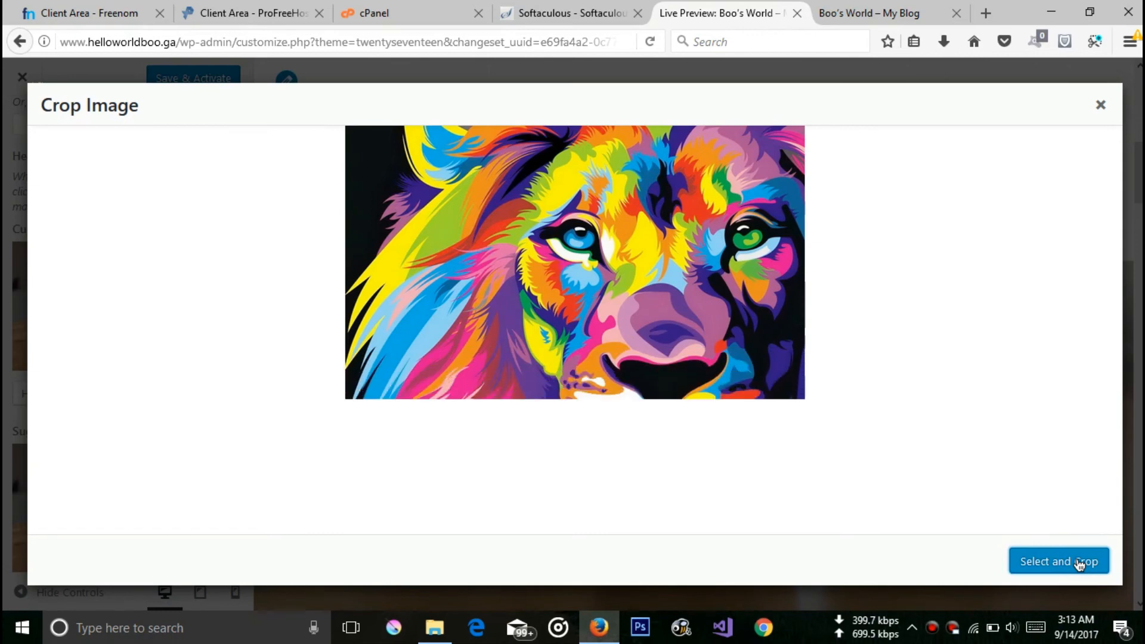
left_click(1058, 561)
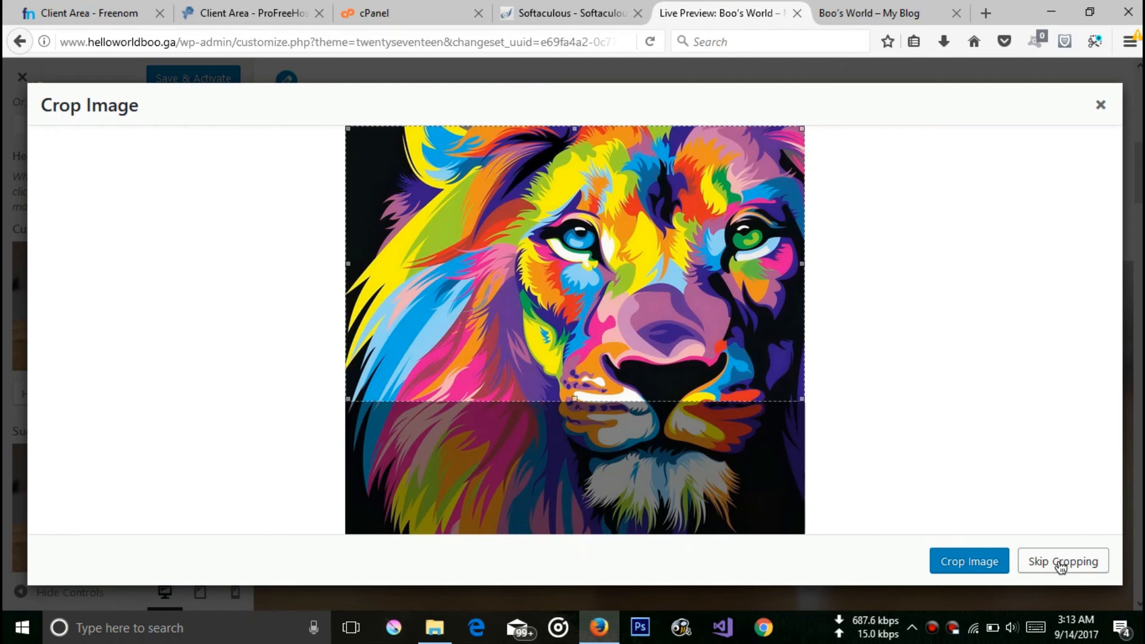
left_click(1061, 560)
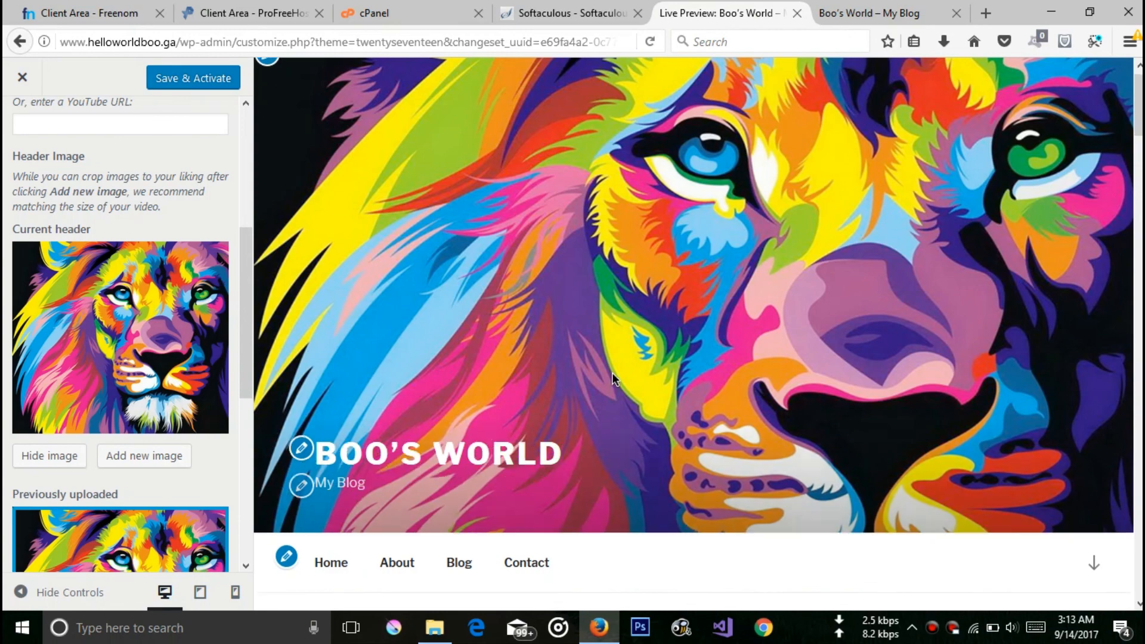
- Switch Twenty Seventeen's colour scheme to Dark in the Colors section
scroll("down", 3)
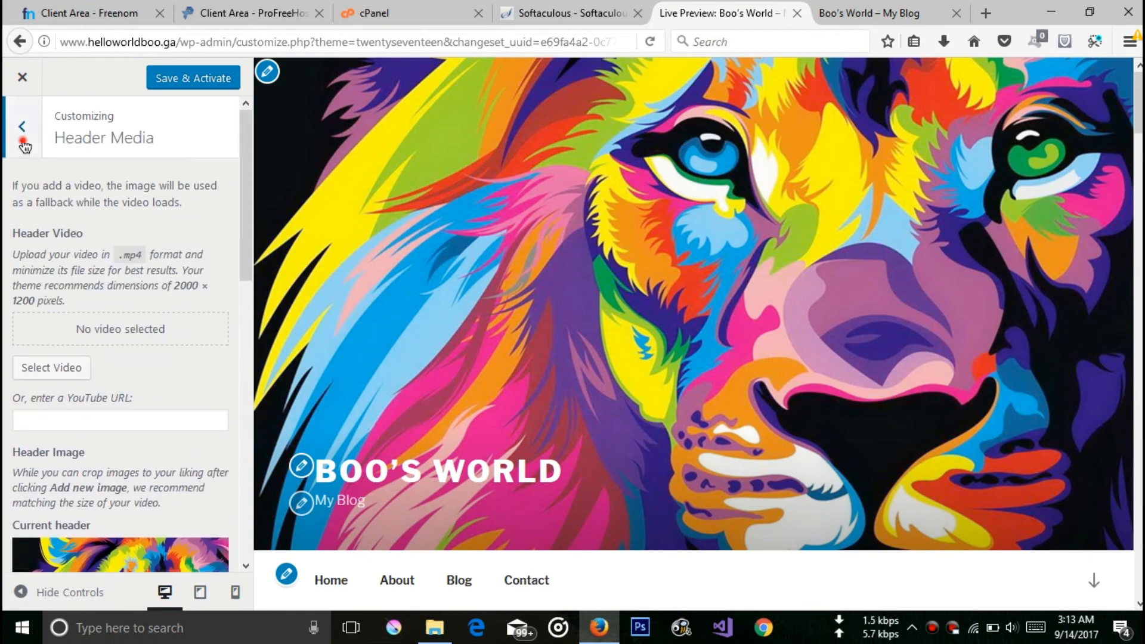
left_click(21, 126)
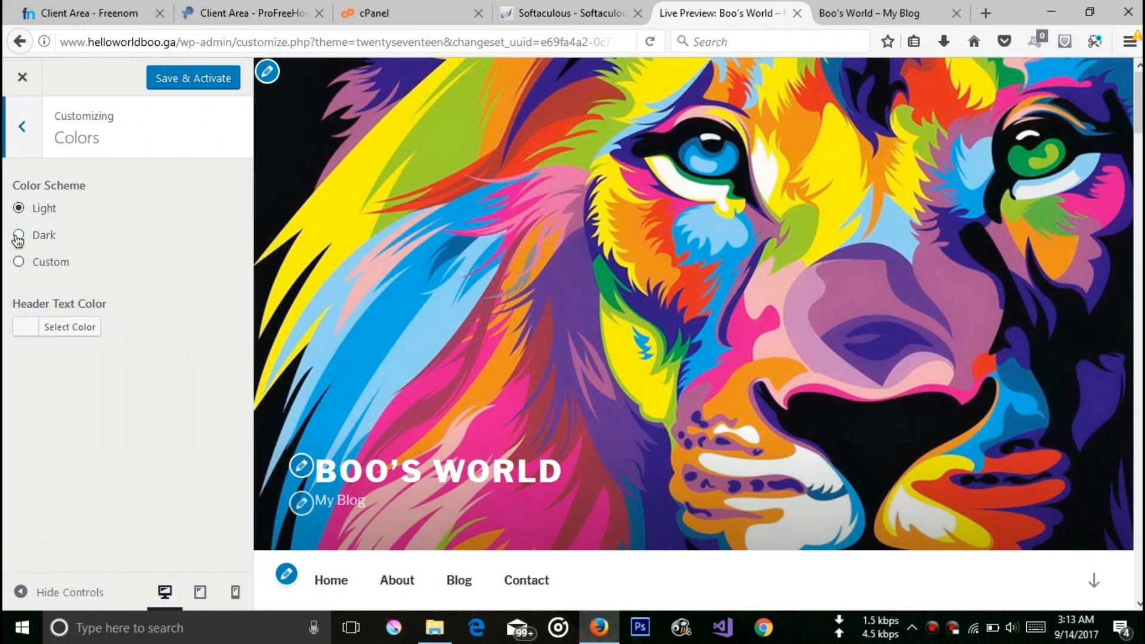
left_click(18, 235)
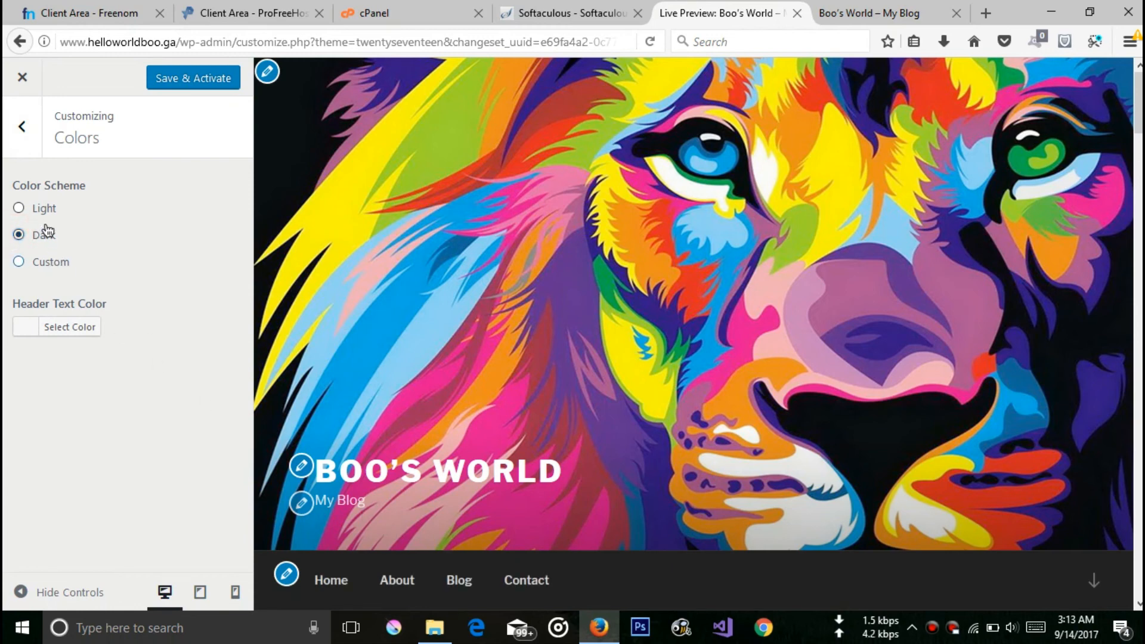
left_click(19, 208)
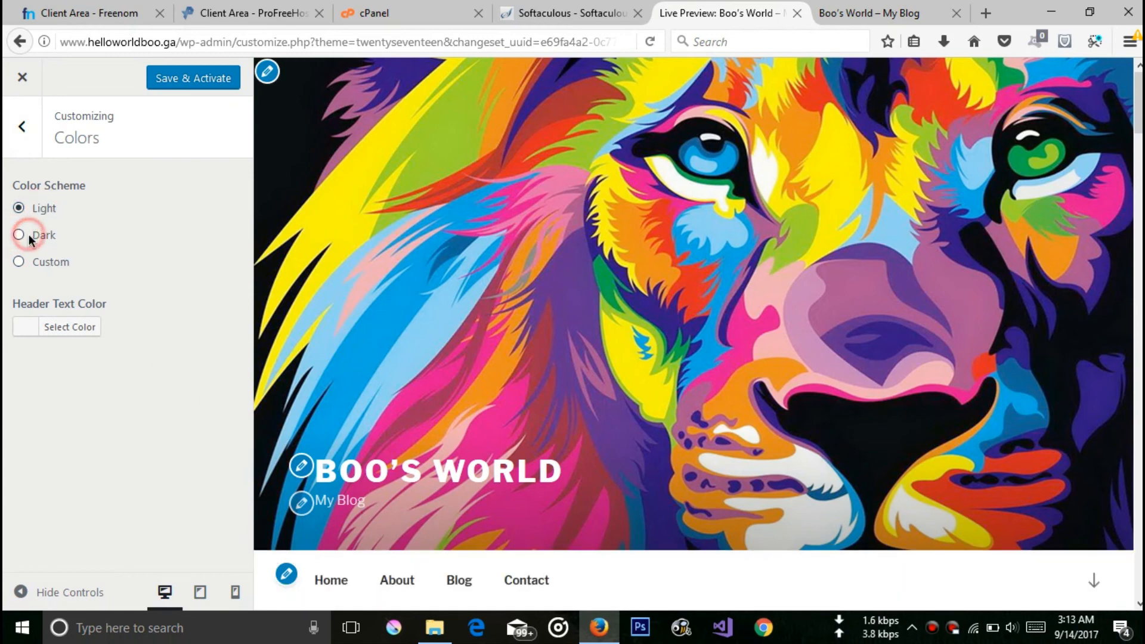
left_click(18, 235)
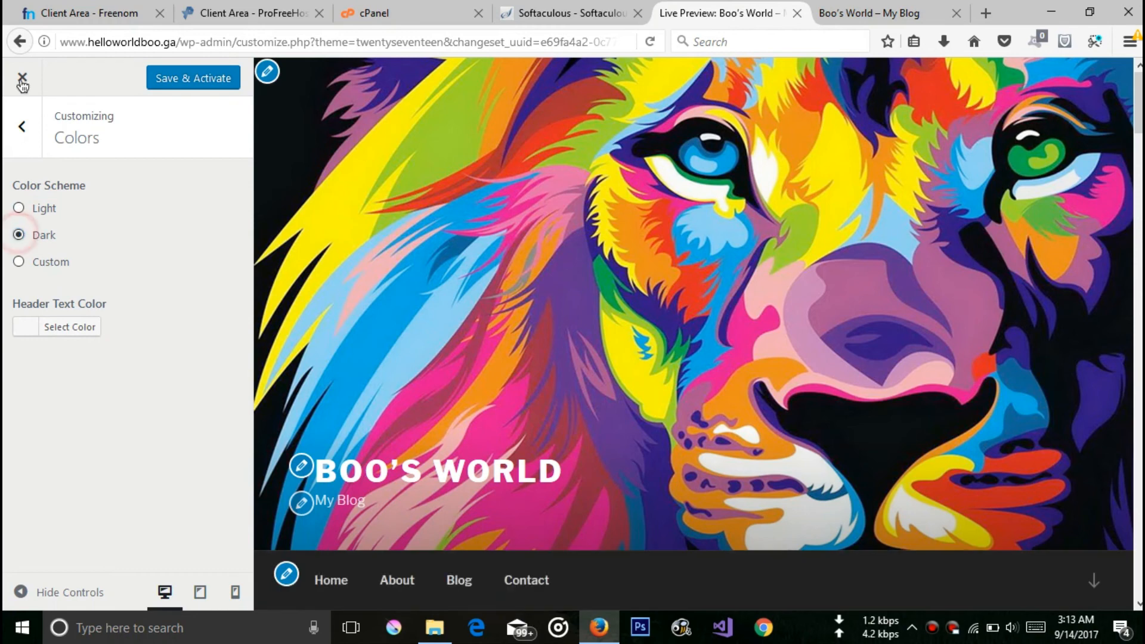
- Save & Activate the customizations and go to the live site
left_click(22, 126)
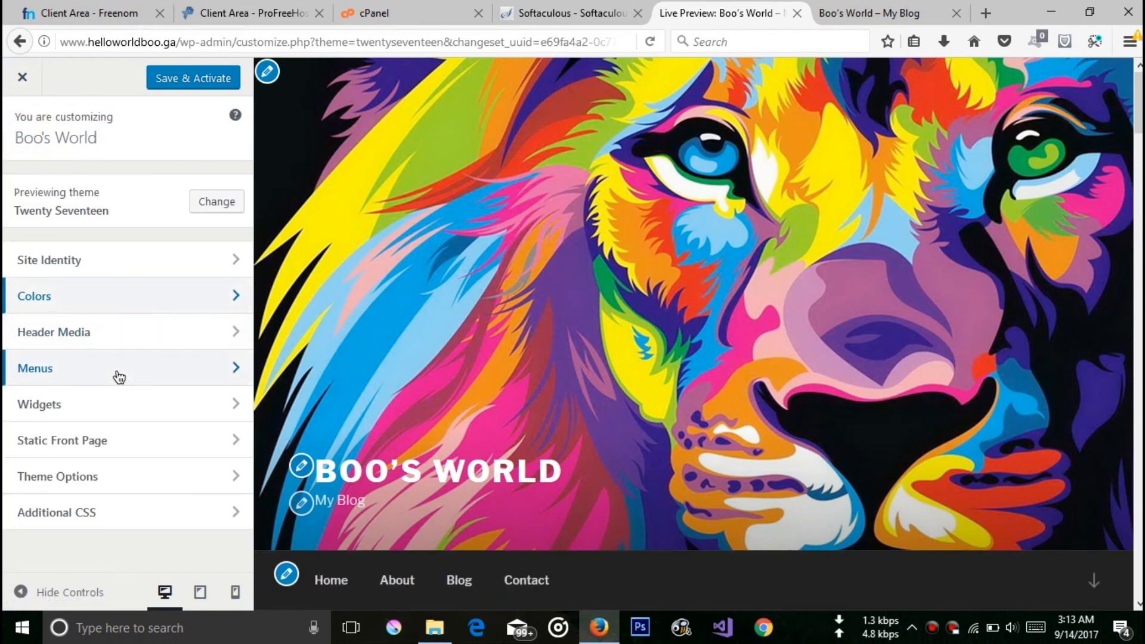
mouse_move(146, 520)
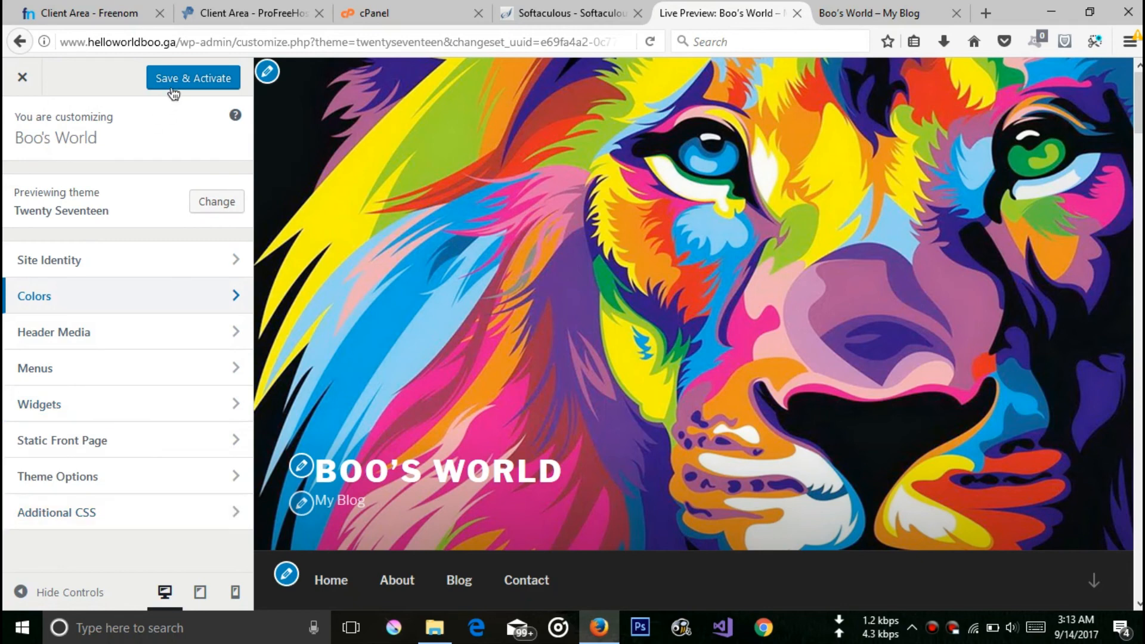
left_click(192, 78)
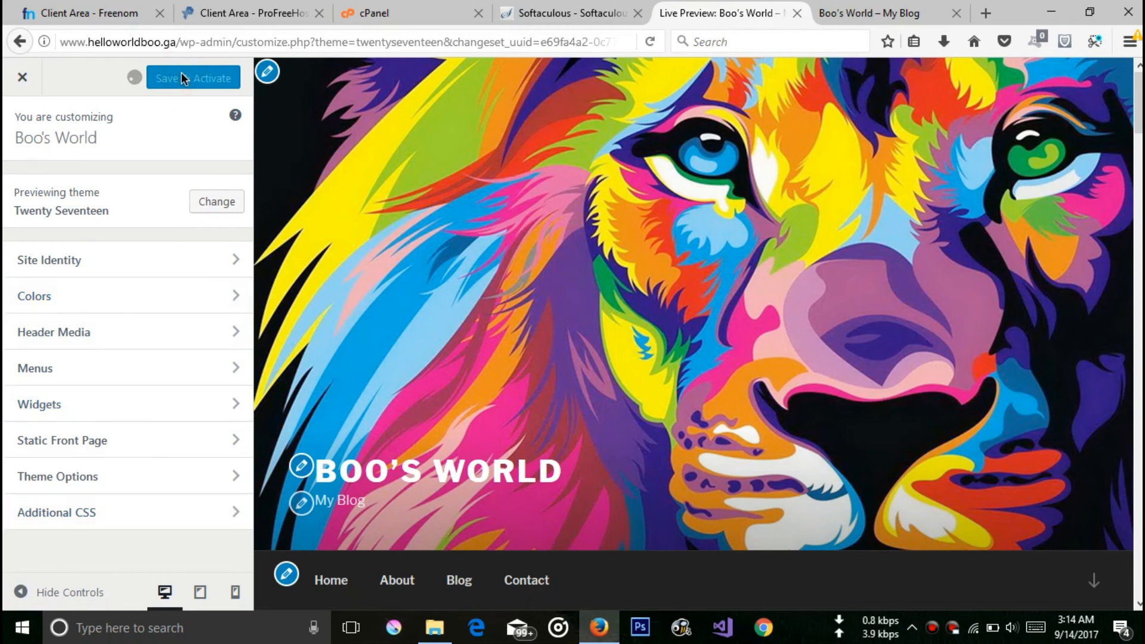
left_click(193, 77)
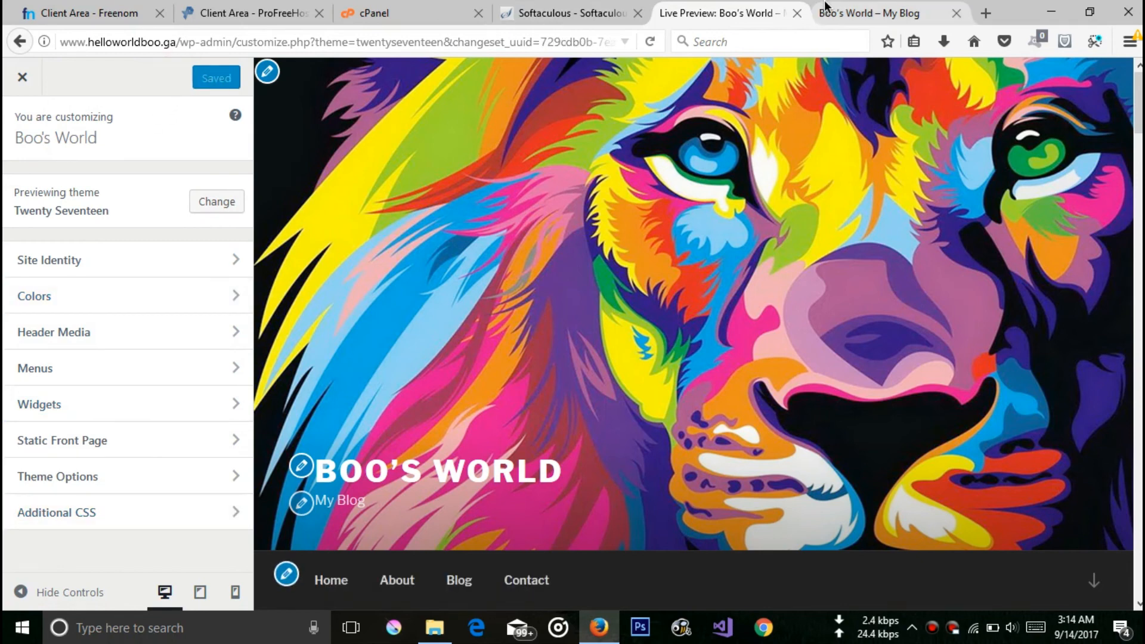
- Reload the live helloworldboo.ga site and review the lion header and dark home page
left_click(870, 13)
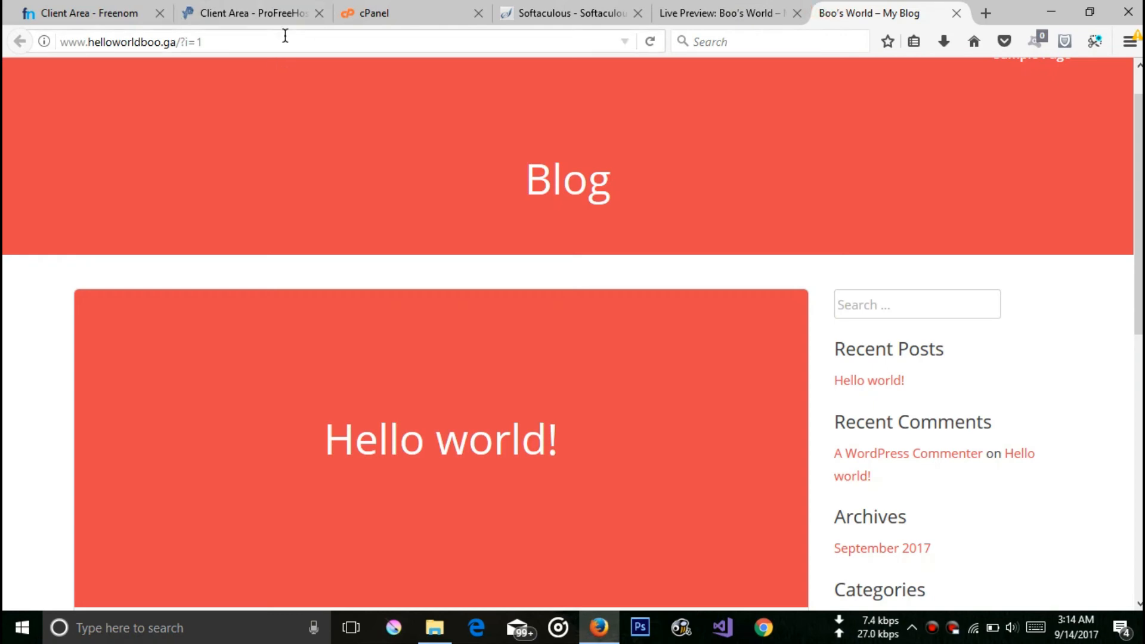
left_click(649, 42)
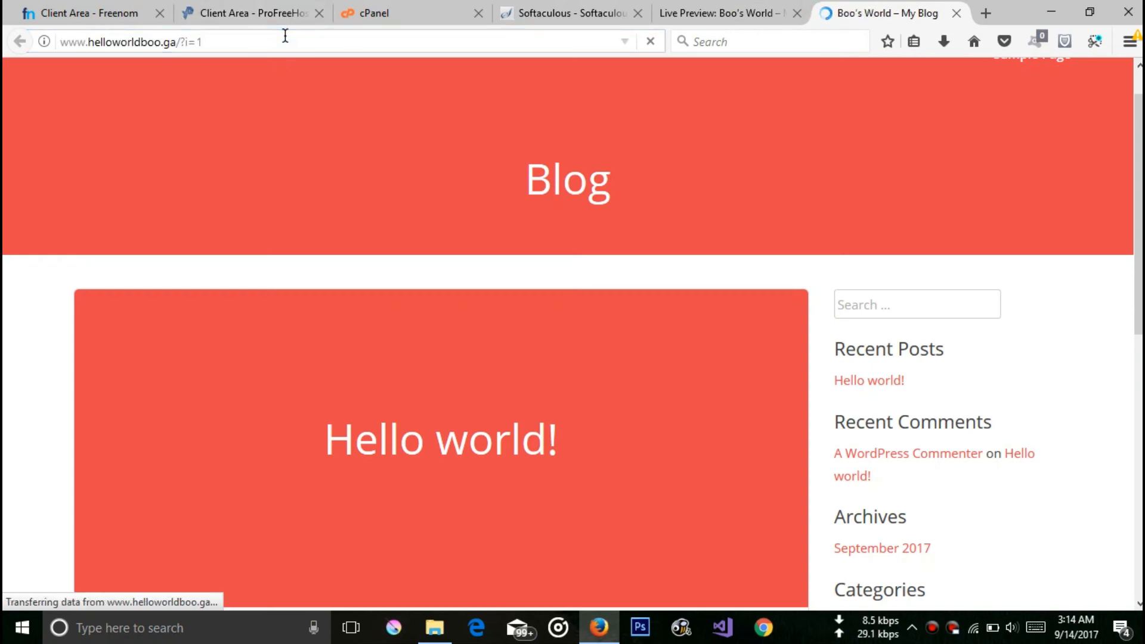
left_click(351, 627)
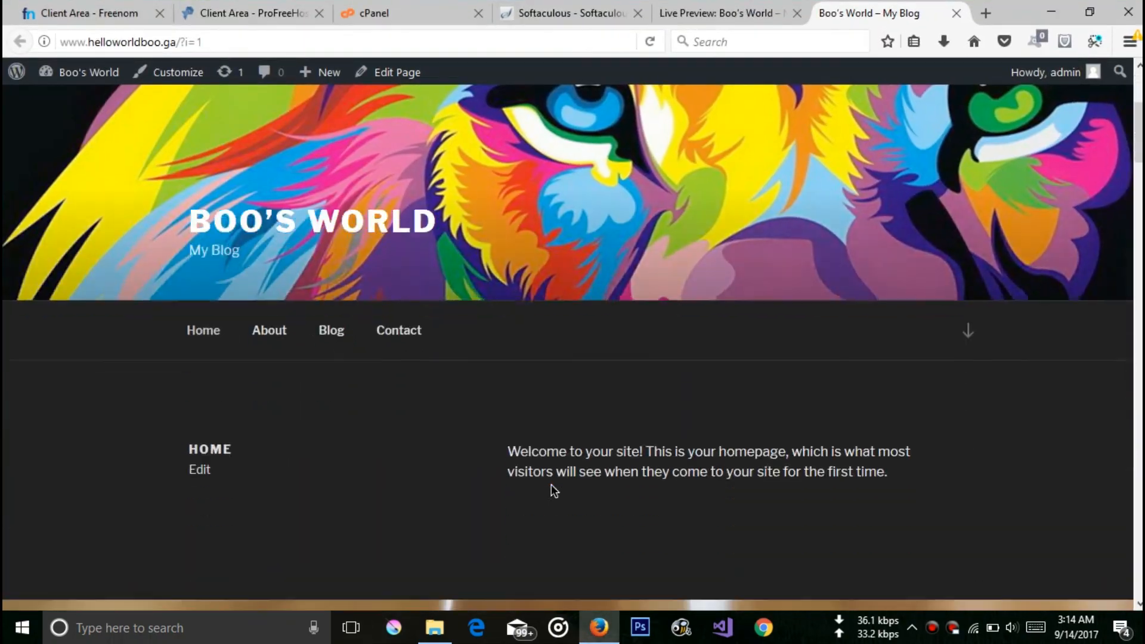
scroll("down", 3)
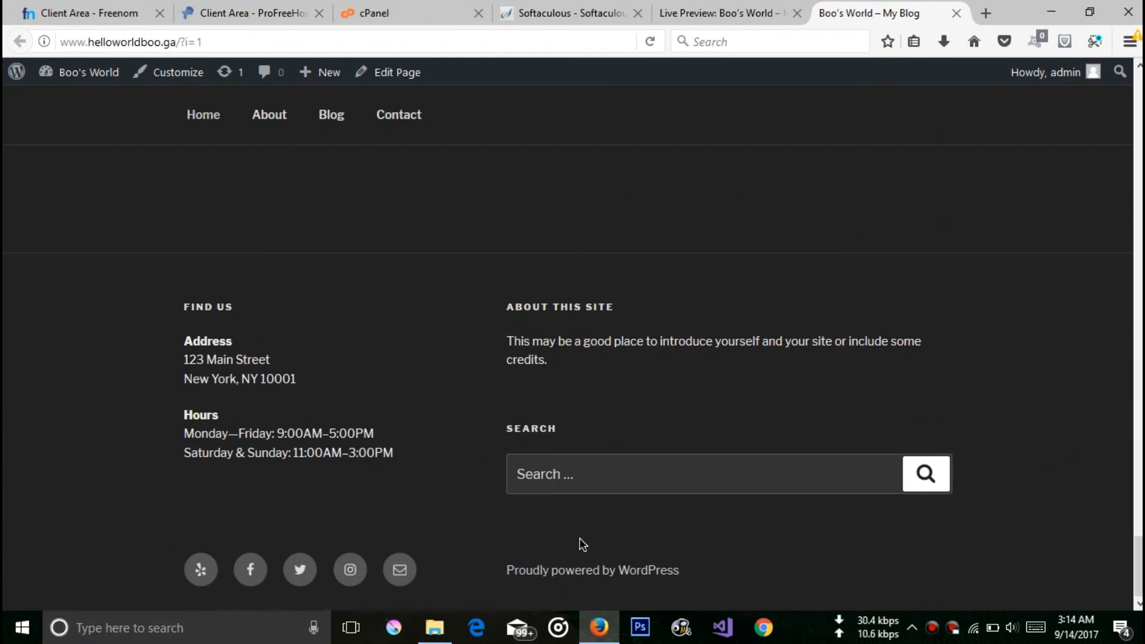
mouse_move(468, 477)
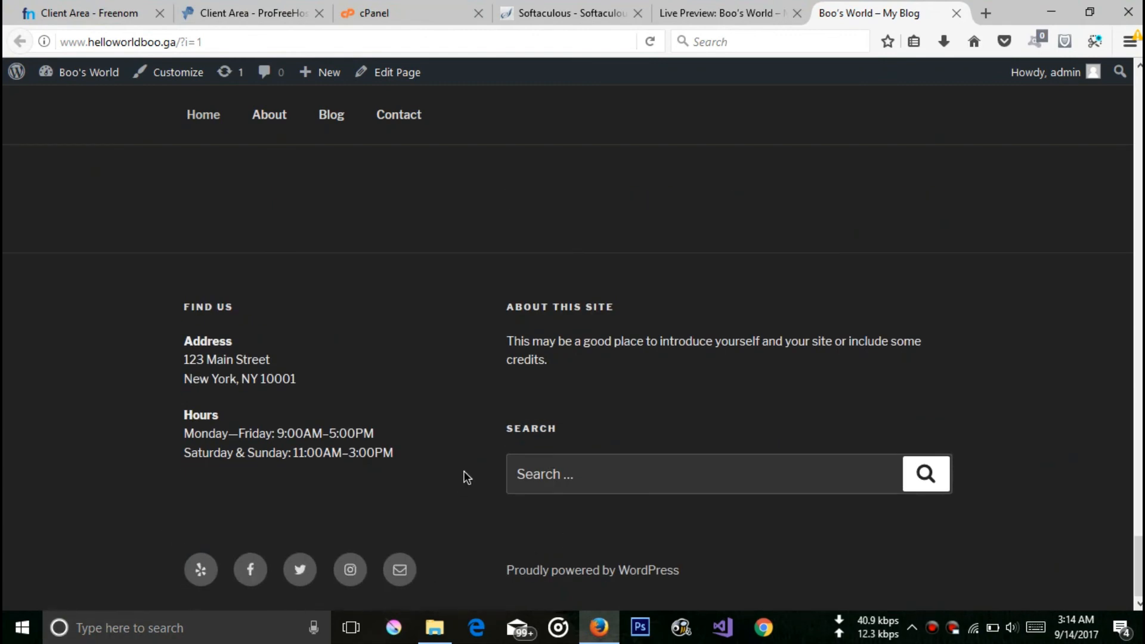
scroll("up", 3)
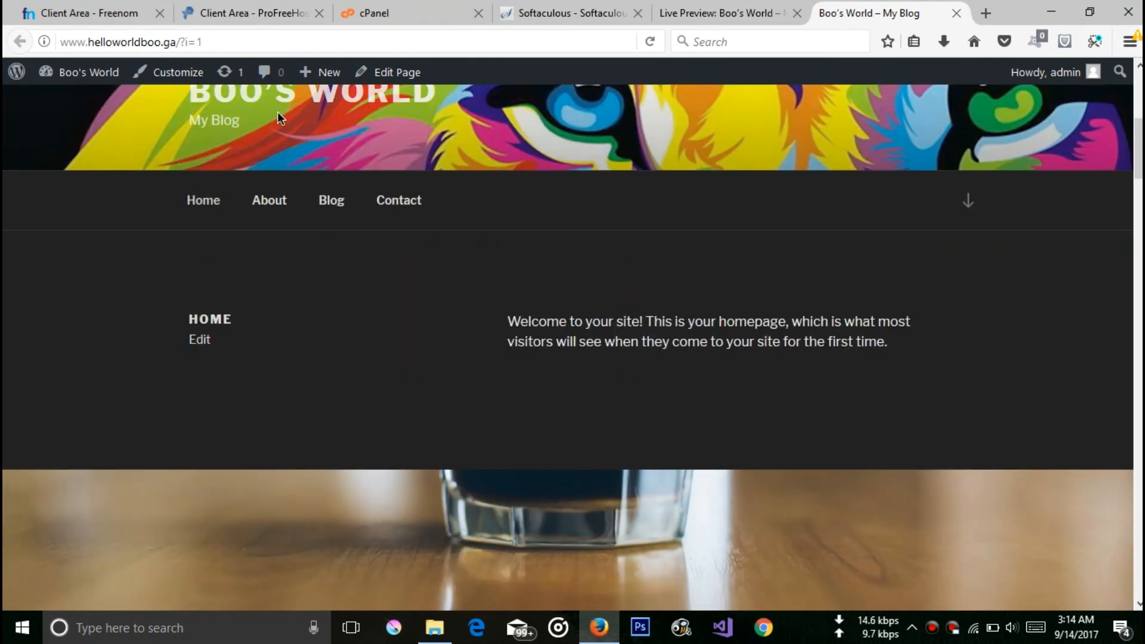
- Check the About, Blog and Contact pages from the site menu
left_click(268, 201)
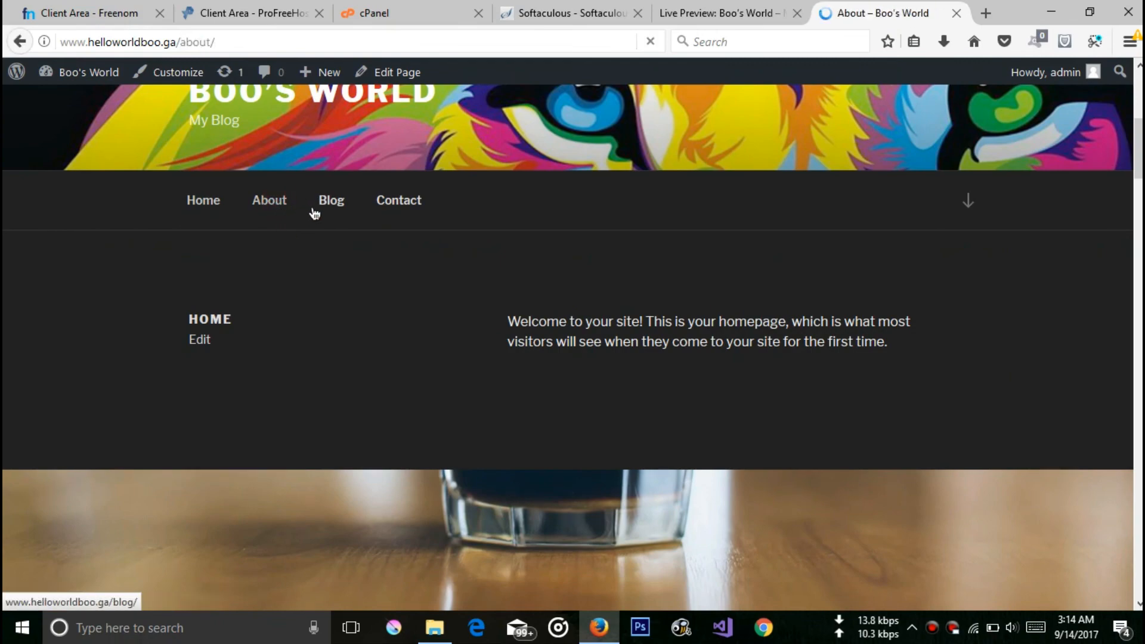
scroll("up", 3)
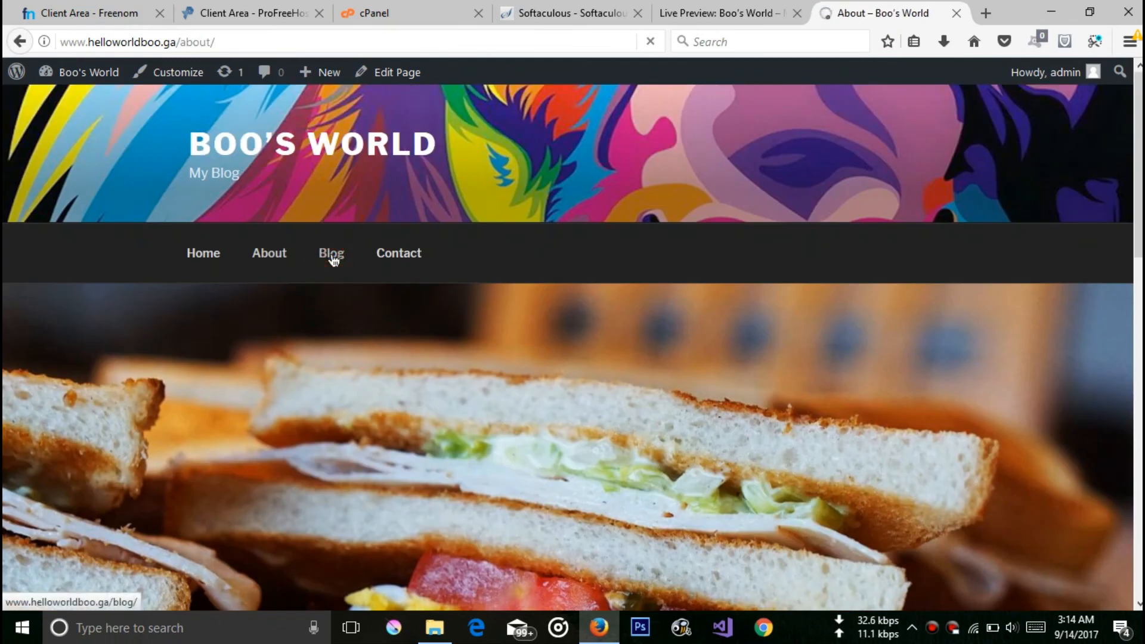
left_click(398, 253)
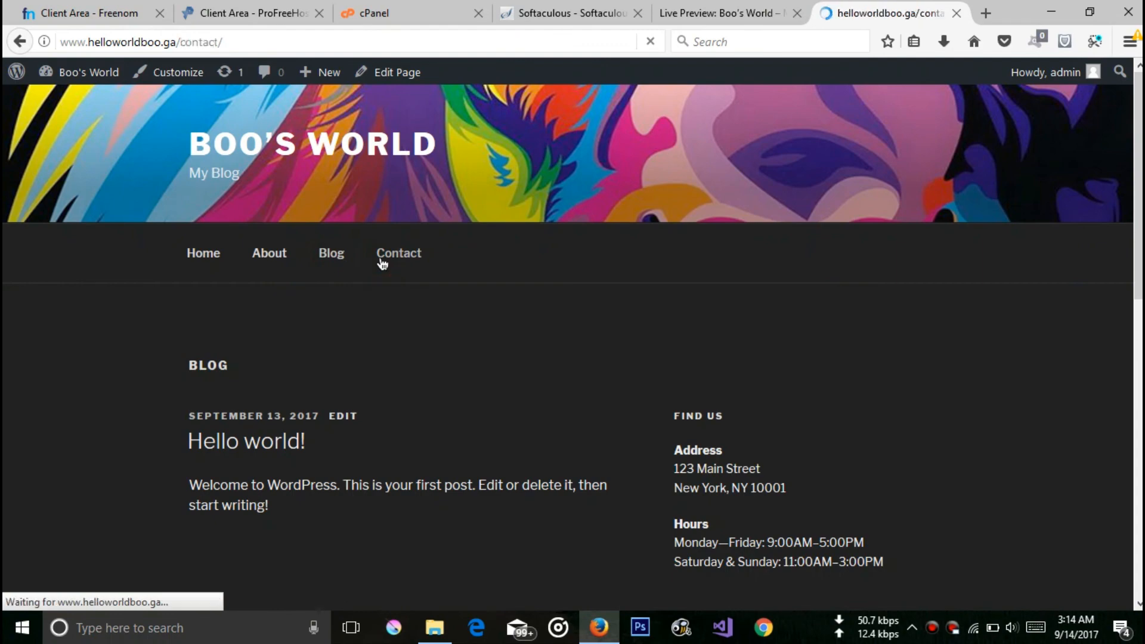
left_click(398, 253)
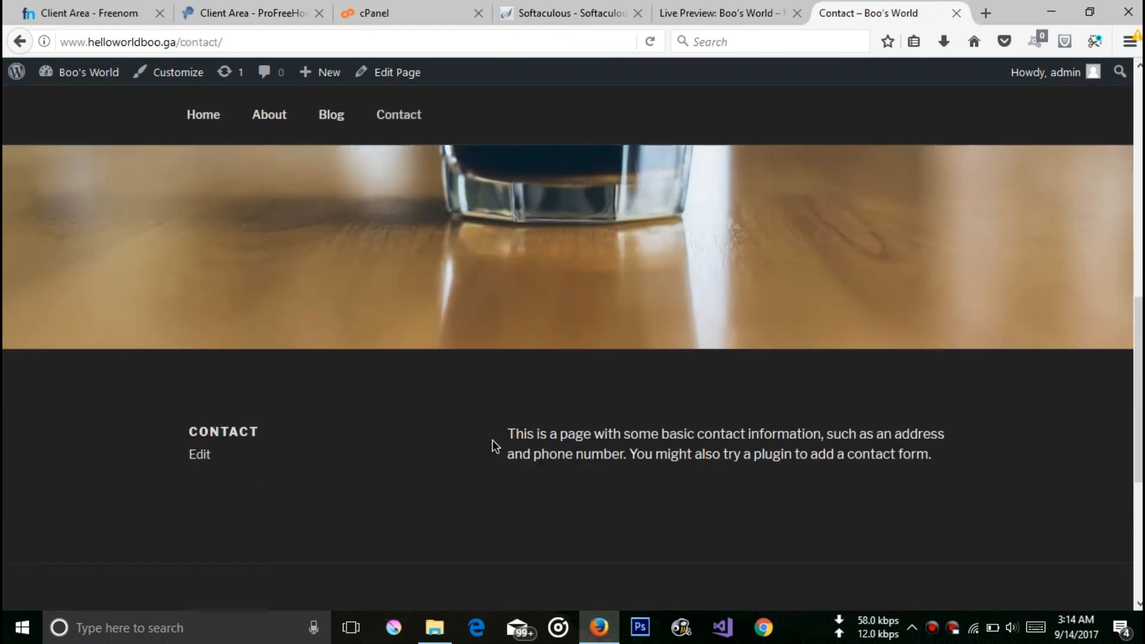
scroll("up", 3)
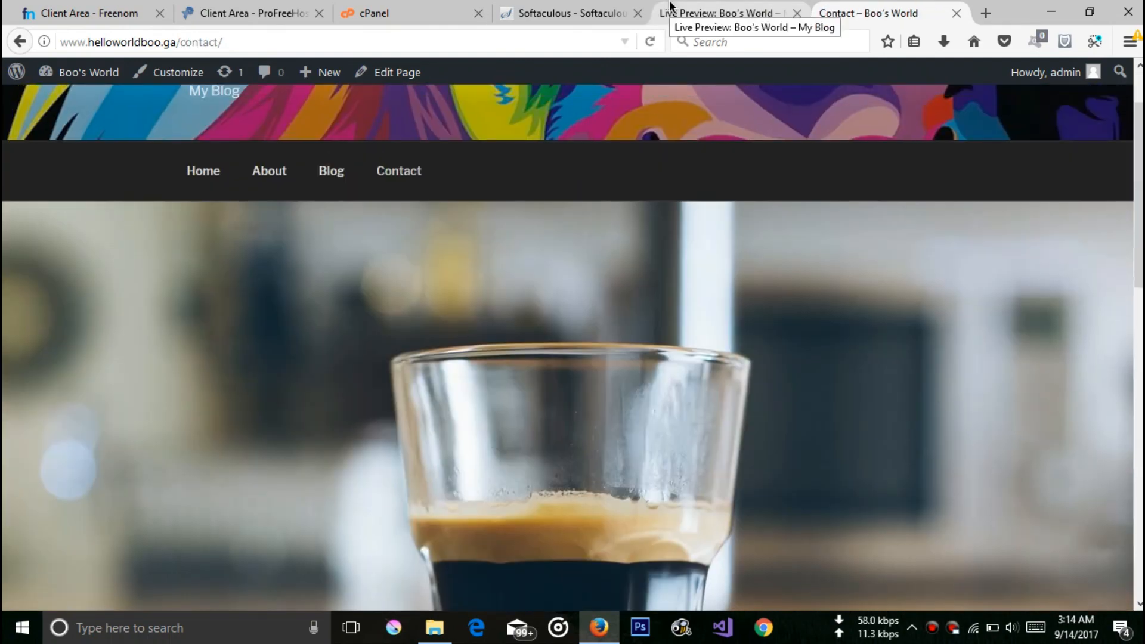
- Return to the home page tab and scroll through it
left_click(723, 13)
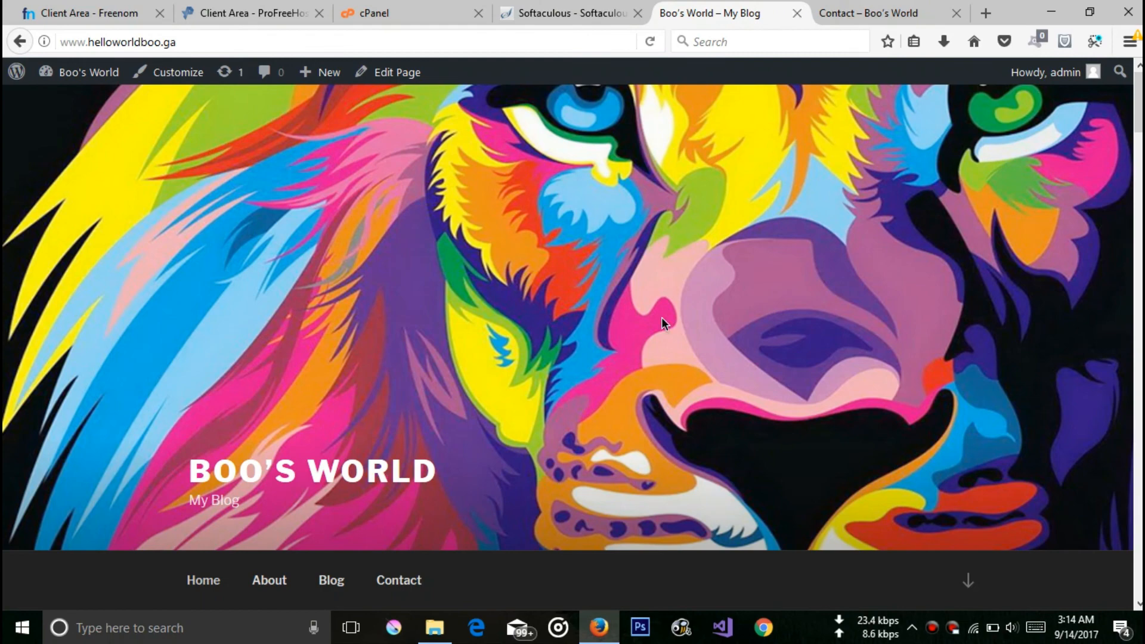
scroll("down", 3)
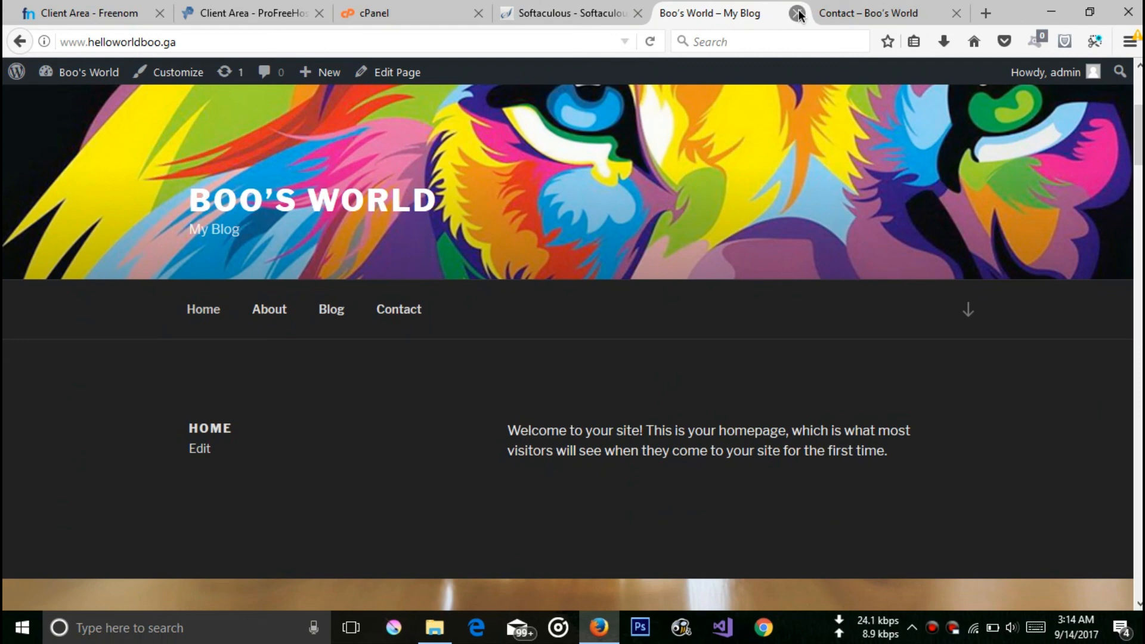
scroll("up", 3)
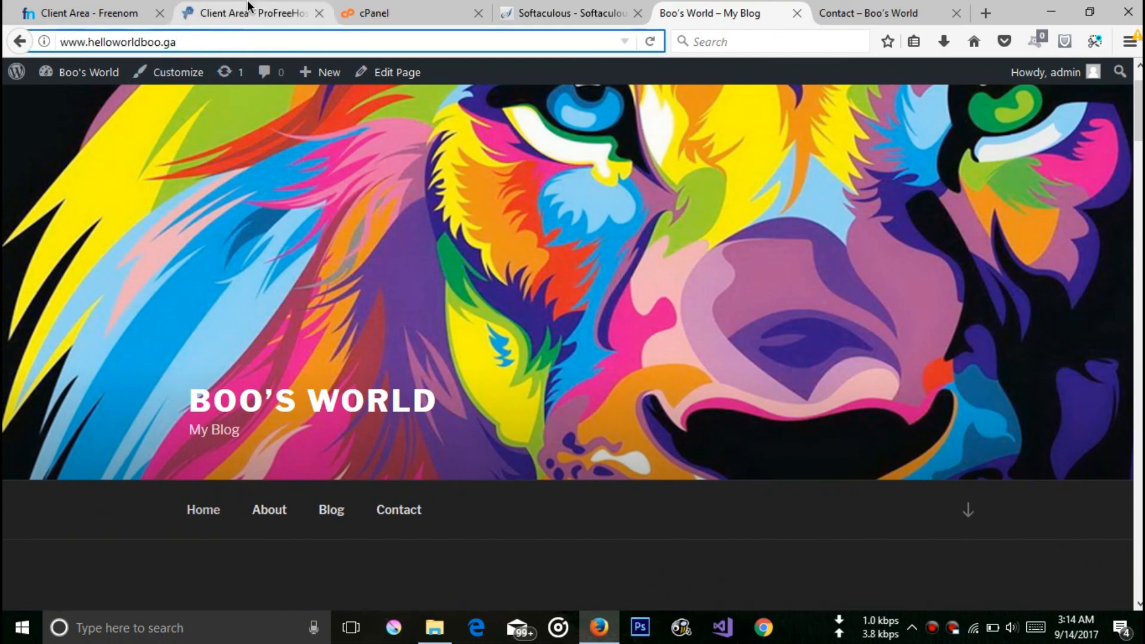
mouse_move(281, 408)
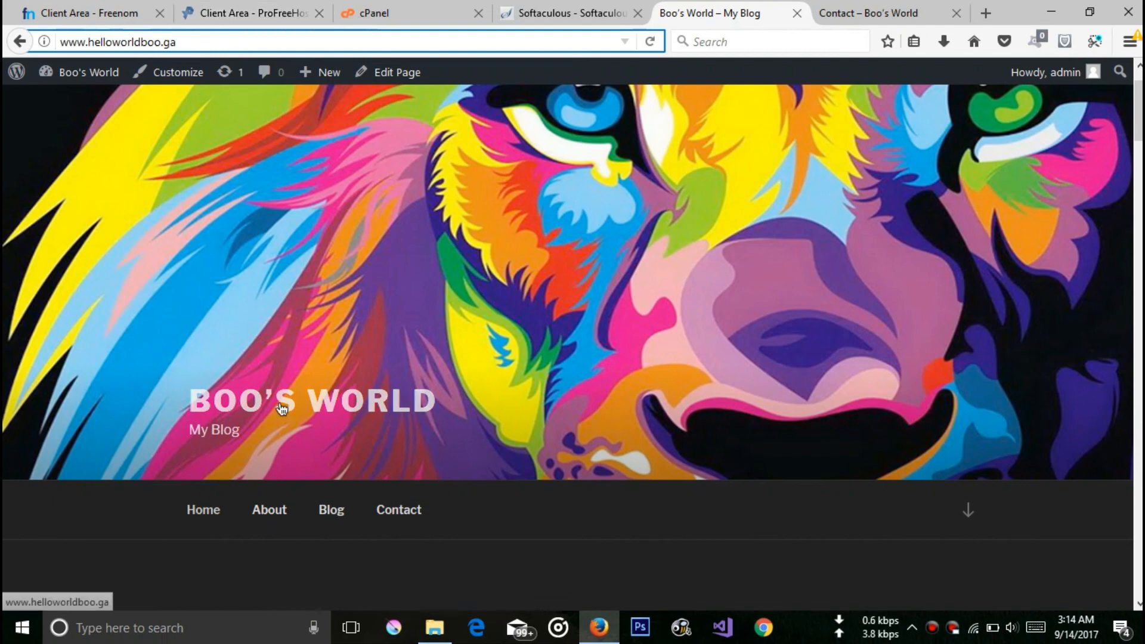
scroll("down", 3)
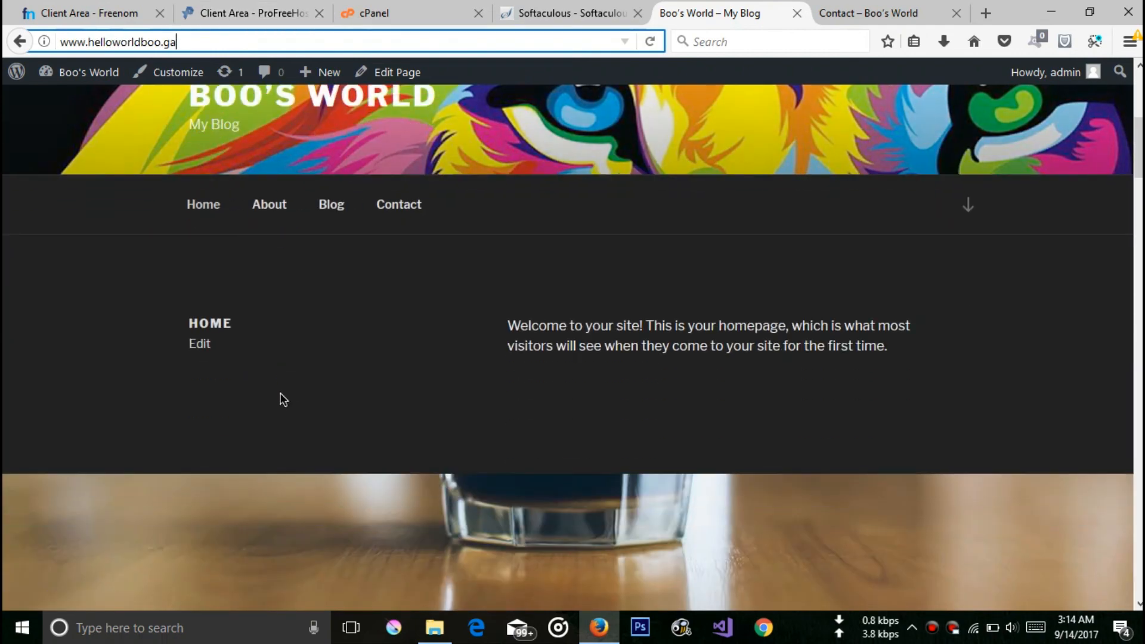